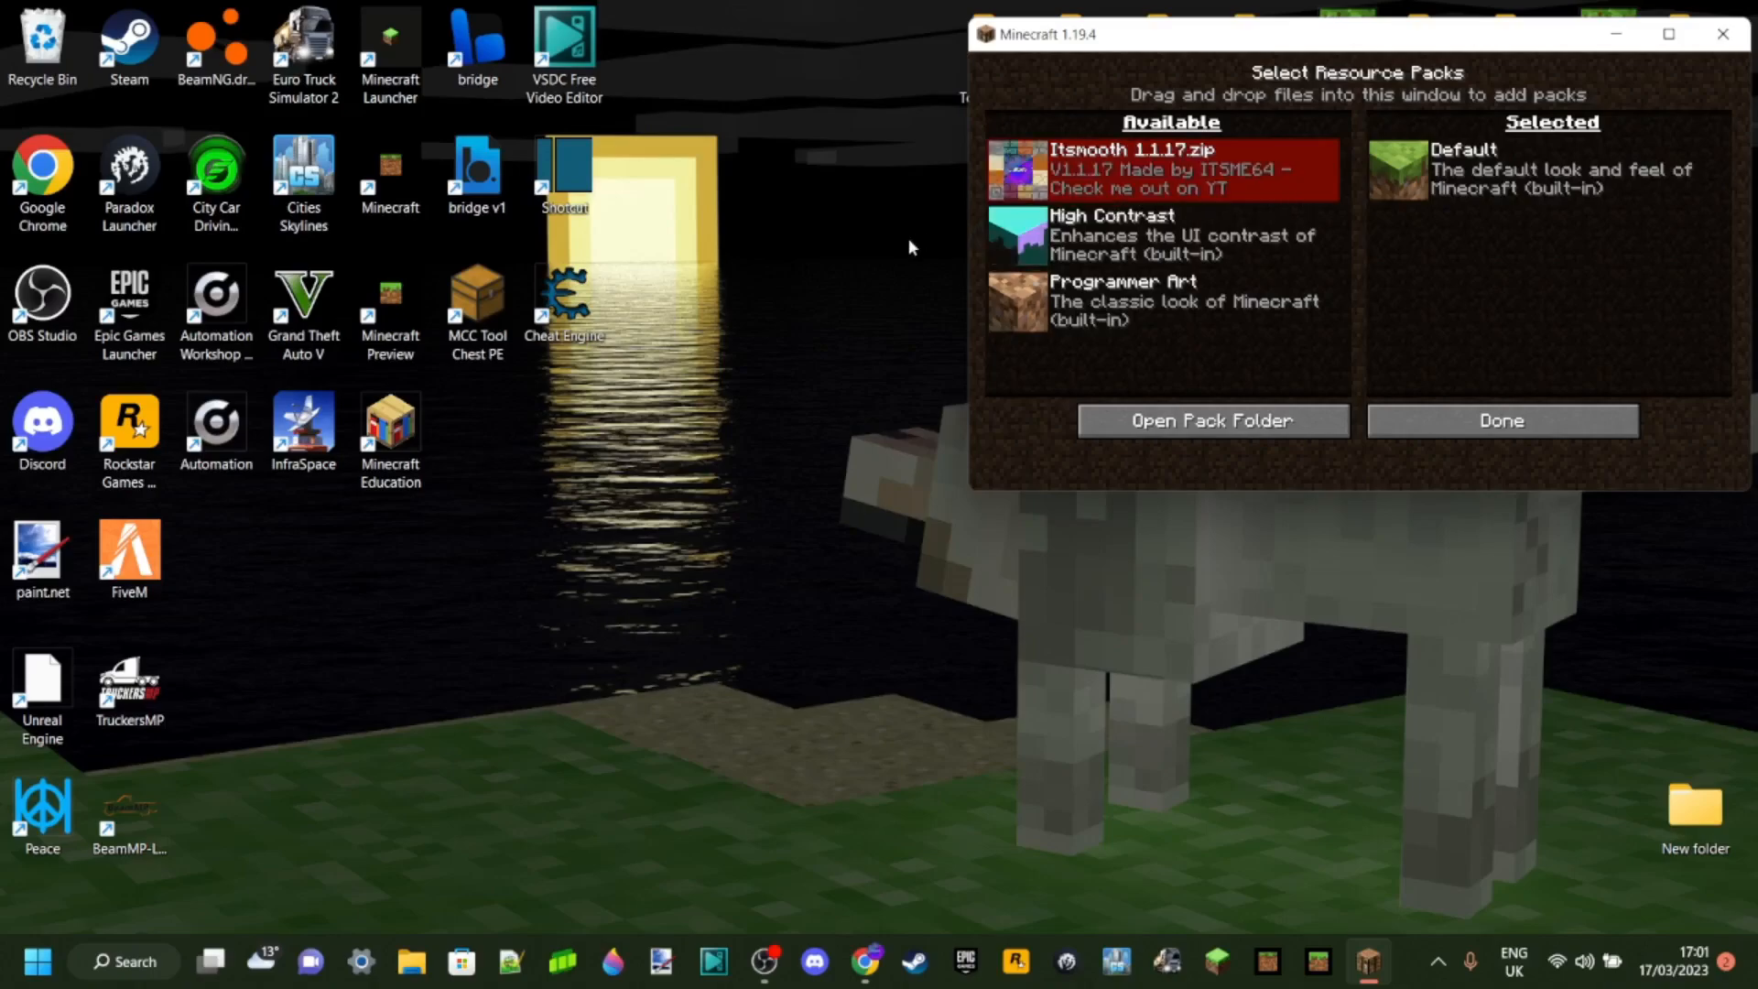
mouse_move(822, 266)
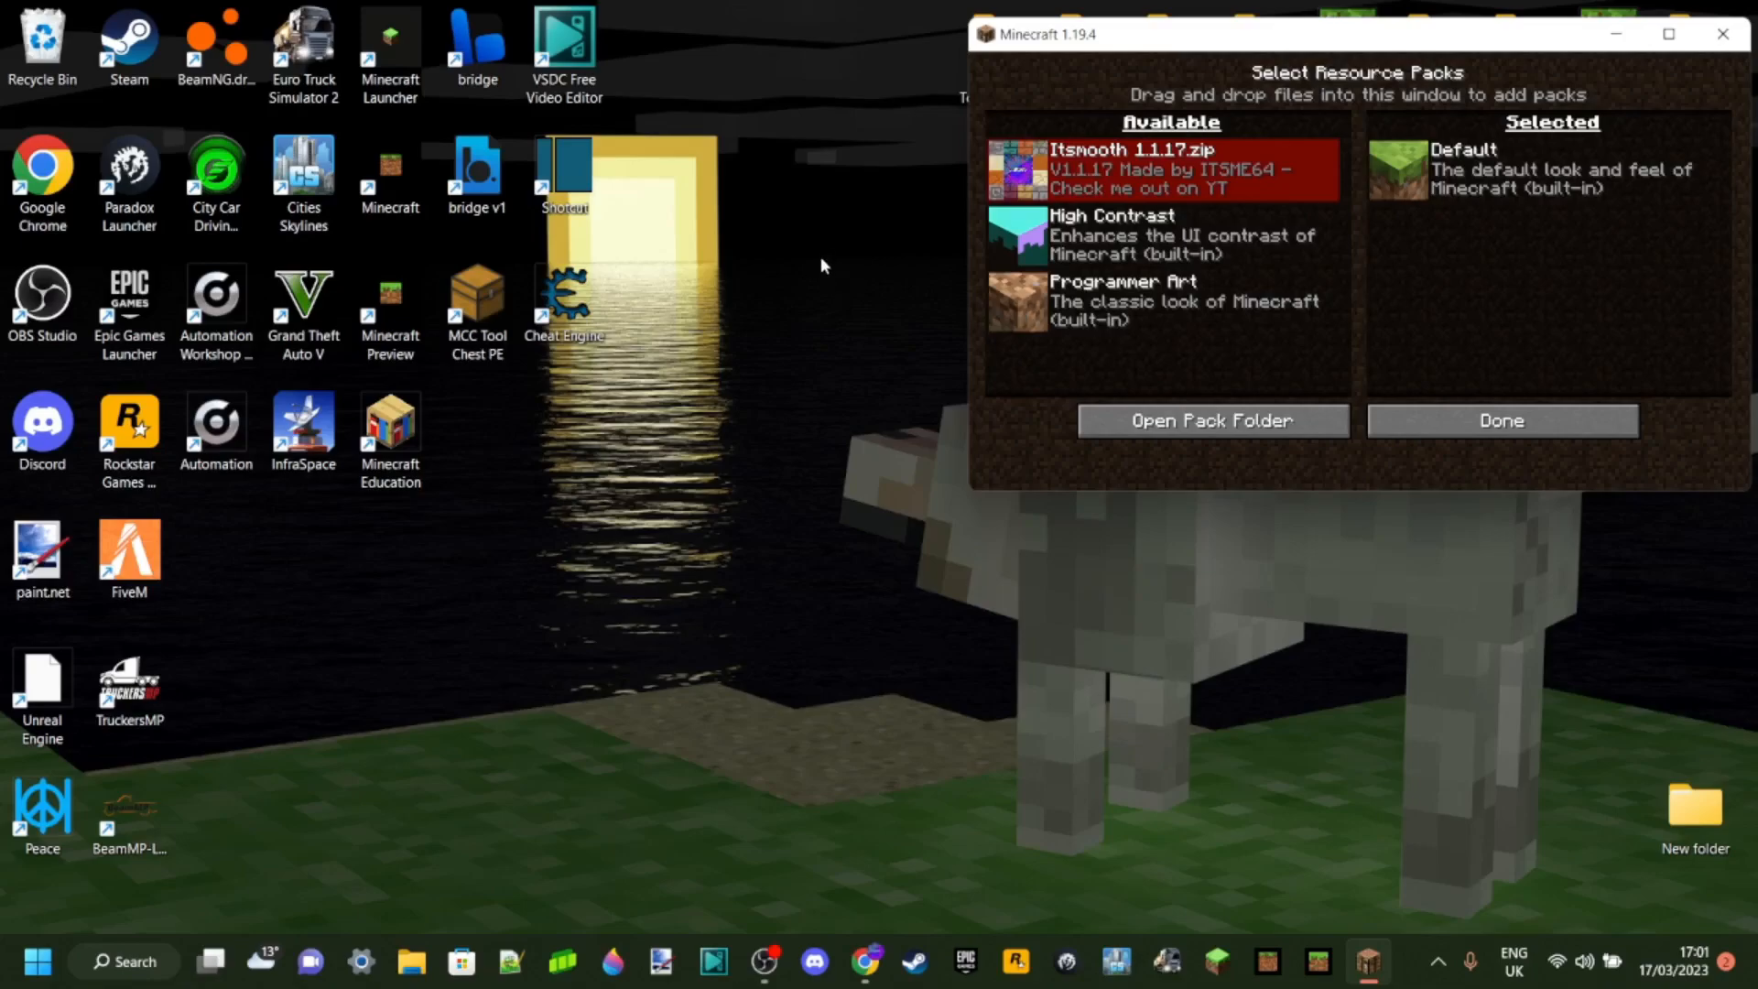
mouse_move(873, 246)
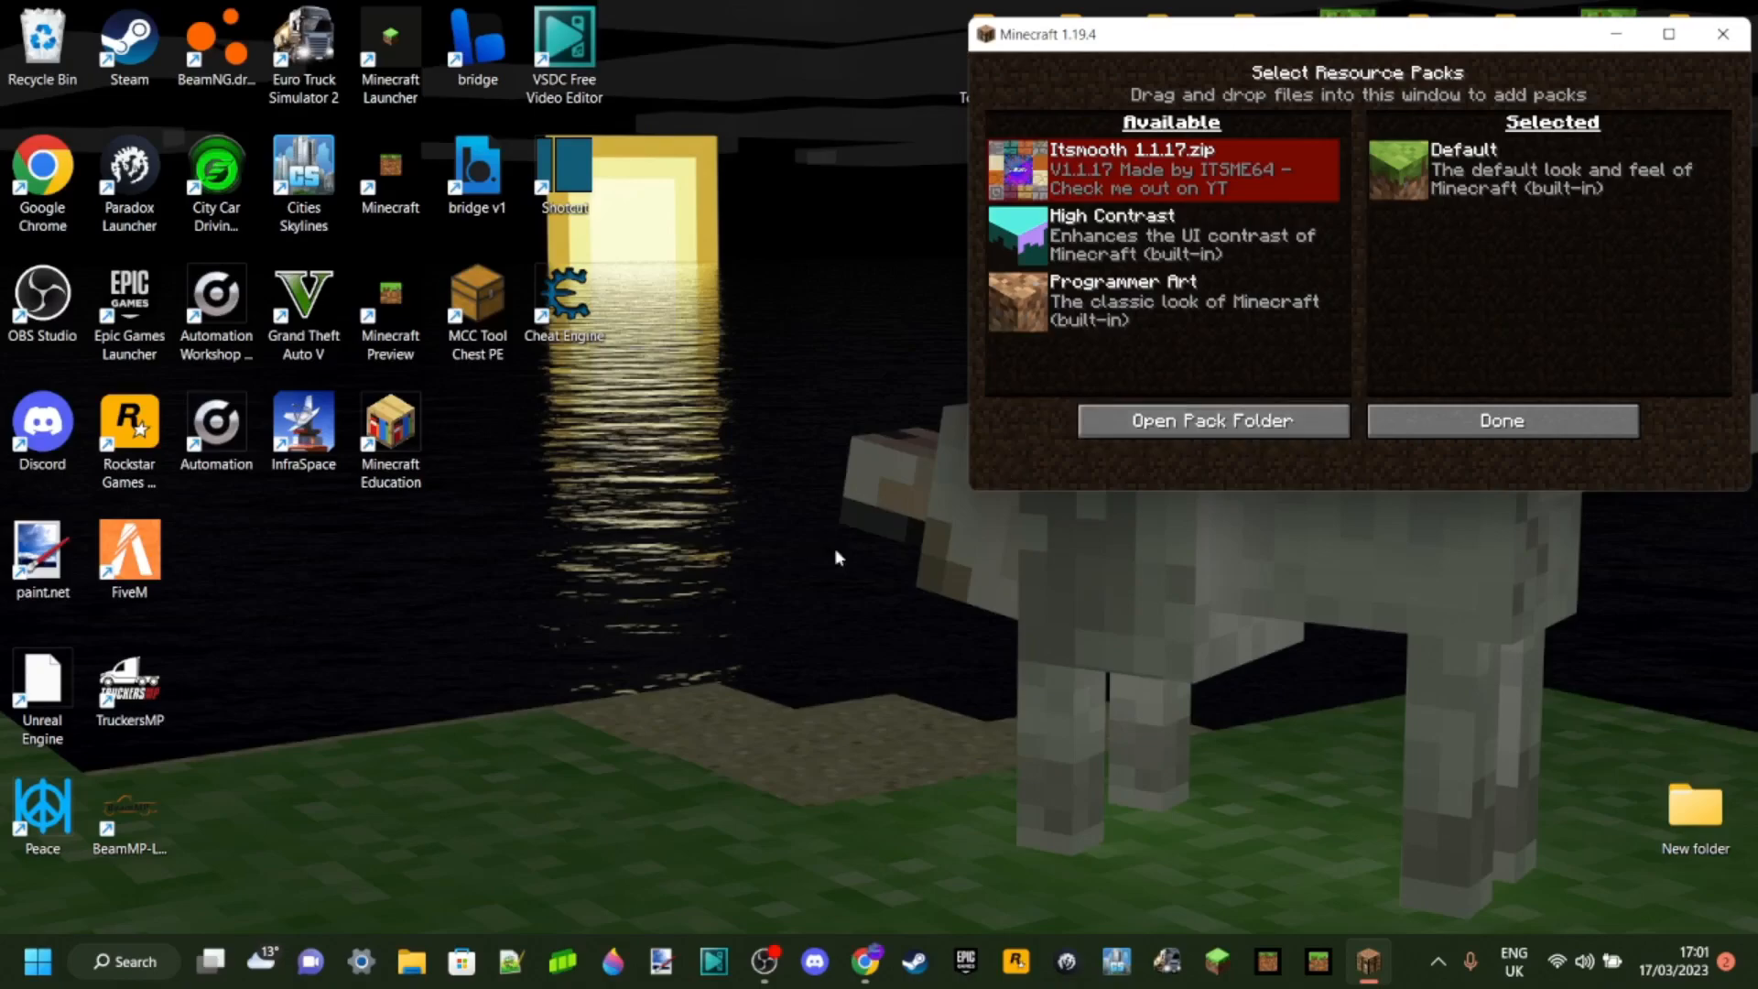
mouse_move(1074, 575)
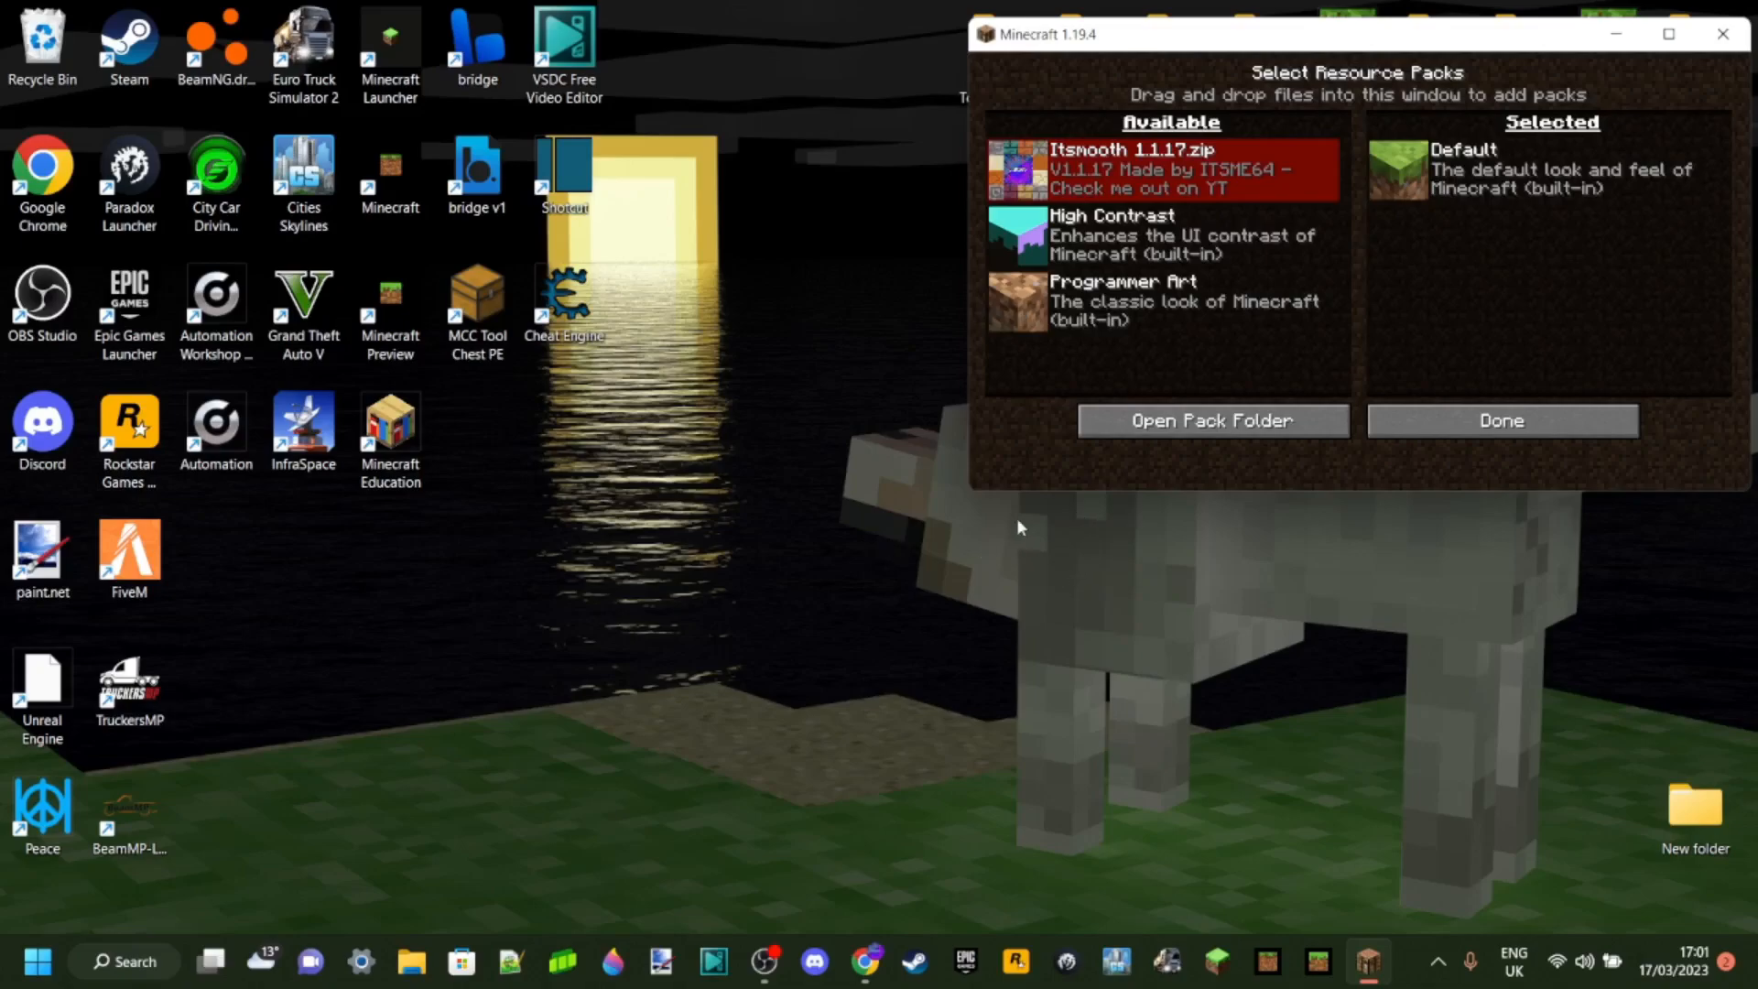
mouse_move(1119, 555)
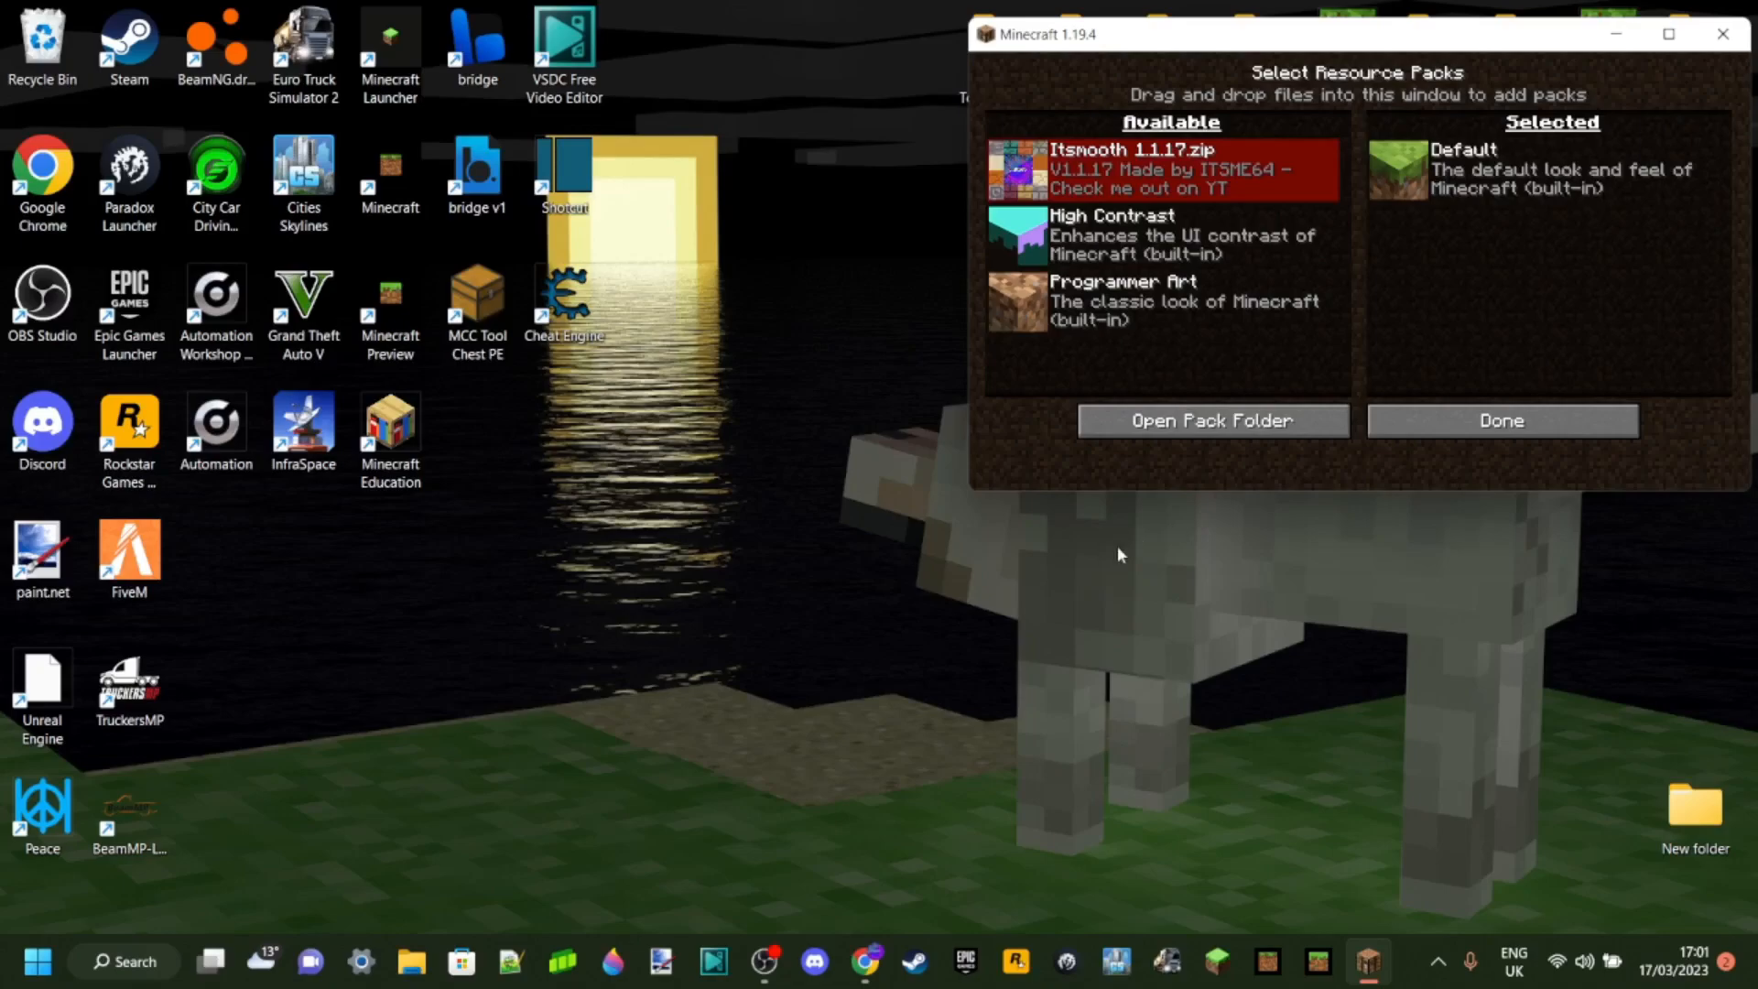
mouse_move(1113, 536)
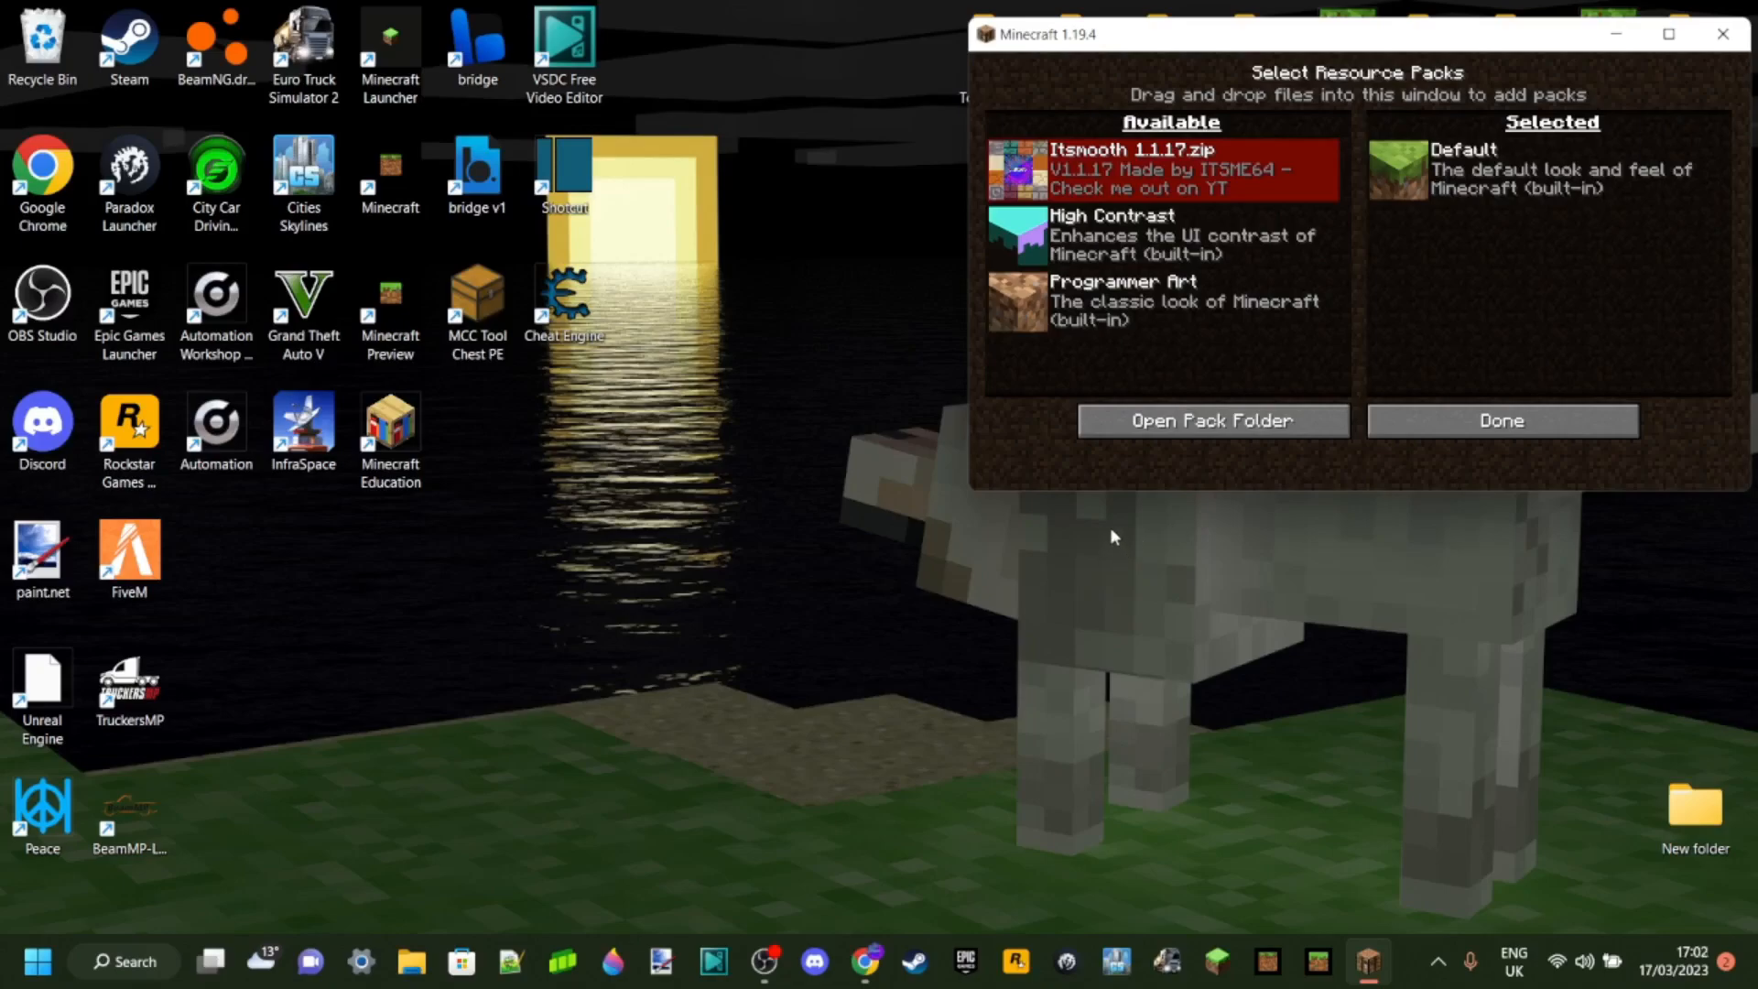
mouse_move(1229, 480)
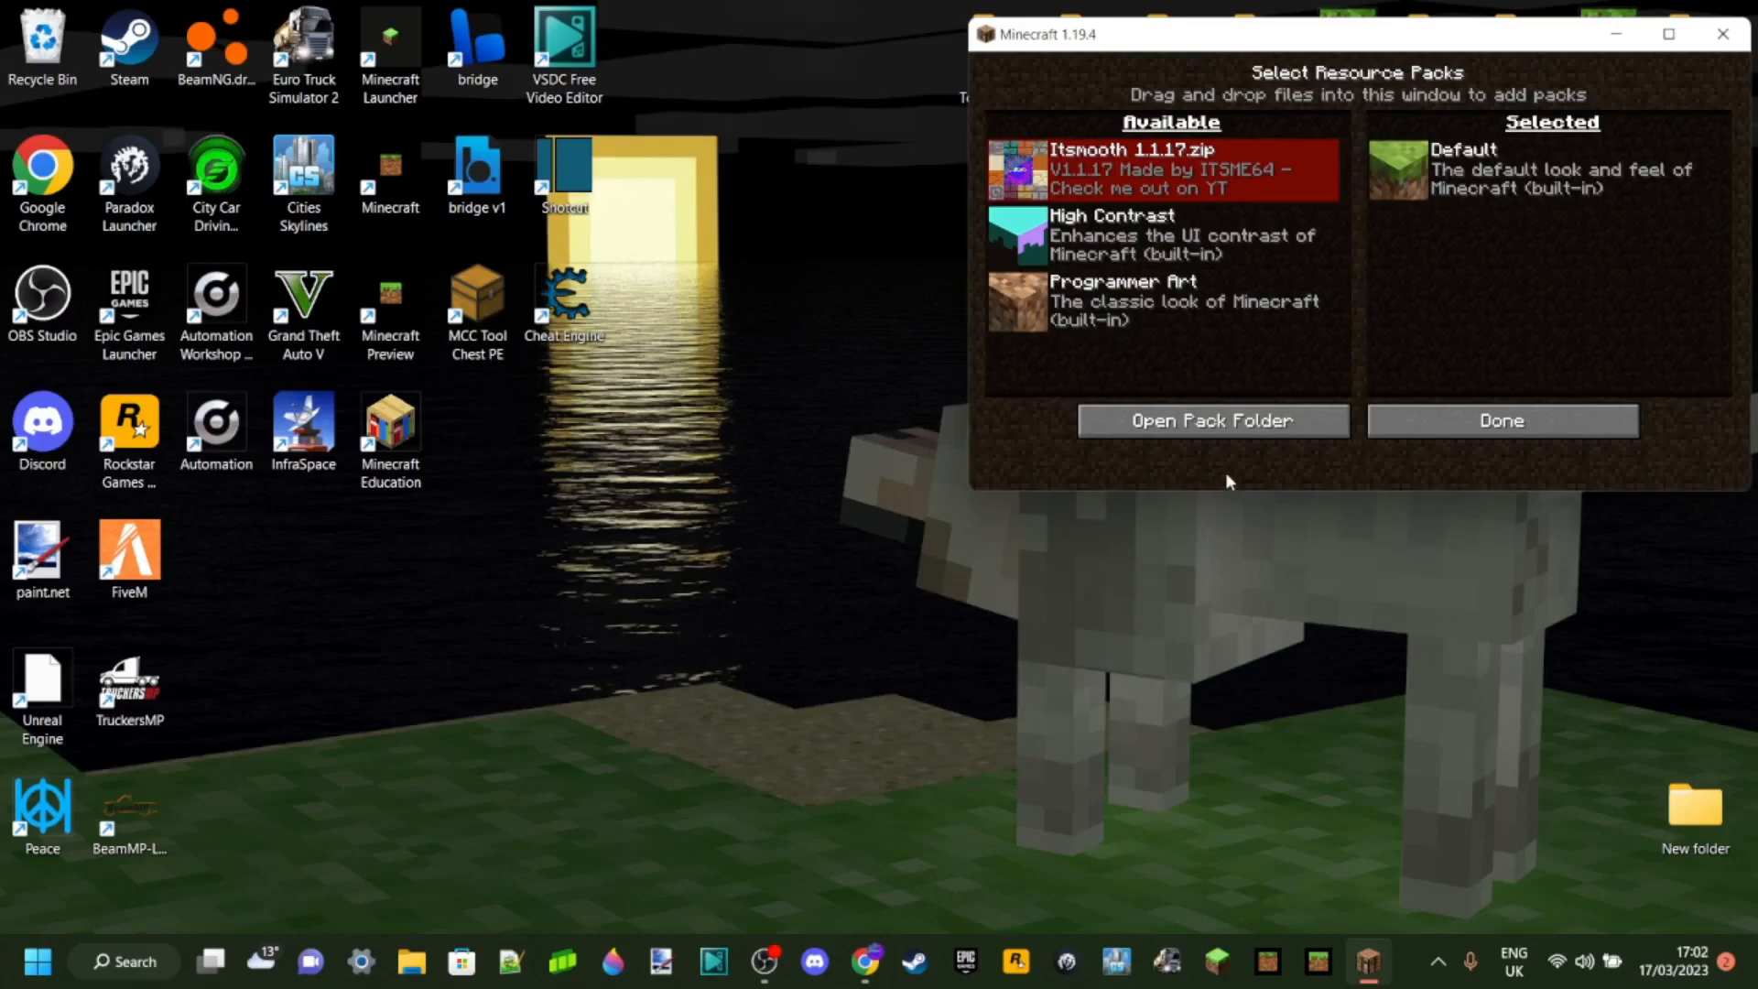
Move Itsmooth 1.1.17.zip from the resourcepacks folder onto the desktop, then close the folder.
click(1211, 421)
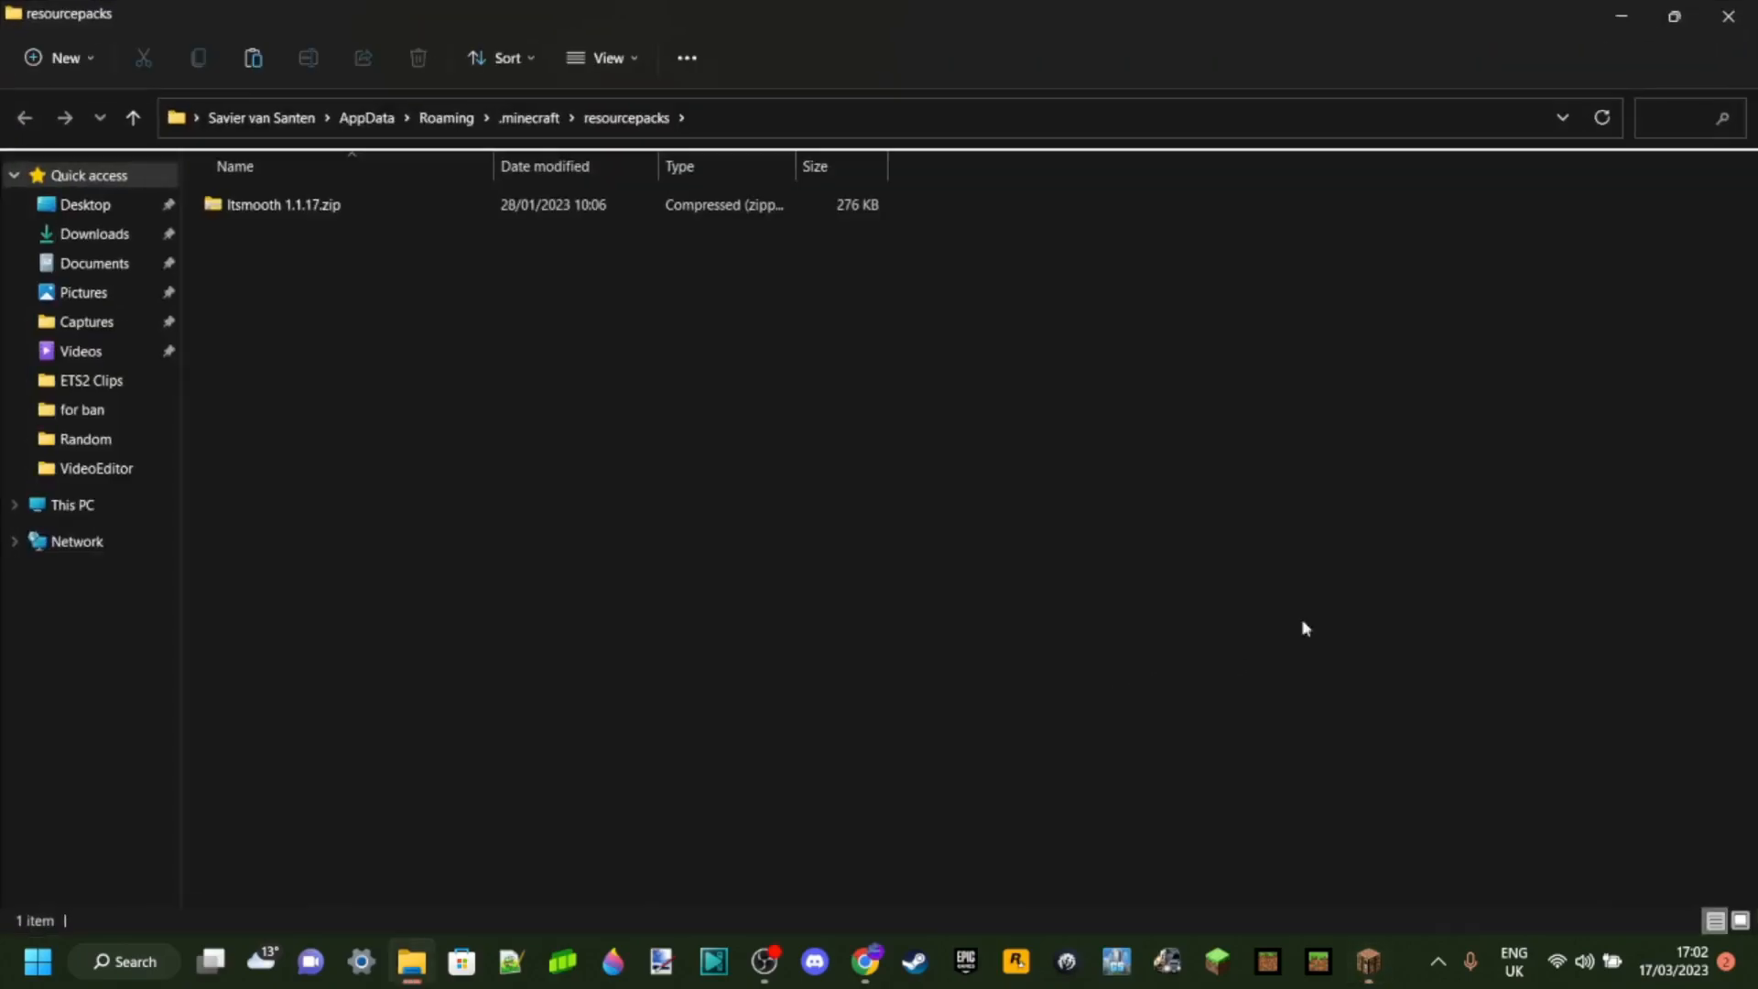
mouse_move(1675, 16)
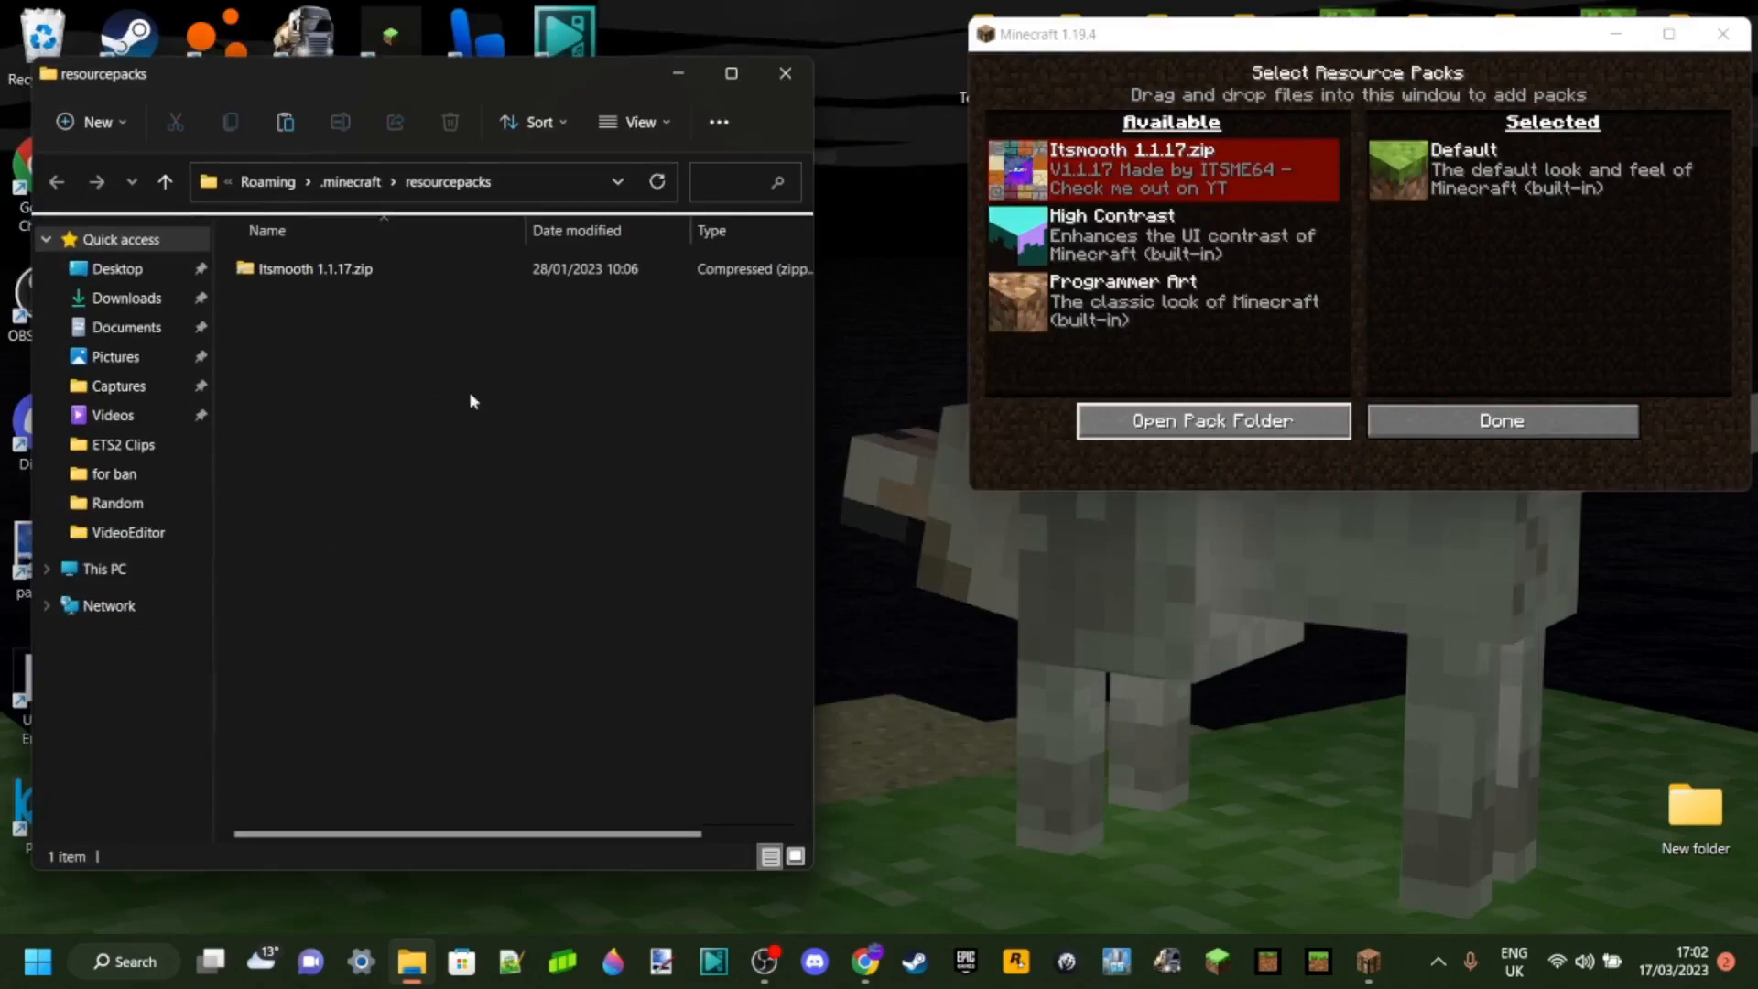
click(336, 268)
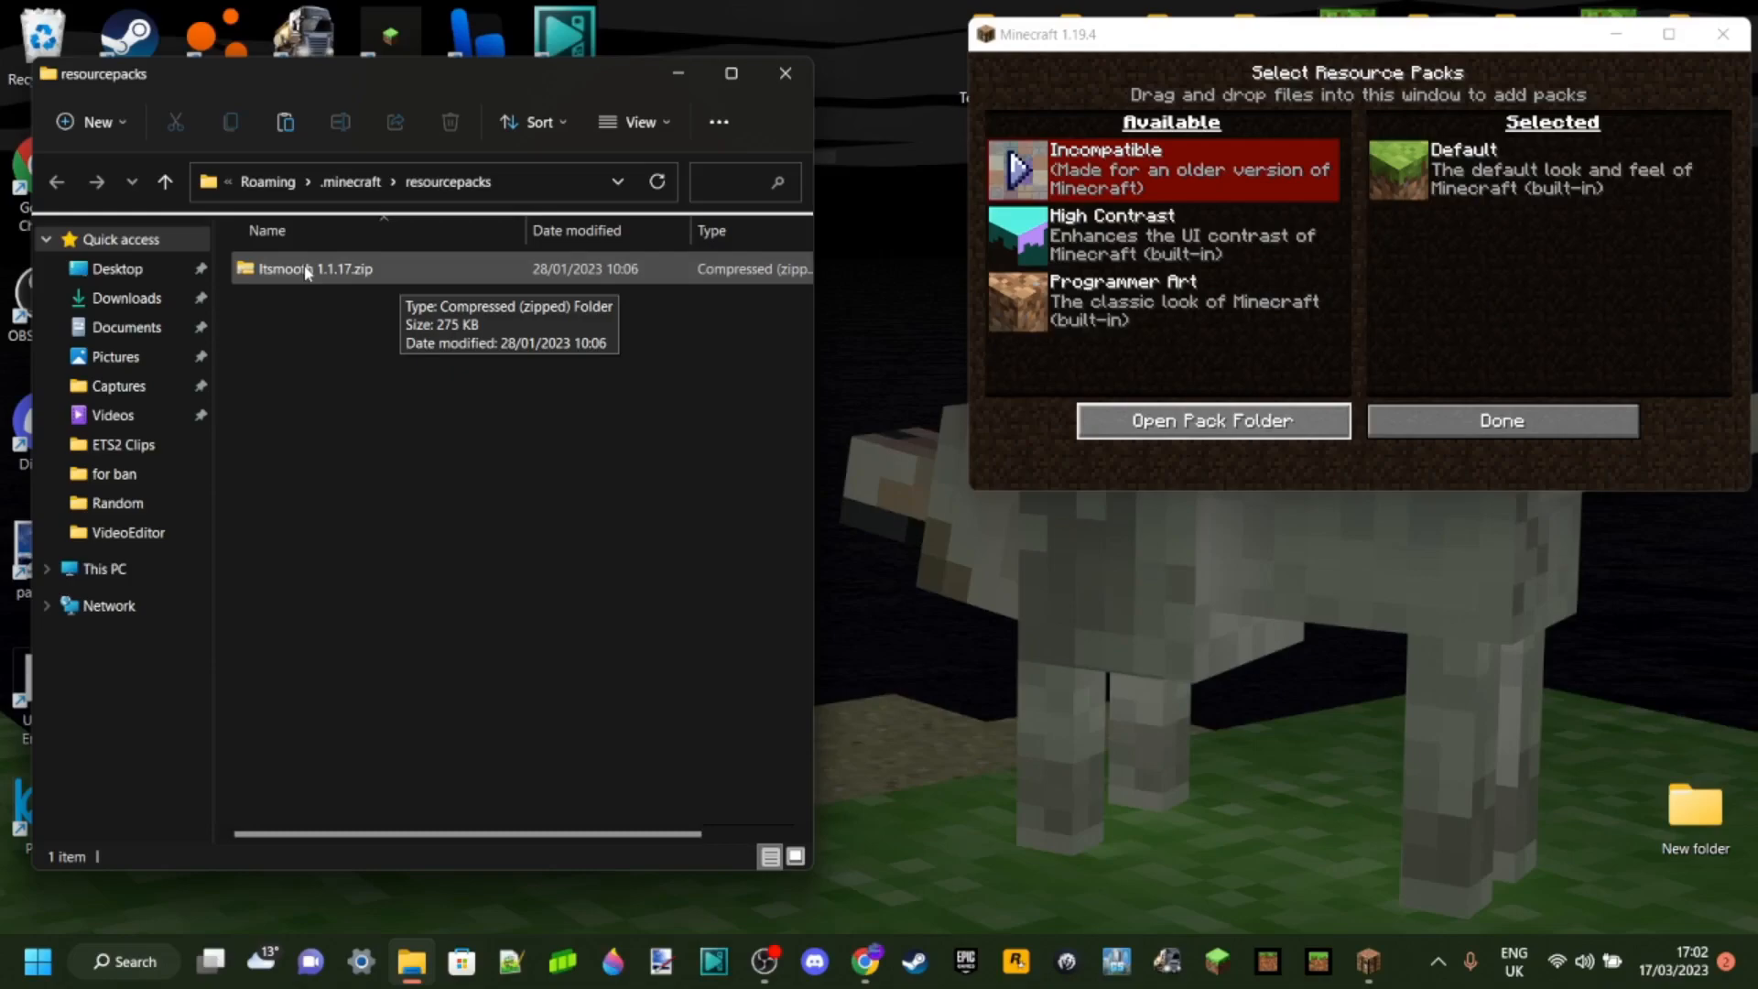
drag(314, 268, 1086, 566)
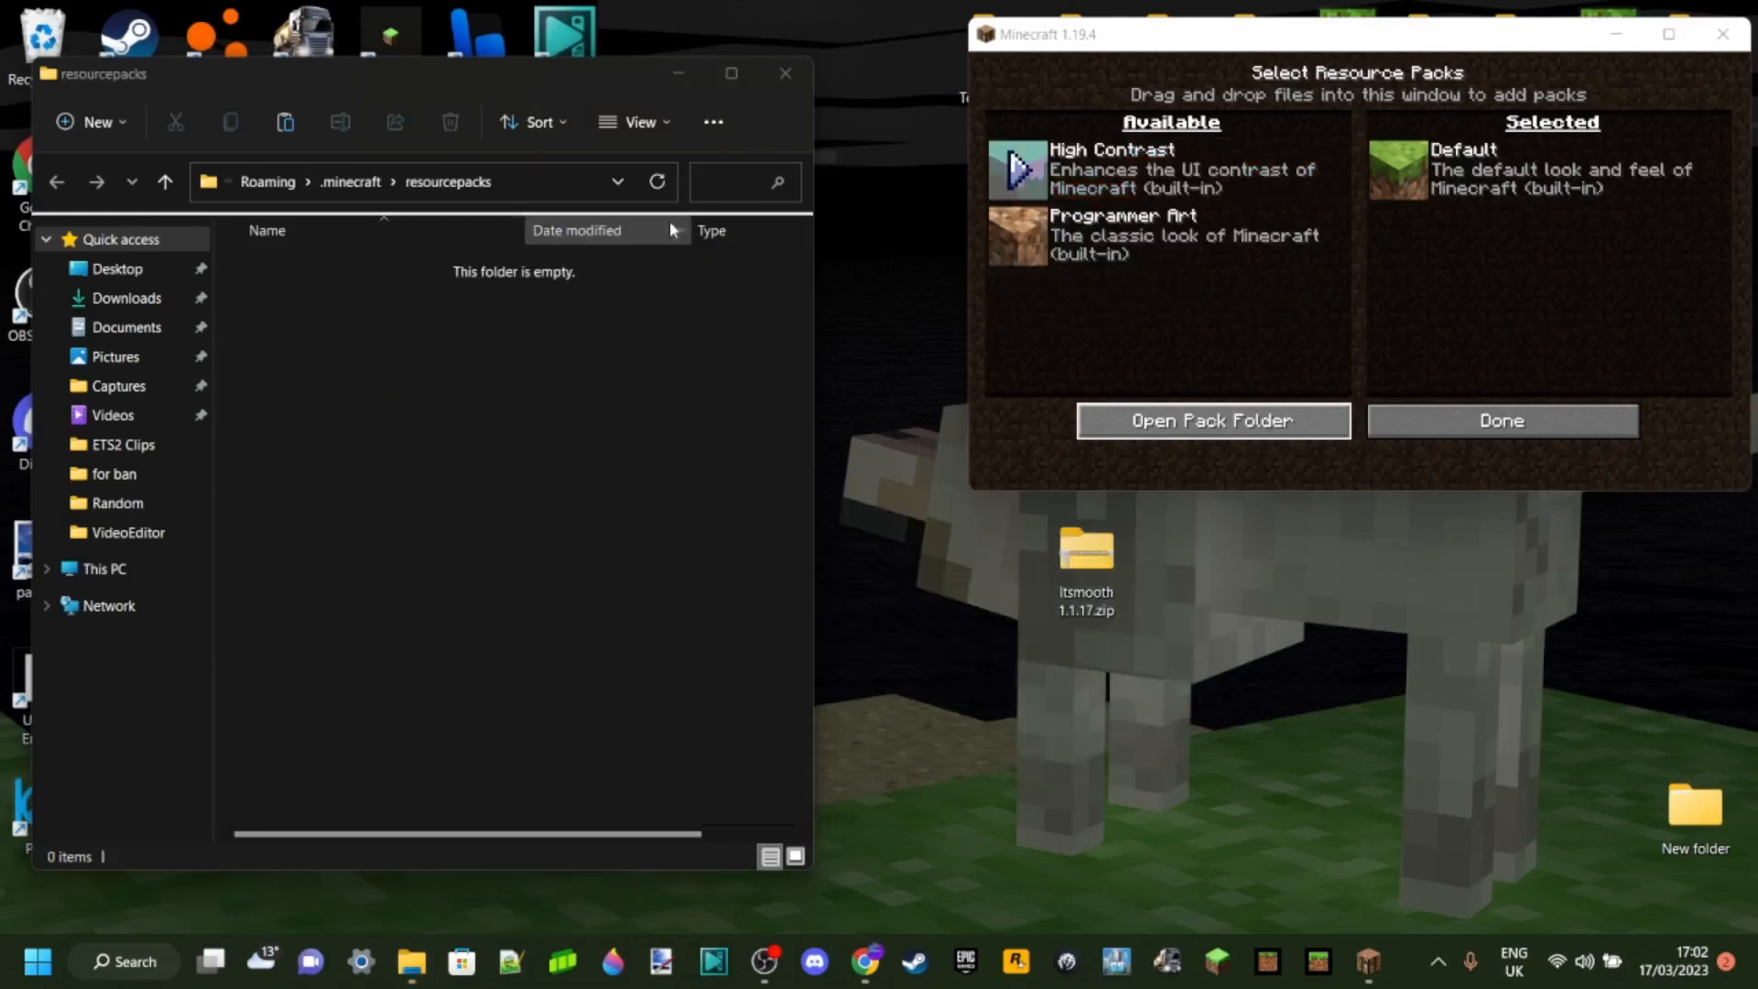
click(785, 73)
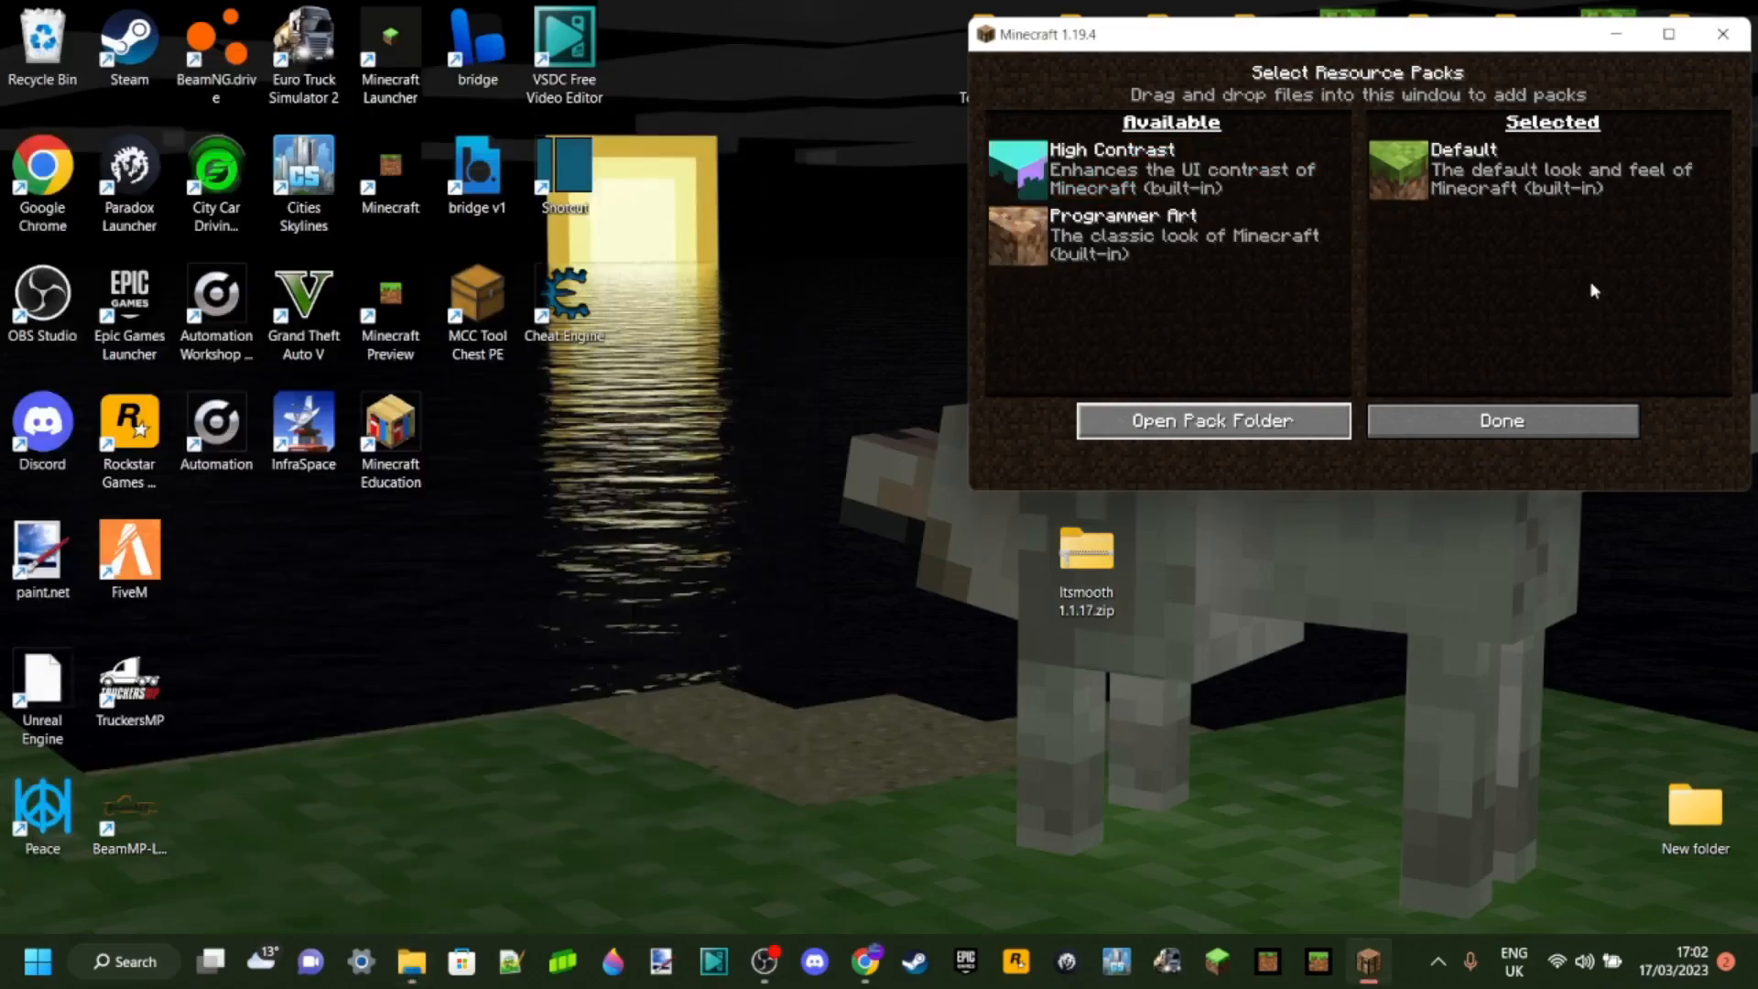
mouse_move(1724, 35)
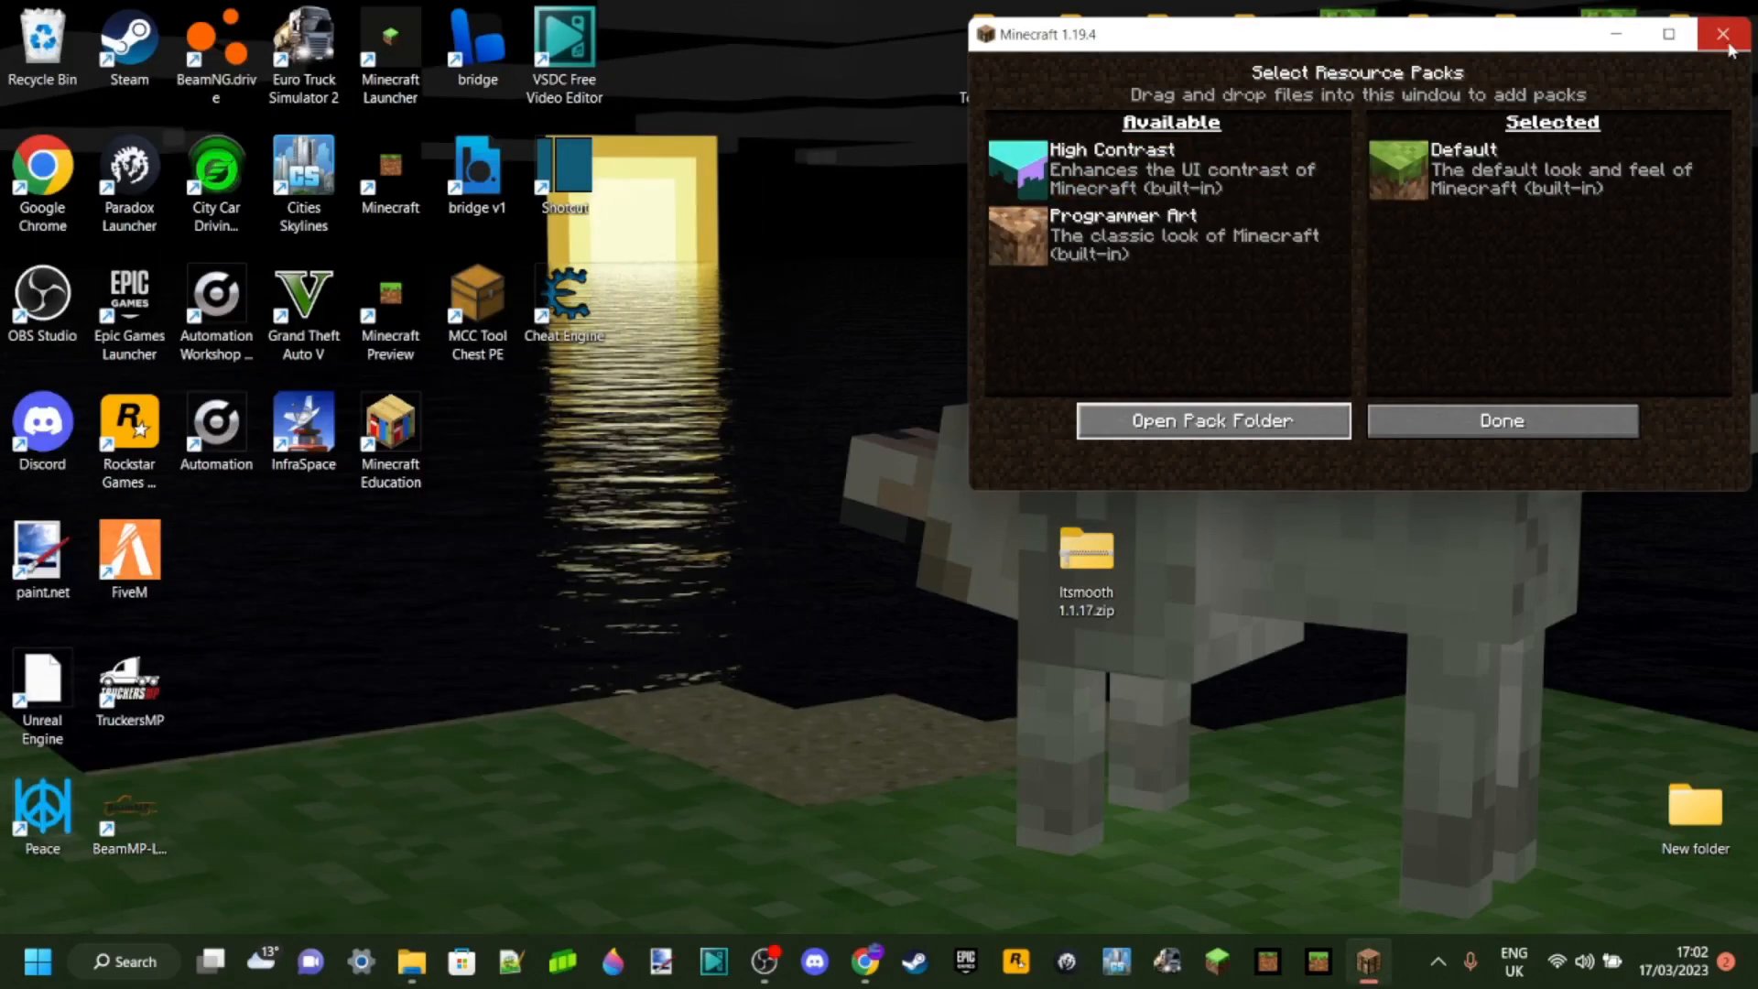
mouse_move(813, 411)
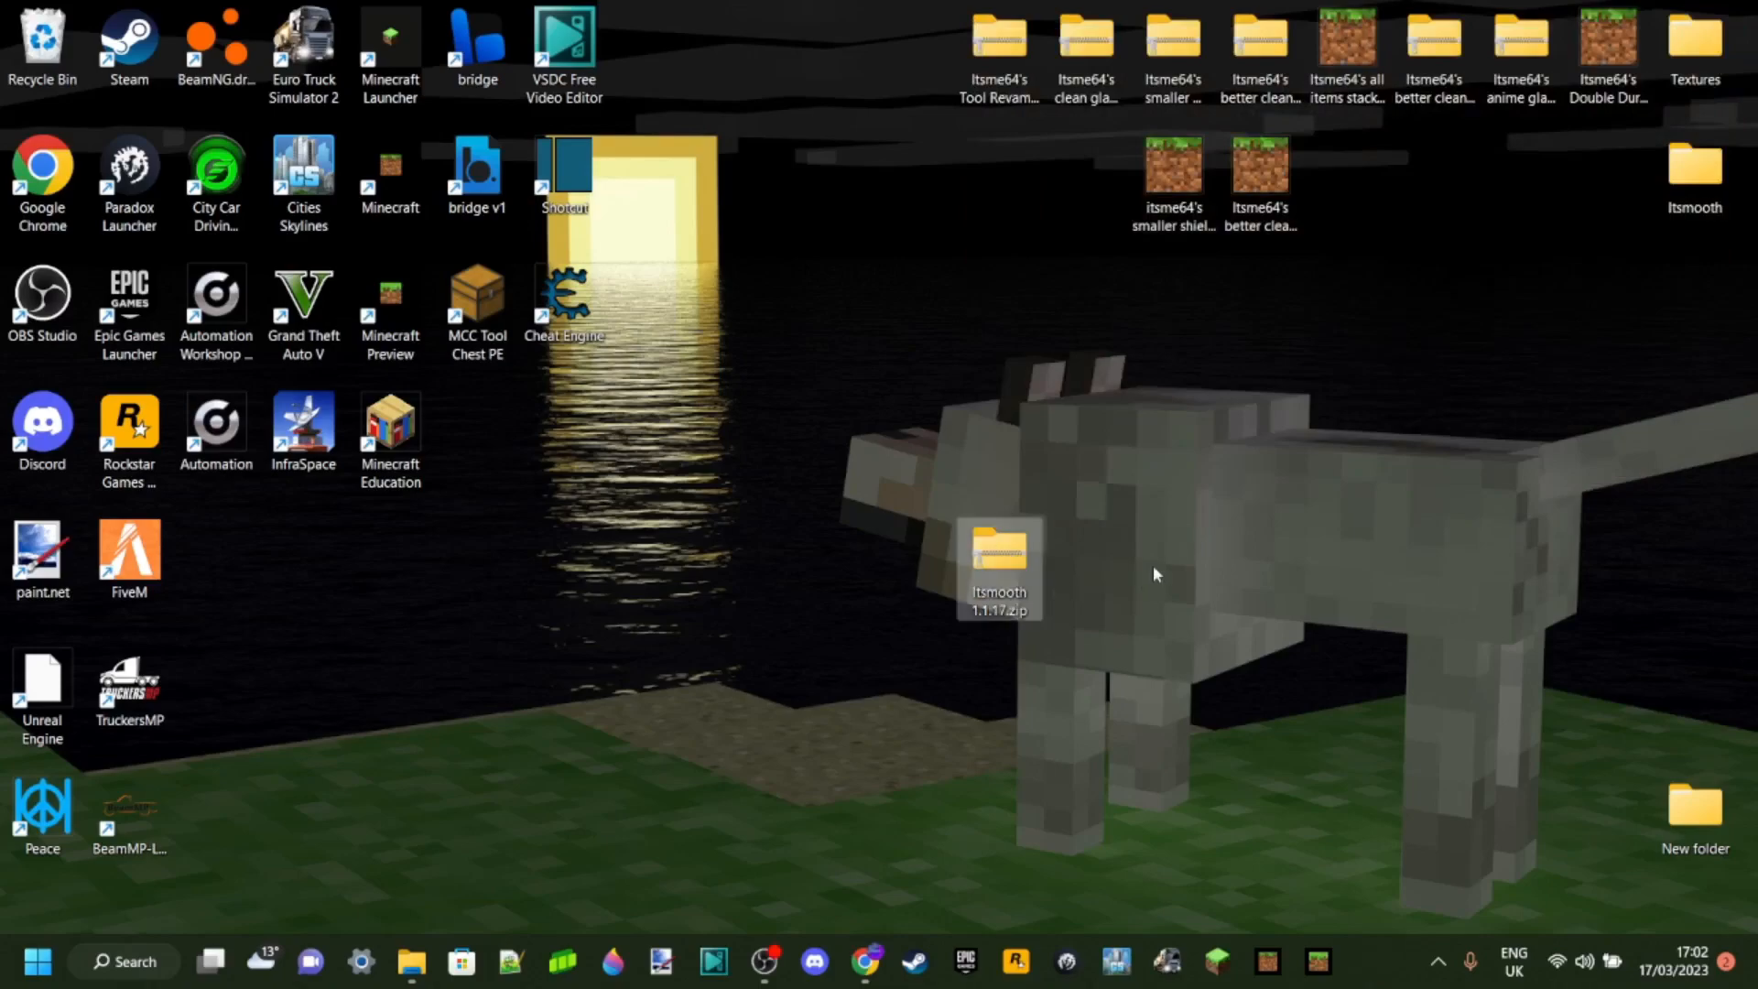
mouse_move(1119, 713)
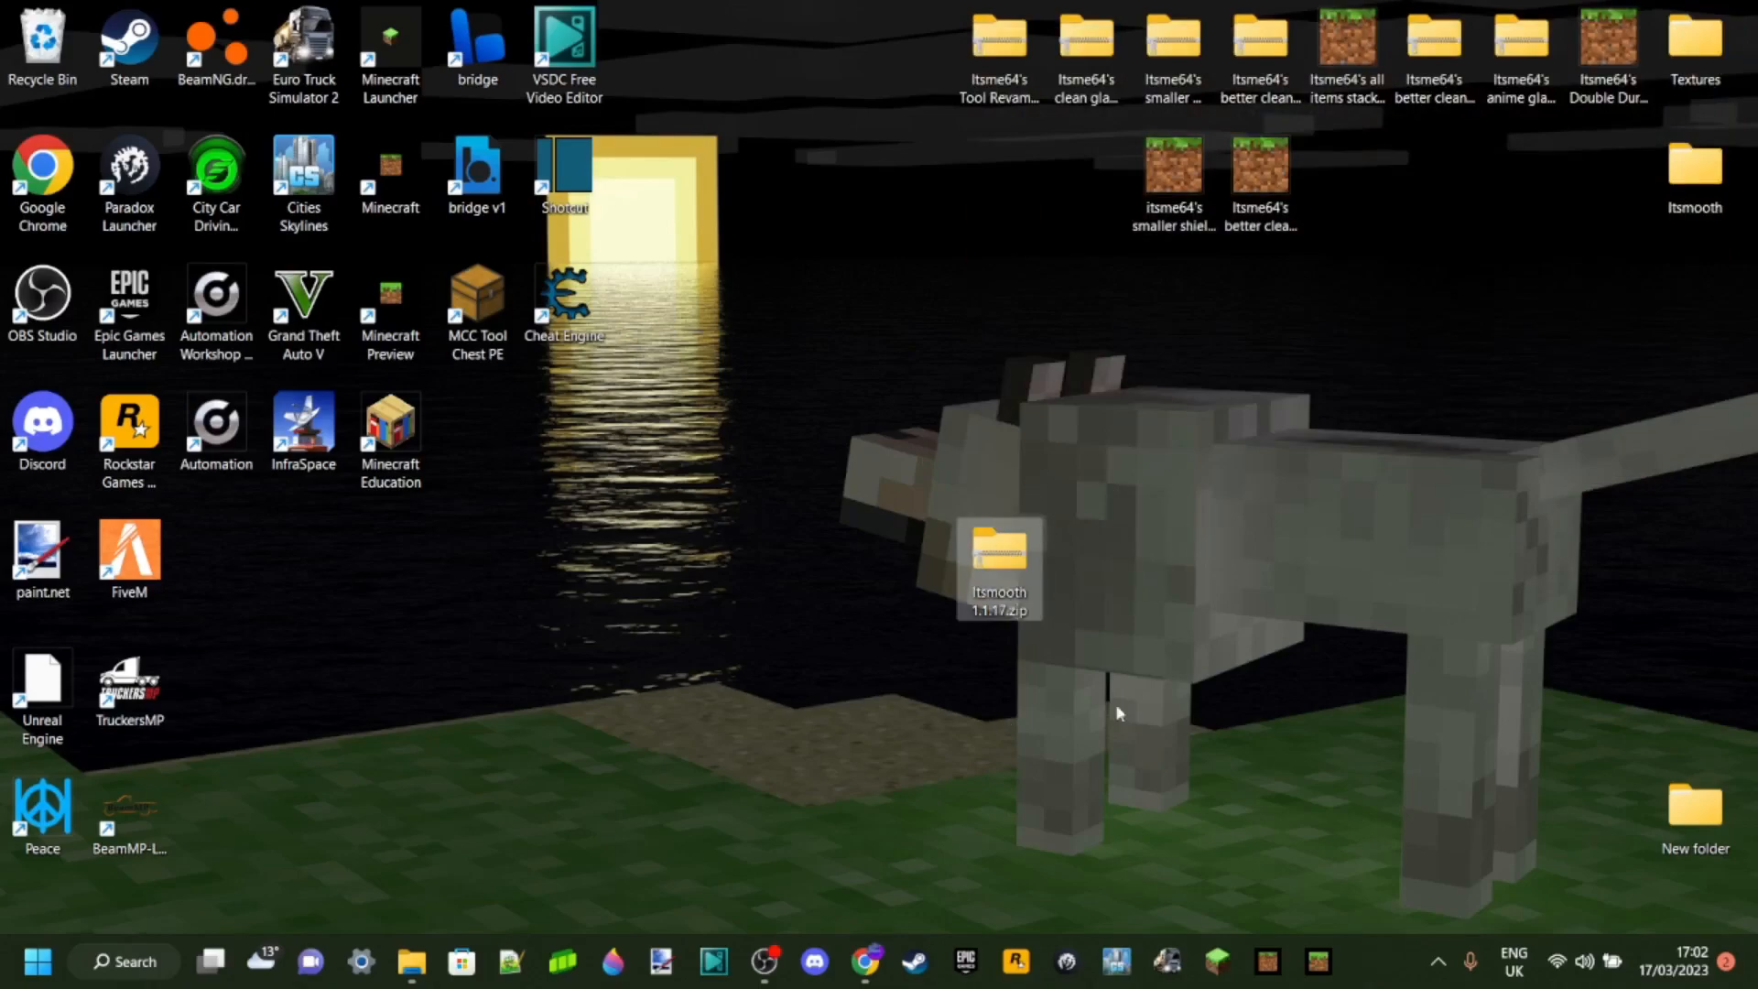
mouse_move(1070, 591)
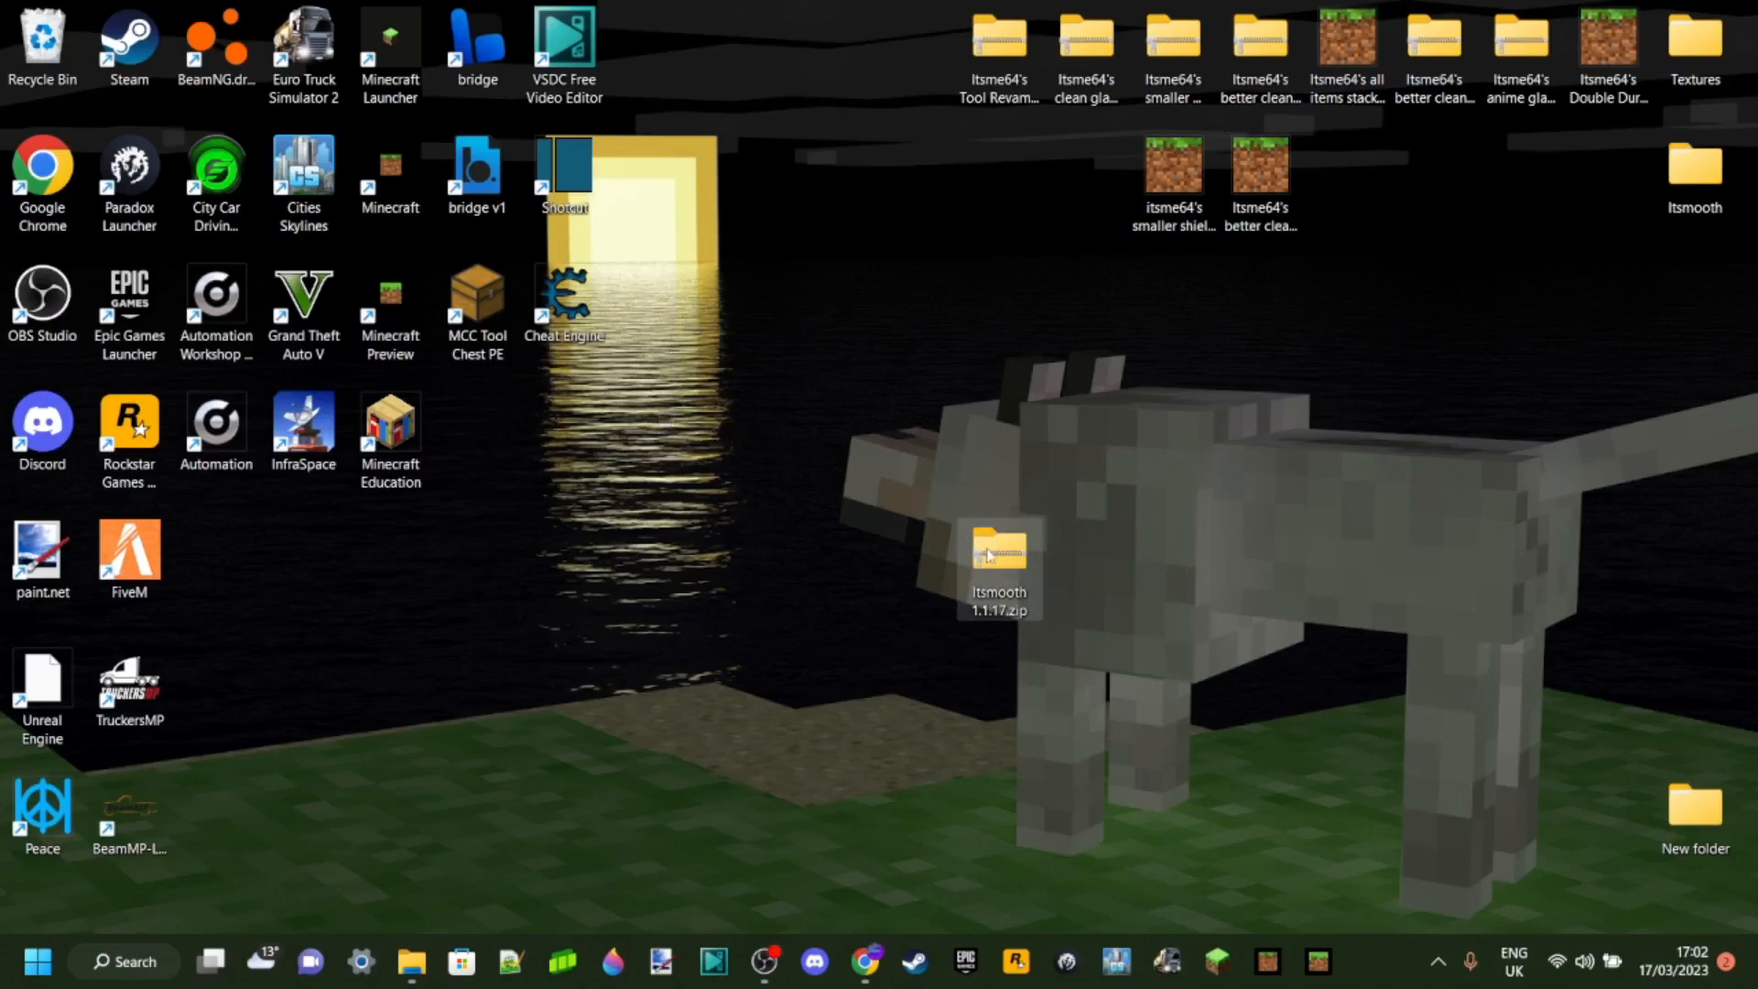
Extract Itsmooth 1.1.17.zip into an Itsmooth 1.1.17 folder on the desktop.
right_click(999, 566)
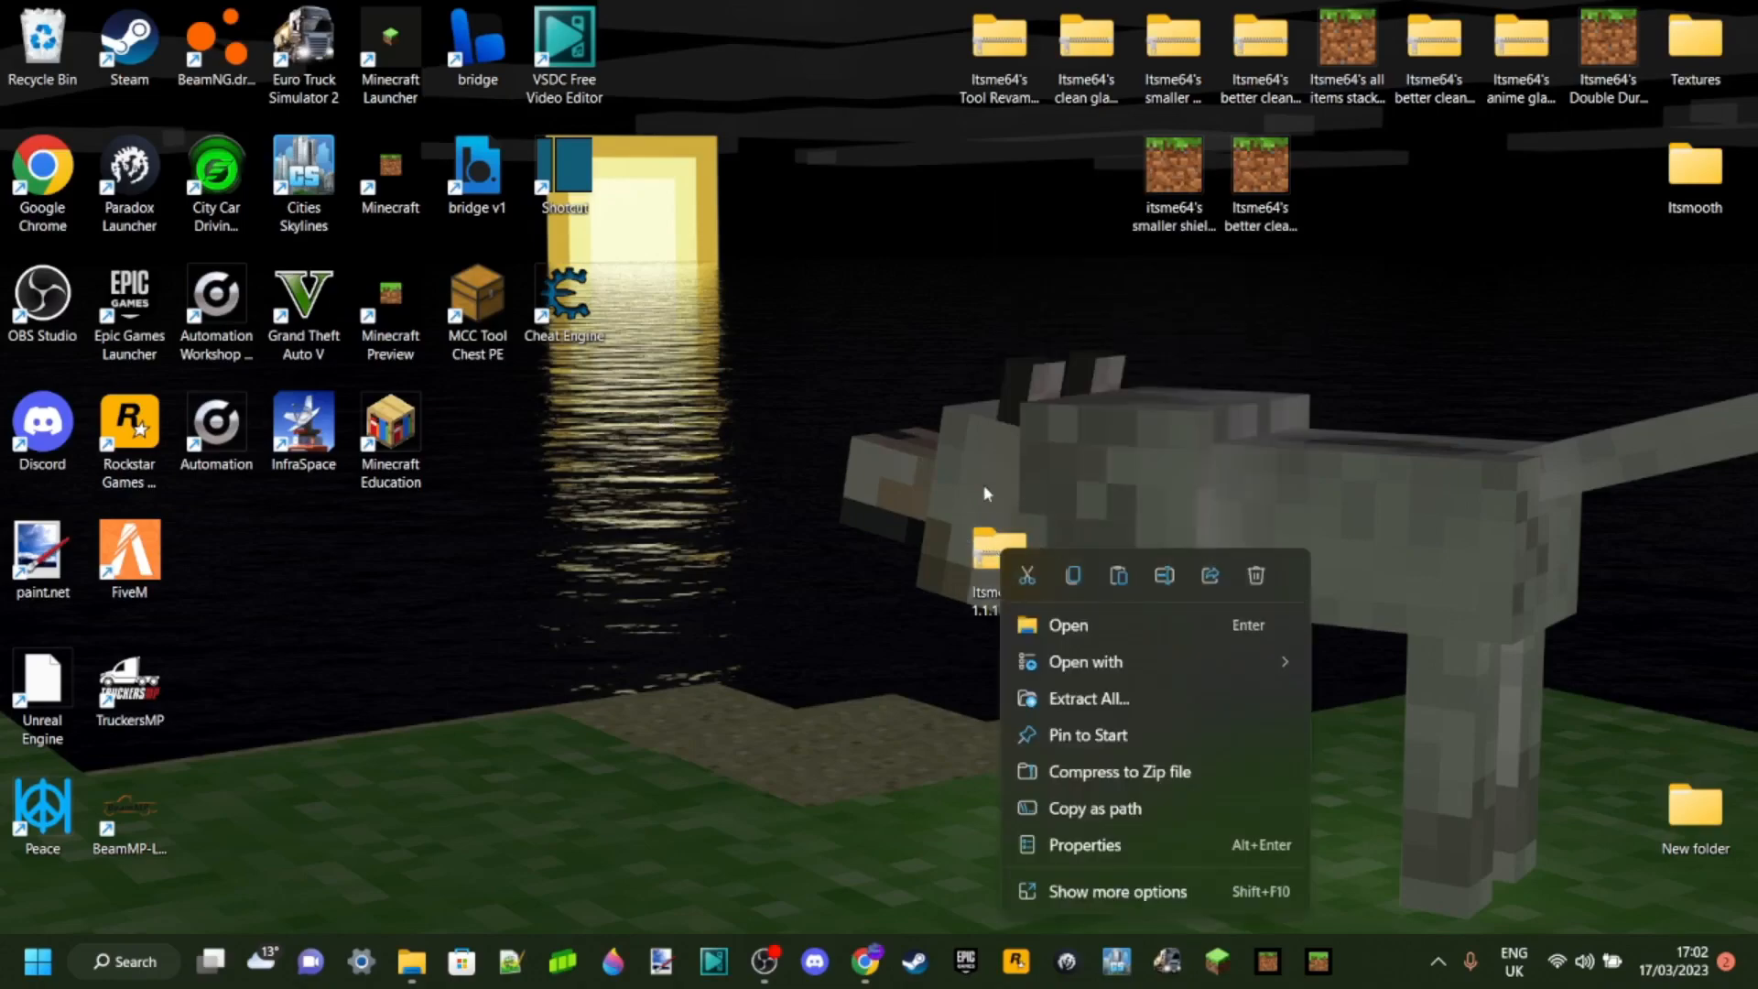
mouse_move(1085, 699)
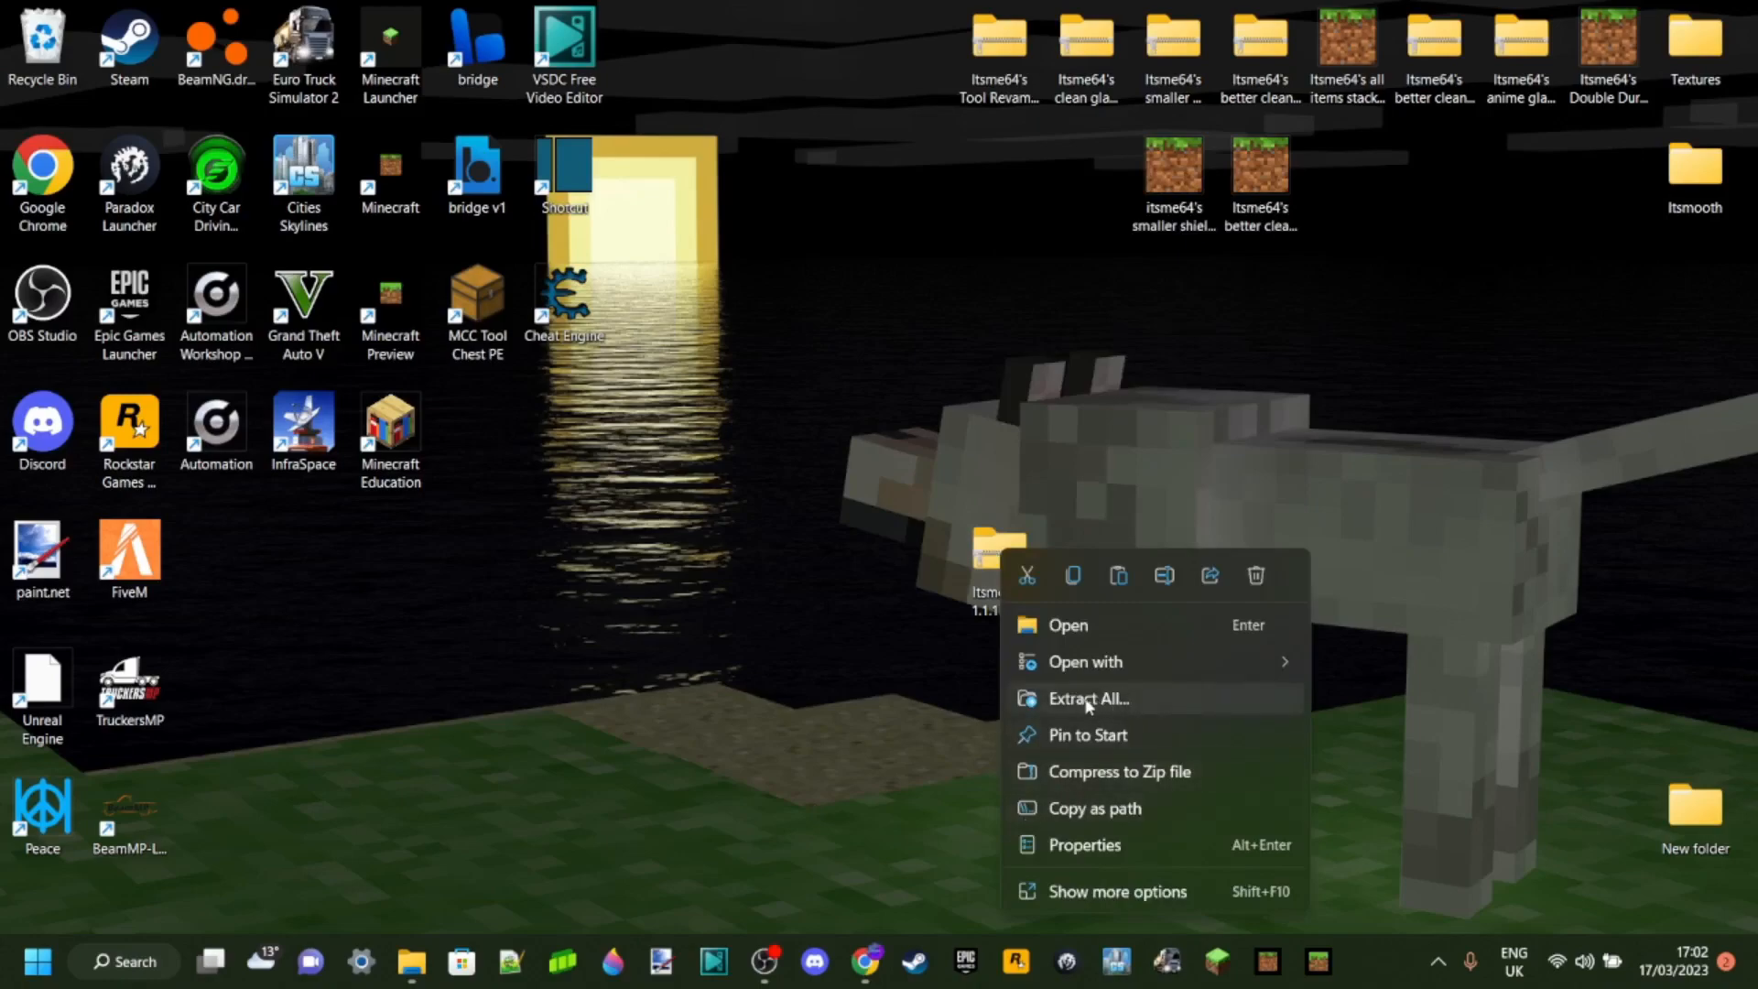
click(1087, 699)
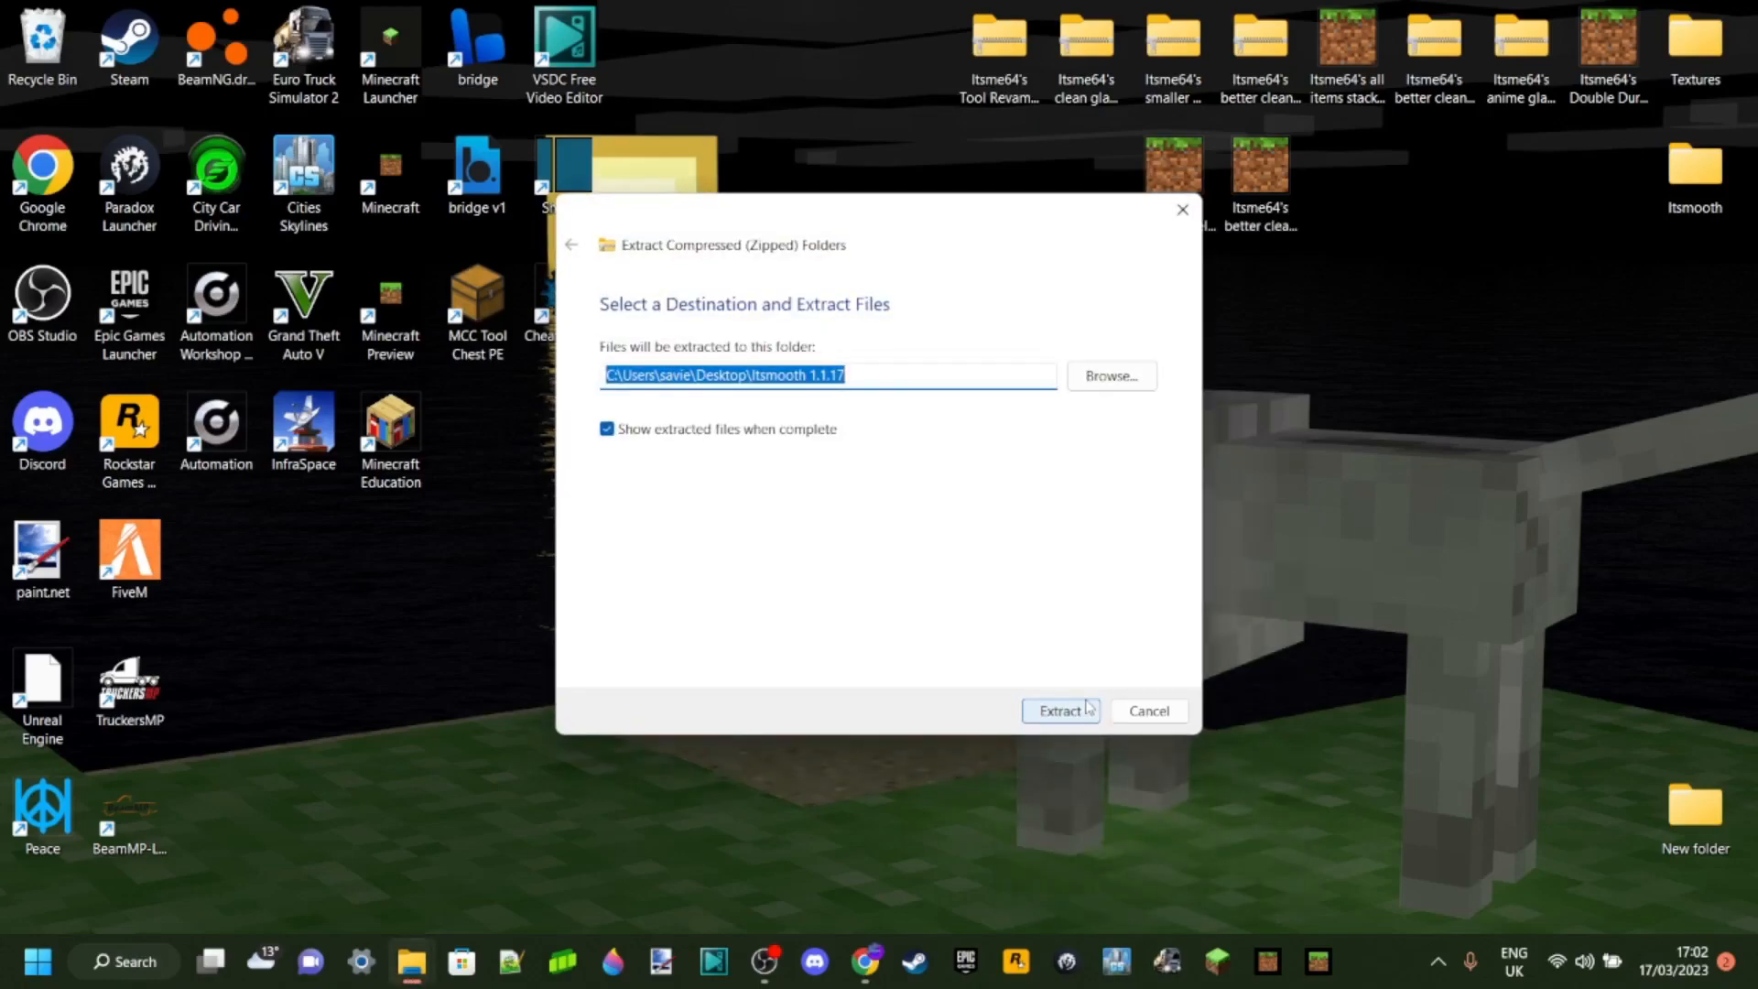
mouse_move(1040, 640)
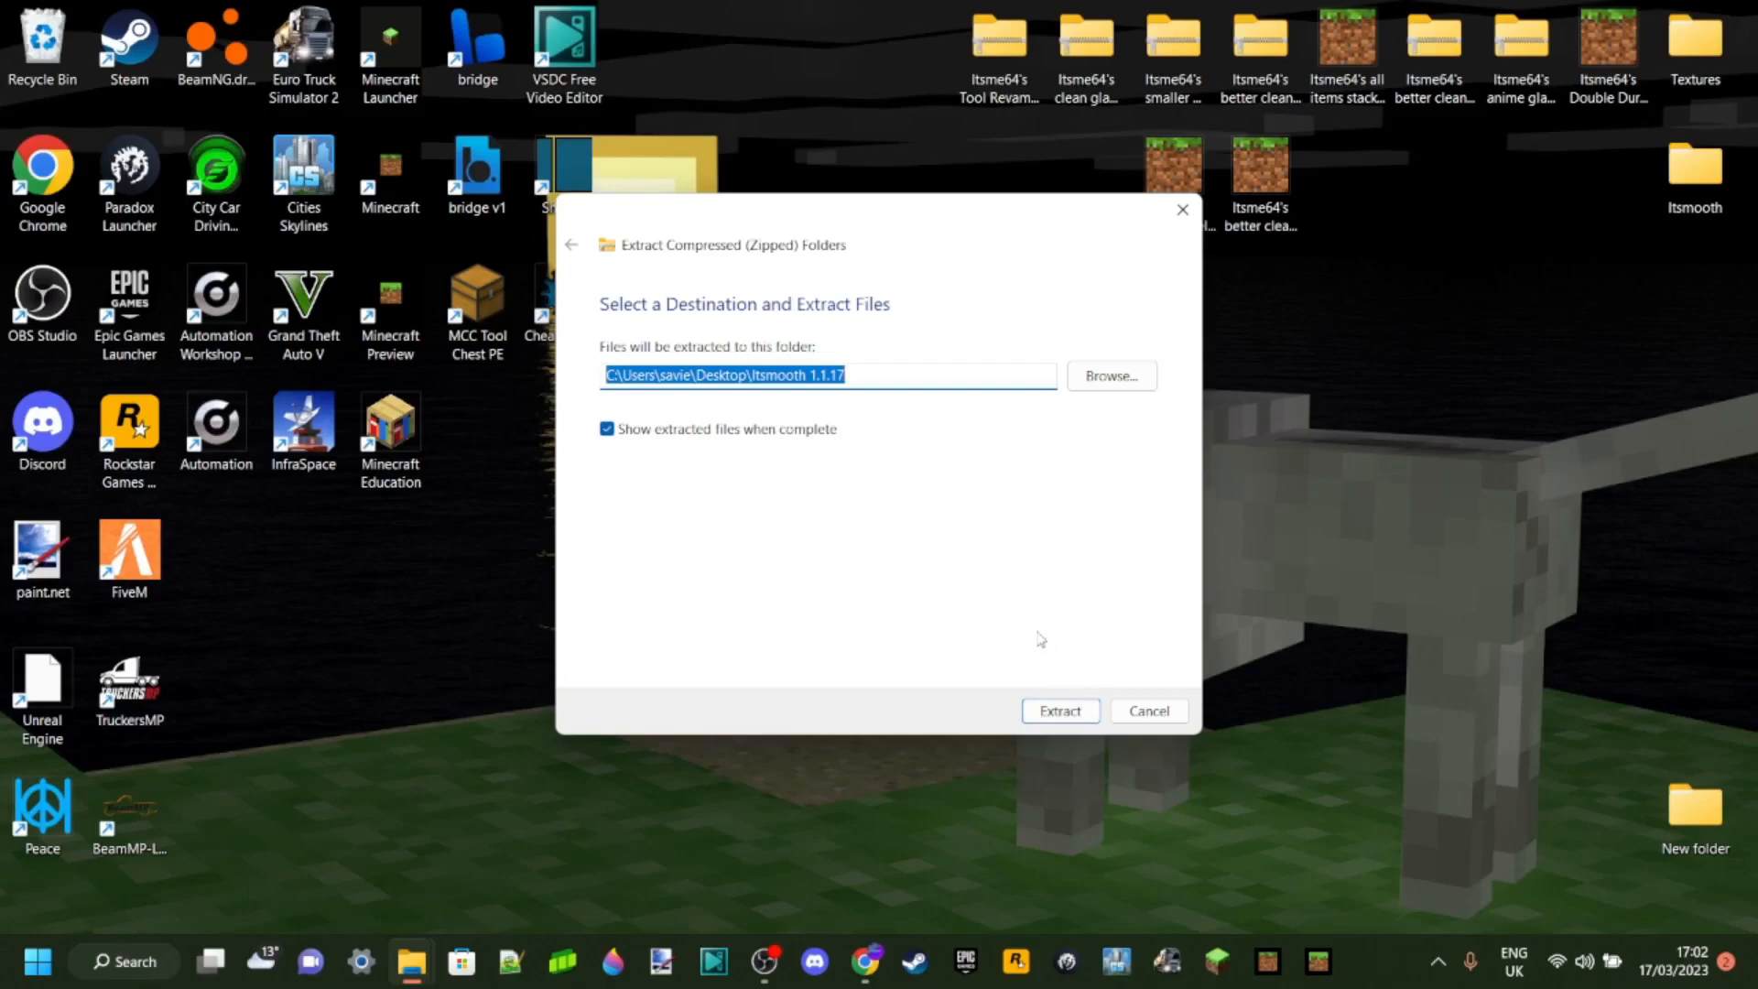
mouse_move(1048, 613)
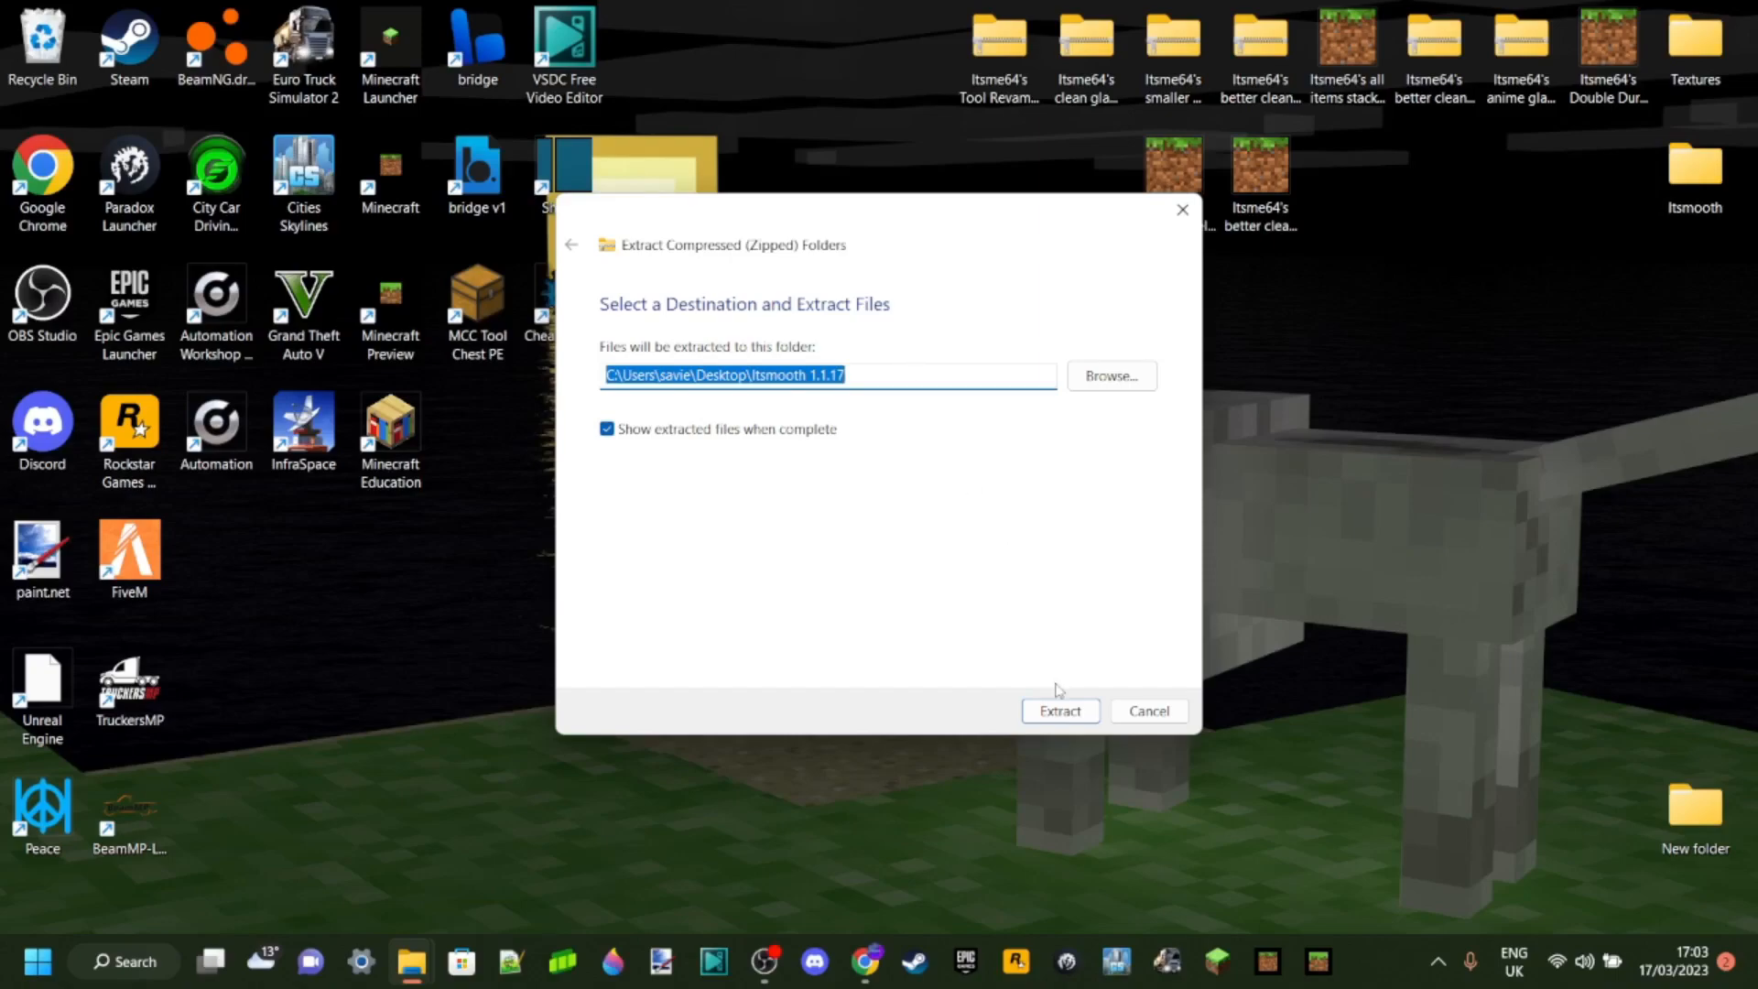
mouse_move(1069, 639)
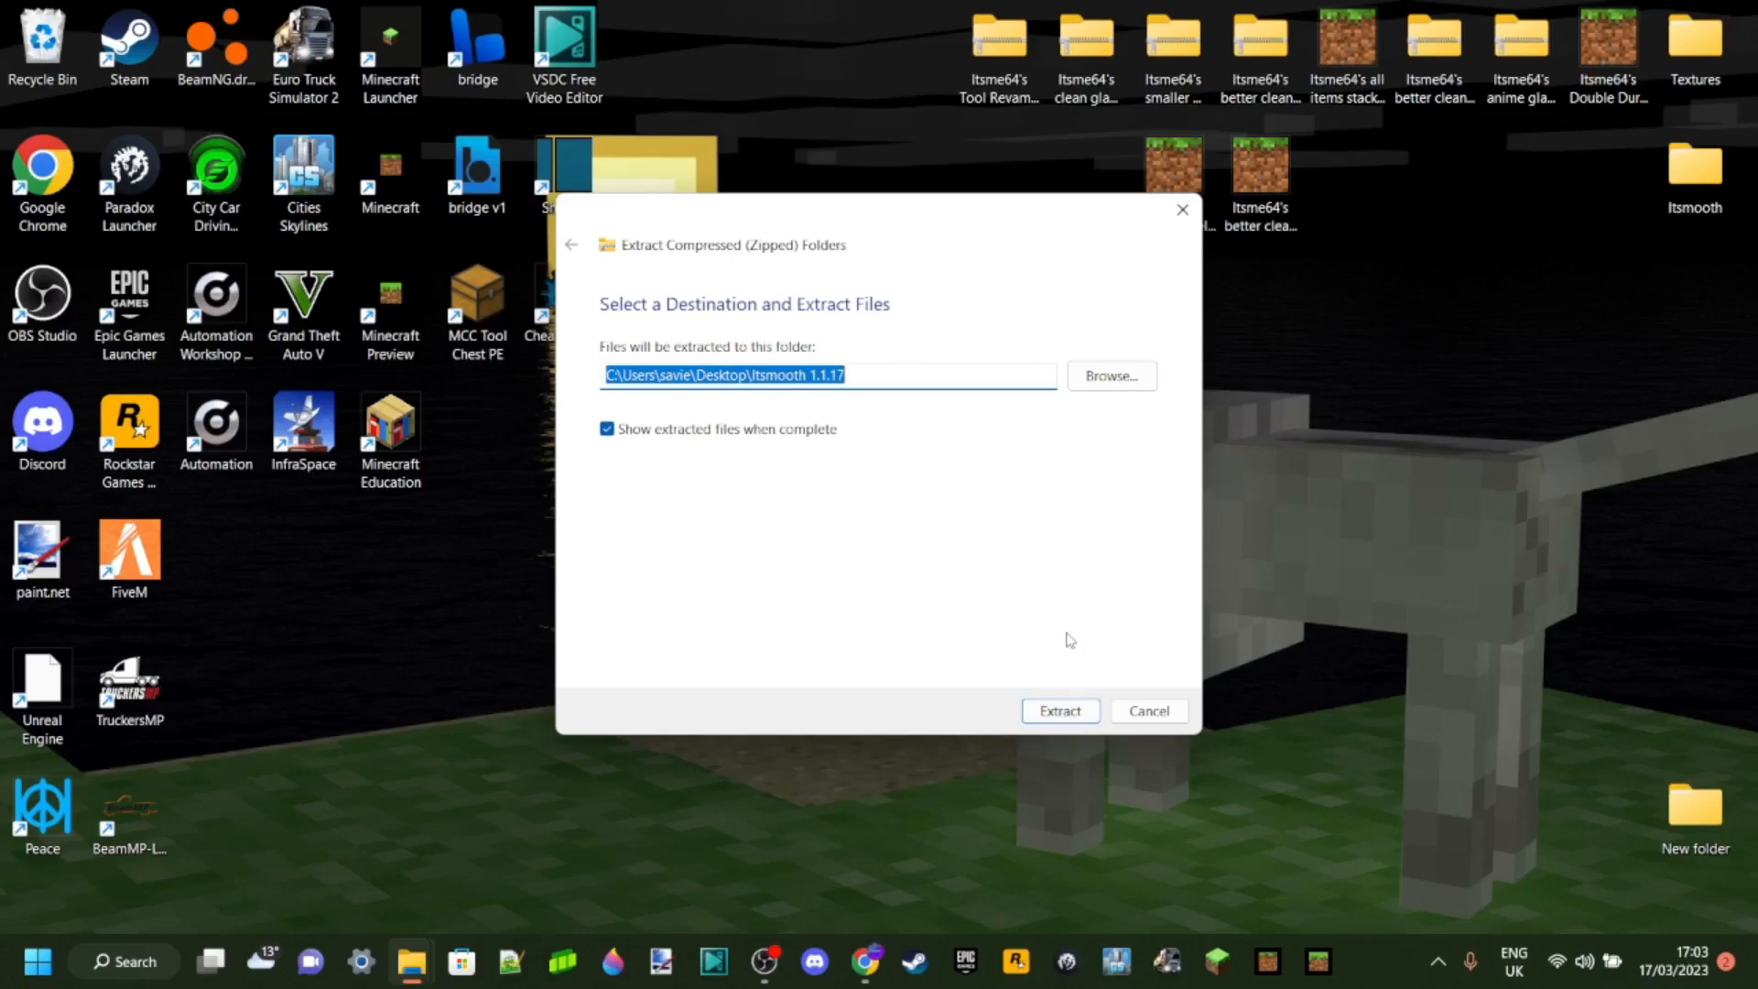
mouse_move(874, 585)
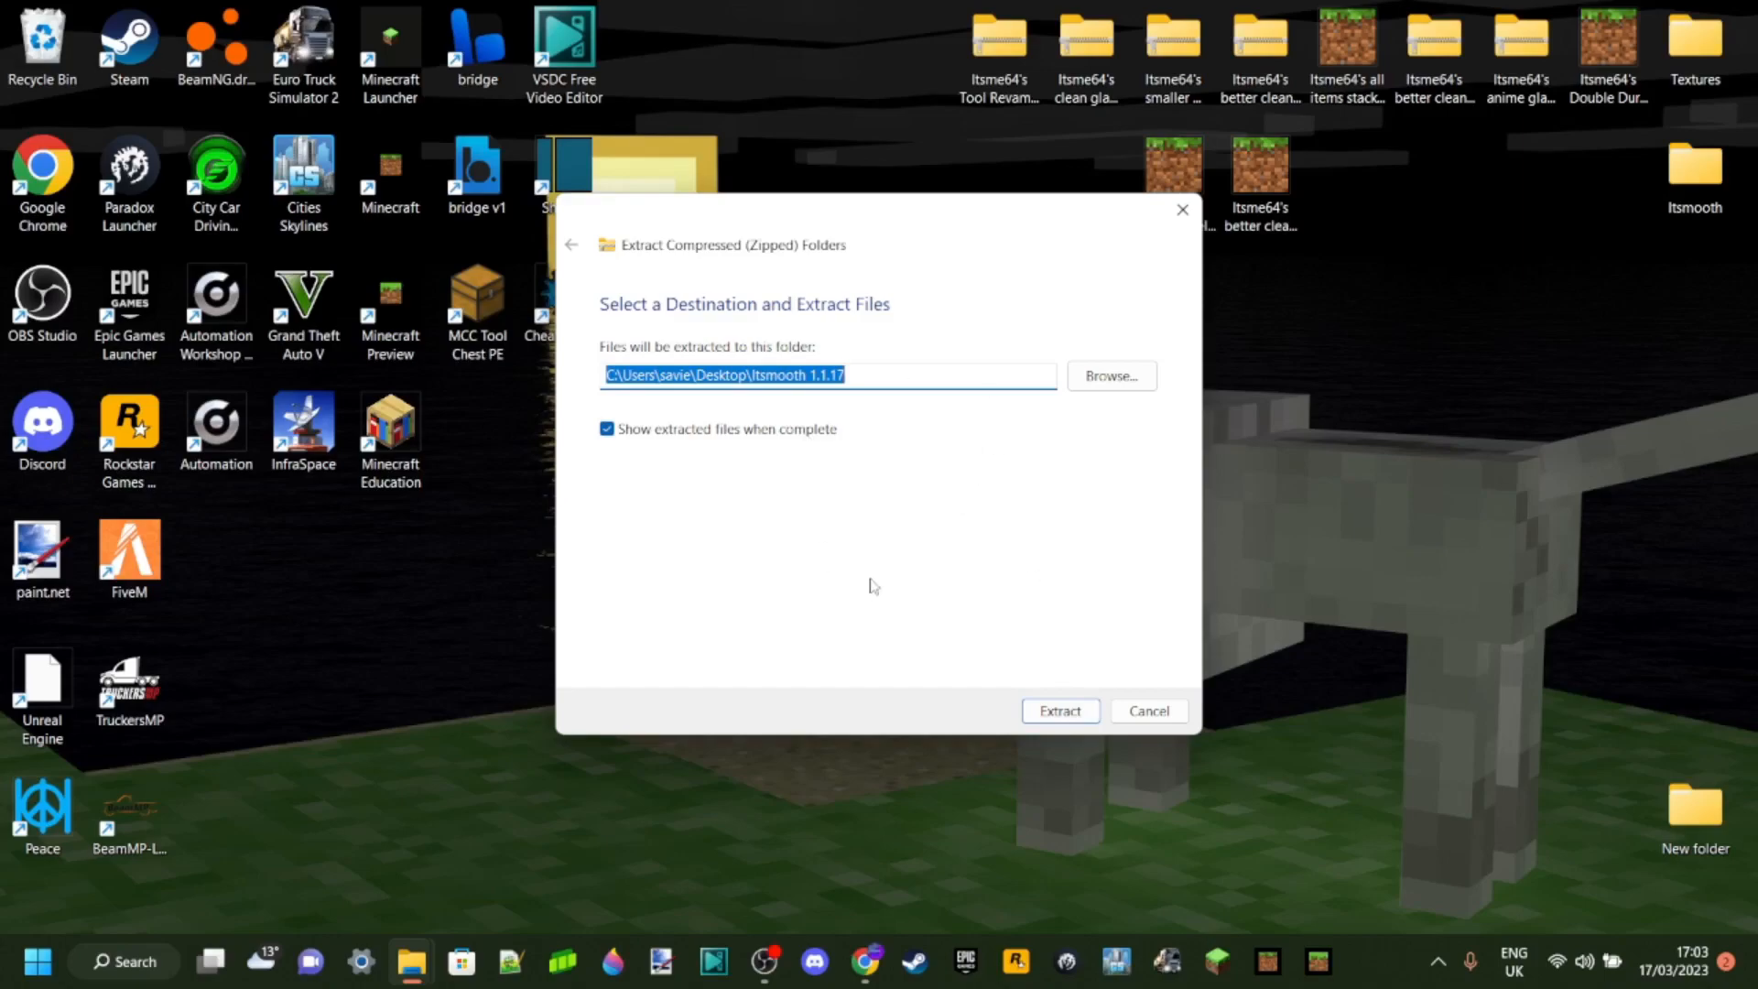
mouse_move(724, 738)
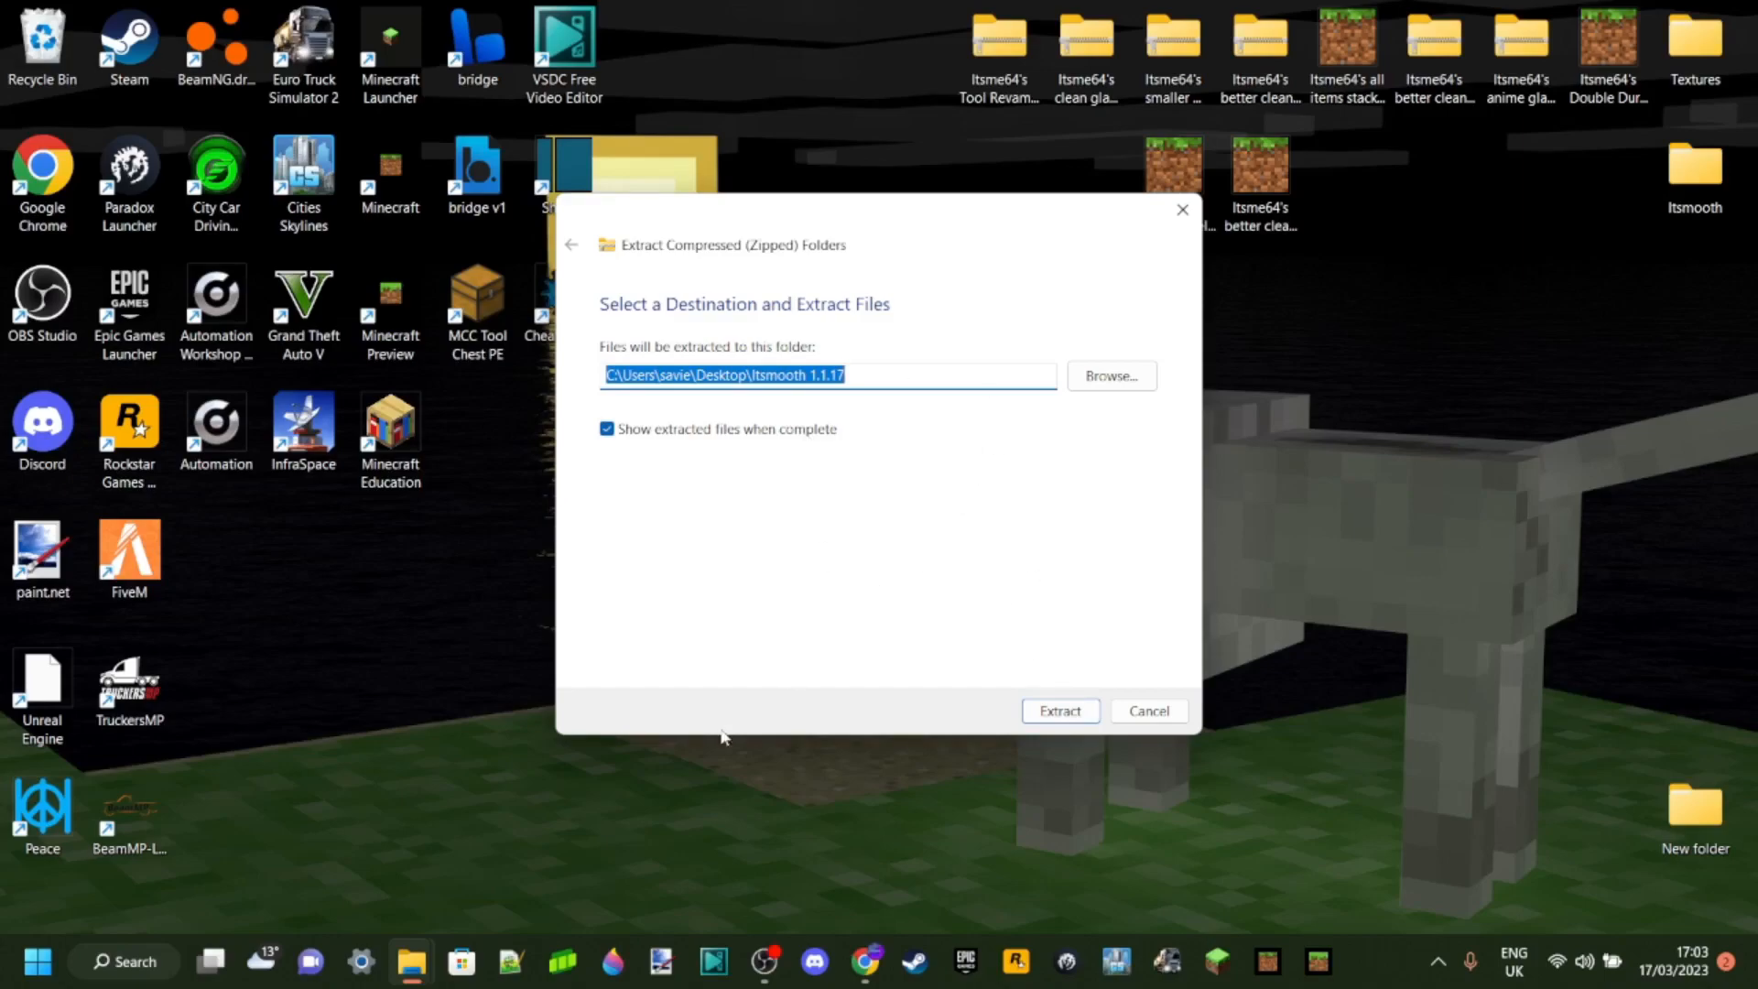
click(1057, 709)
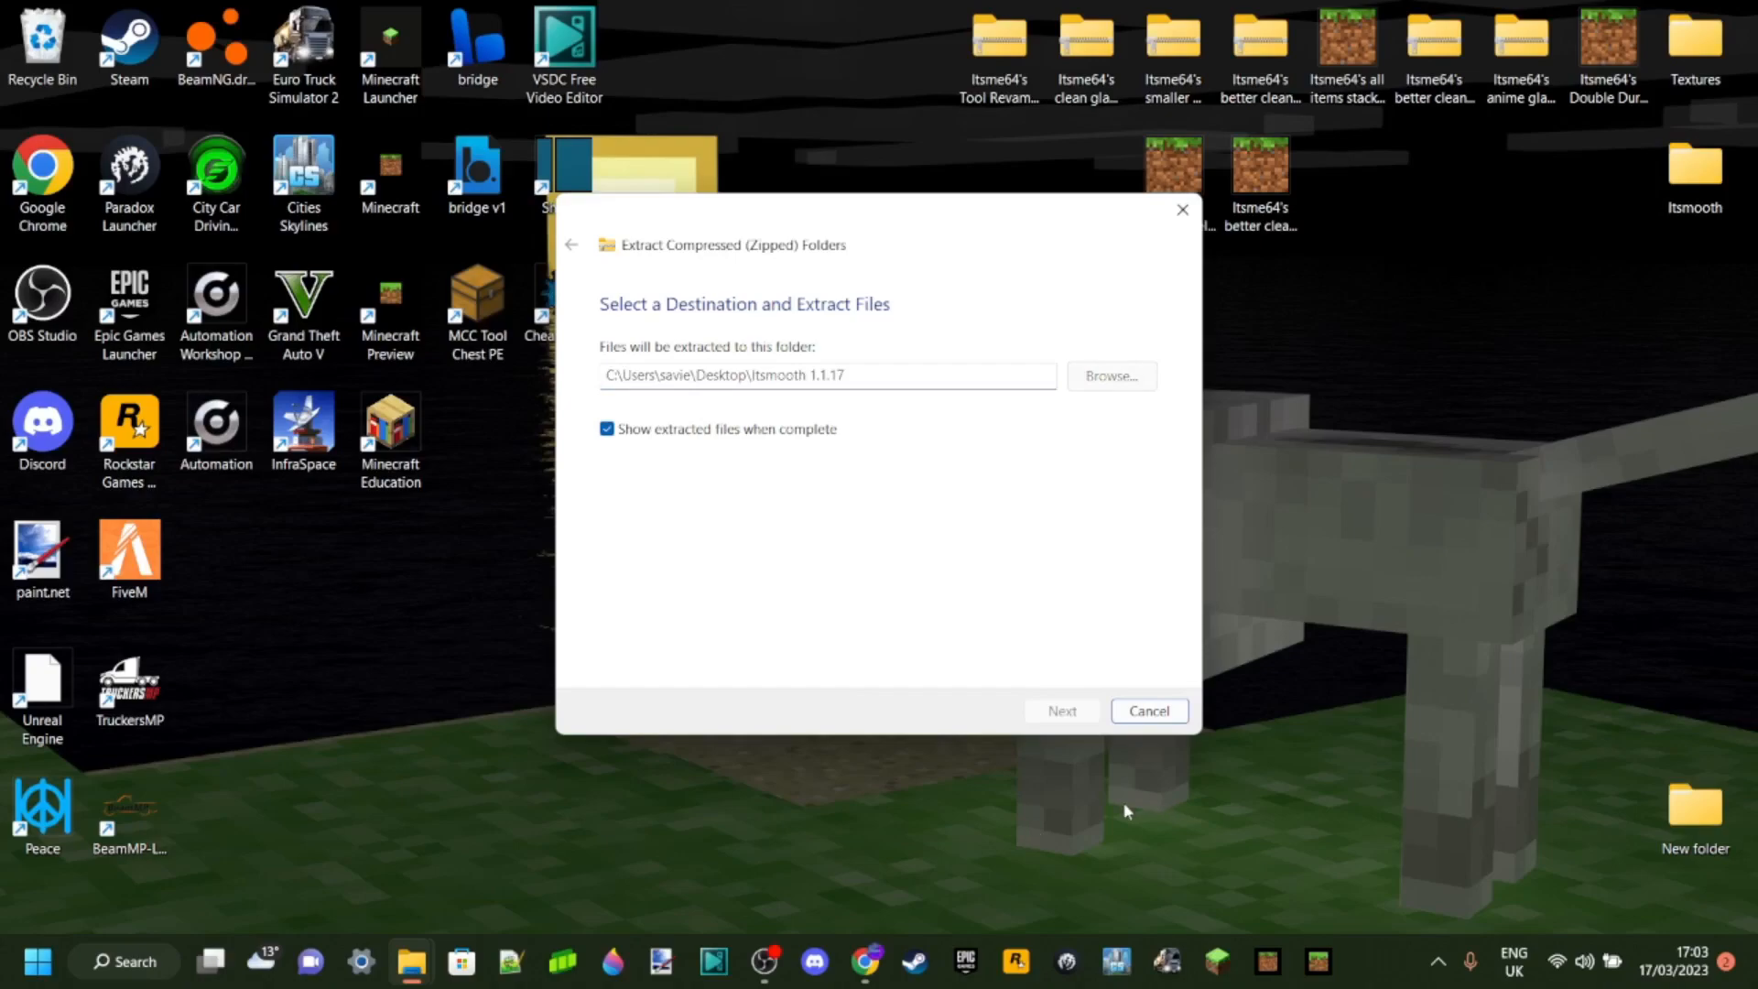
click(1061, 710)
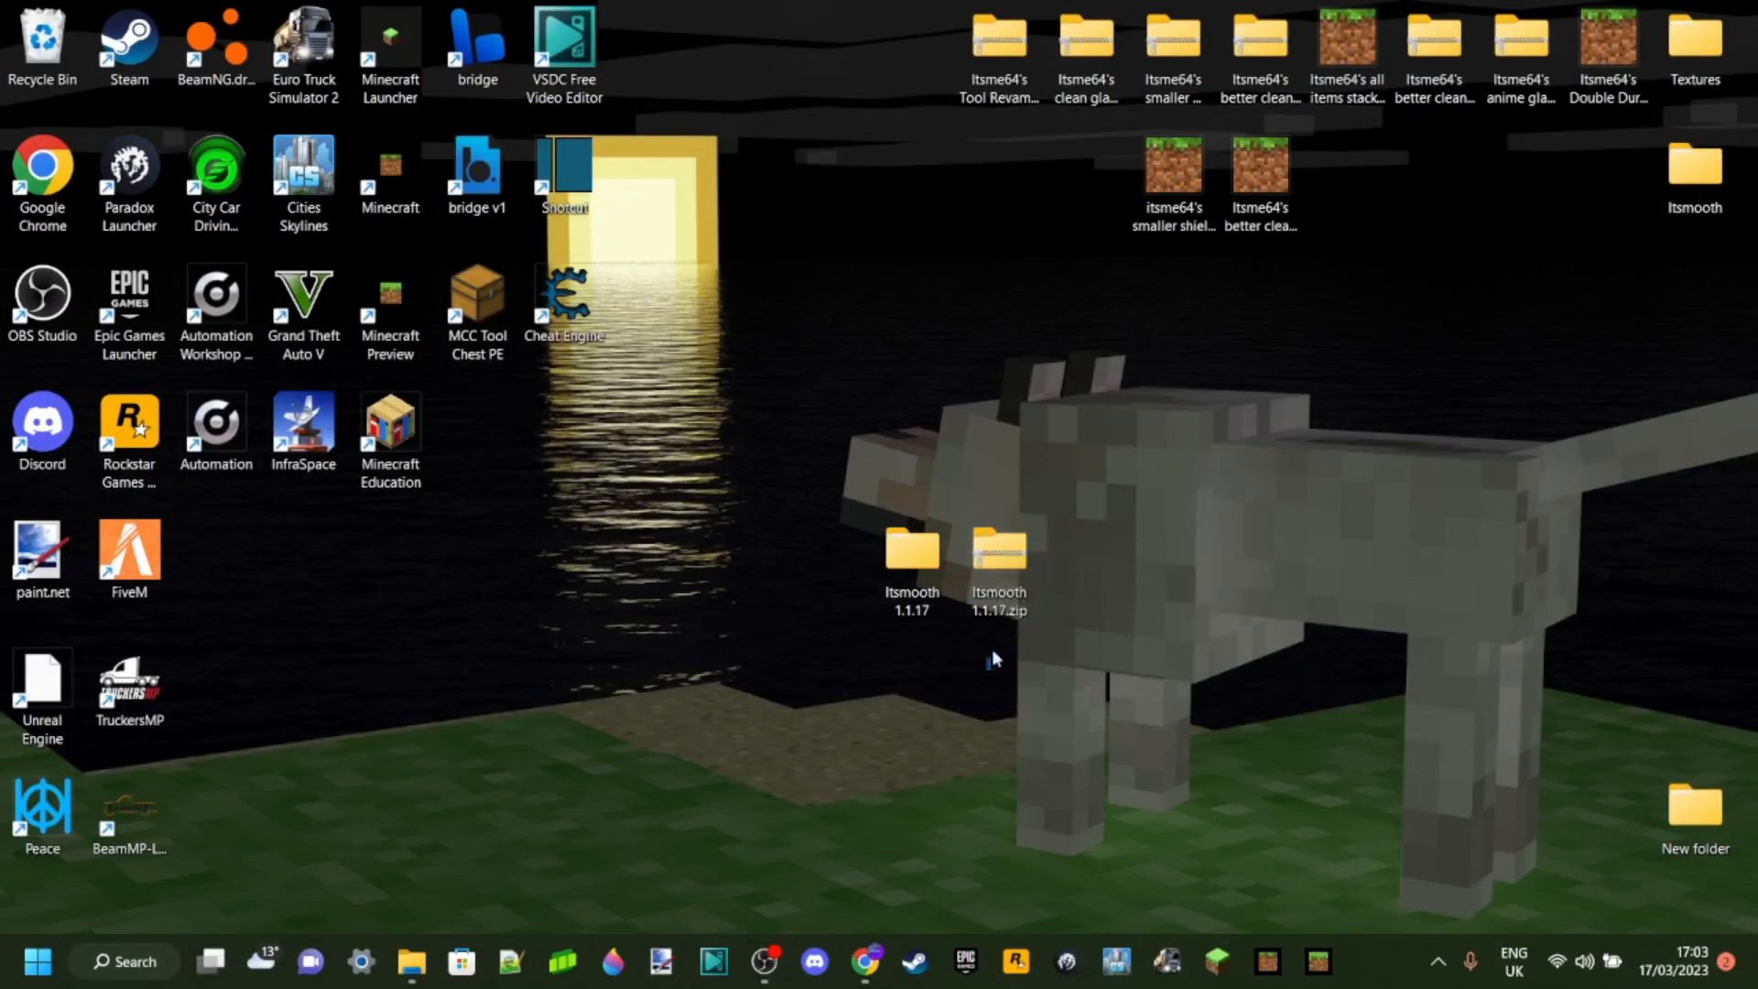
mouse_move(998, 561)
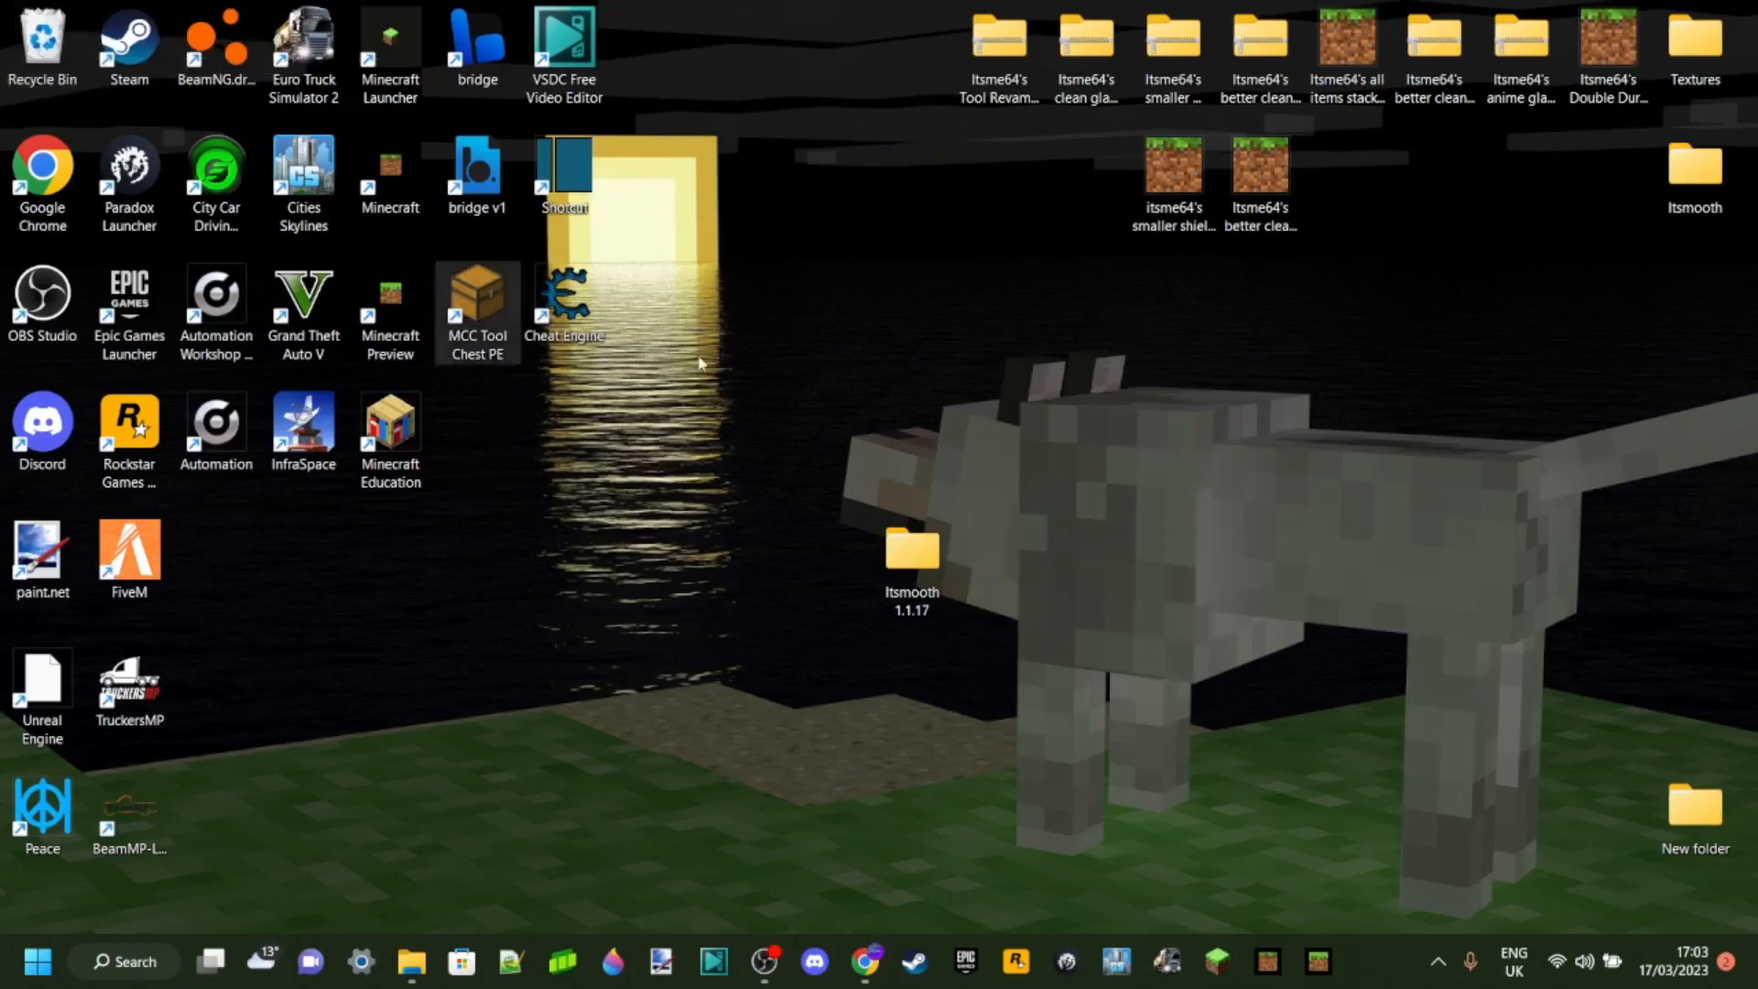
mouse_move(783, 519)
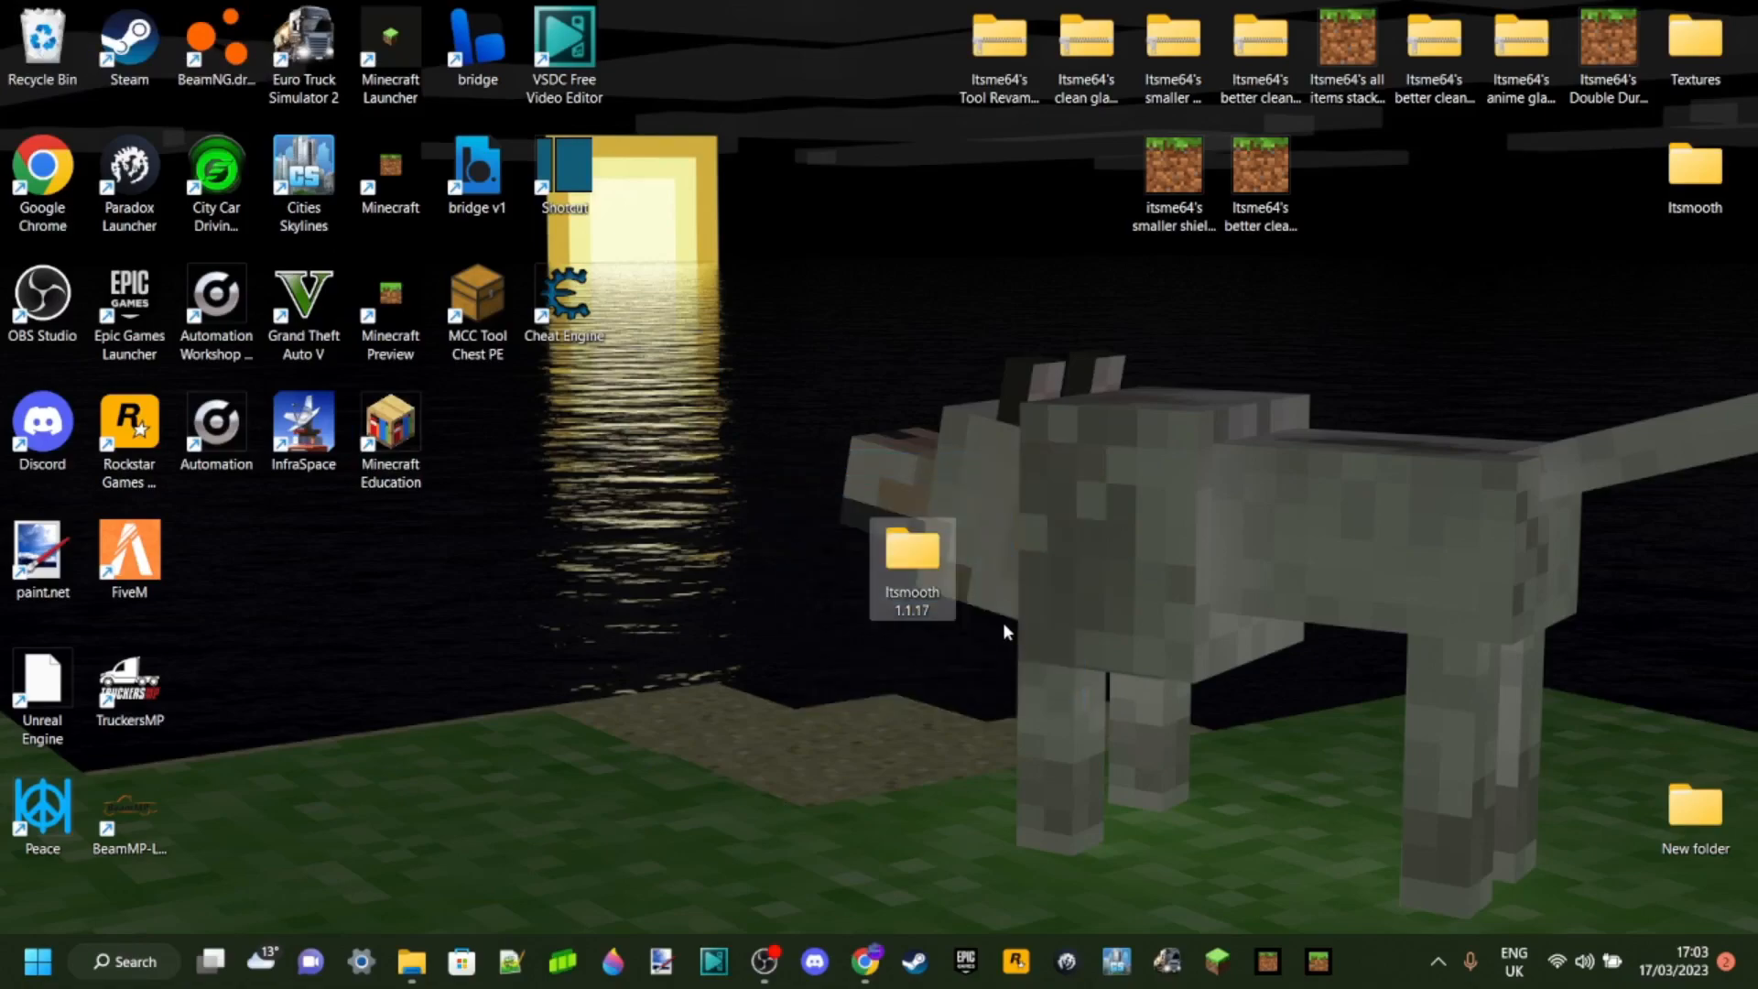
double_click(913, 566)
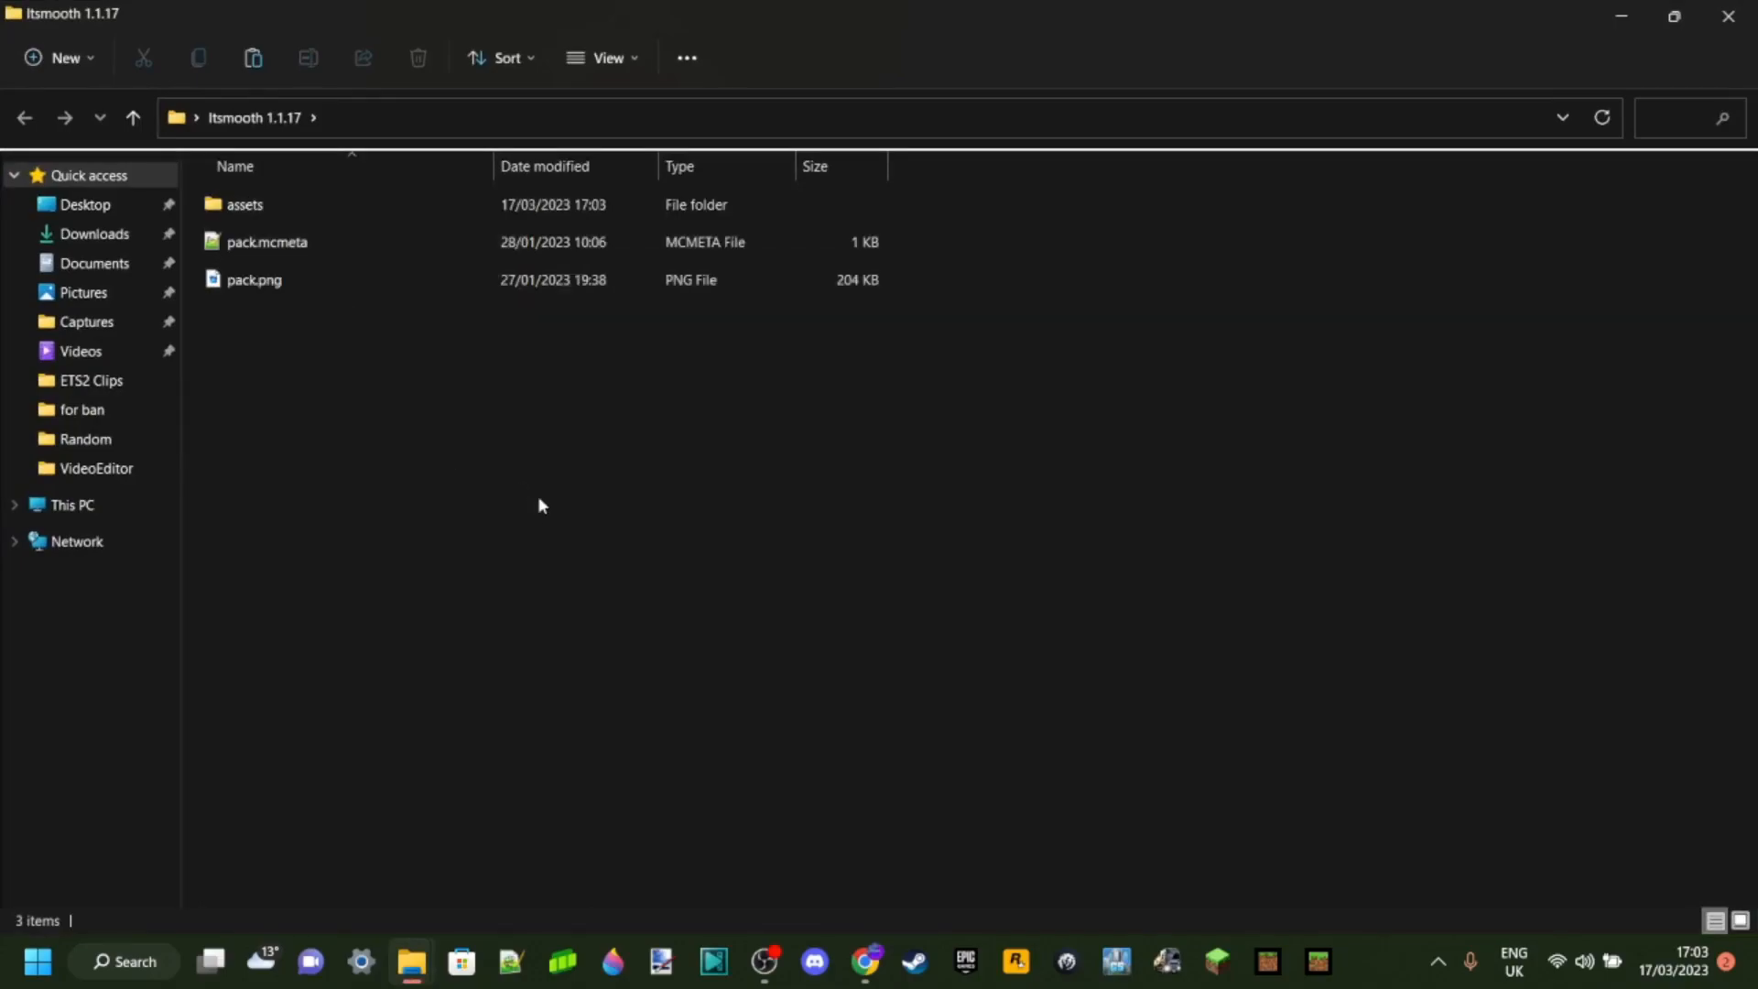
mouse_move(565, 490)
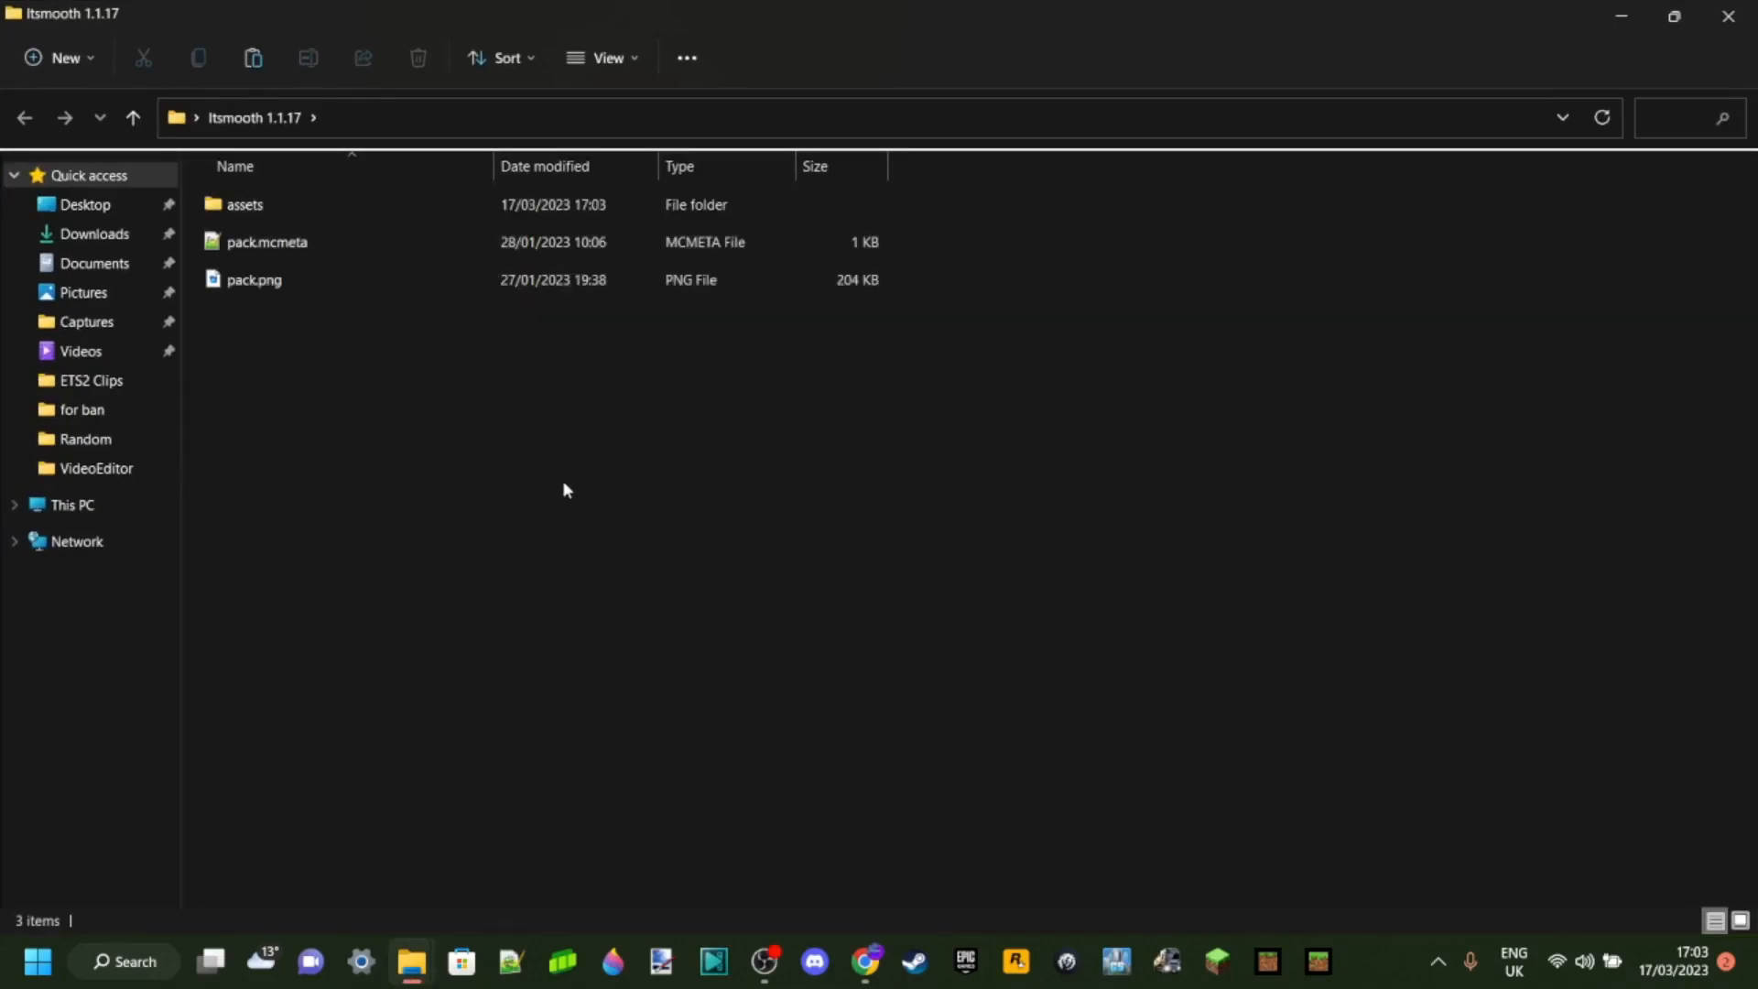
mouse_move(676, 516)
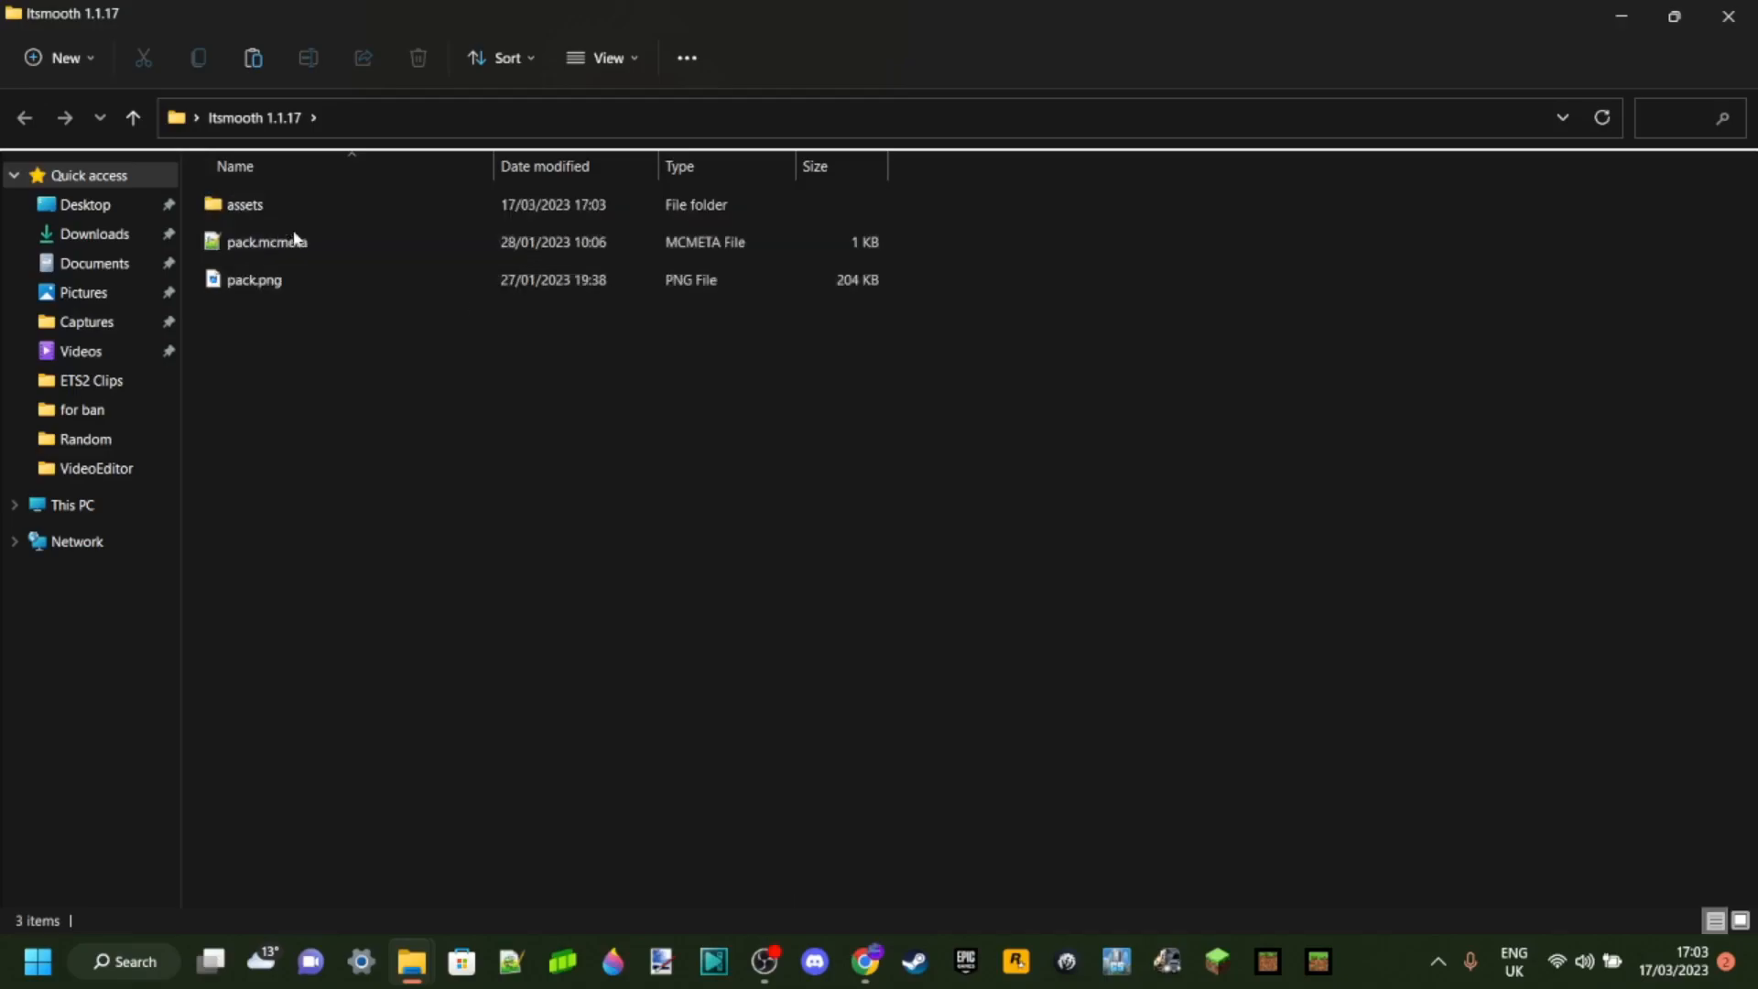
mouse_move(575, 483)
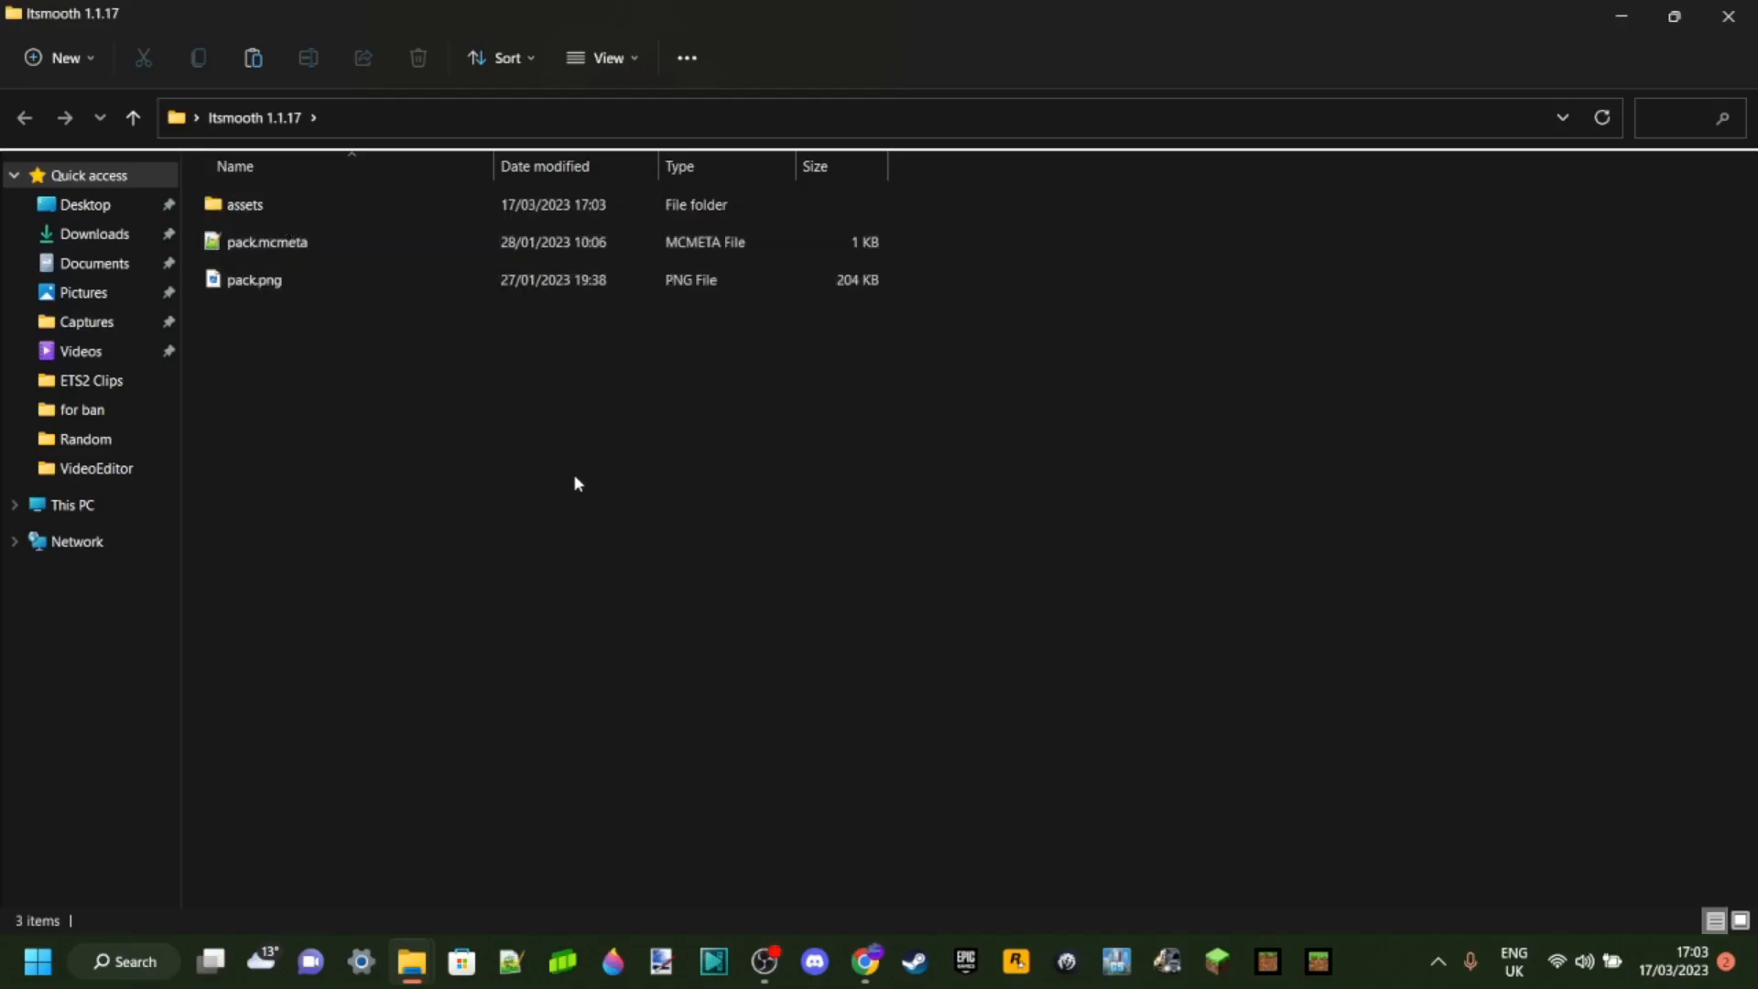
mouse_move(468, 428)
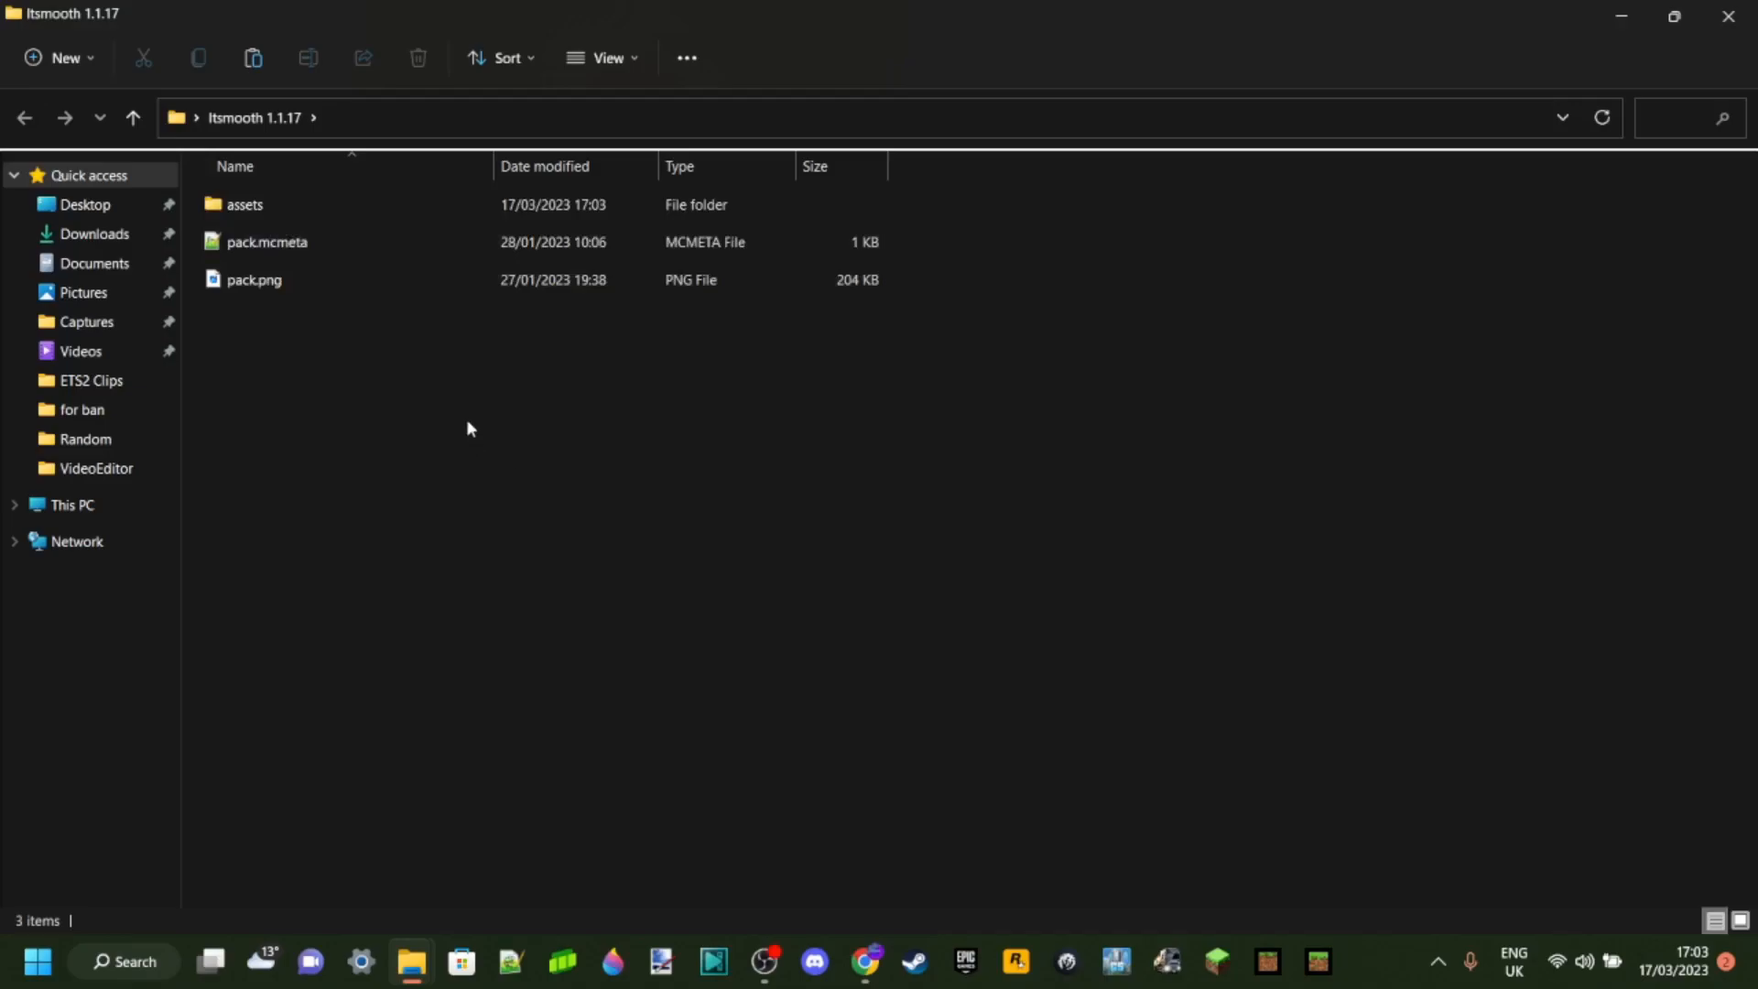
mouse_move(459, 421)
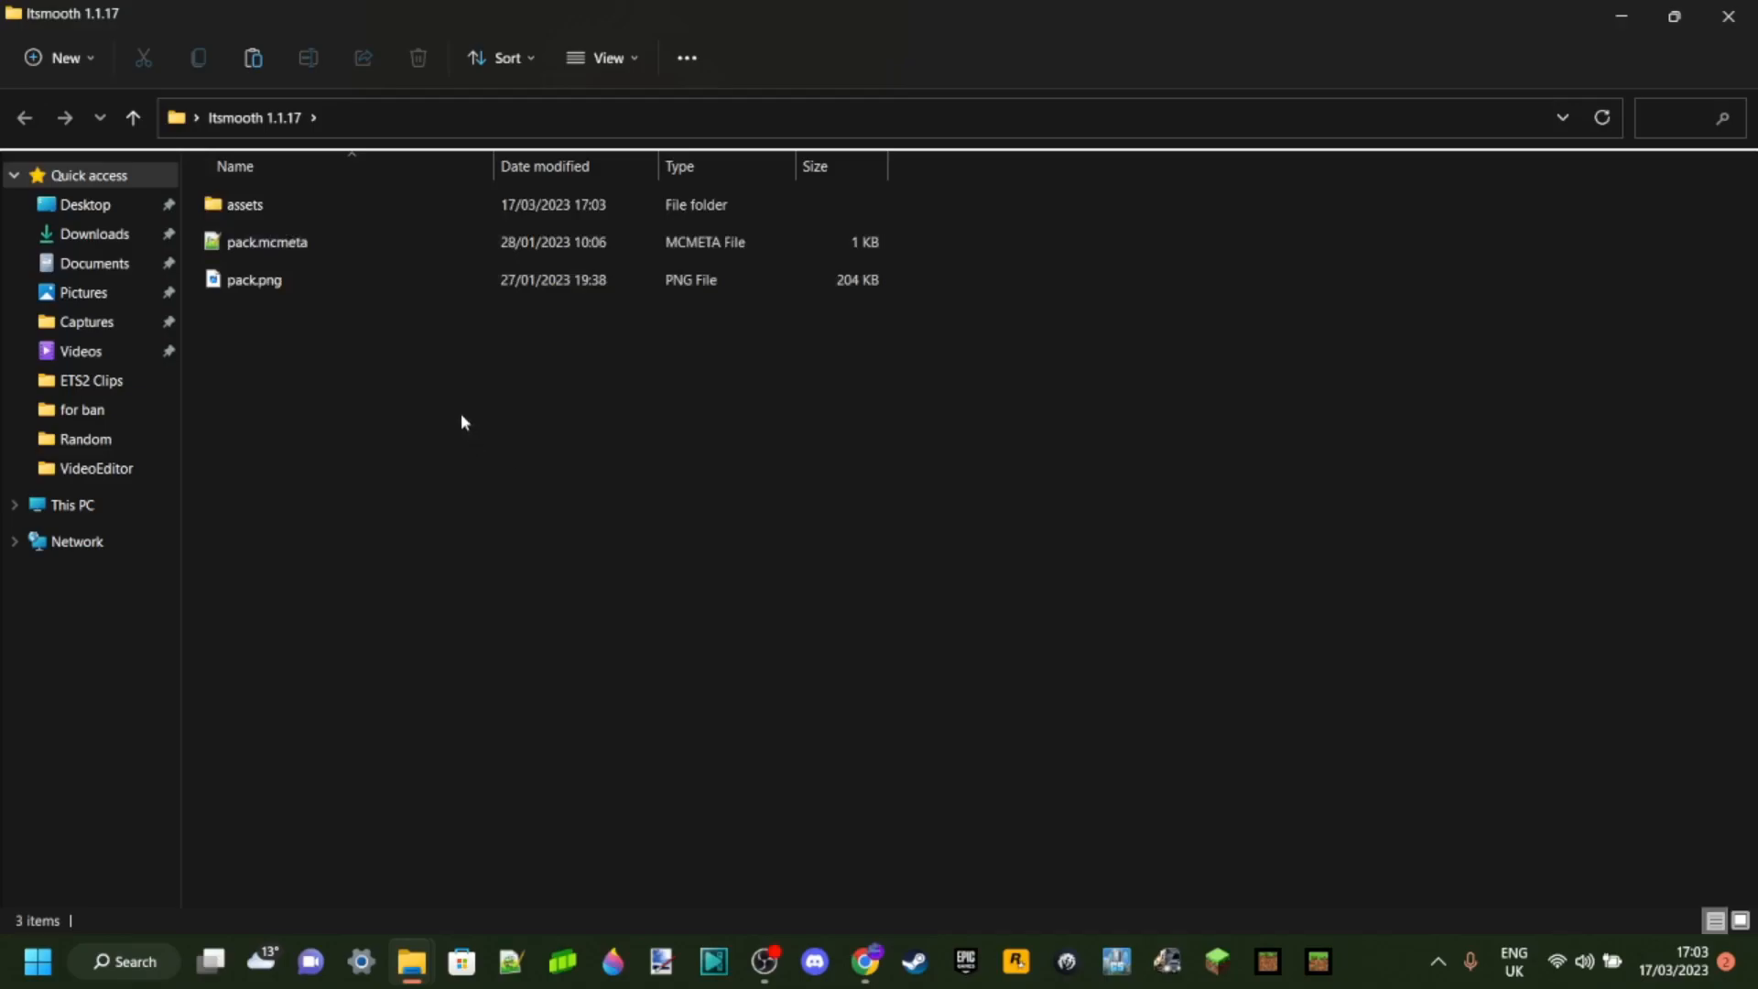
mouse_move(285, 248)
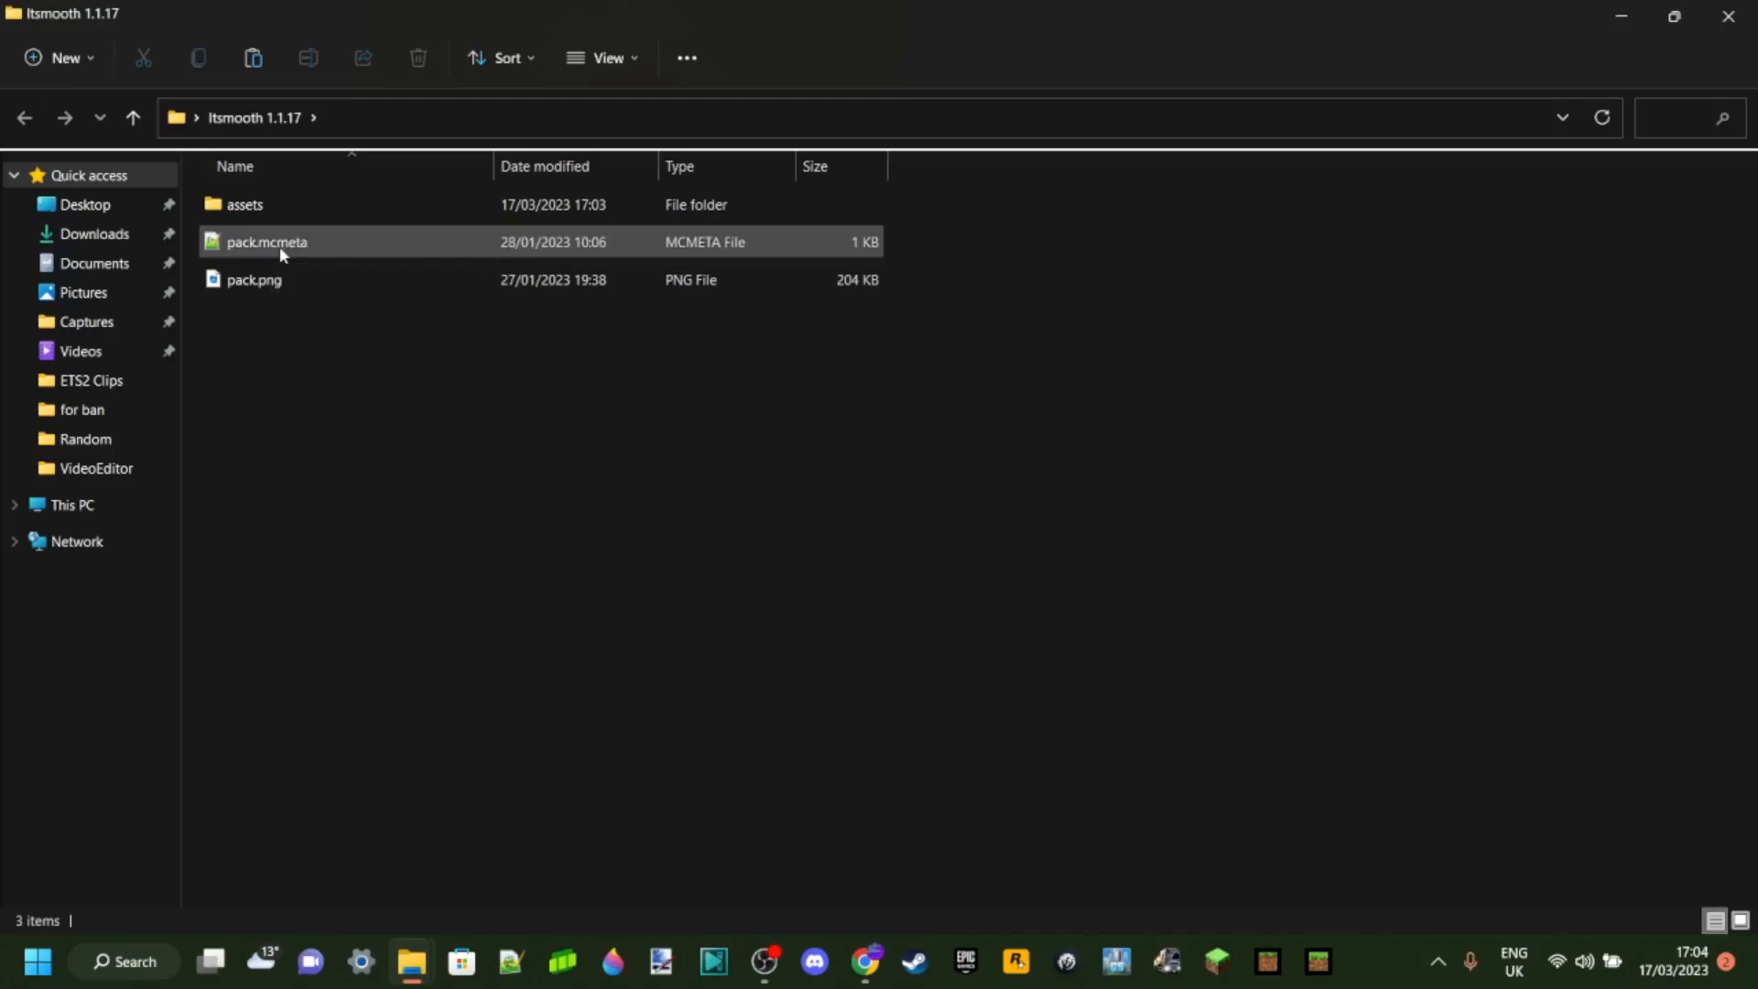
mouse_move(266, 241)
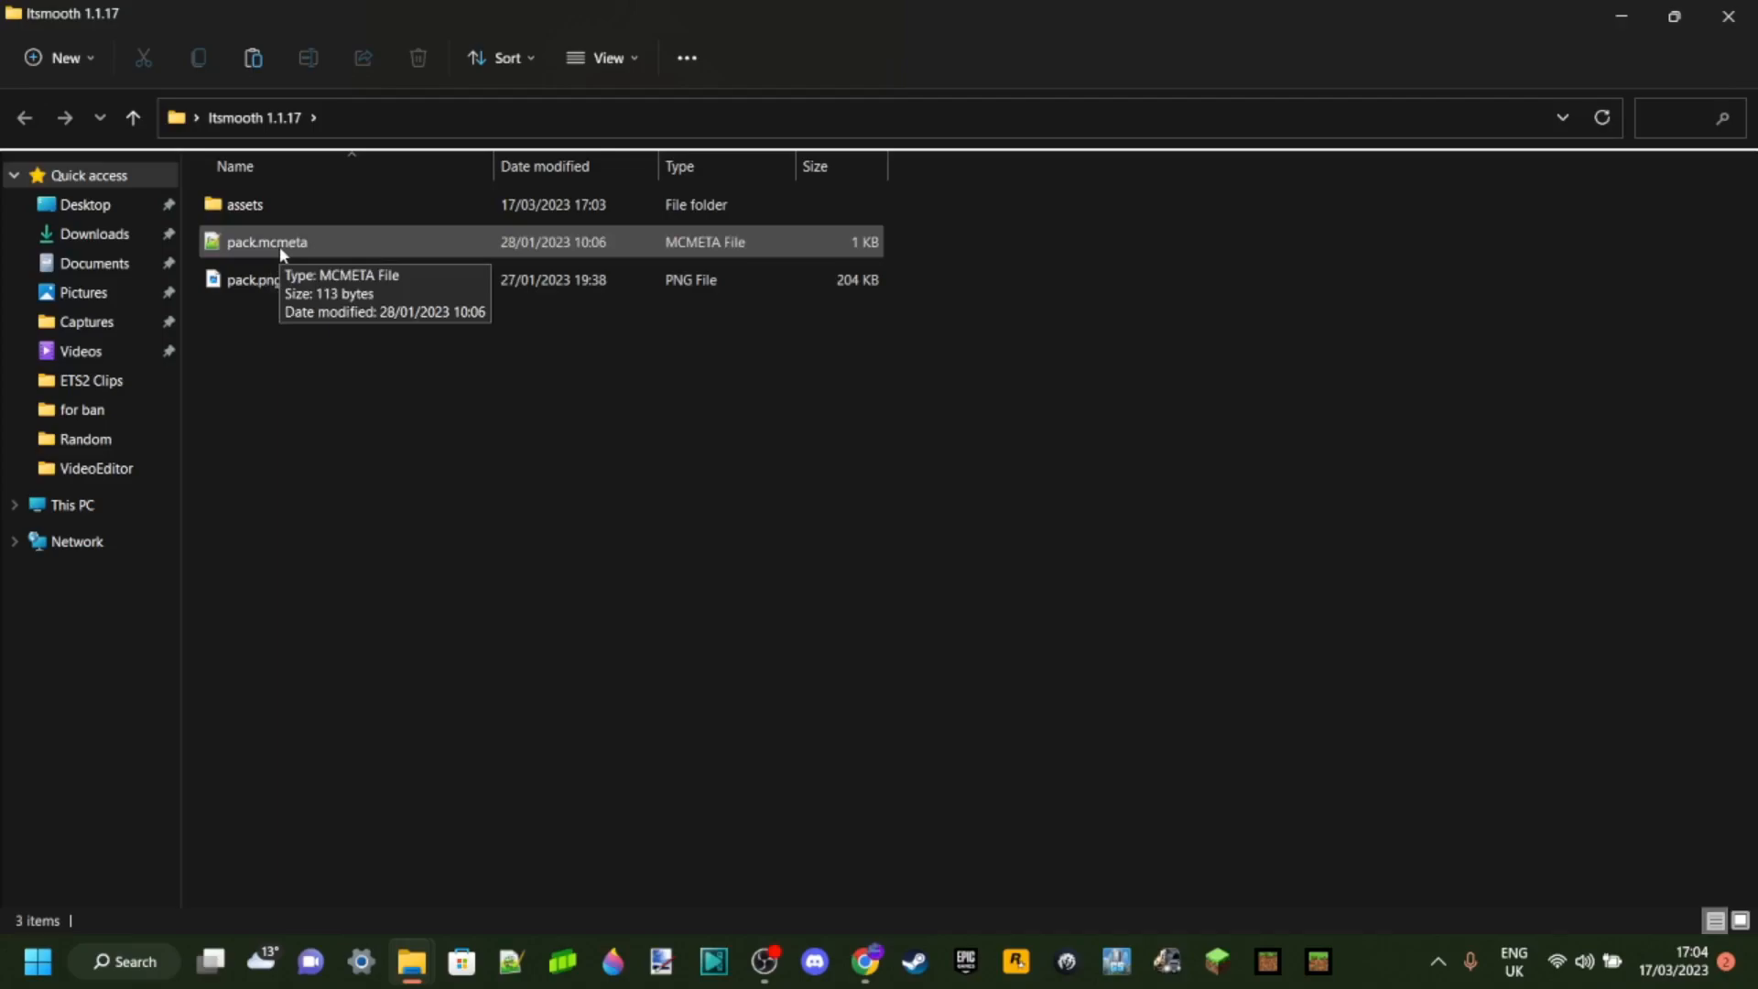
Open pack.mcmeta in Notepad++ and select its contents showing pack_format 12.
double_click(266, 242)
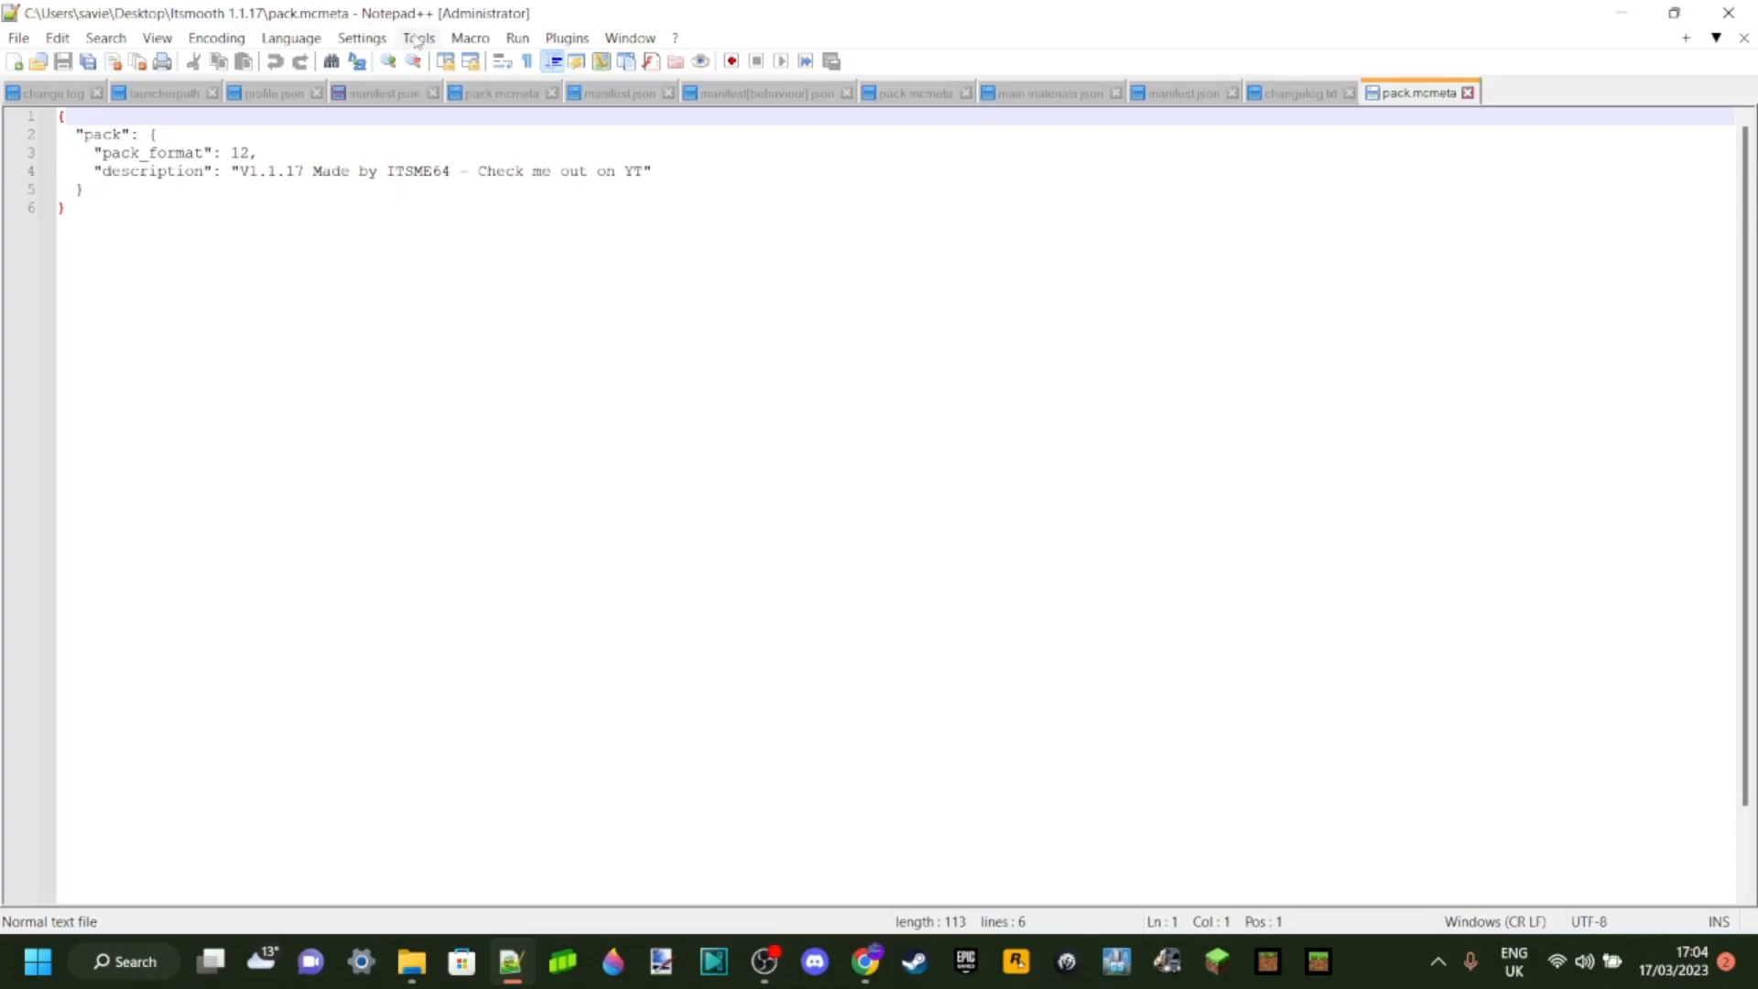
mouse_move(723, 541)
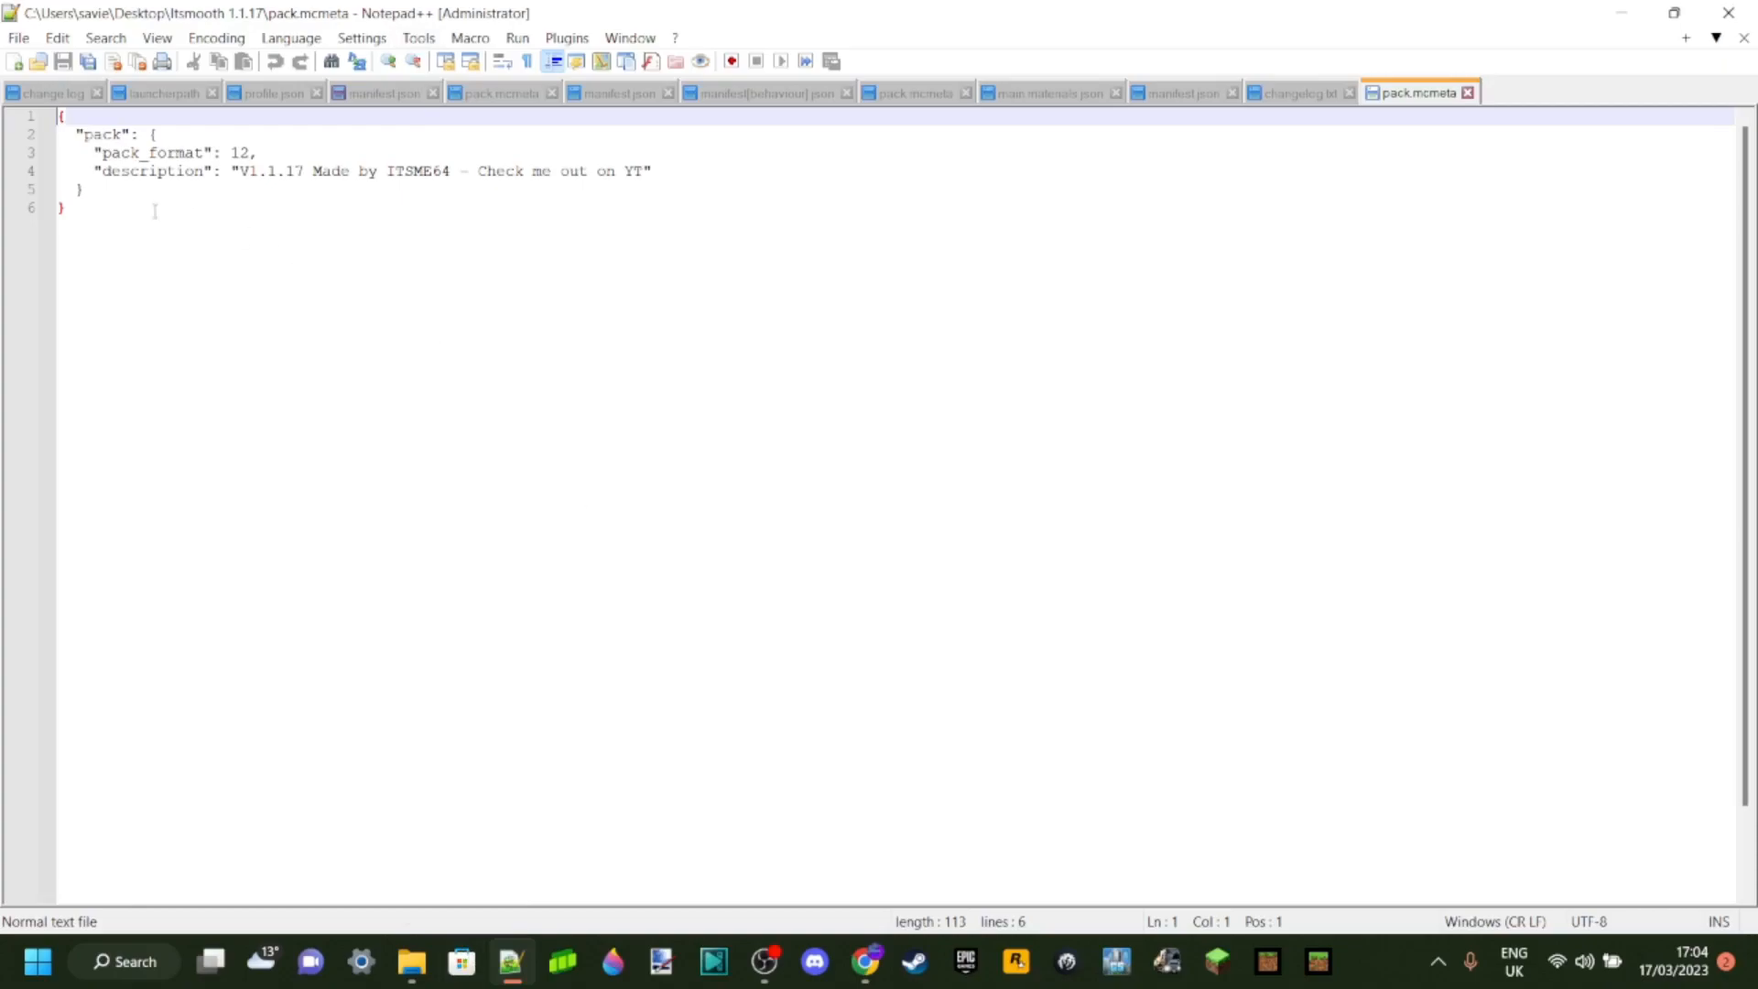
key(ctrl+a)
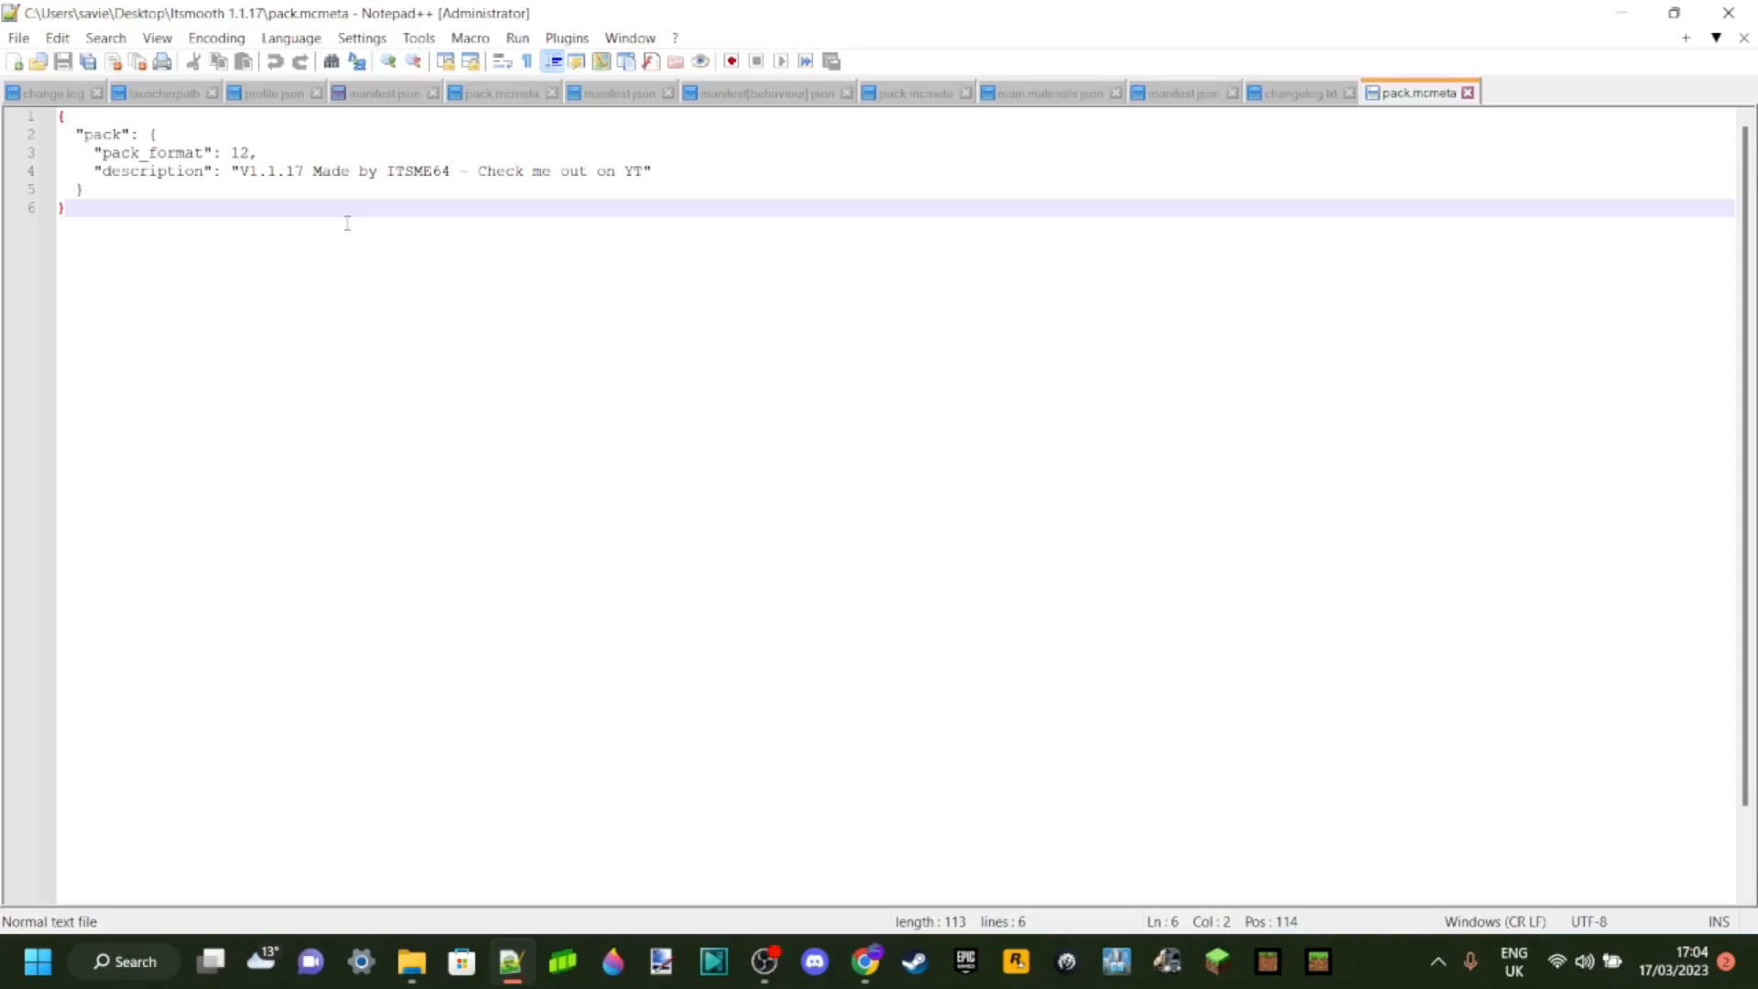
mouse_move(1183, 200)
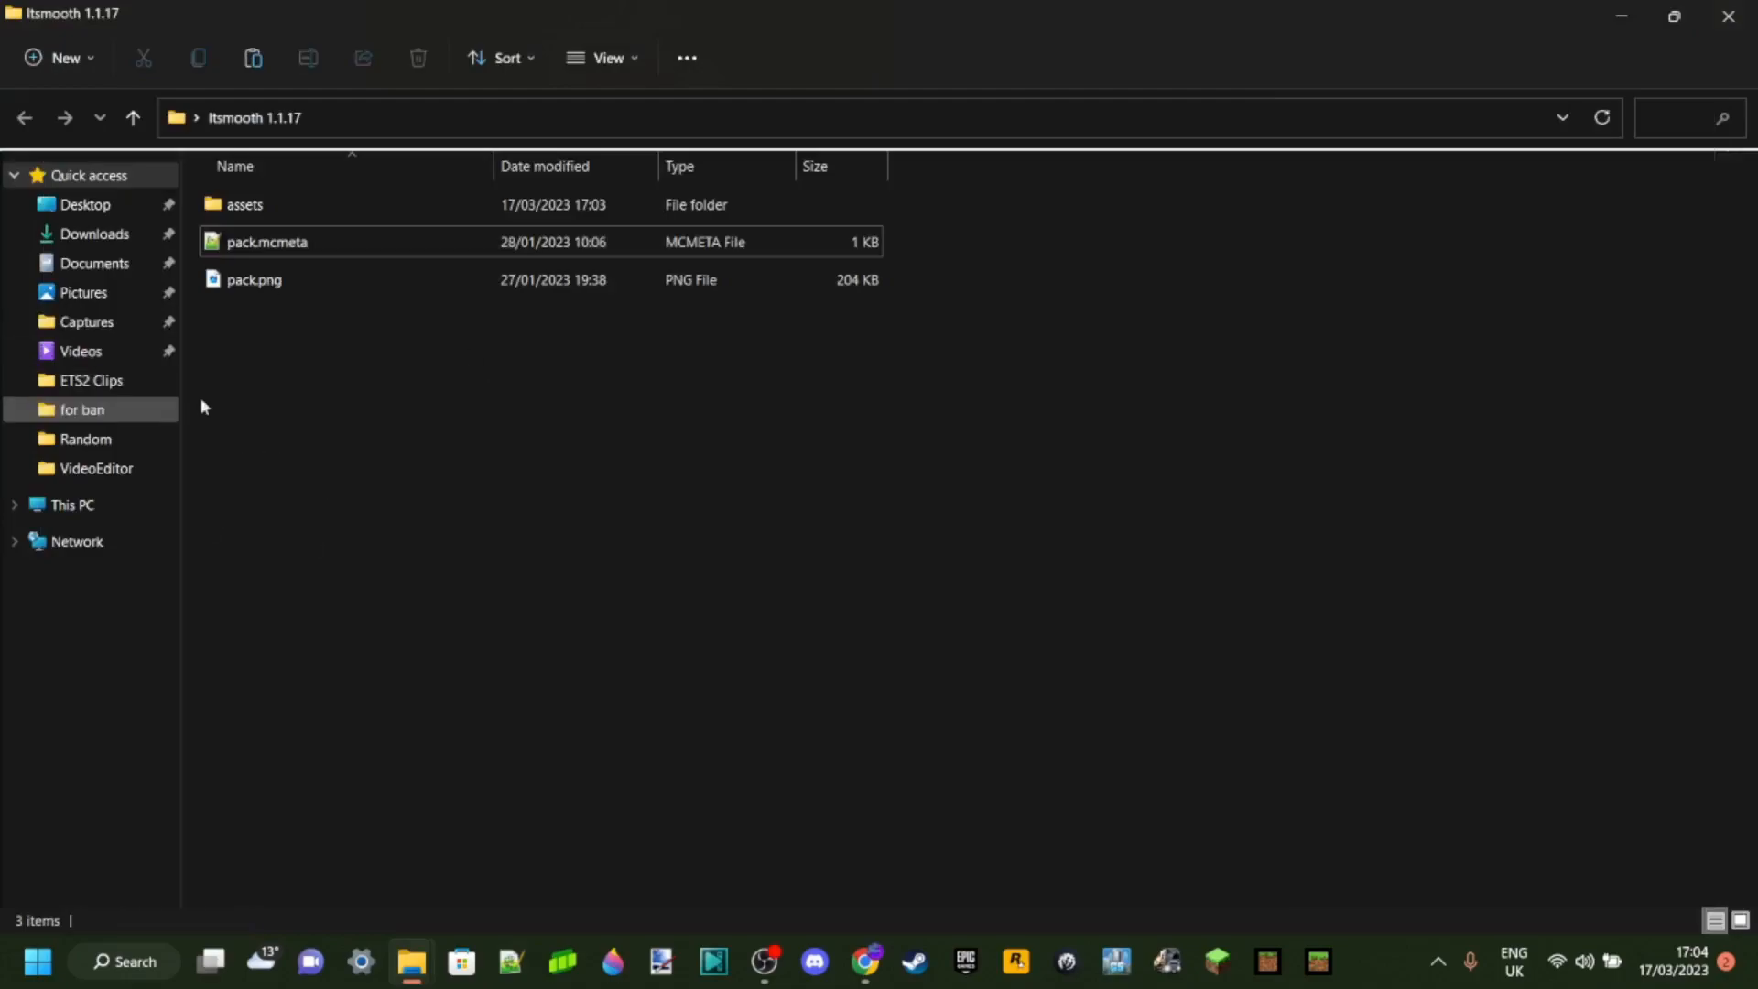
Reopen pack.mcmeta in Notepad++ through Open with > Choose another app.
right_click(266, 241)
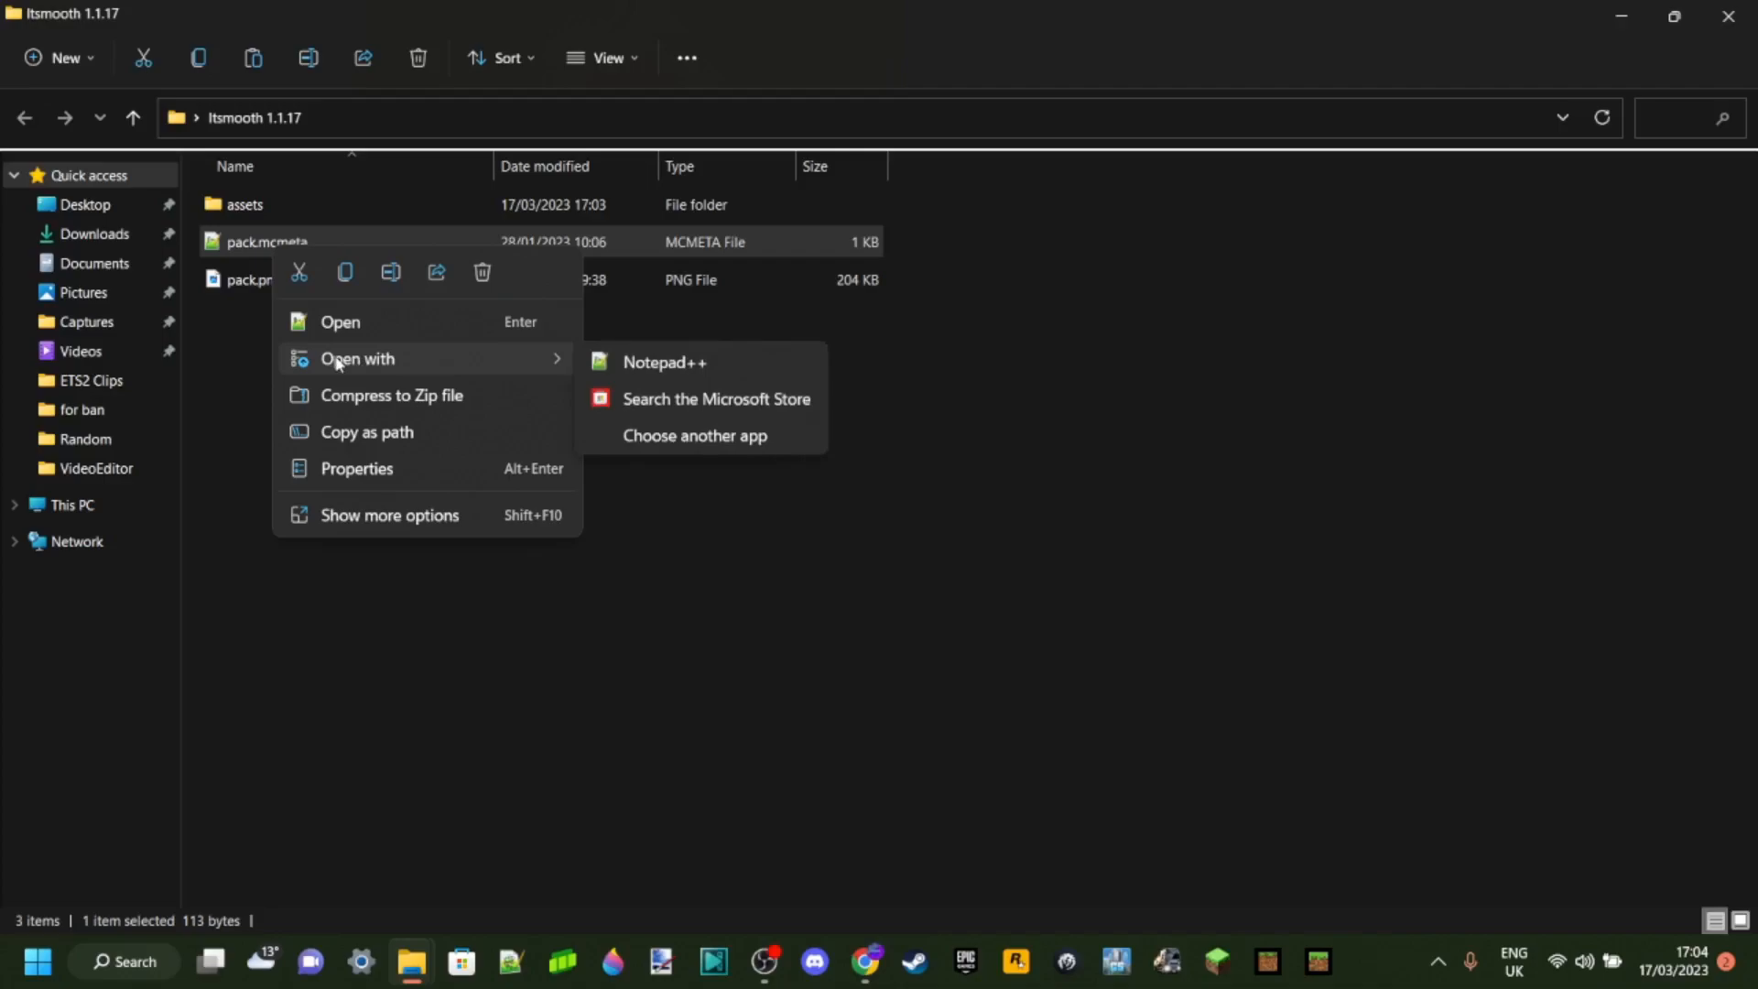
mouse_move(673, 440)
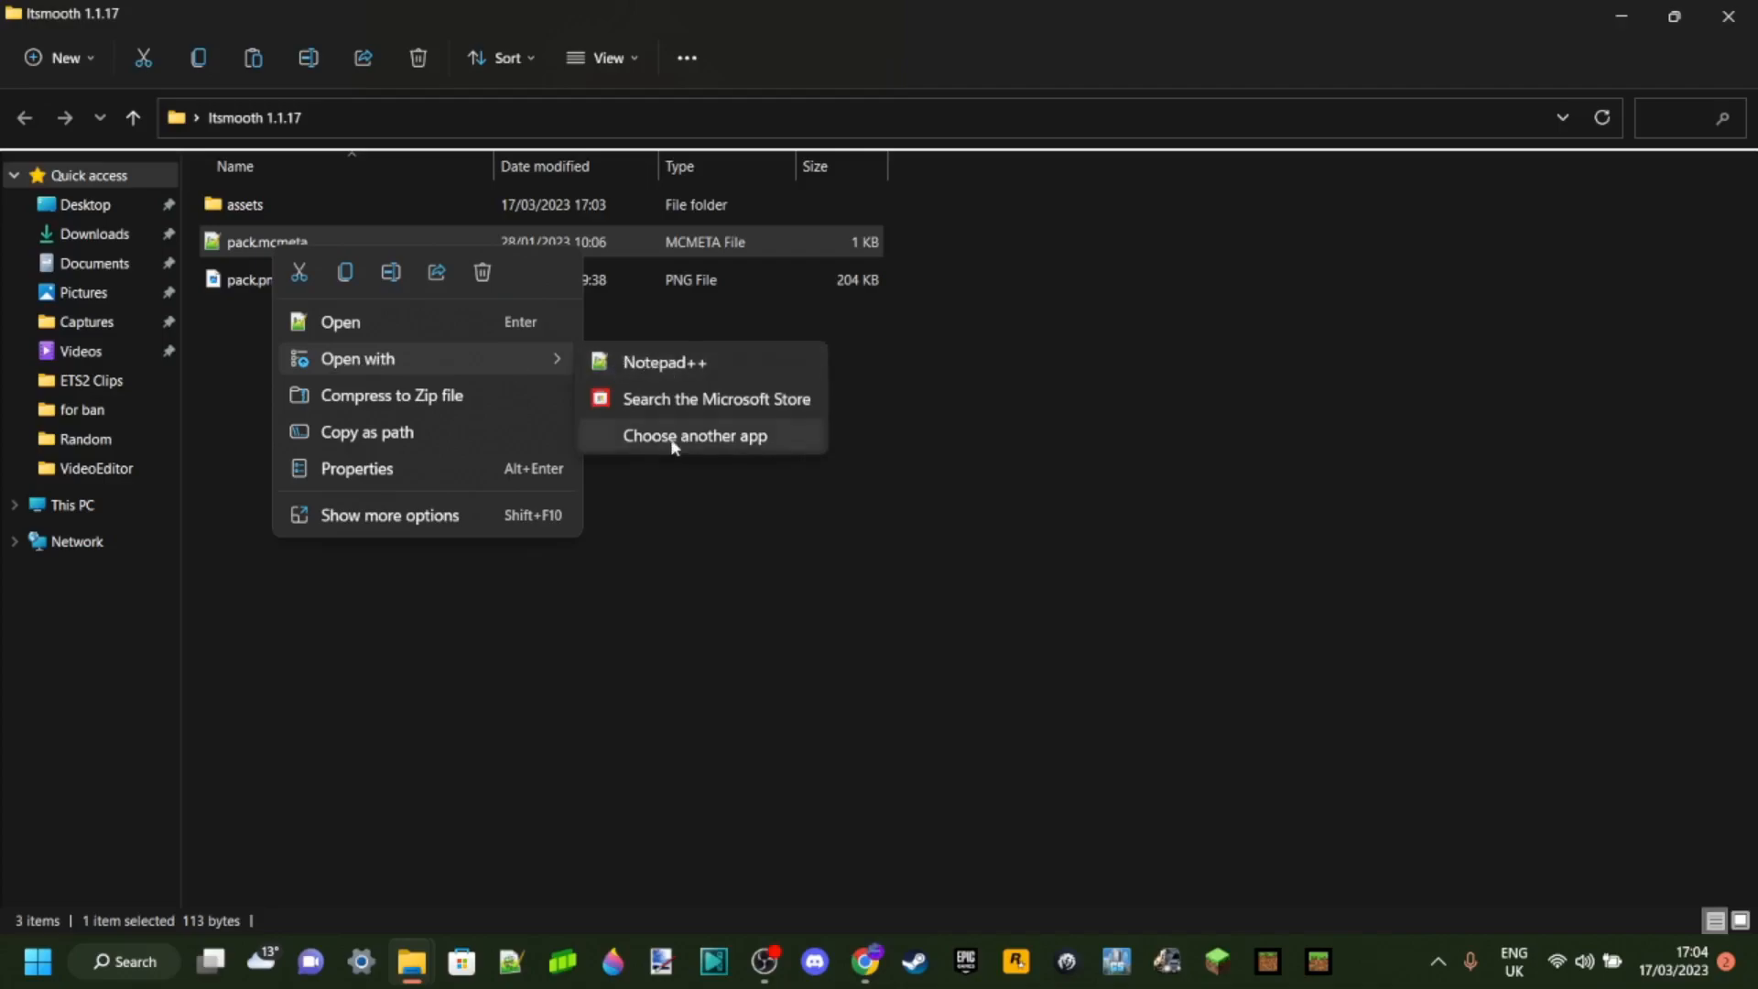
click(695, 435)
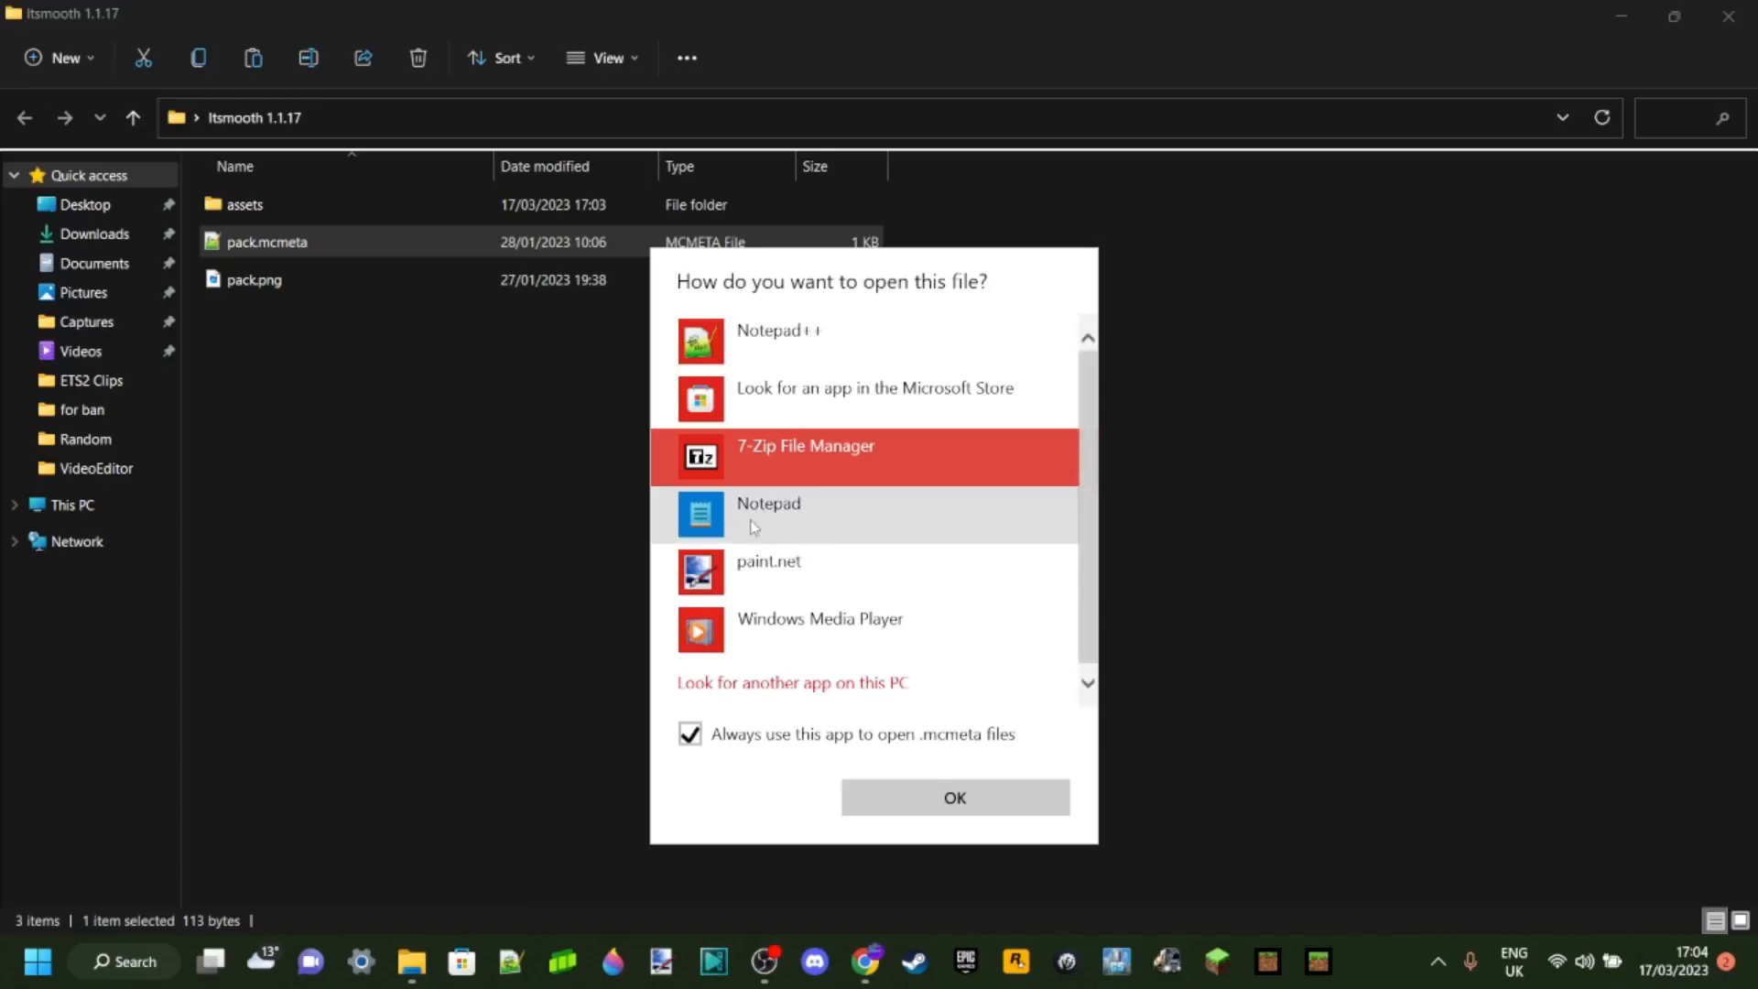
mouse_move(799, 356)
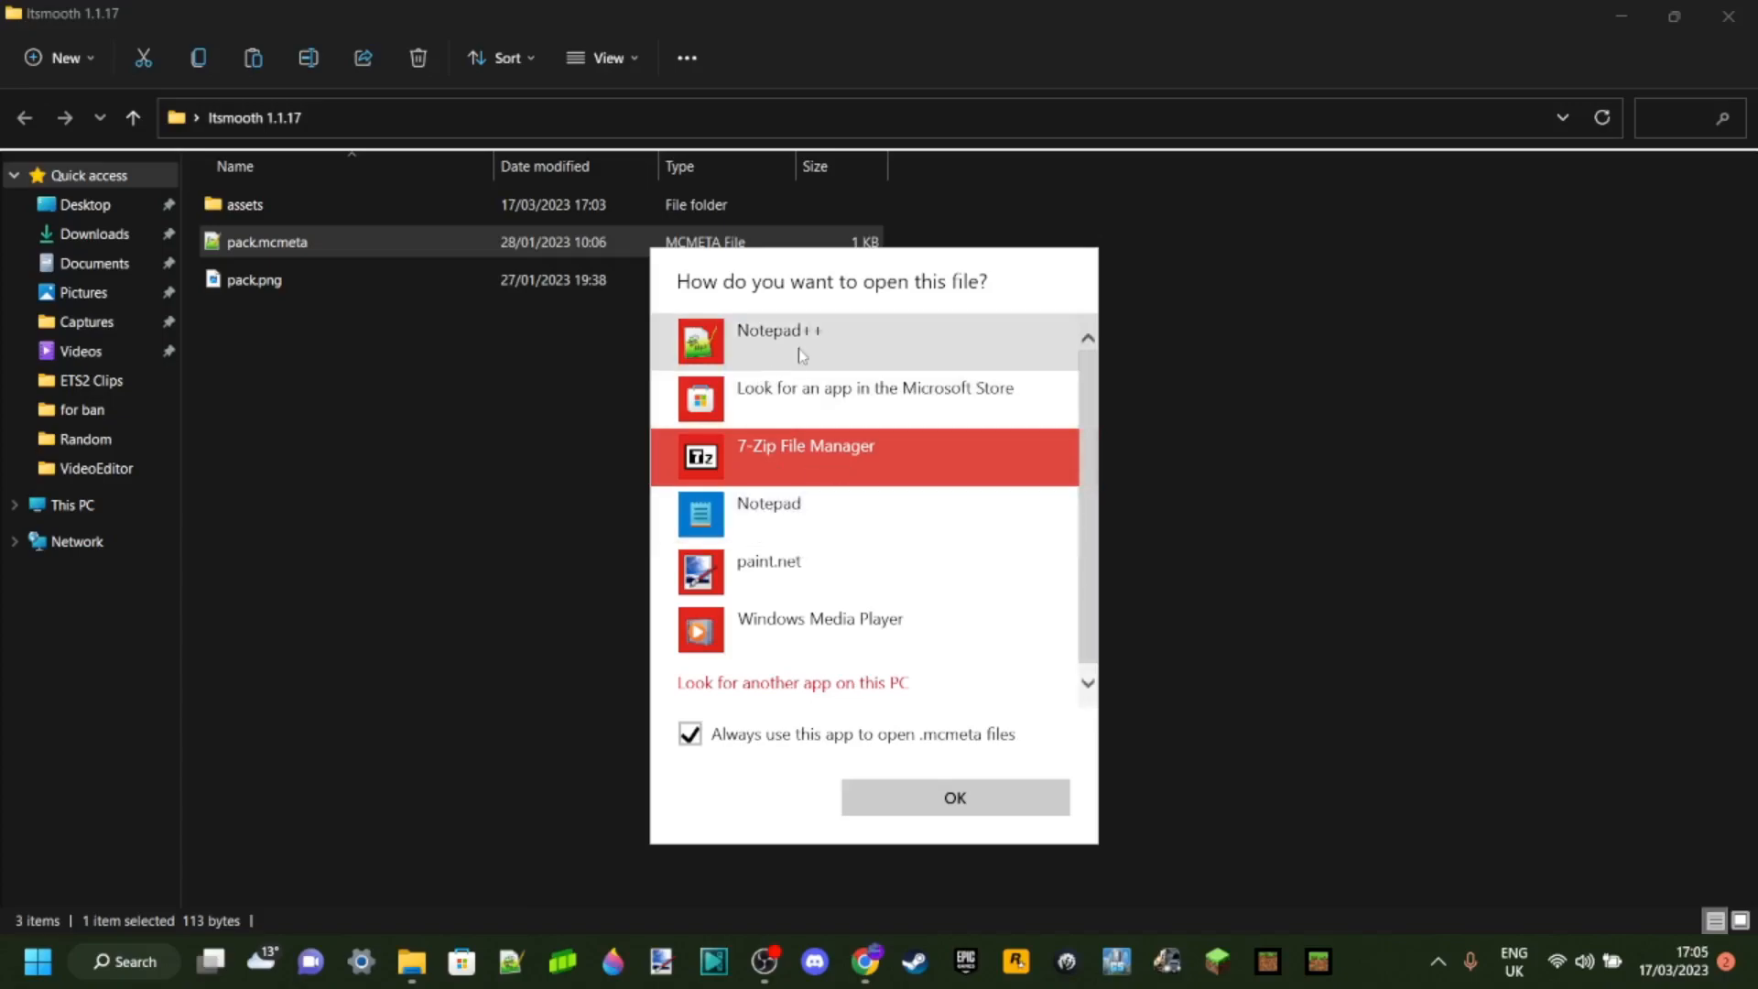
click(953, 797)
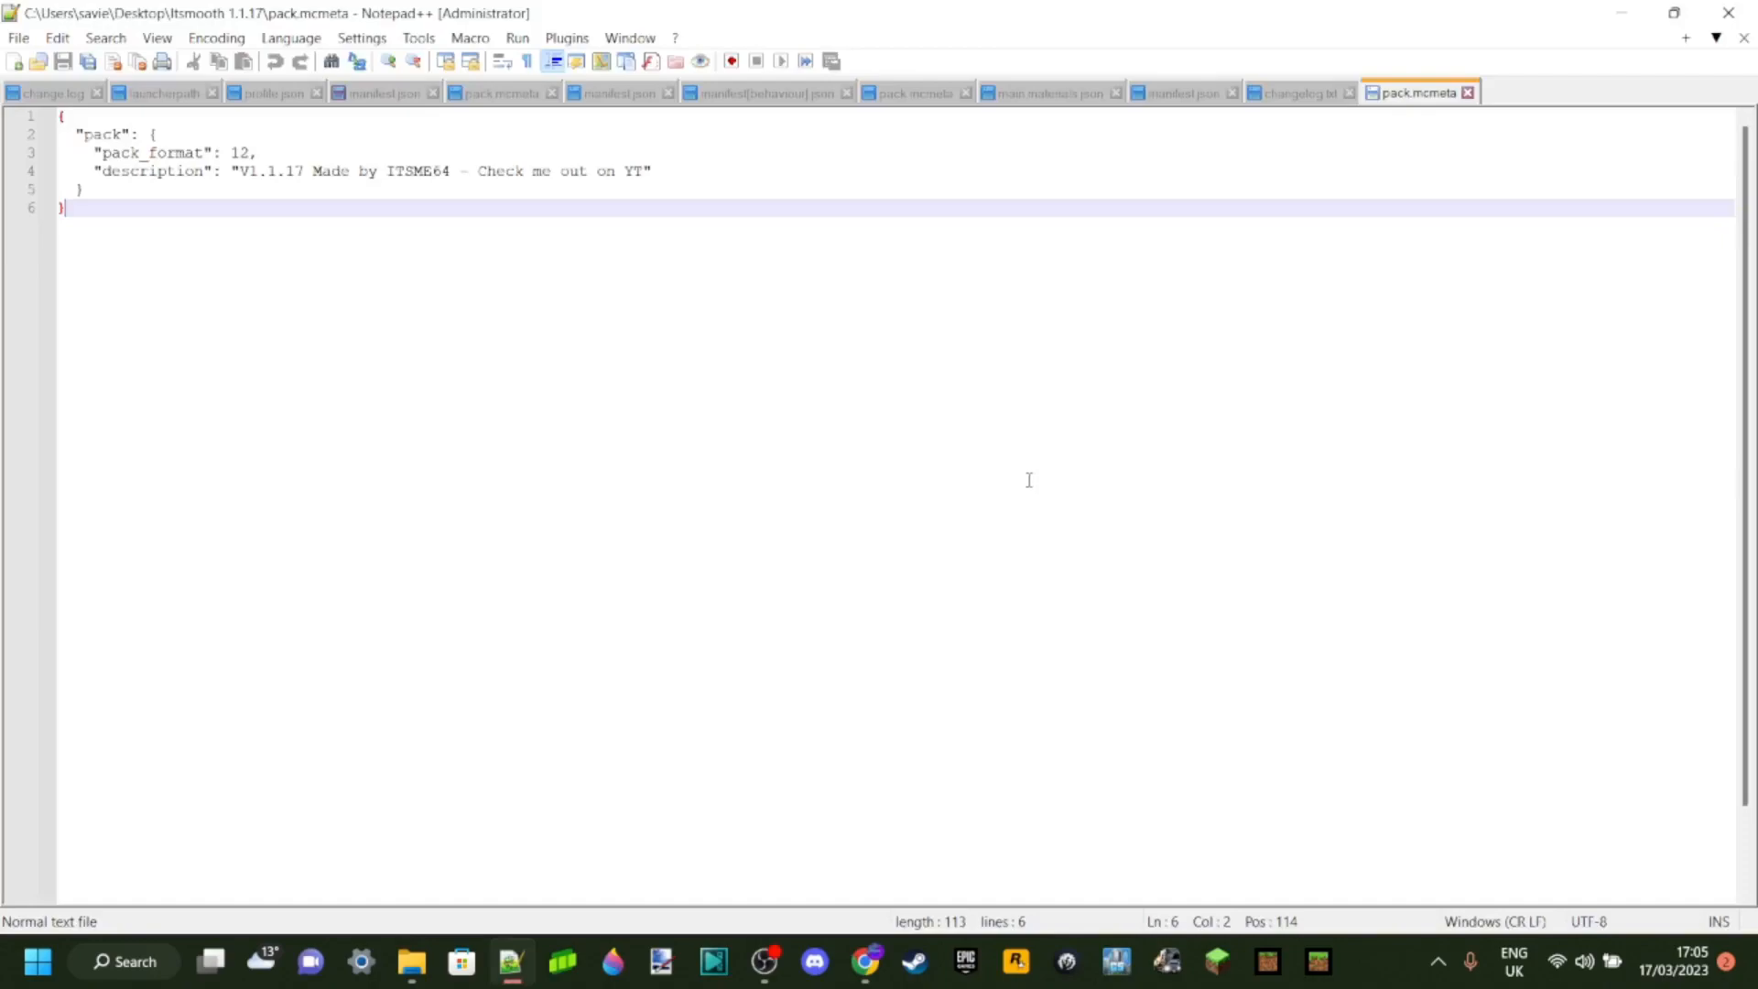
mouse_move(626, 339)
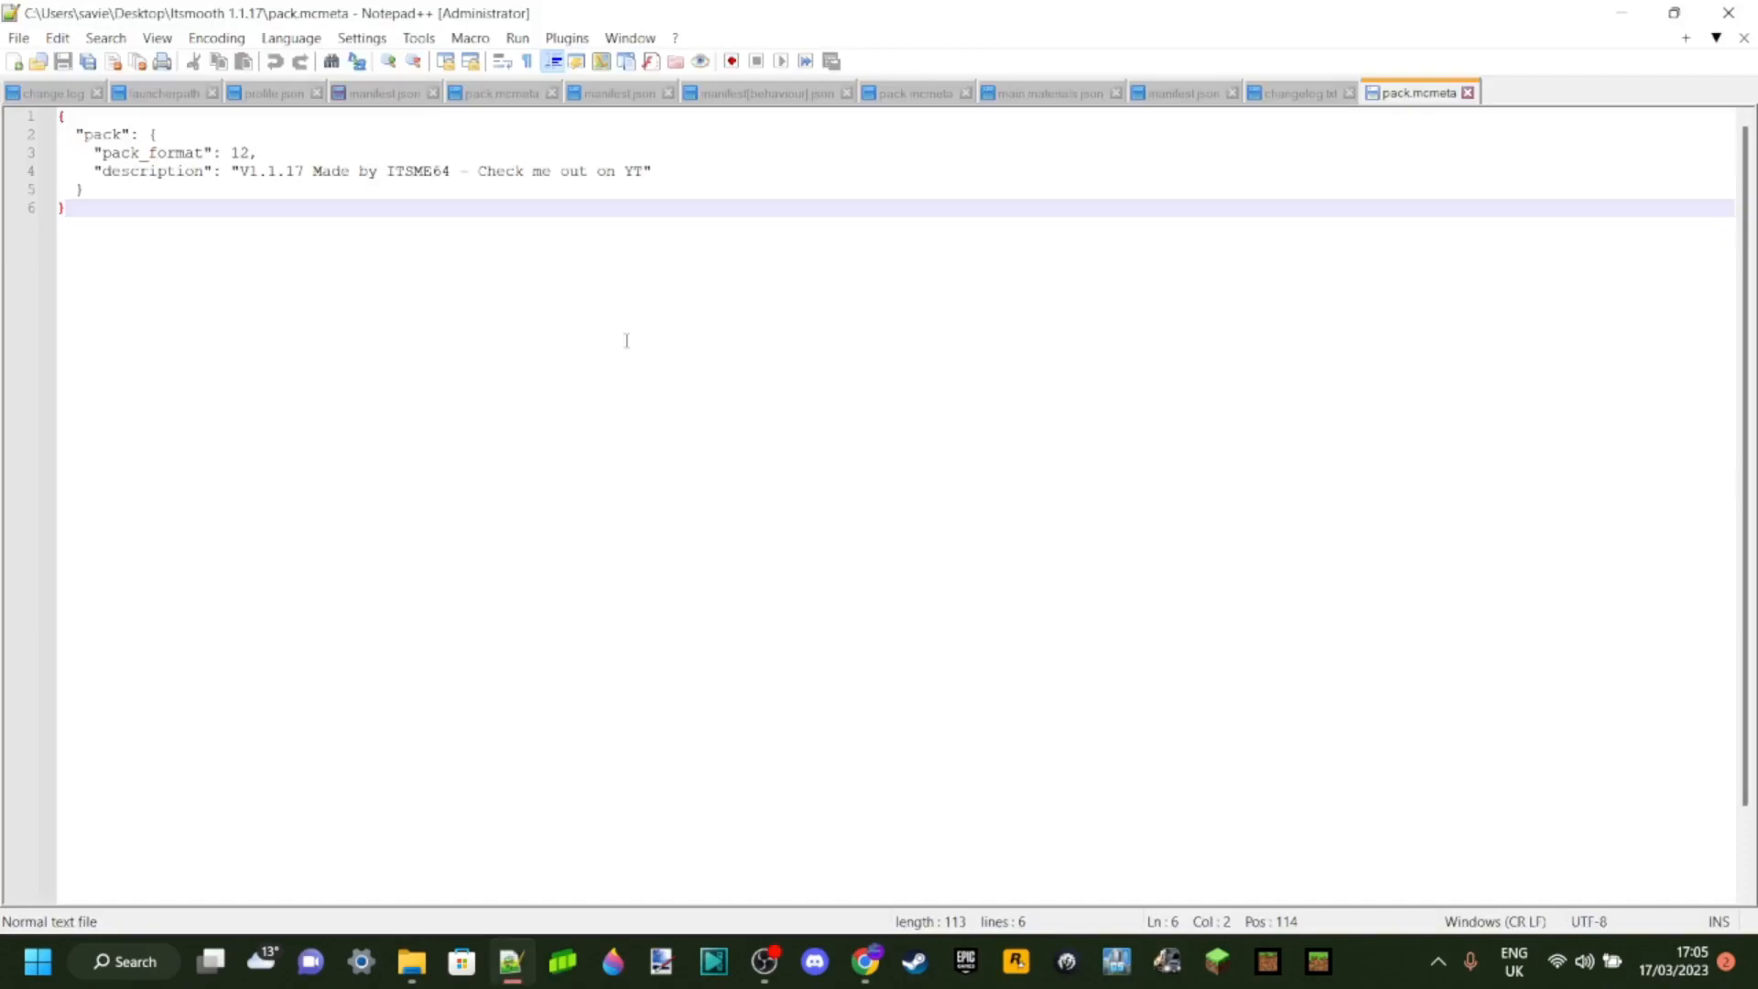
mouse_move(435, 314)
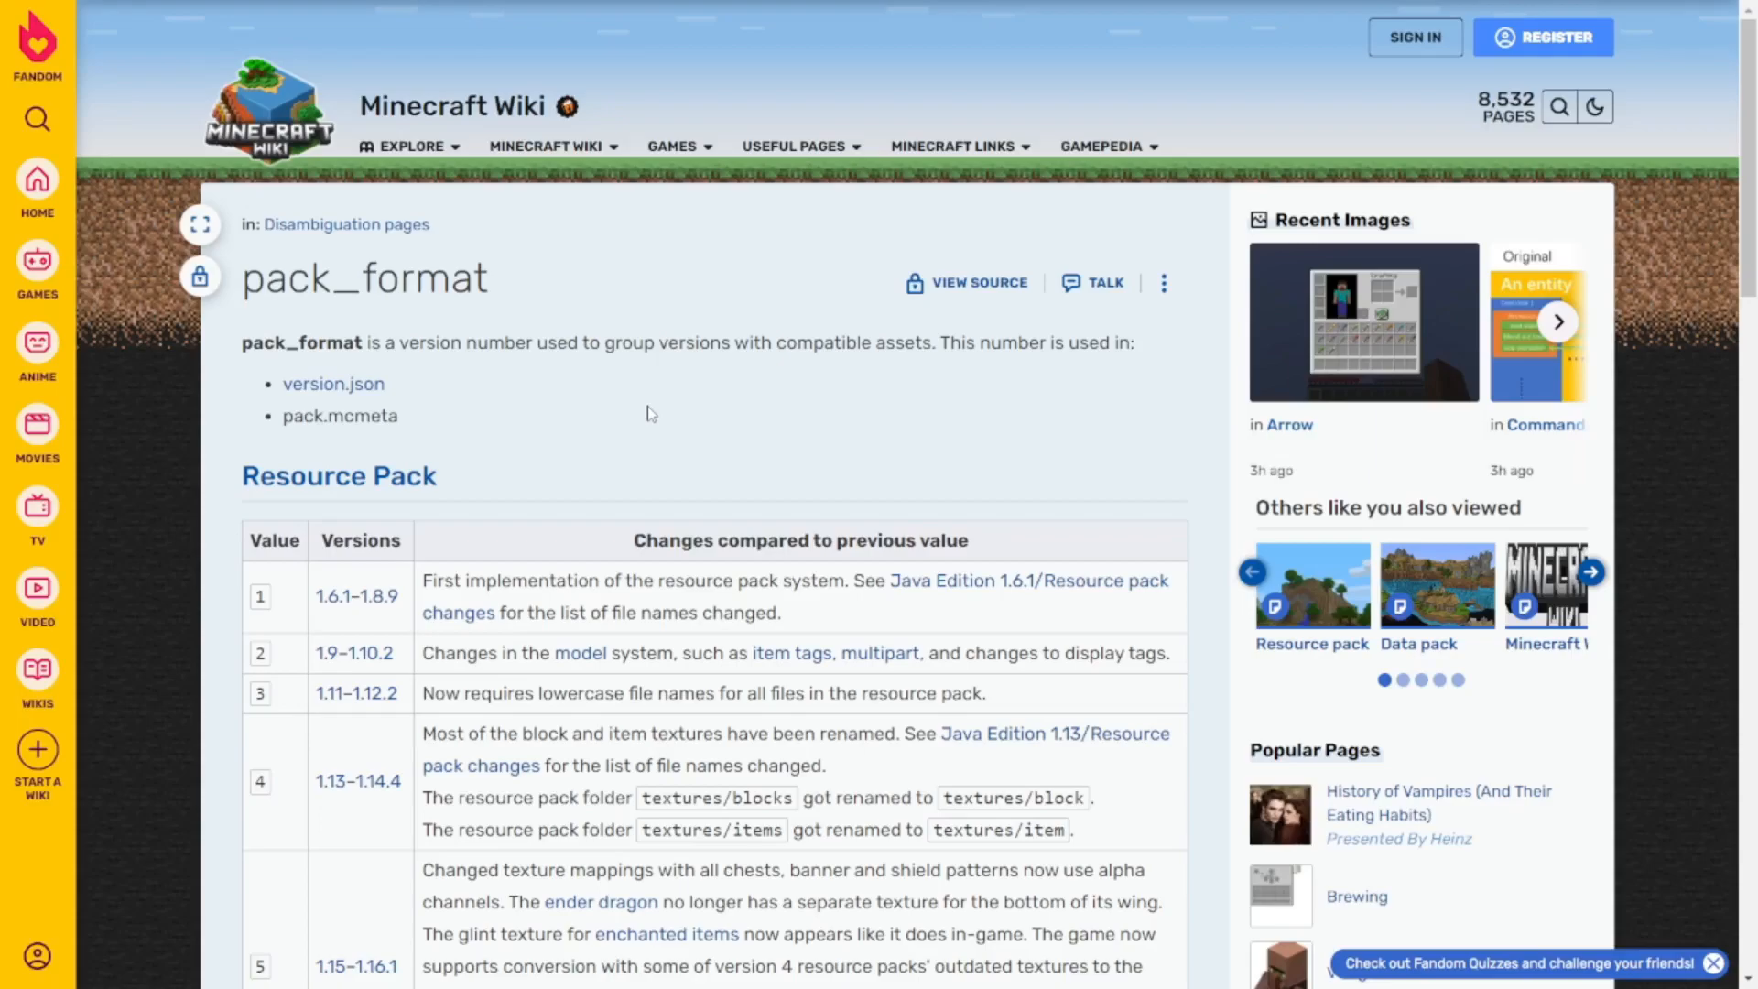
mouse_move(663, 429)
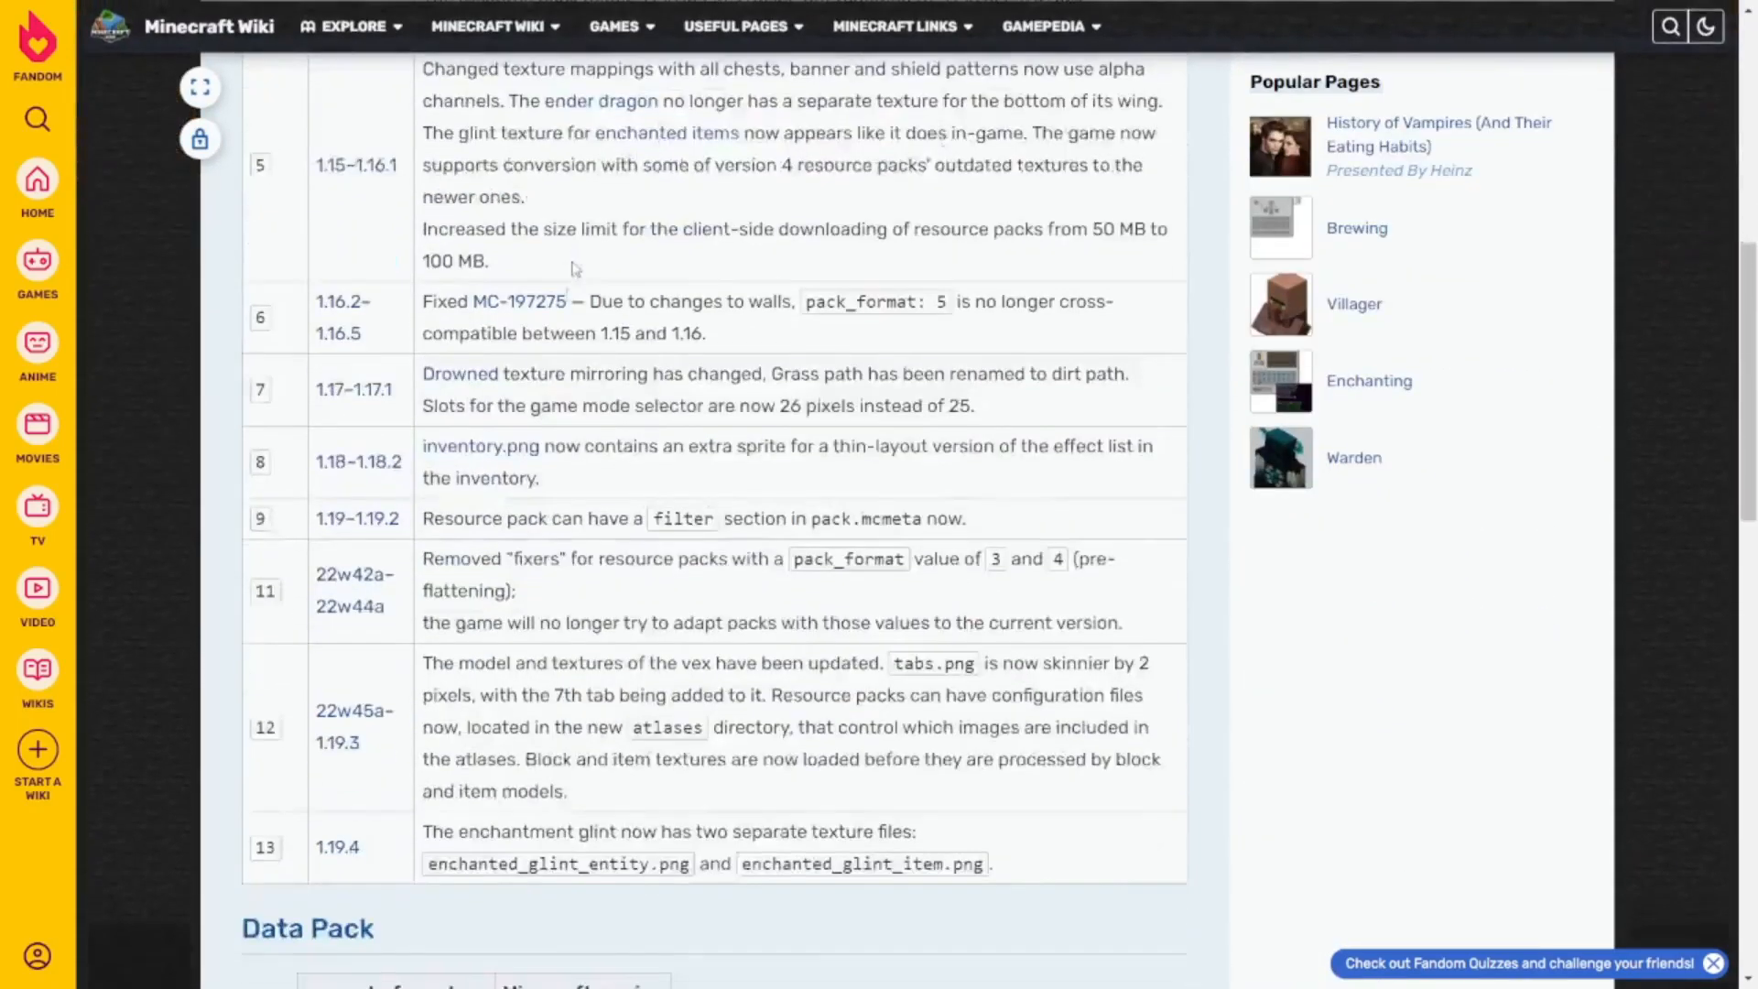
Scroll the wiki's pack_format table and select format 13 for version 1.19.4.
scroll(down, 3)
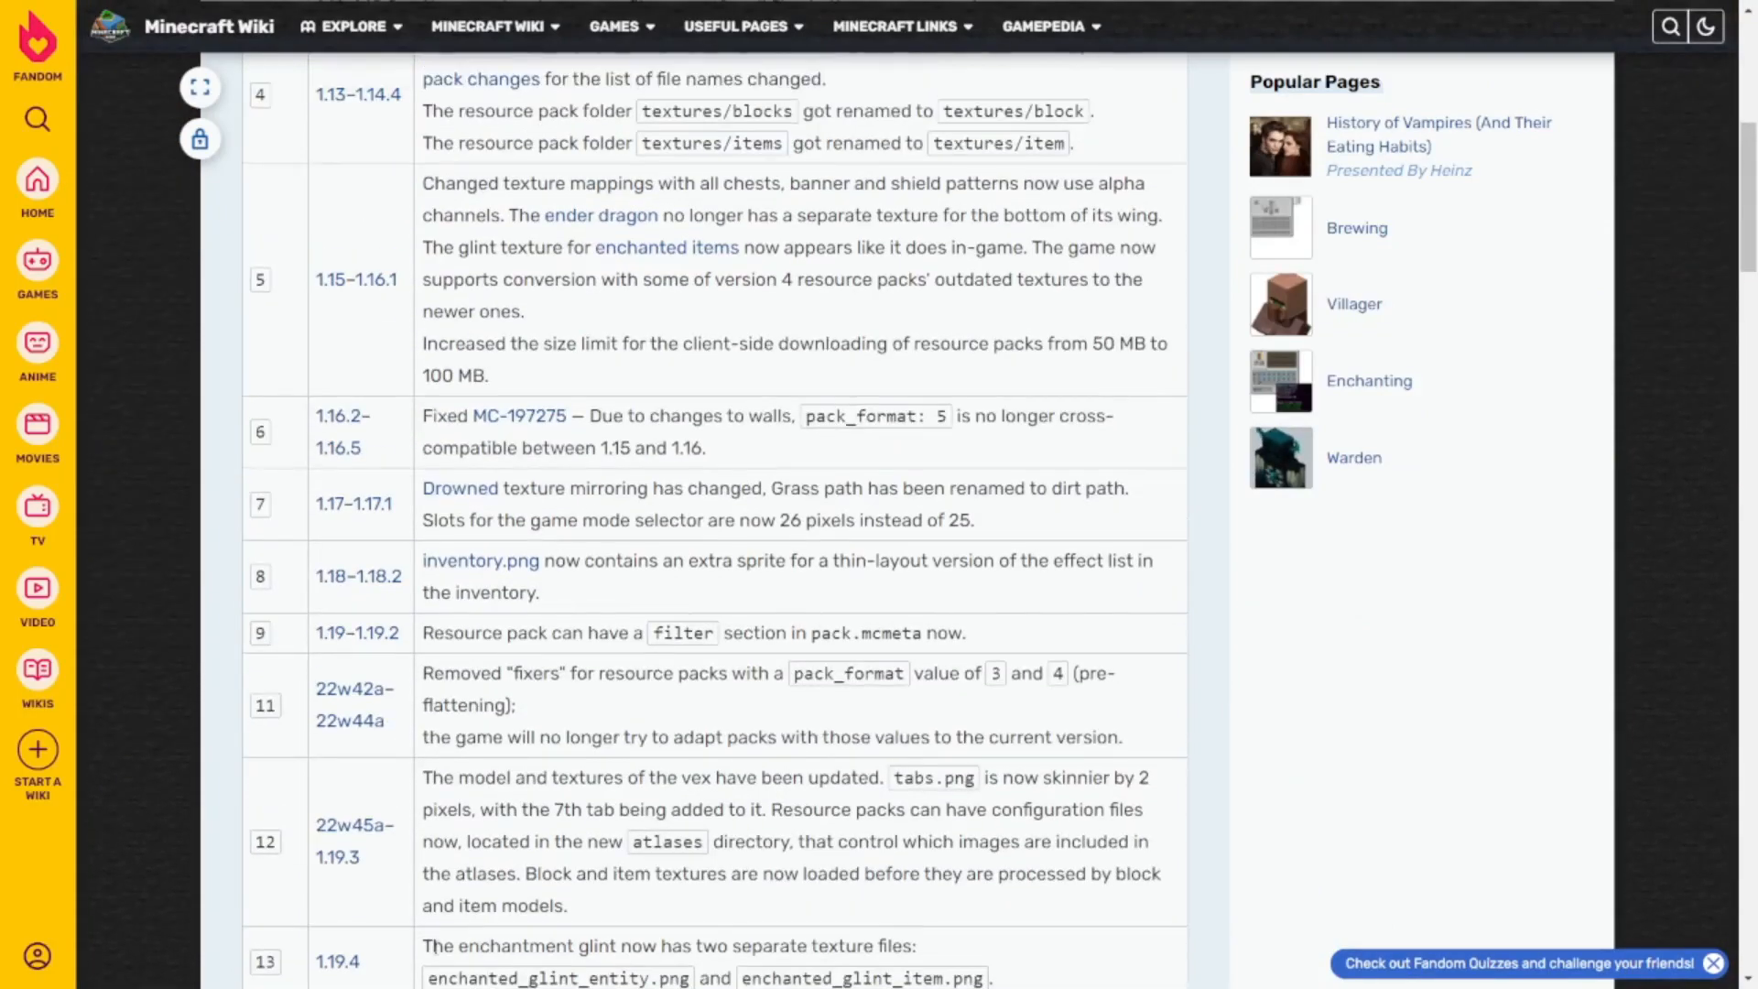
scroll(down, 3)
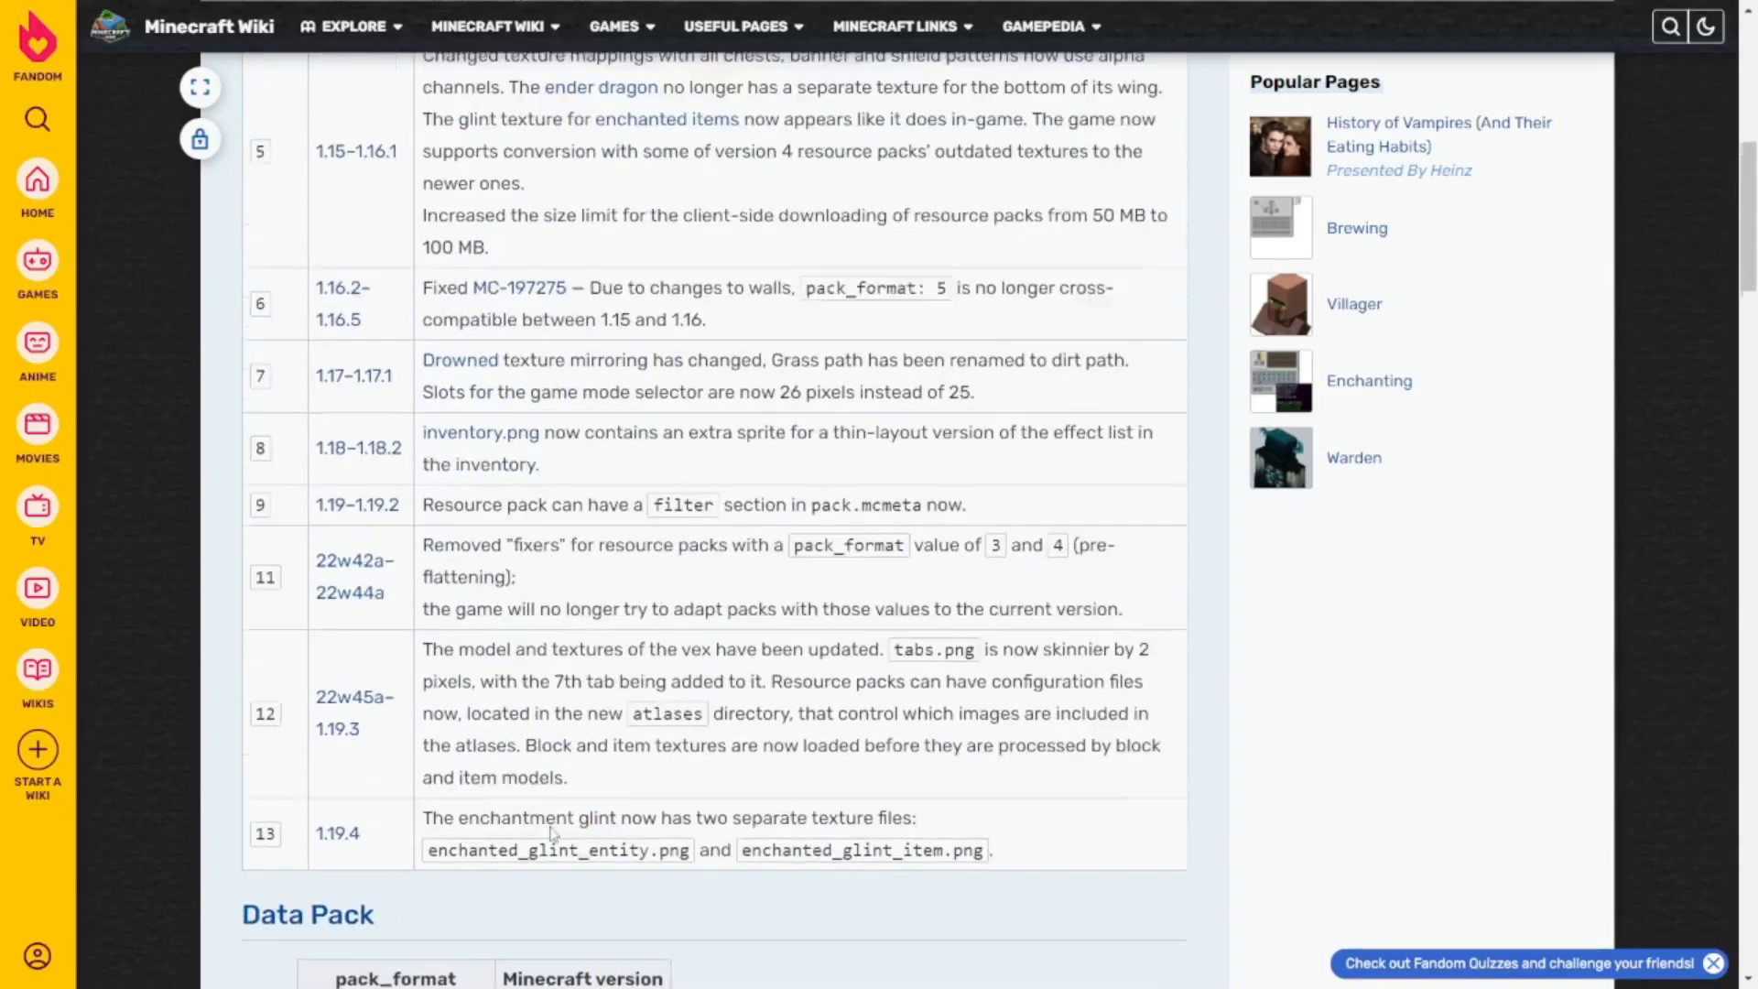
scroll(up, 3)
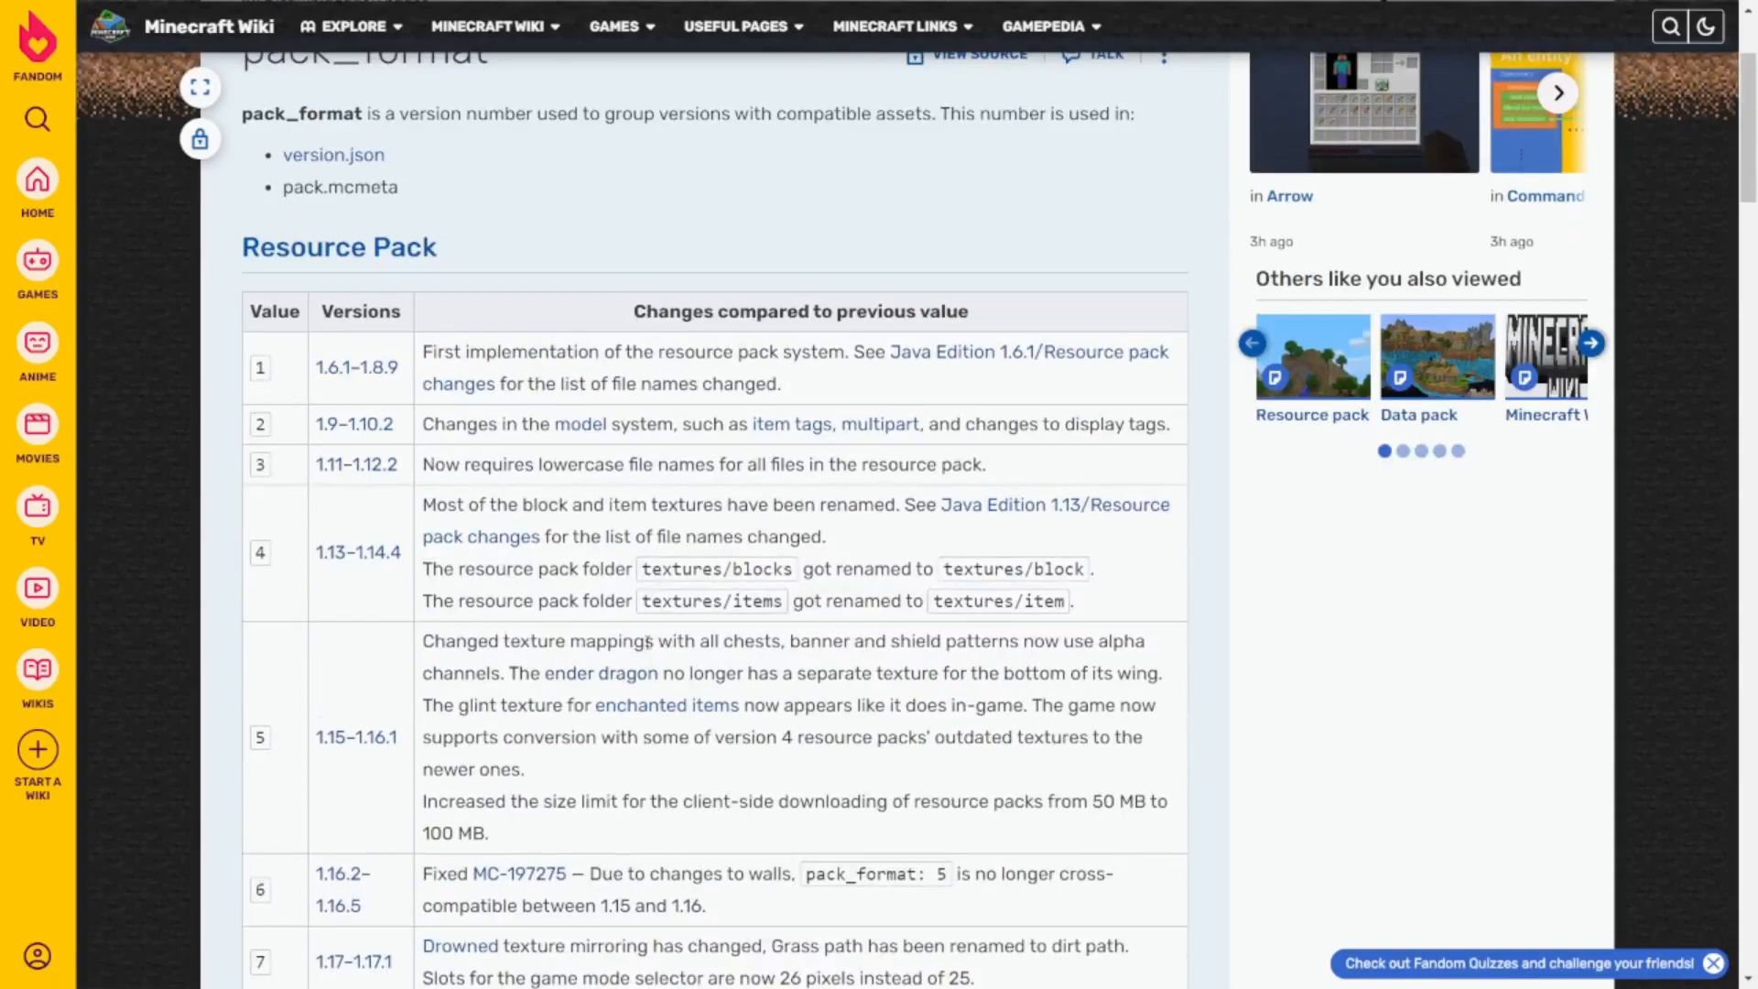
mouse_move(804, 726)
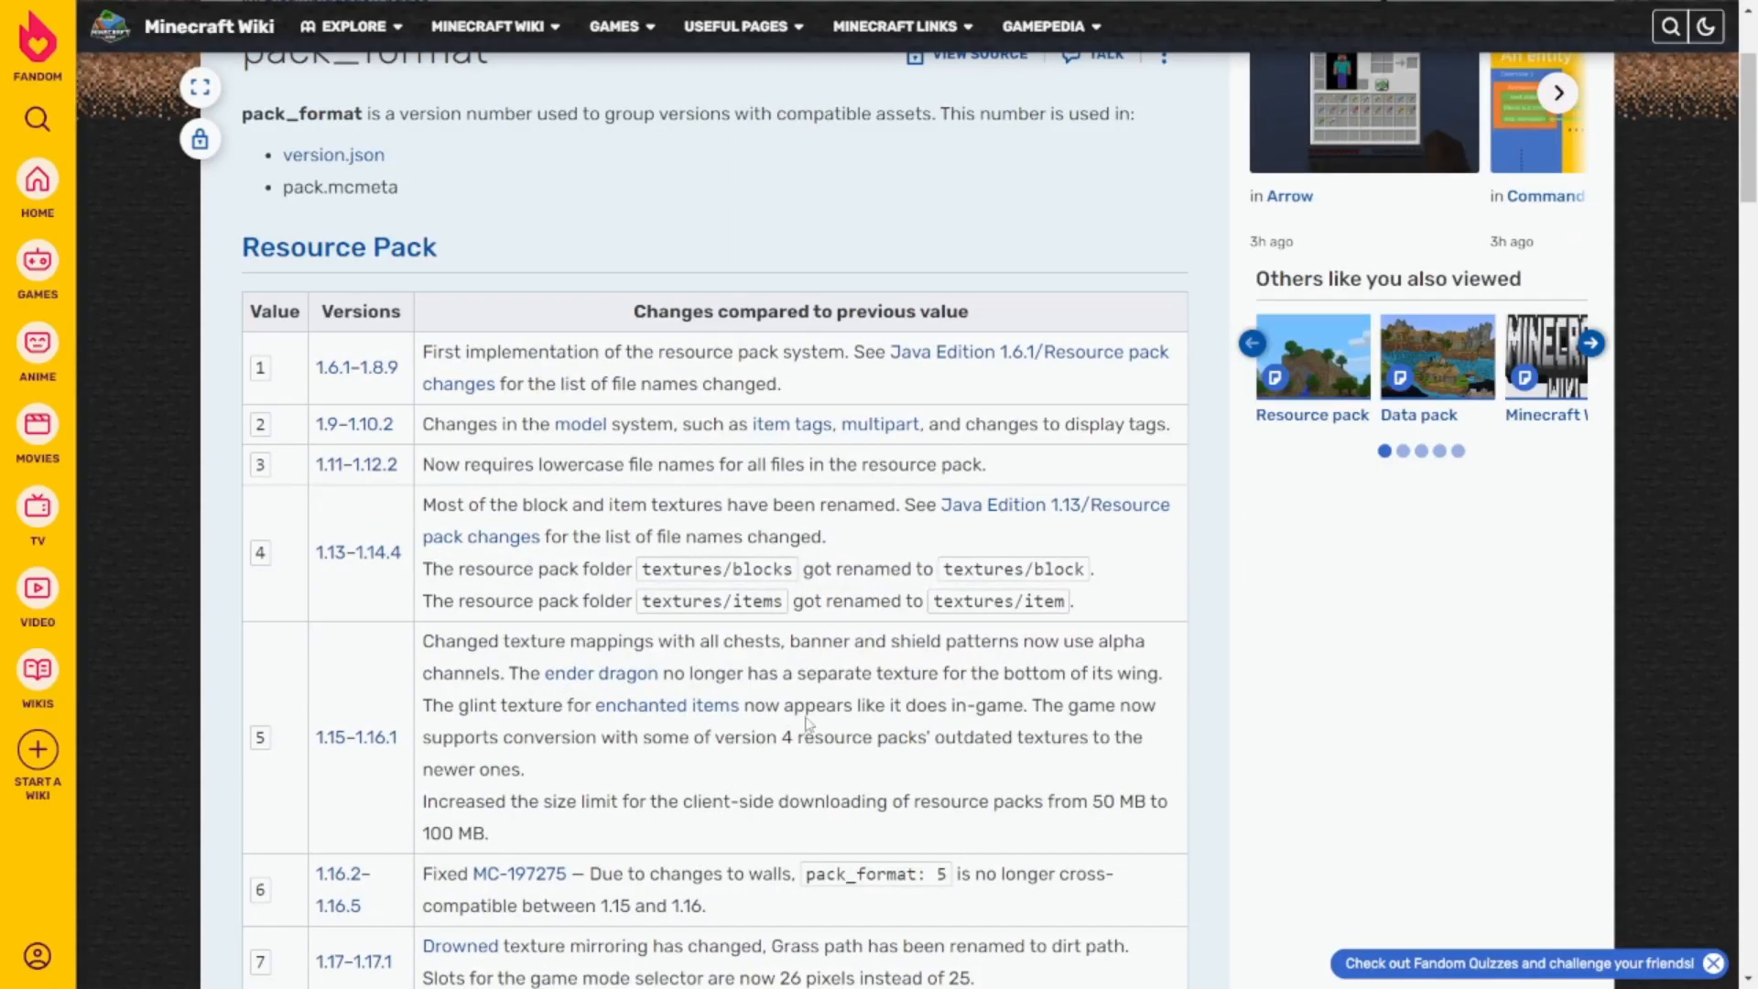
double_click(274, 311)
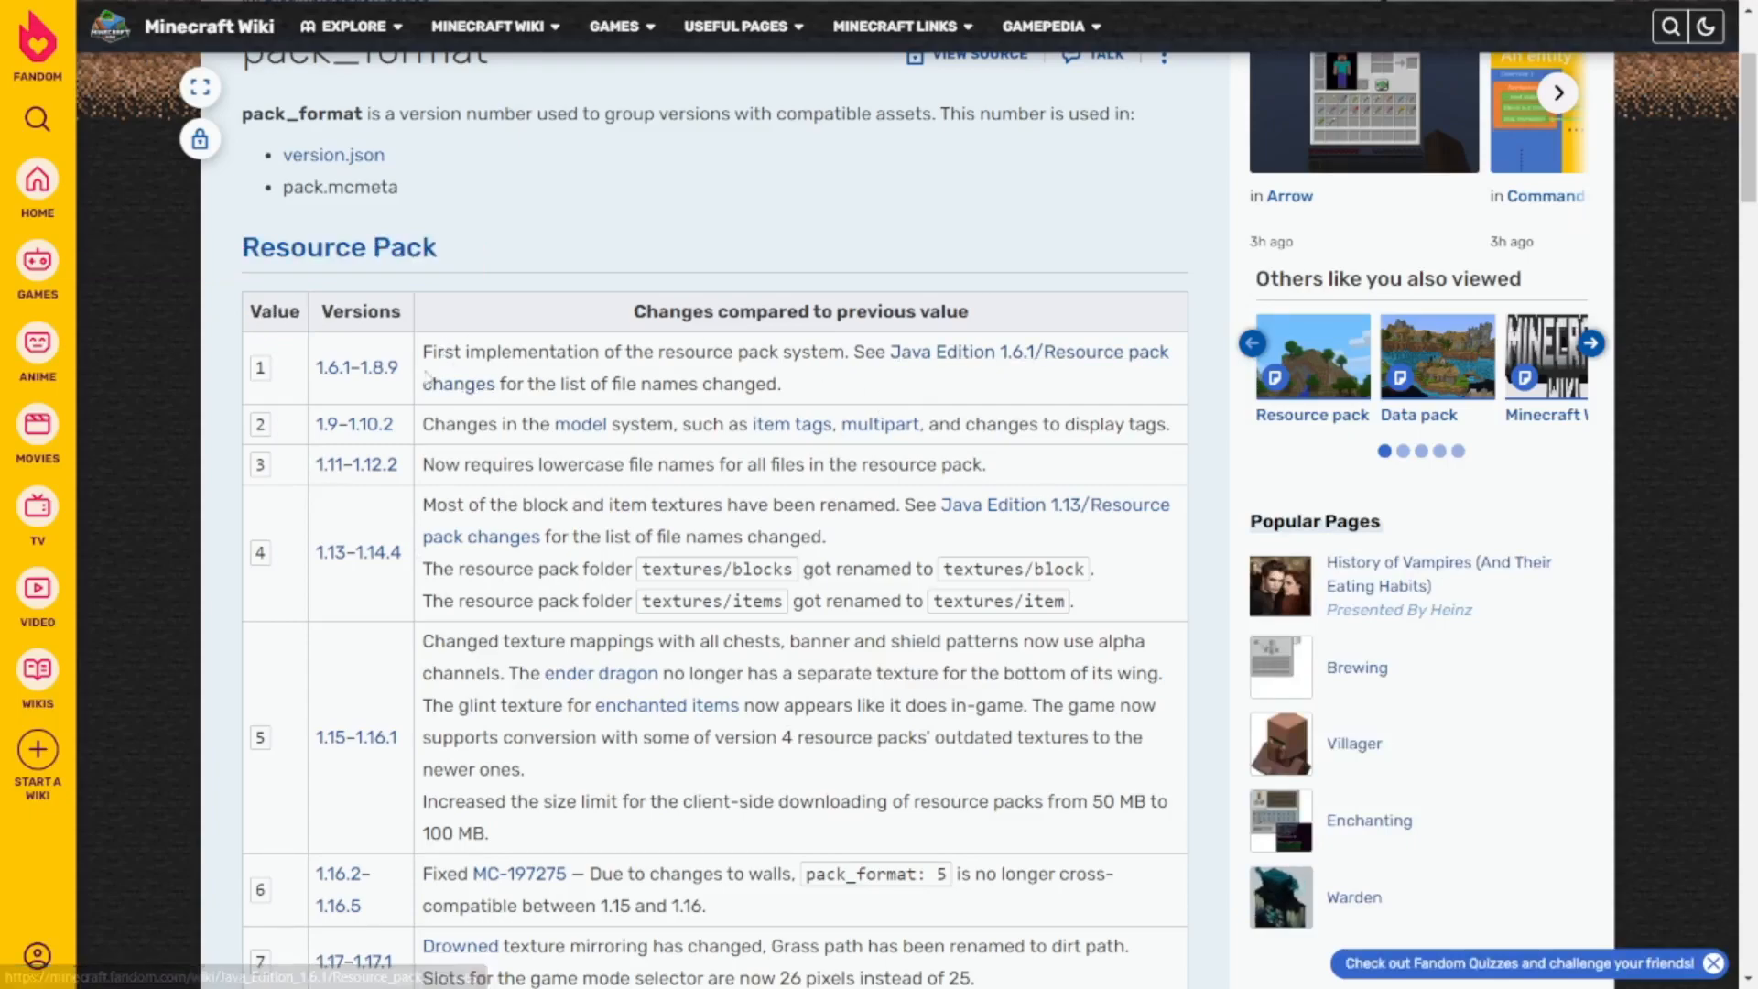
mouse_move(393, 449)
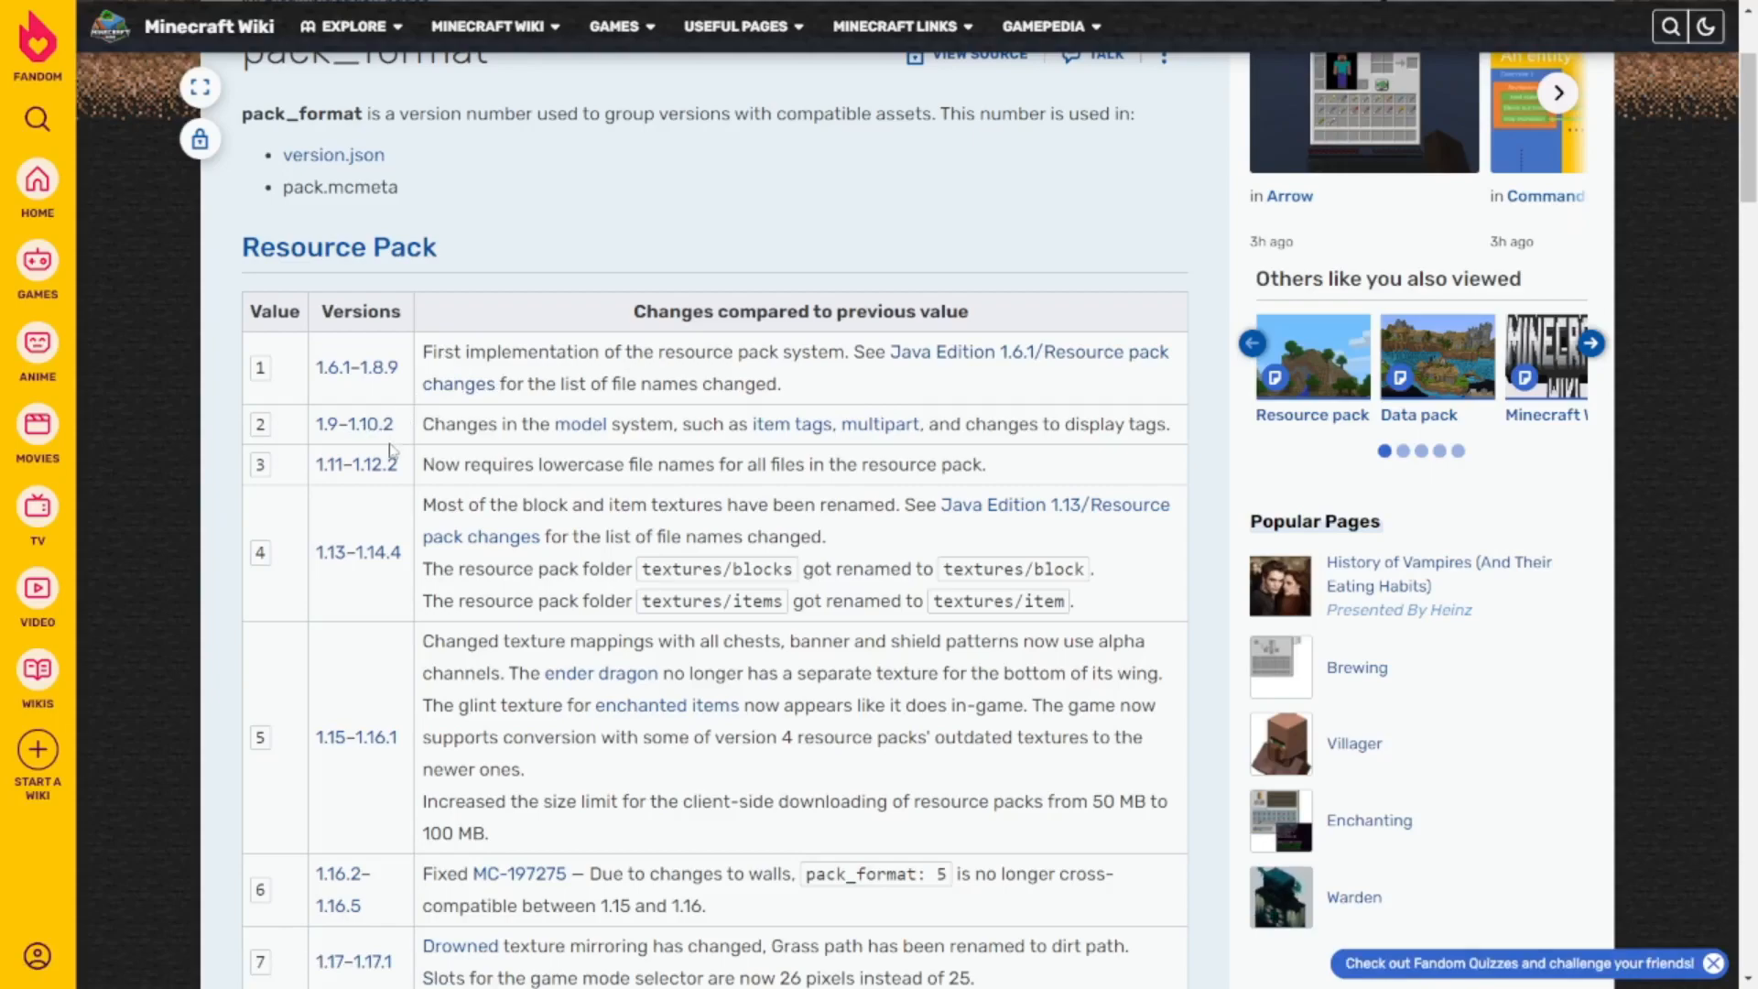
mouse_move(204, 485)
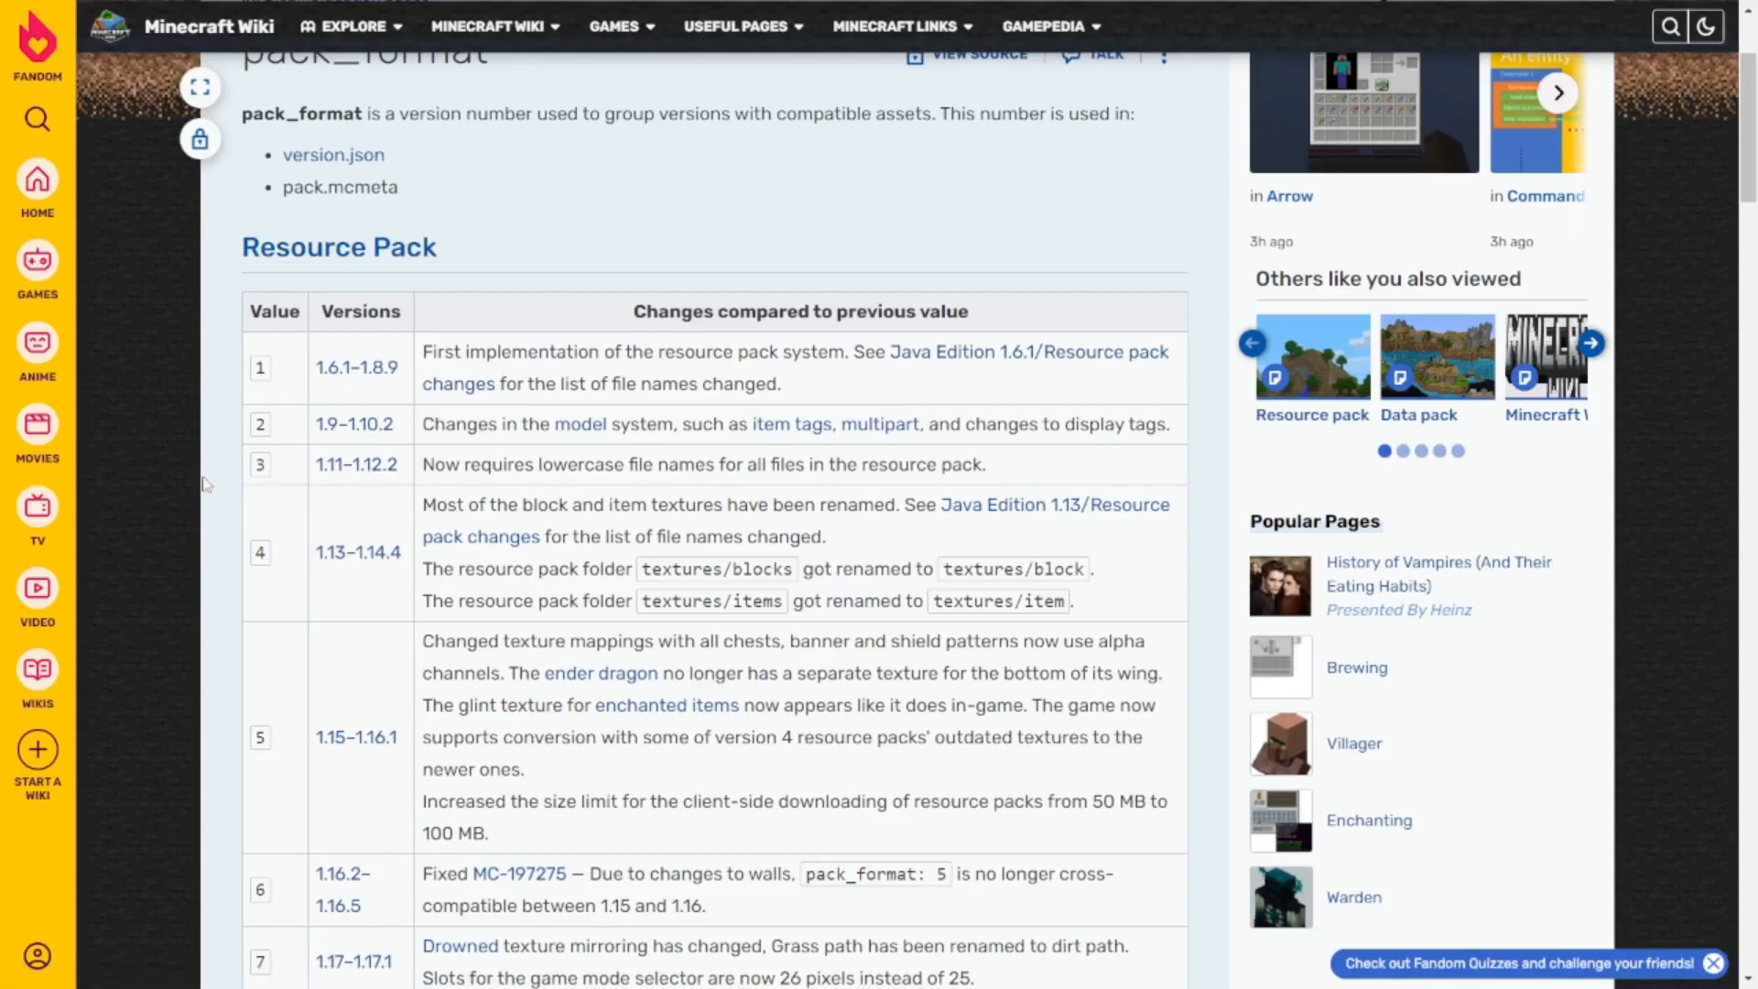
mouse_move(154, 466)
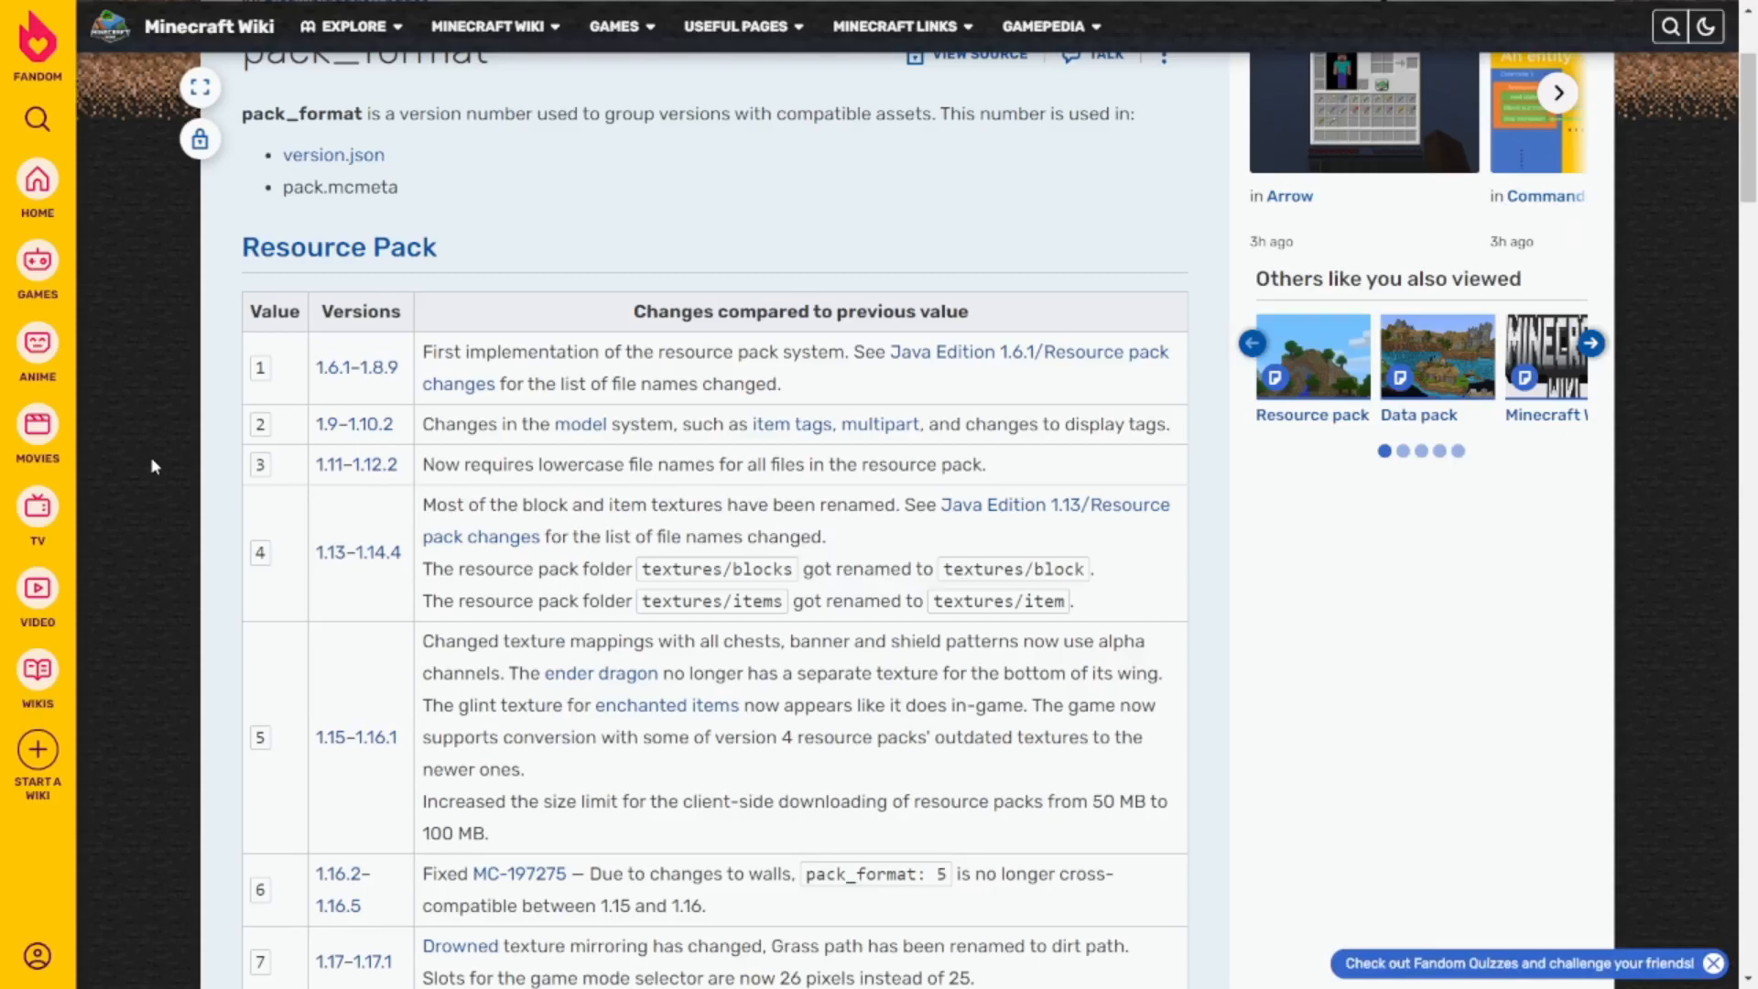
scroll(down, 3)
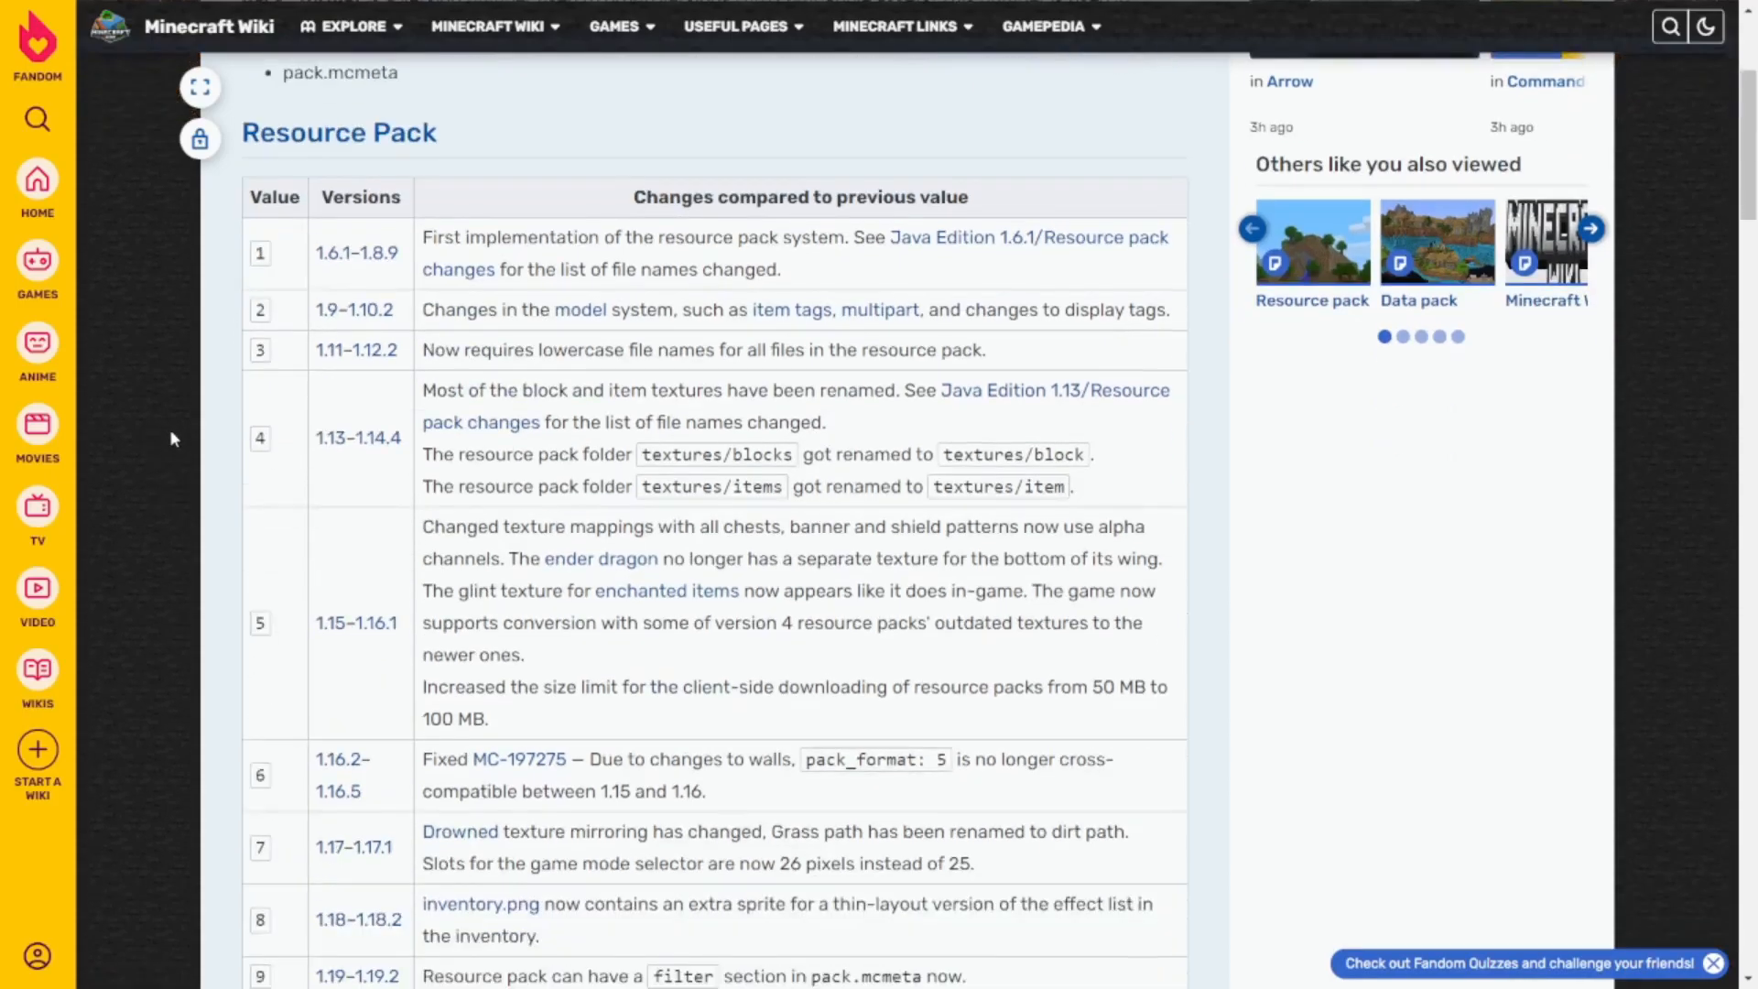
scroll(down, 3)
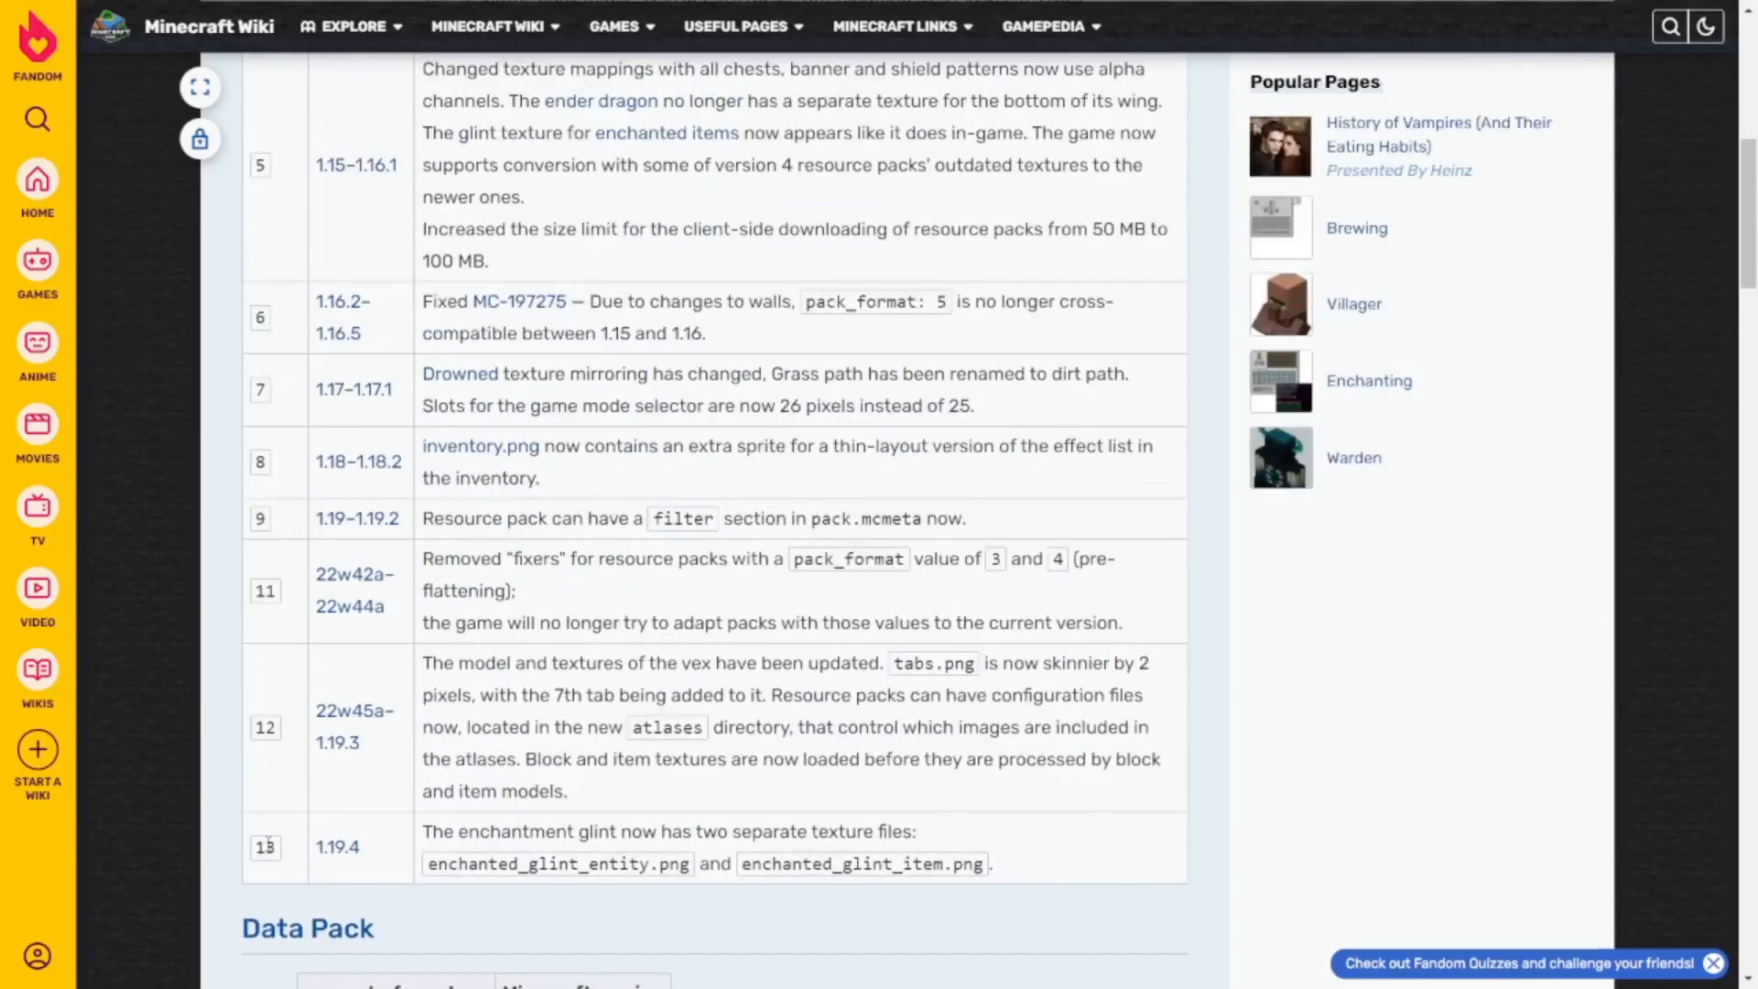
double_click(336, 848)
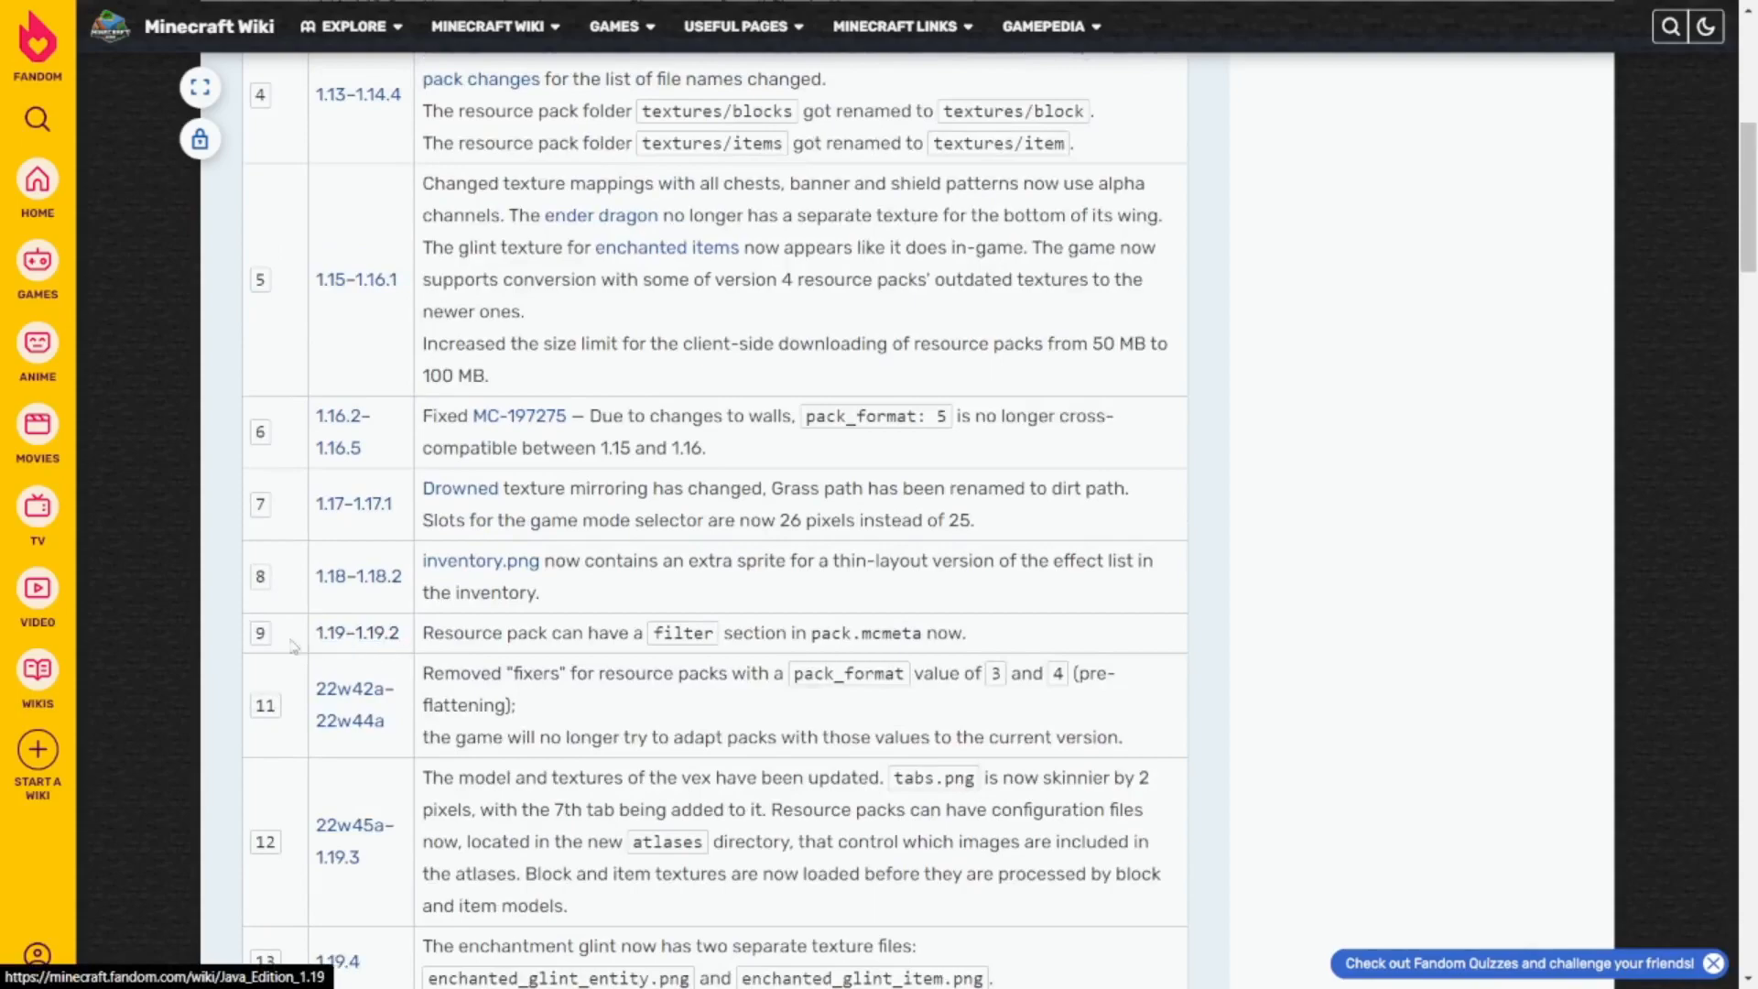
scroll(down, 3)
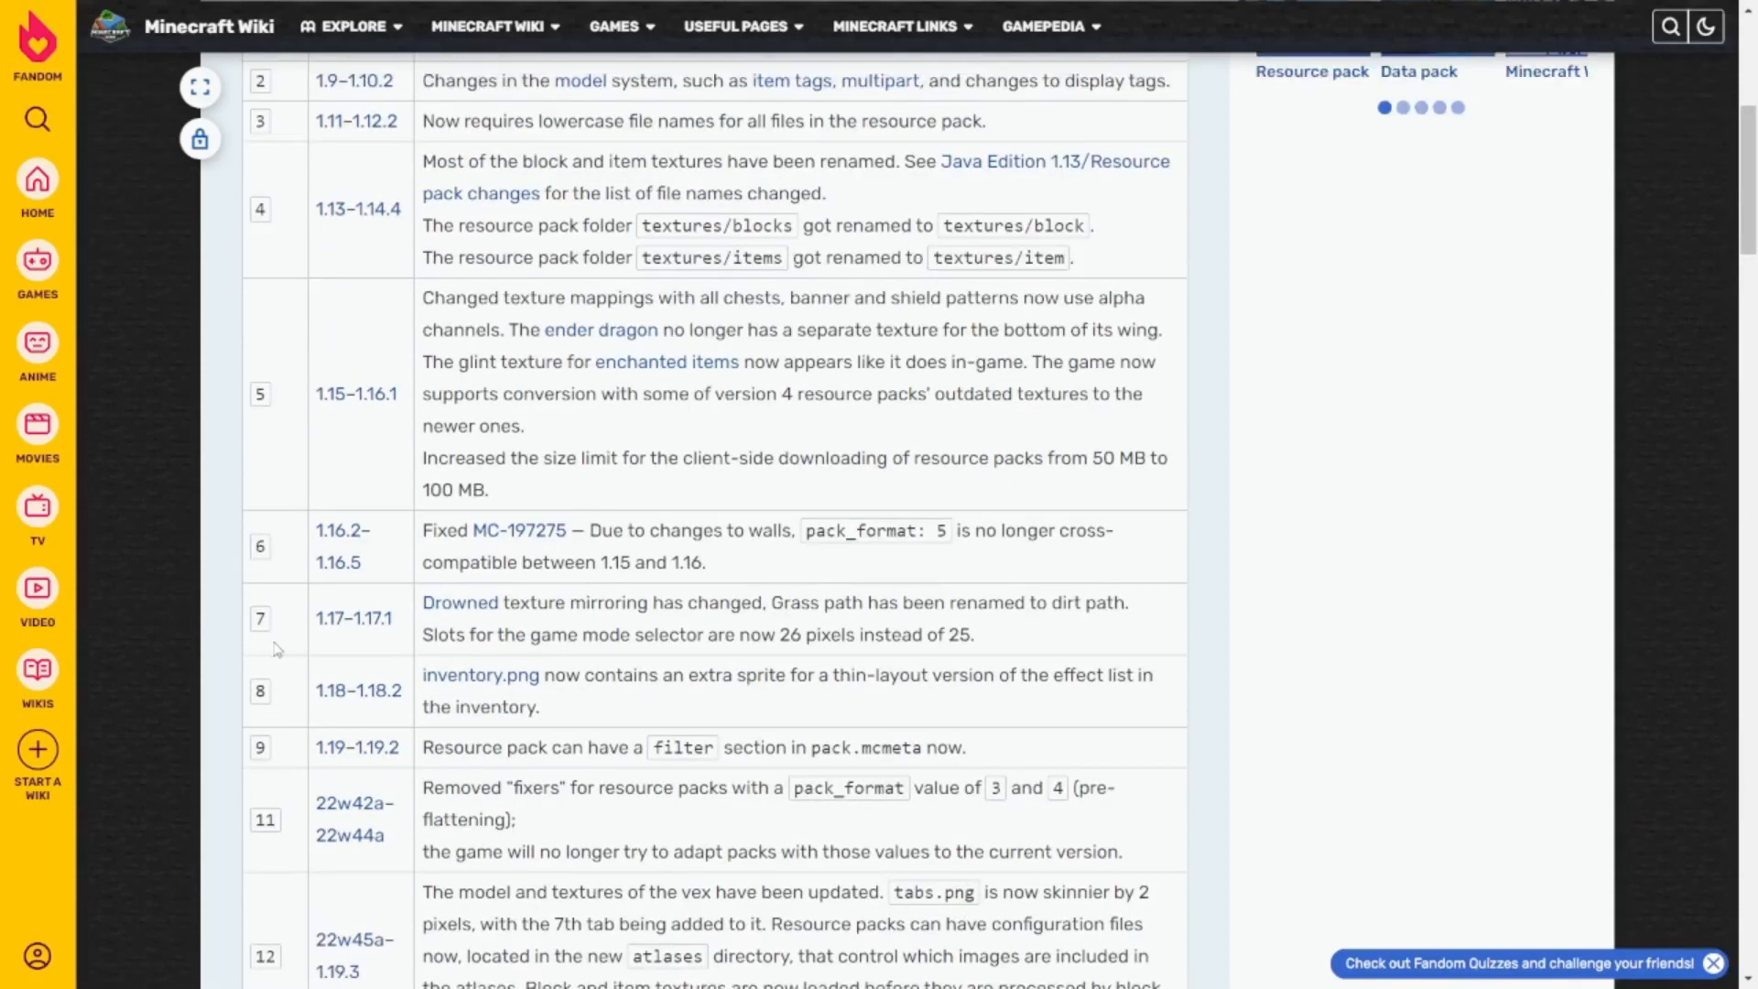
mouse_move(326, 618)
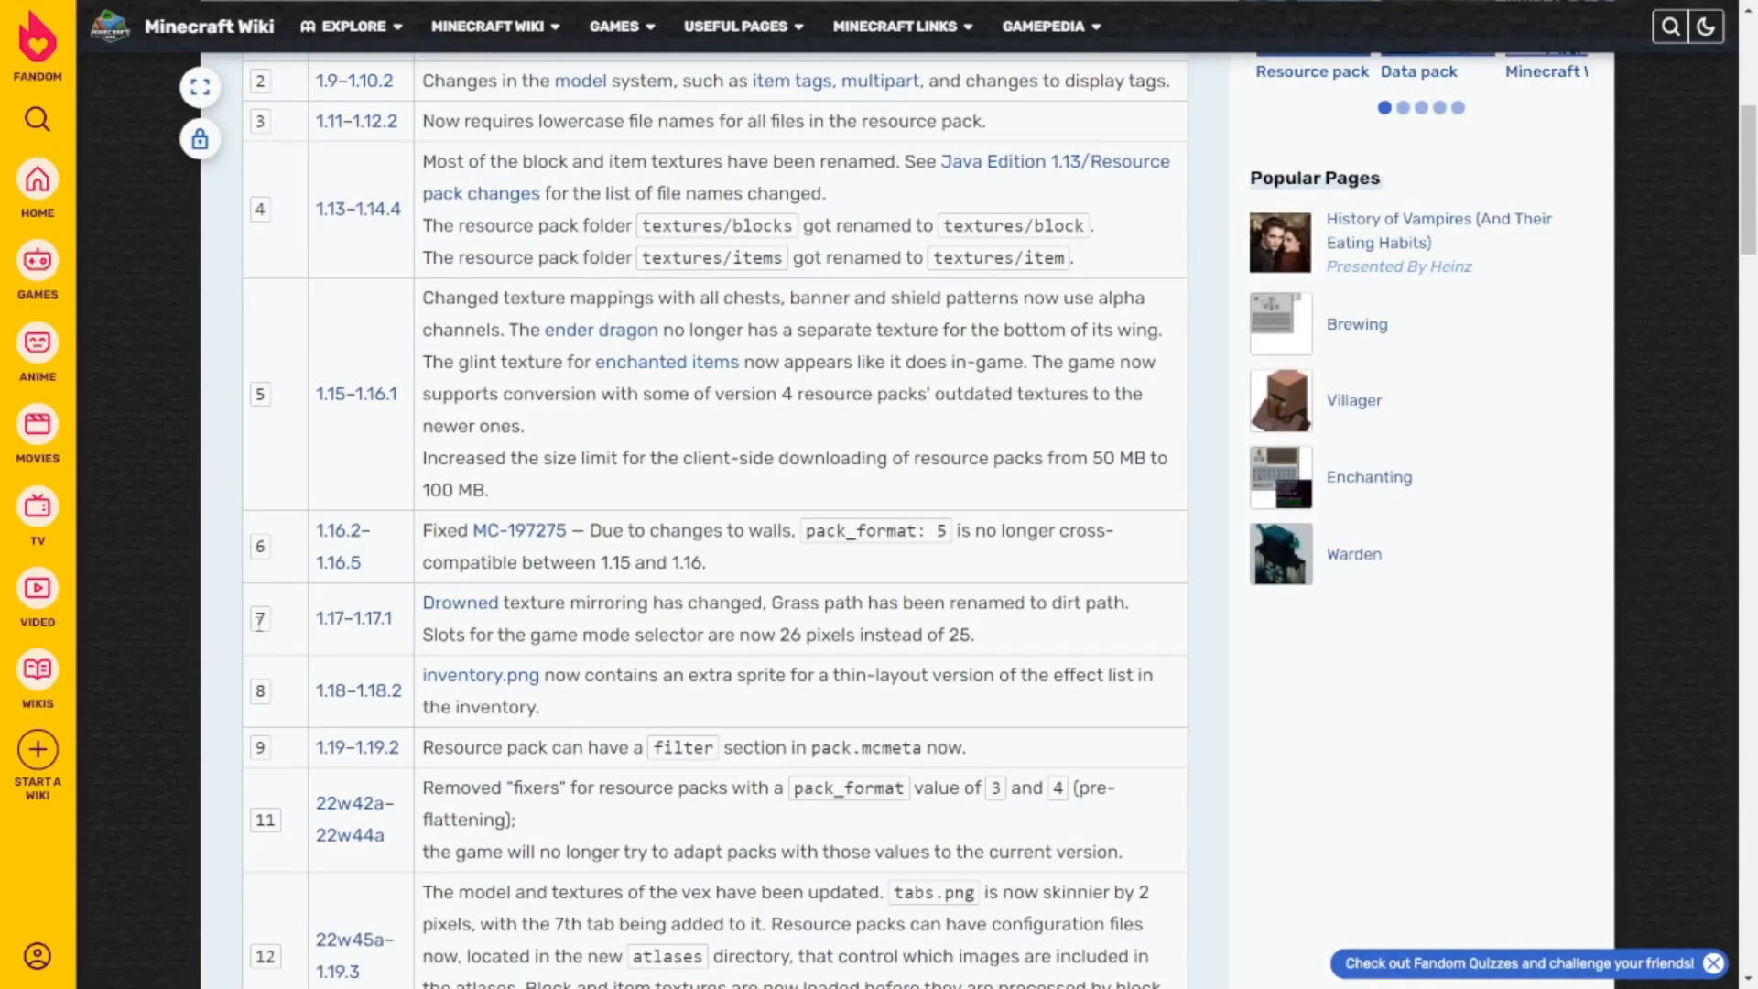
mouse_move(267, 615)
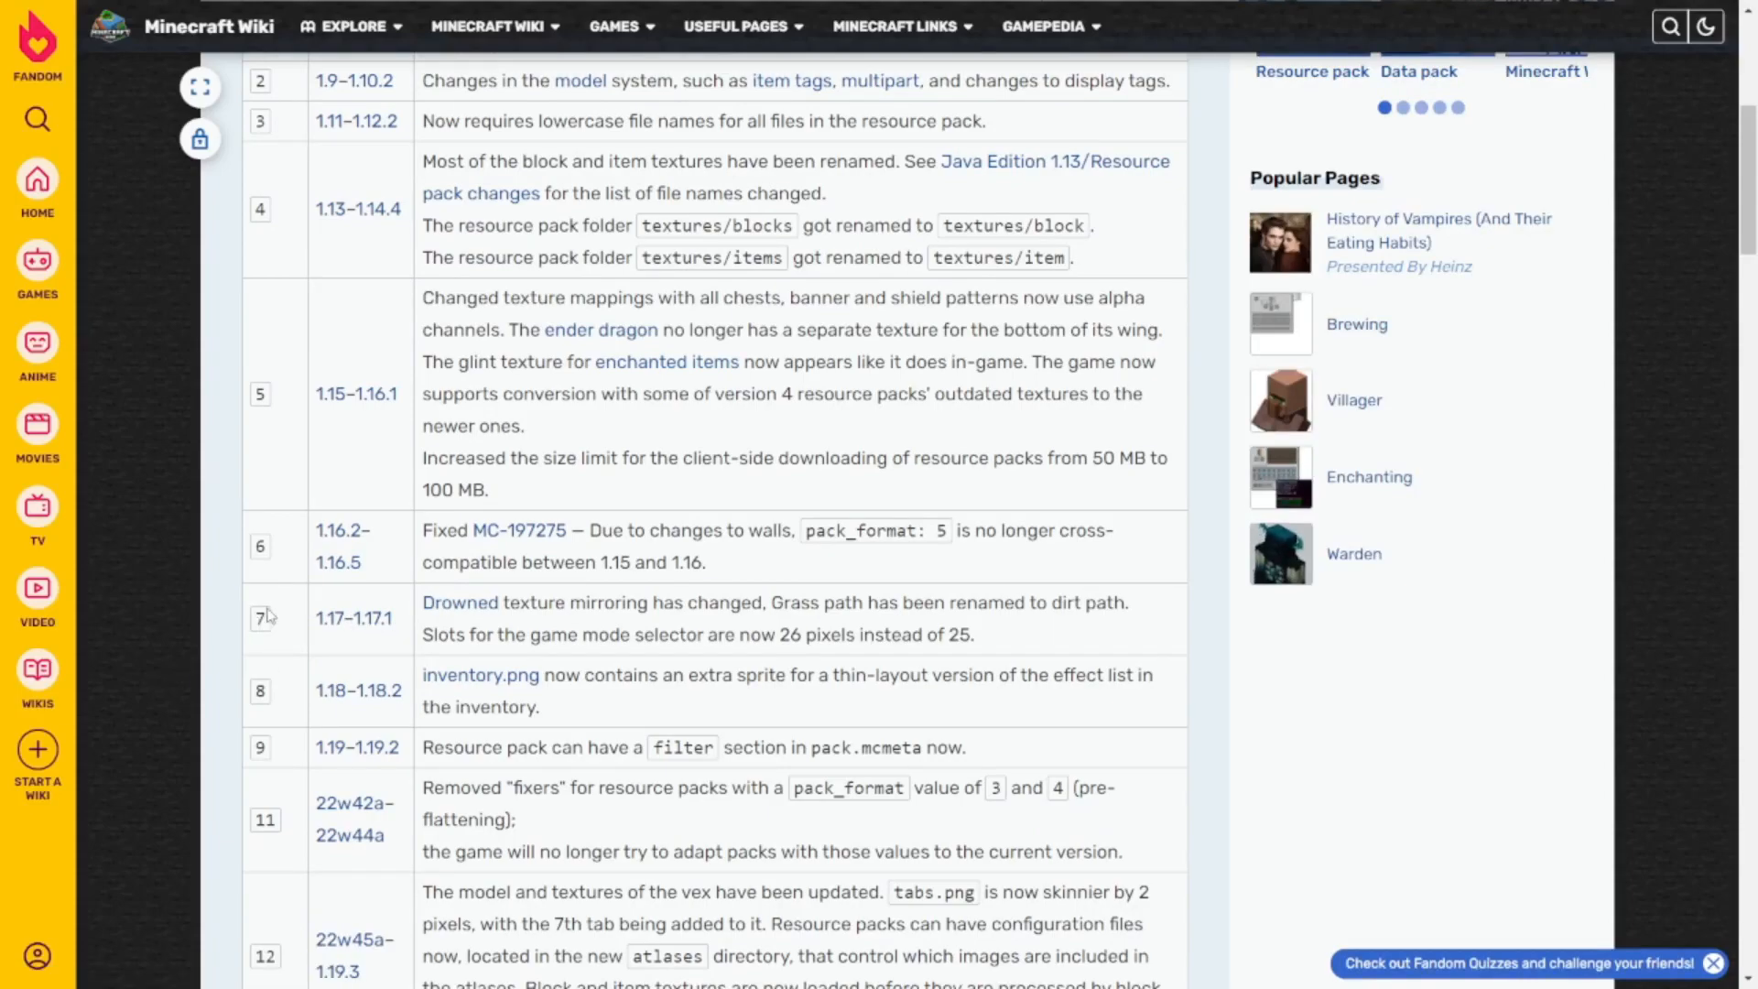
scroll(down, 3)
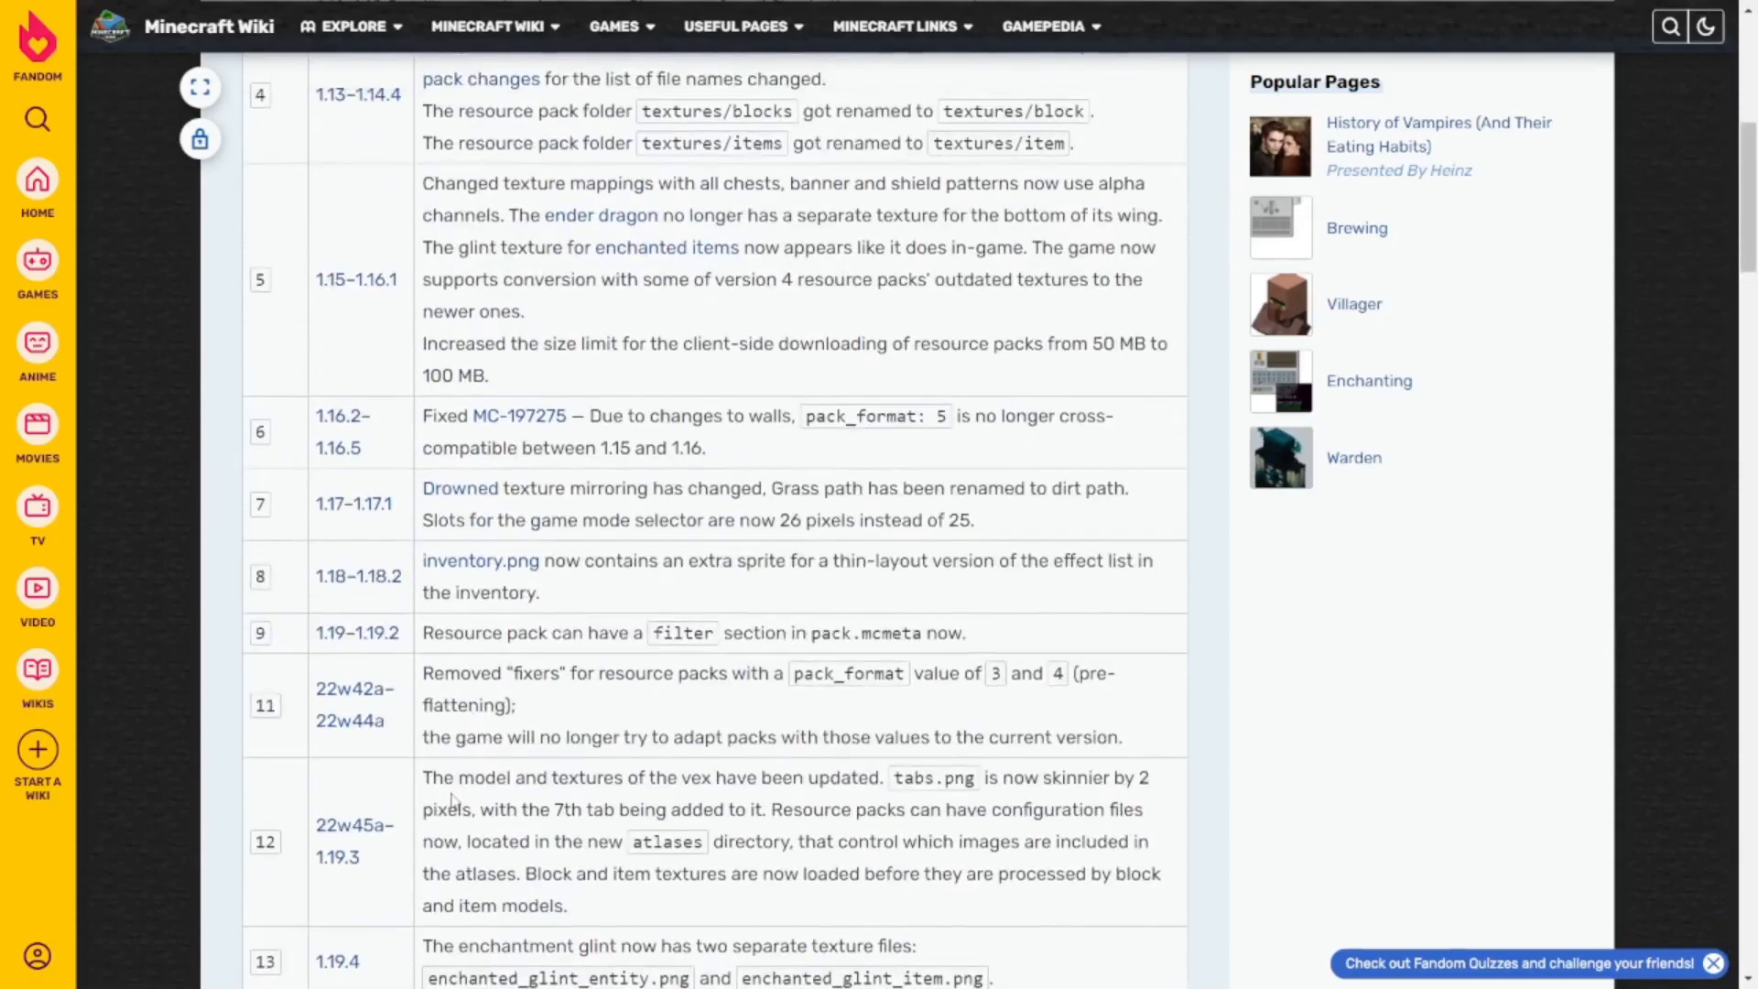
mouse_move(370, 903)
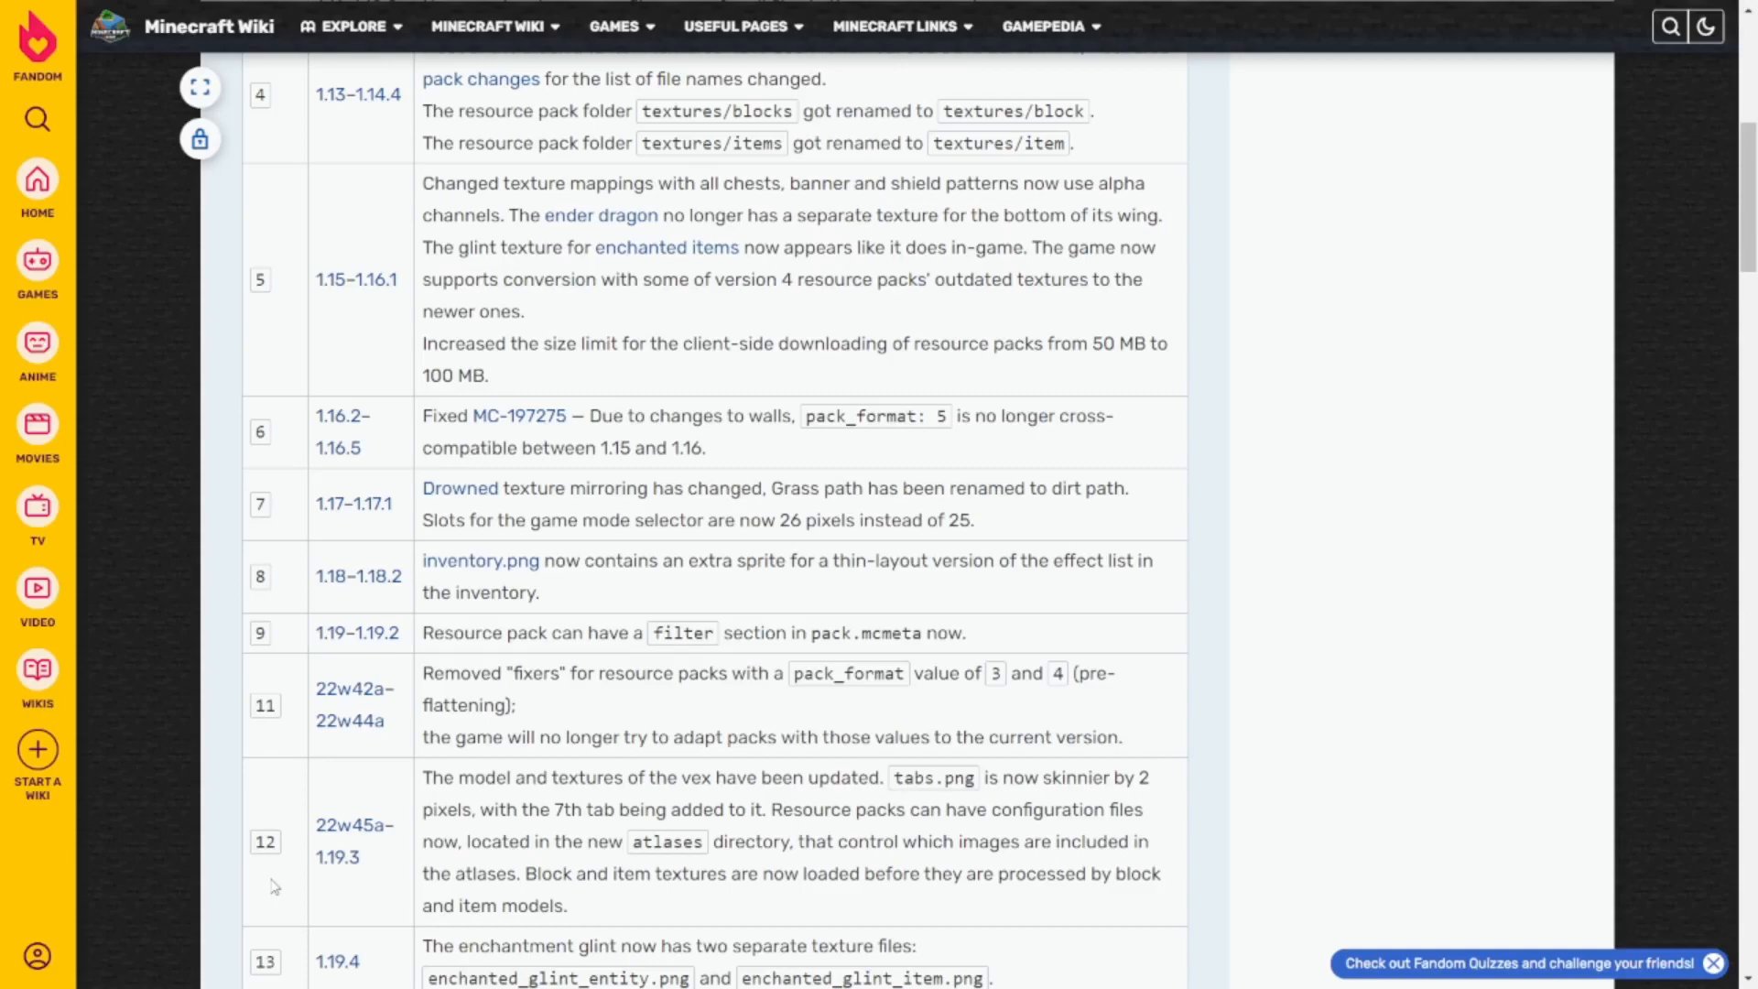
mouse_move(296, 885)
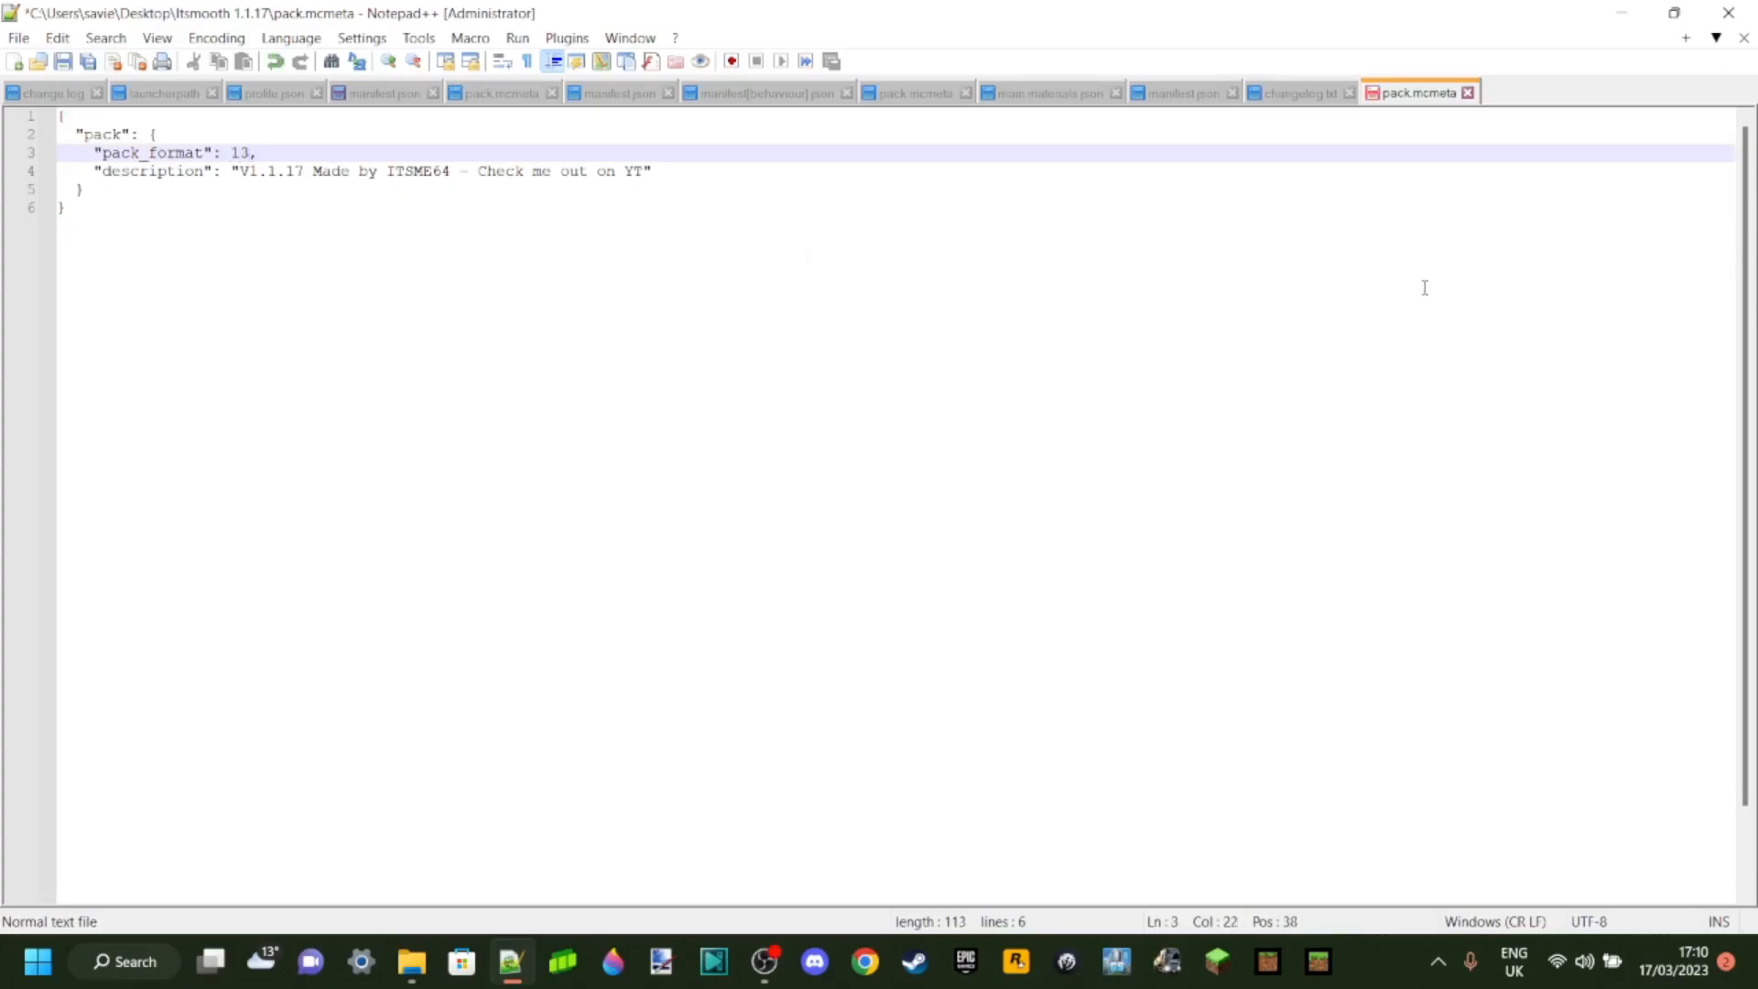
mouse_move(543, 203)
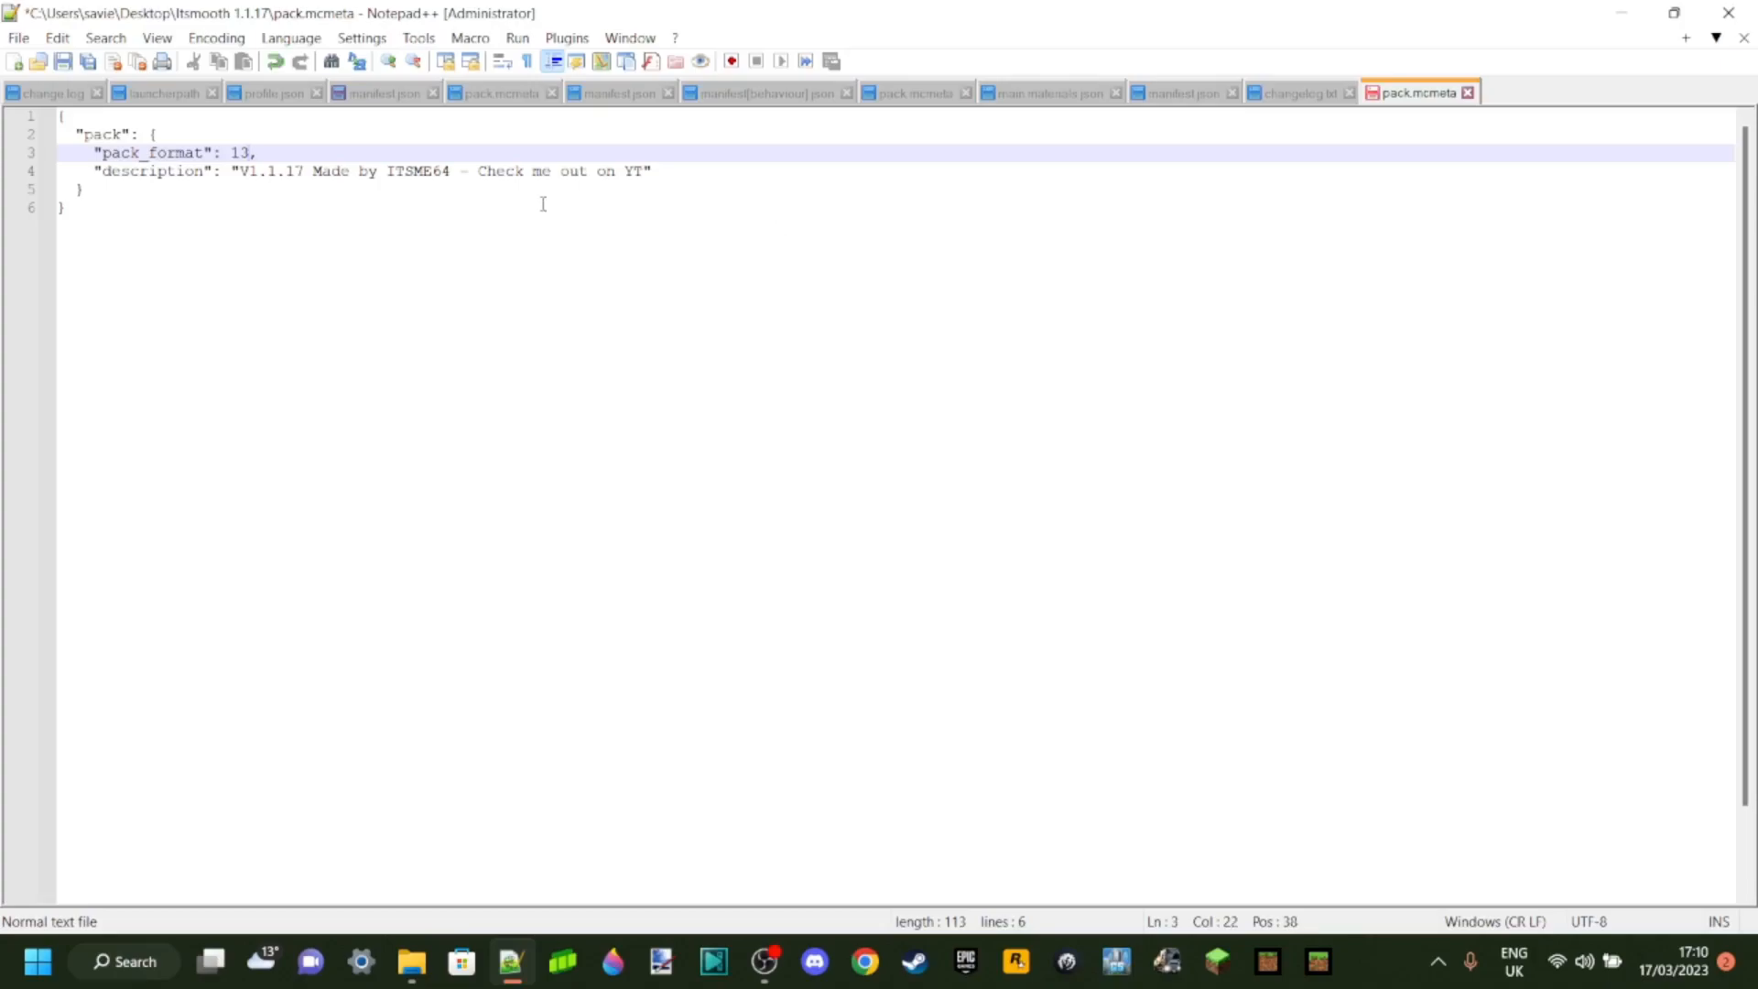
mouse_move(488, 159)
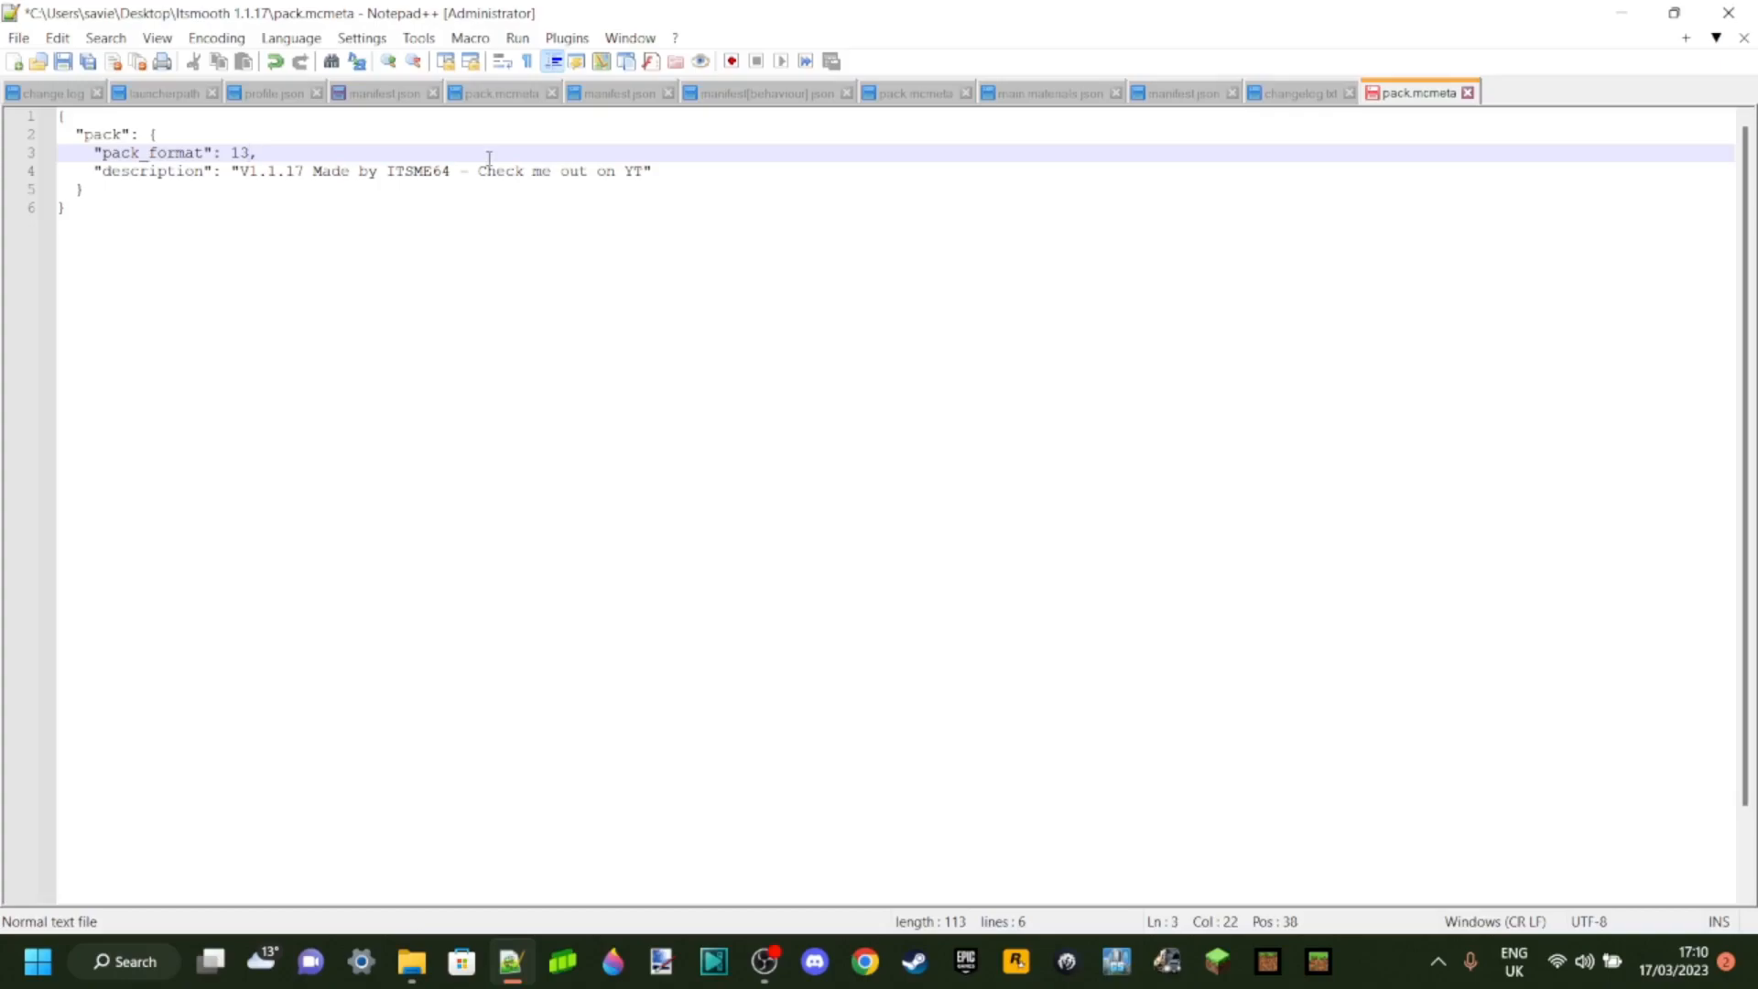
Correct the comma after pack_format 13 in pack.mcmeta and save the file.
key(right)
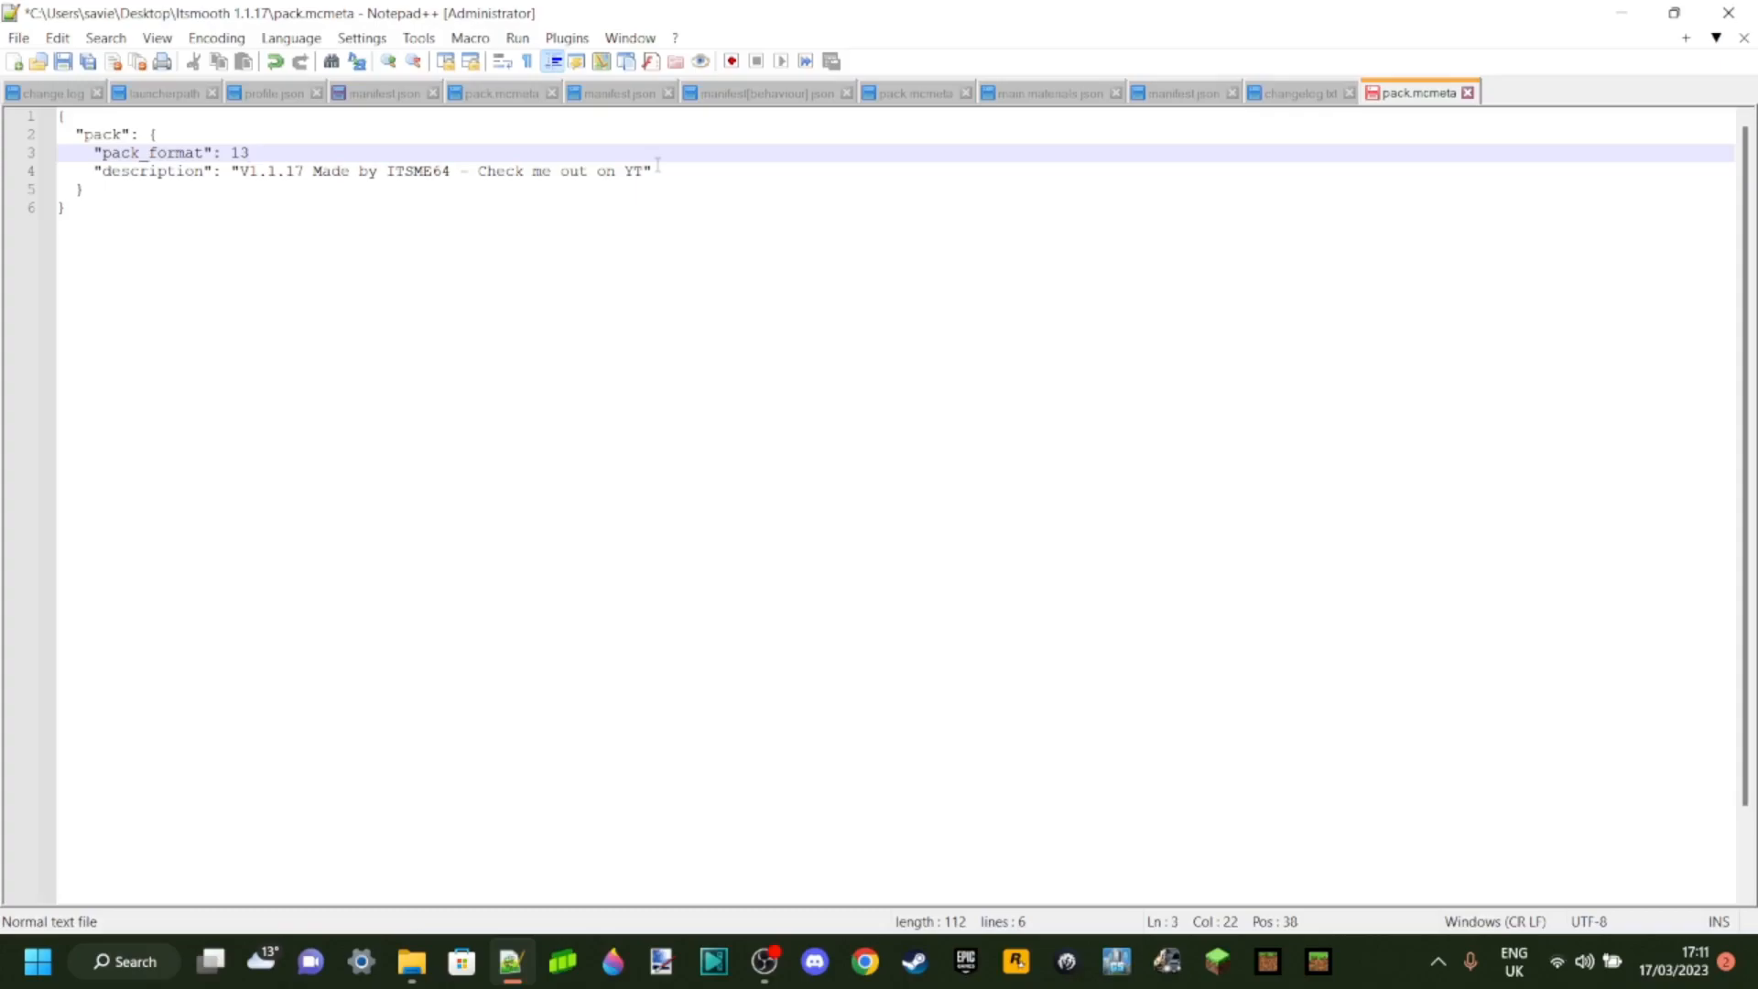
text(,)
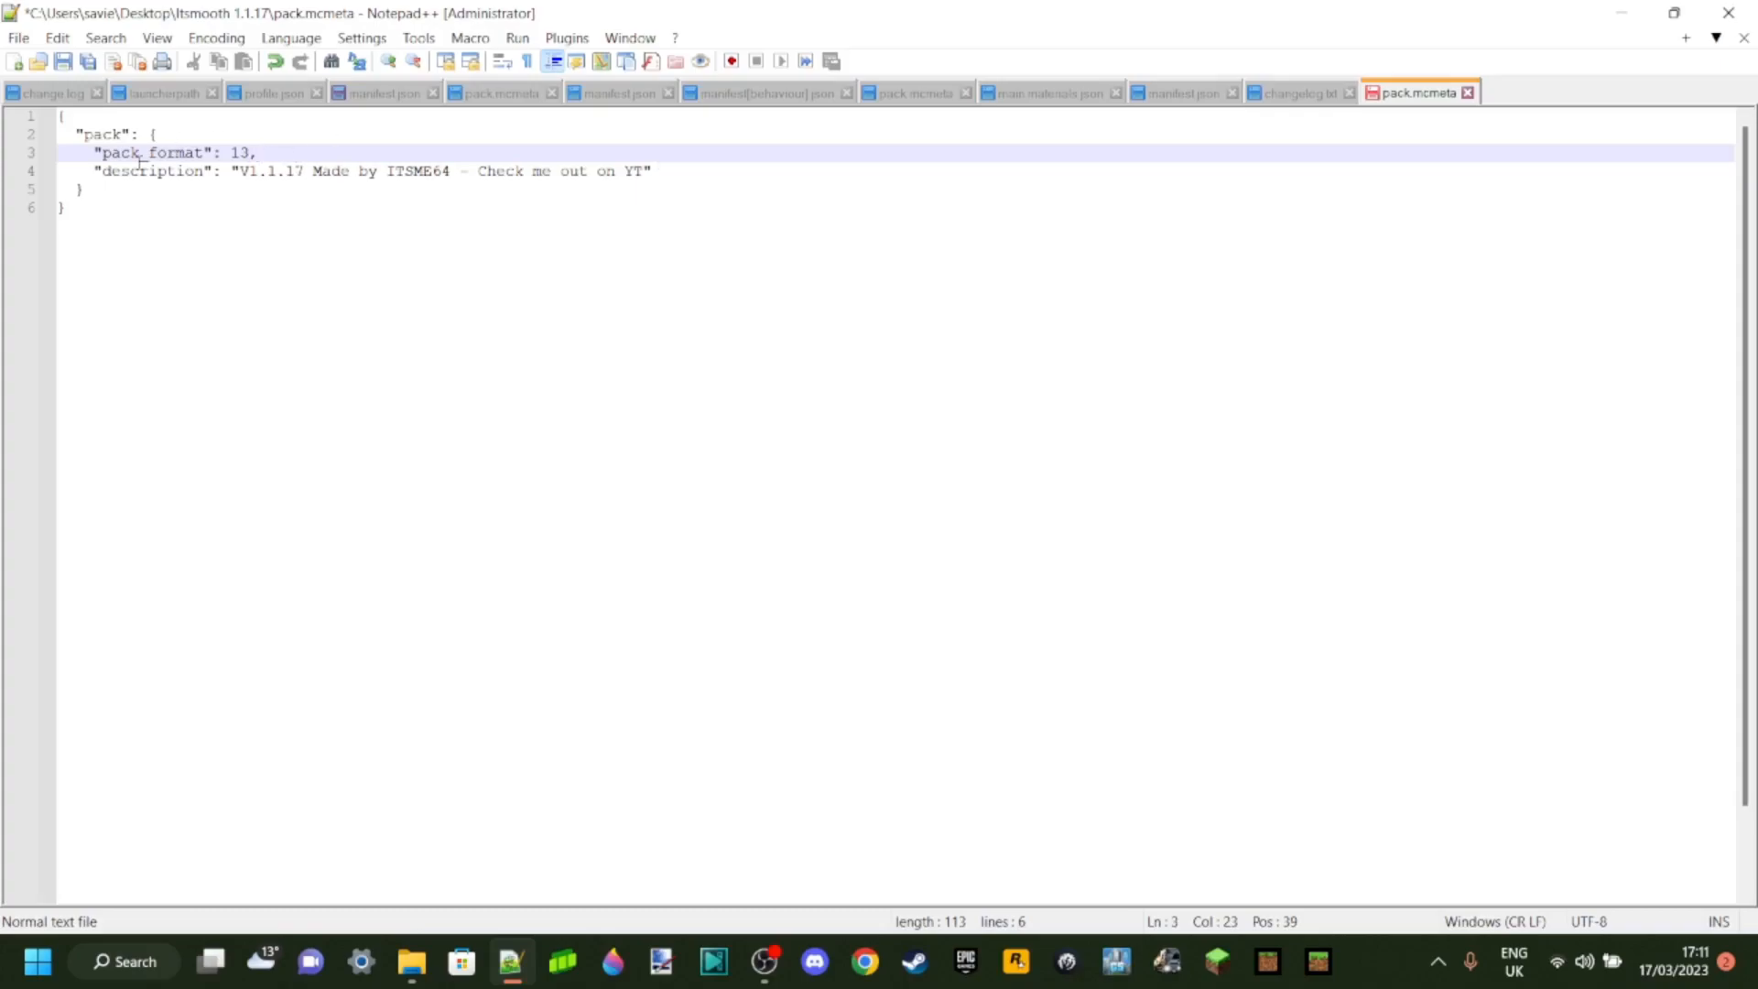
click(668, 171)
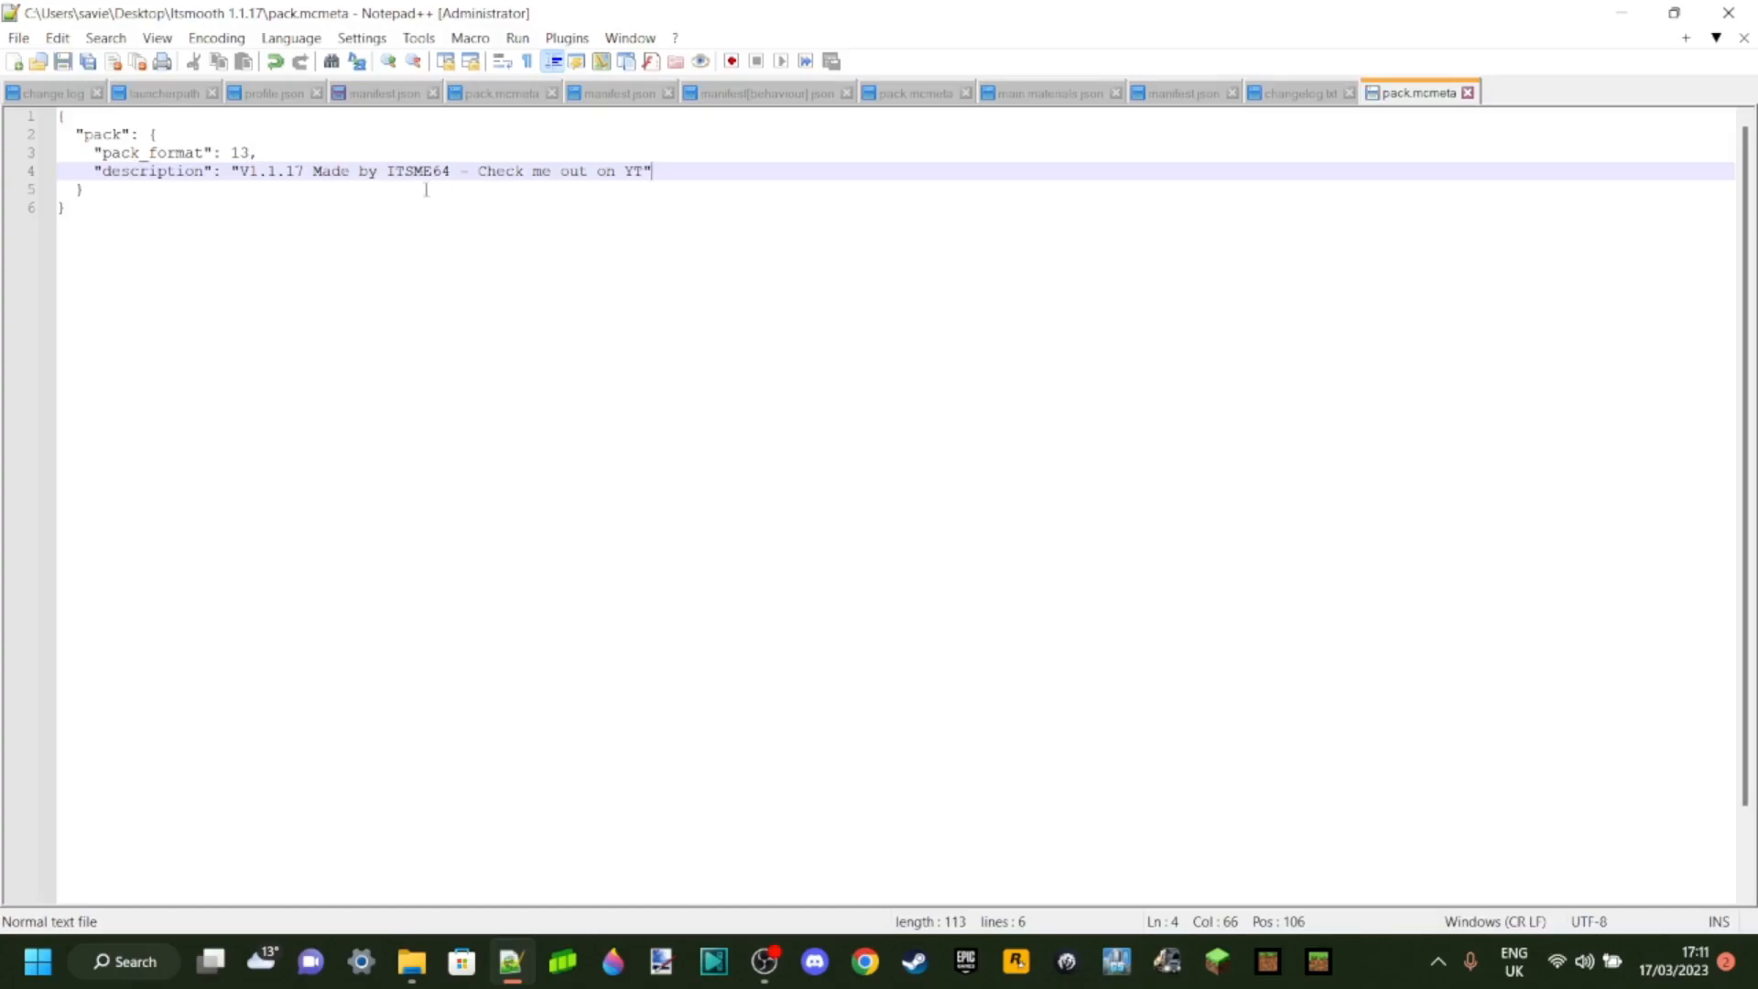
click(18, 37)
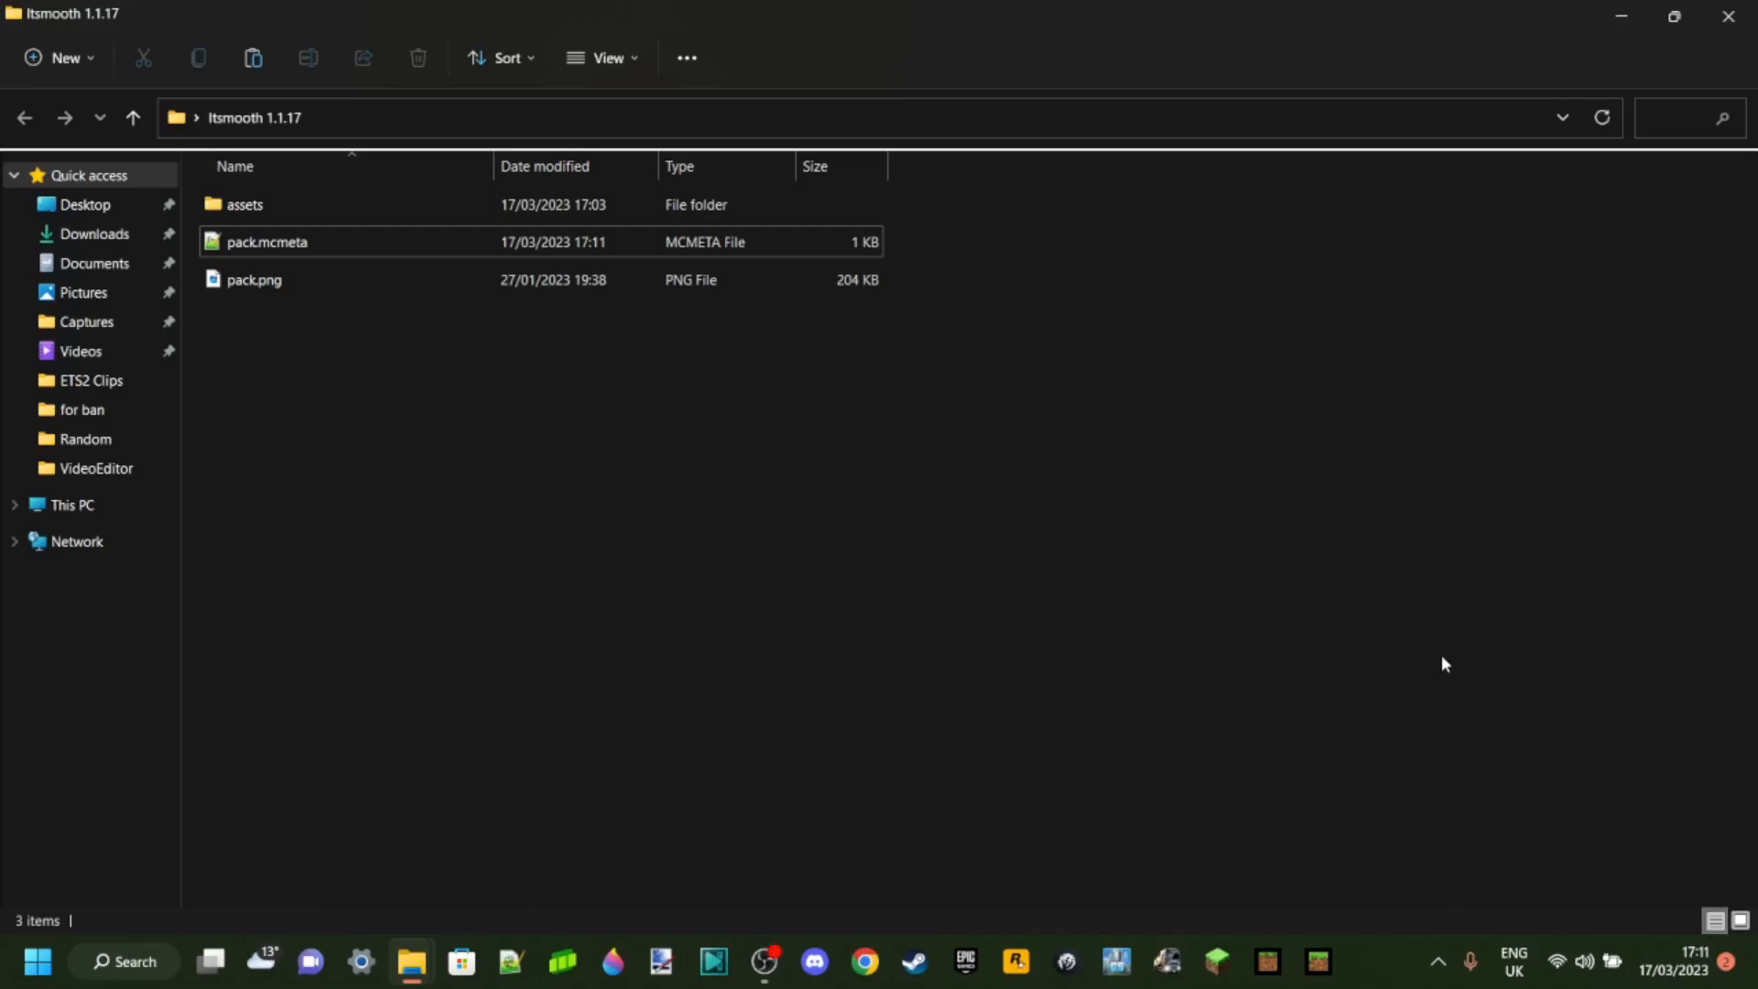
mouse_move(1190, 551)
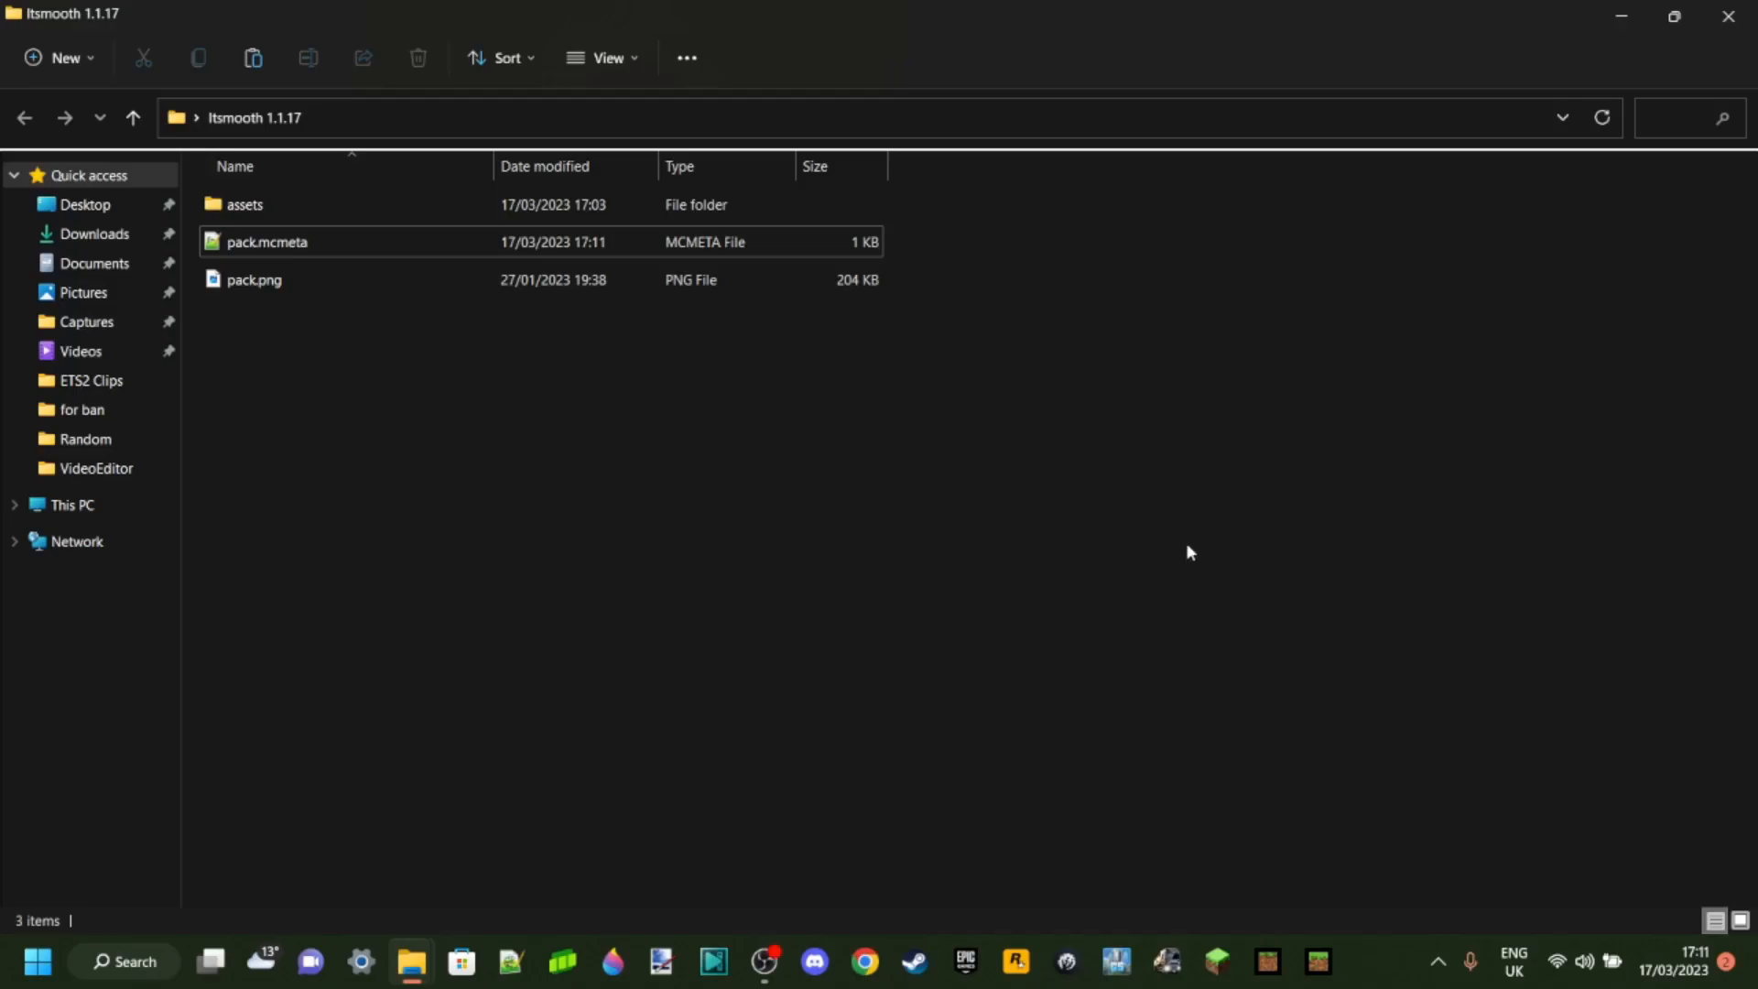
Compress assets, pack.mcmeta and pack.png into an archive named Itsmooth 1.19.4.zip.
key(ctrl+a)
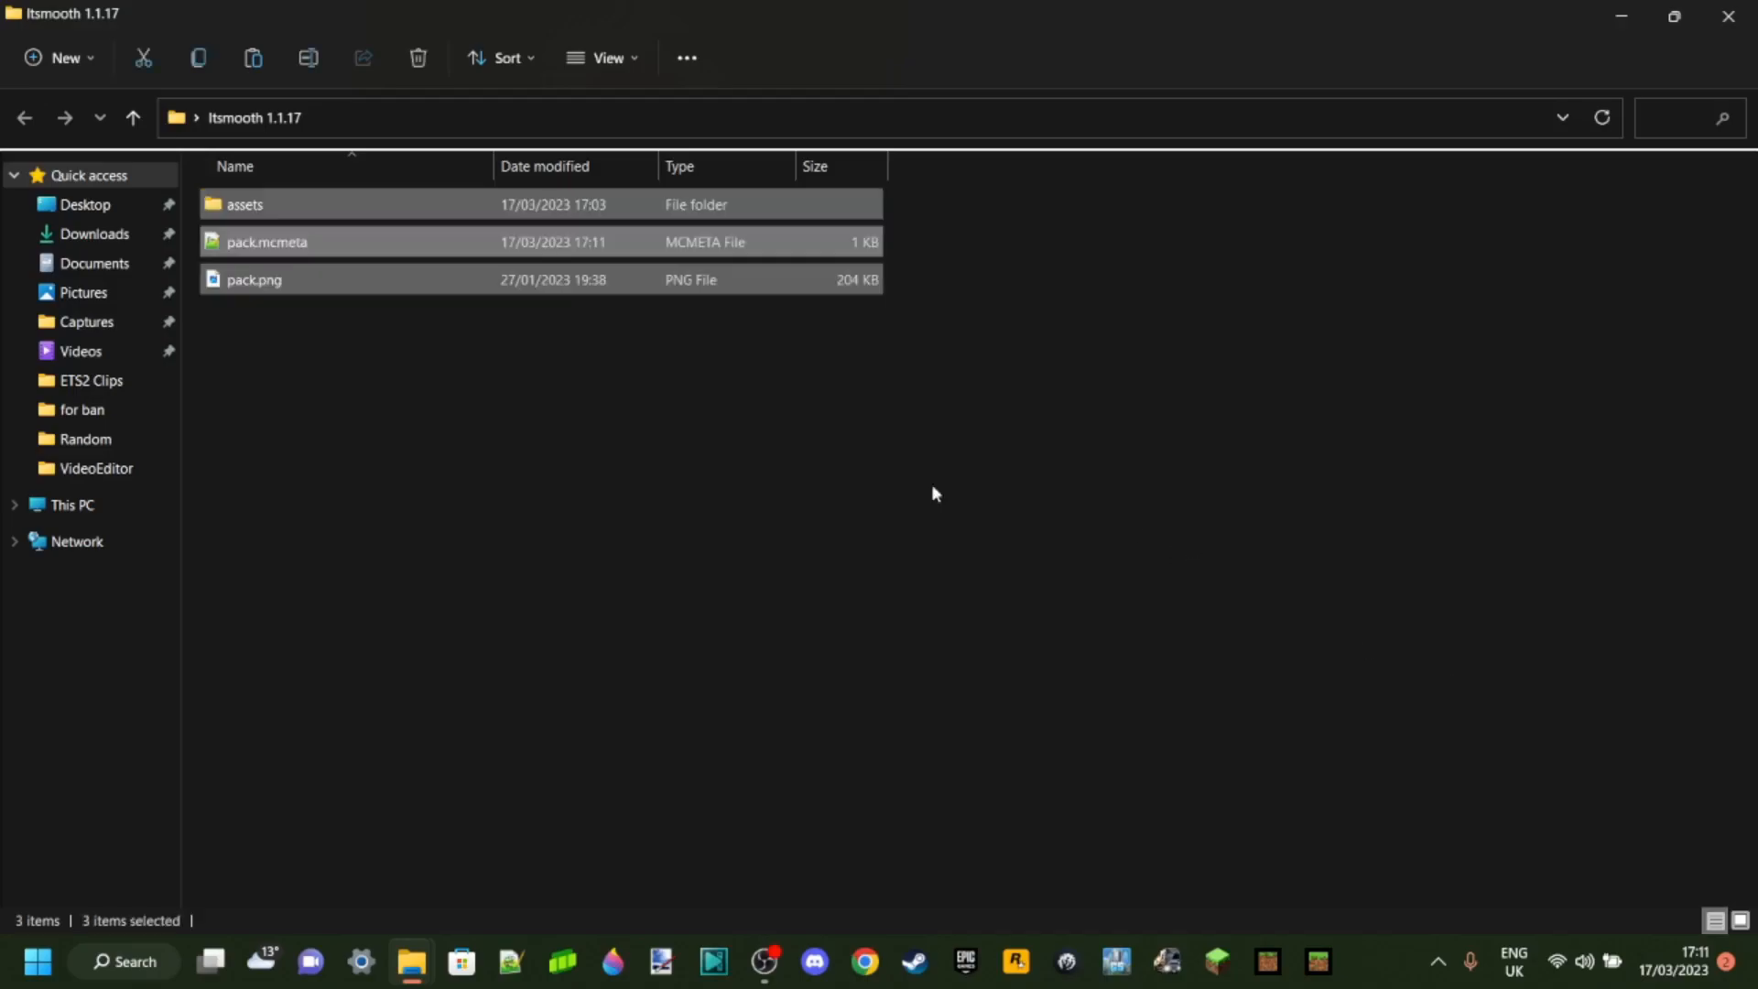
click(245, 204)
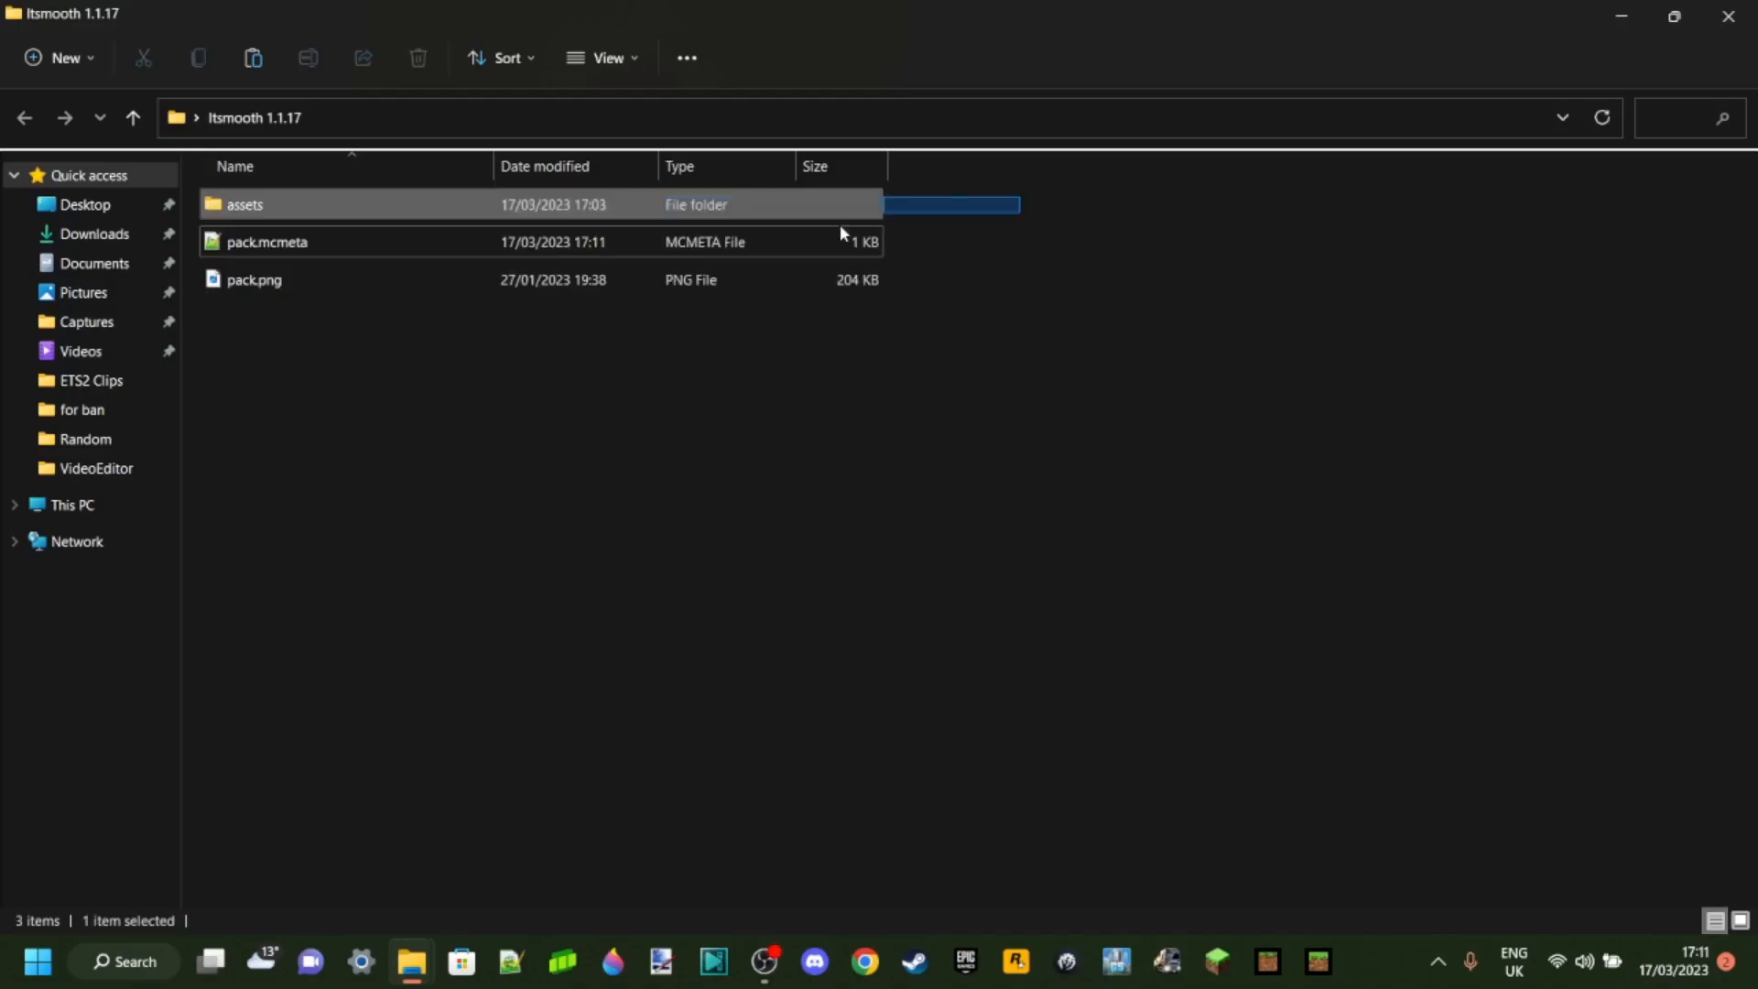
key(ctrl+a)
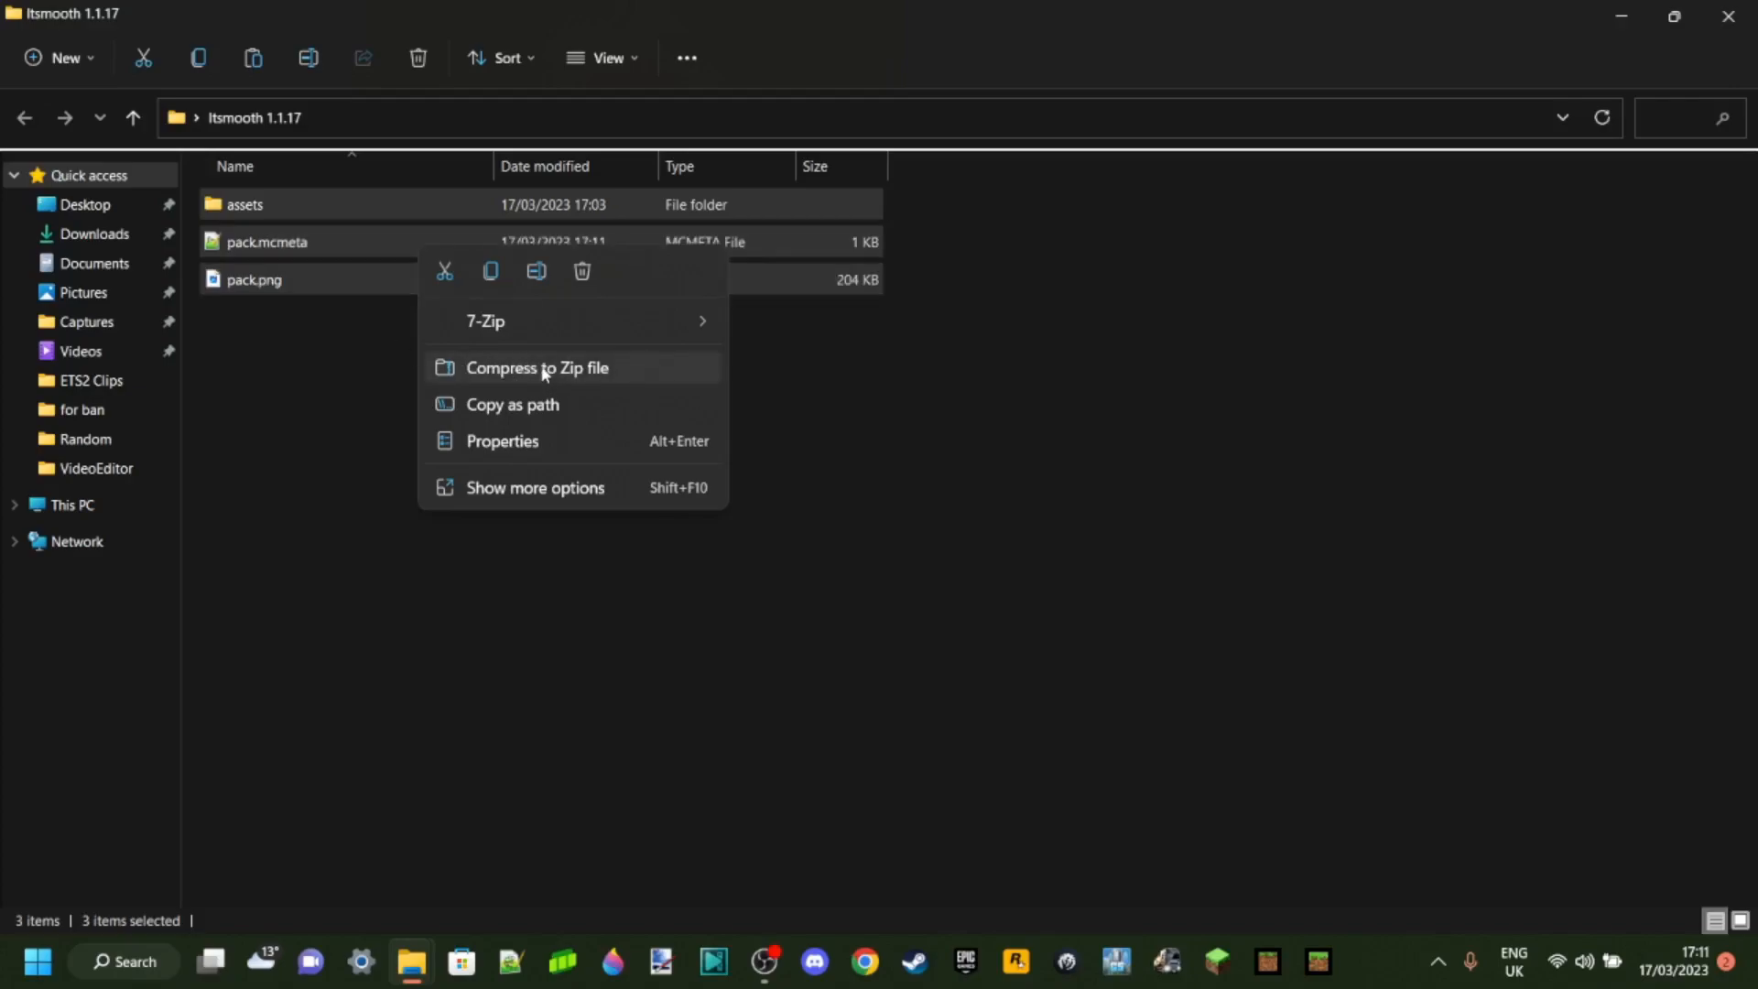
click(485, 321)
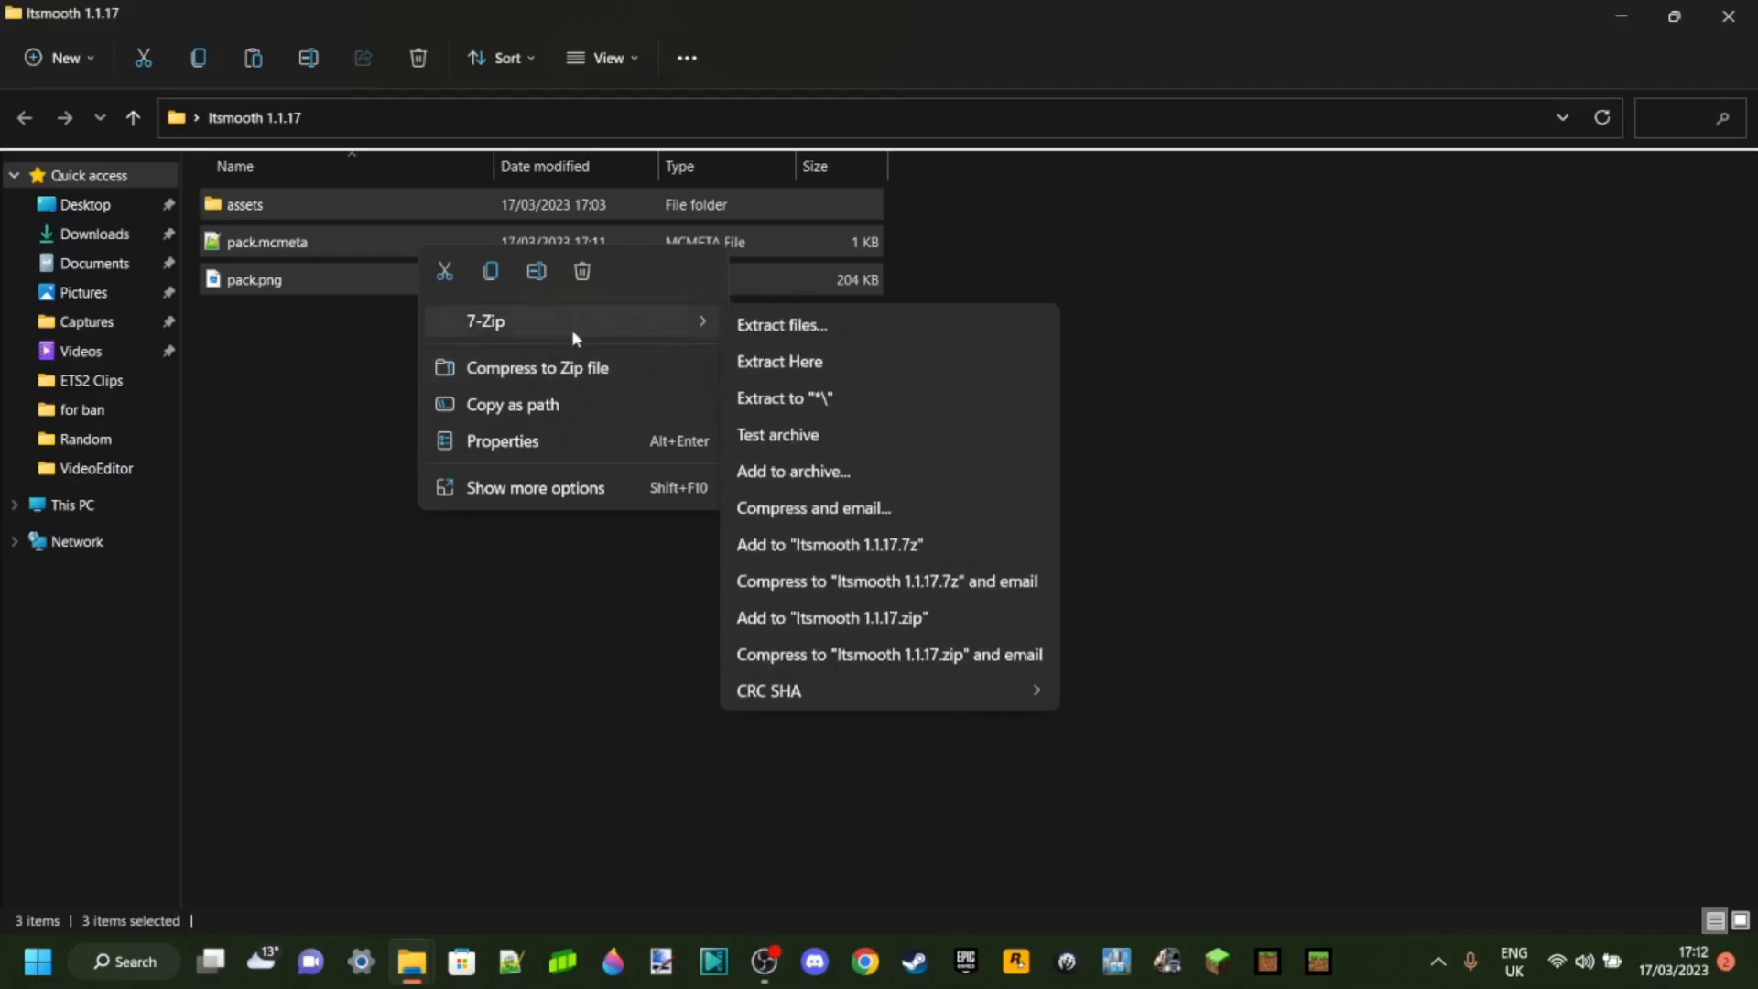
mouse_move(475, 363)
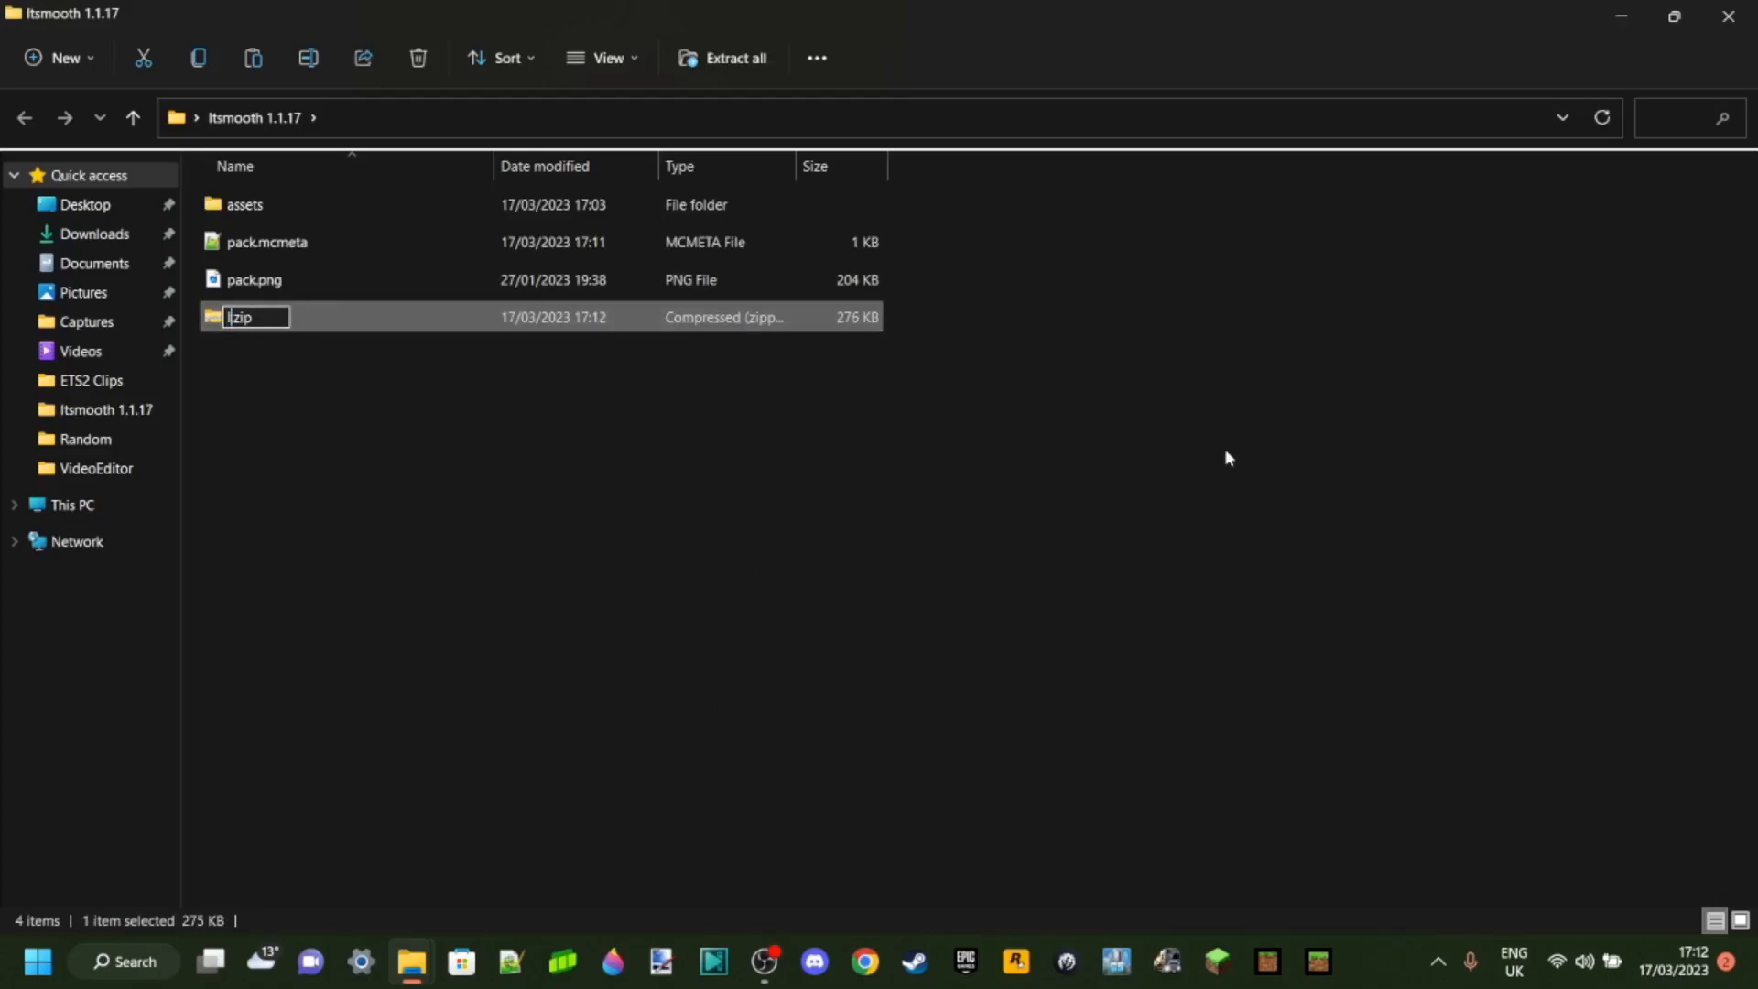
text(Itsmooth)
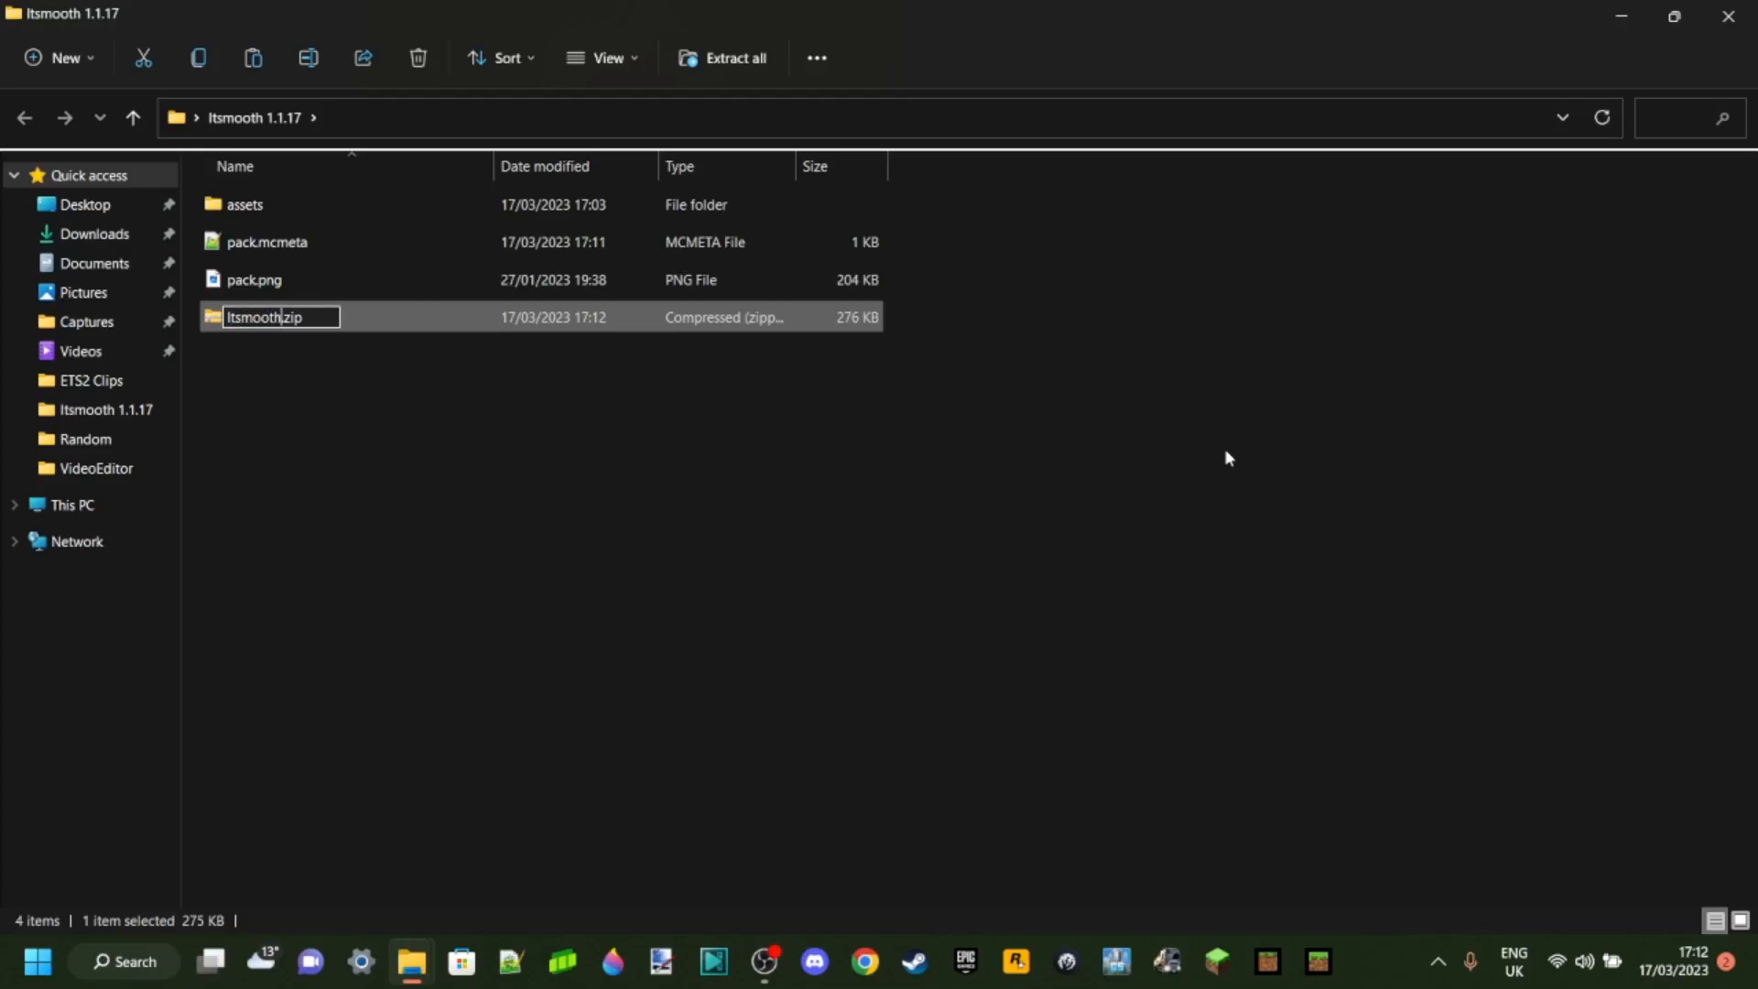
text(1.19.4)
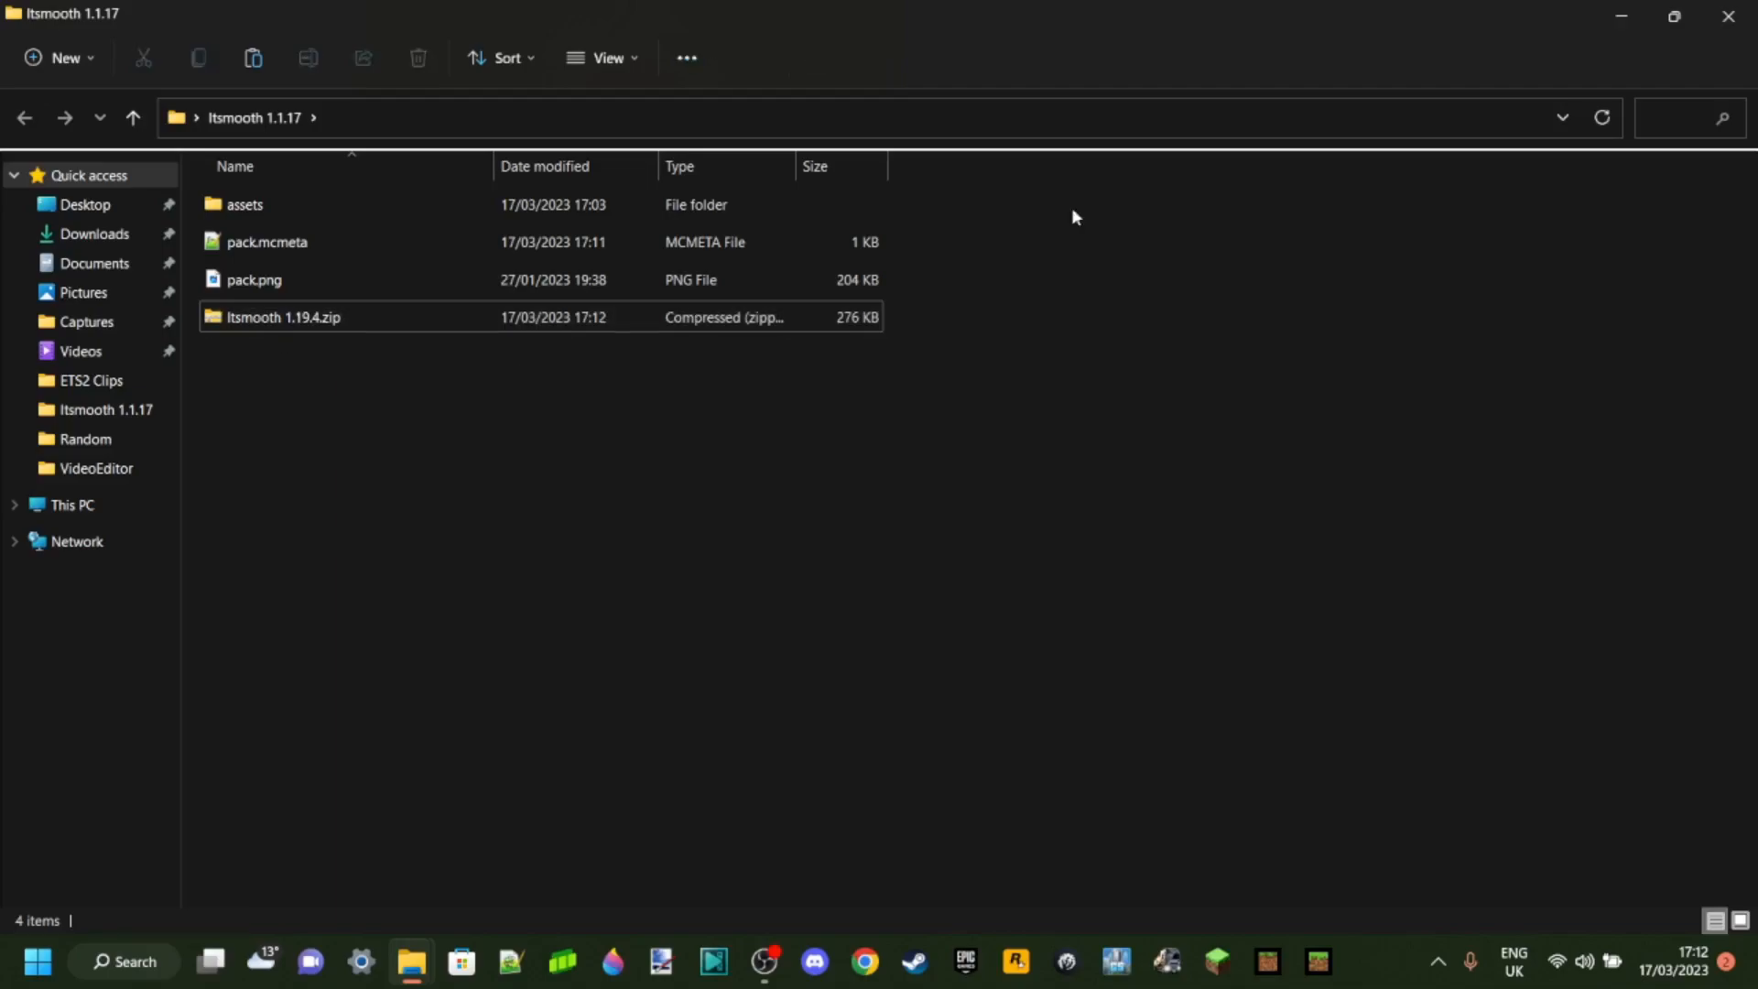
click(1672, 15)
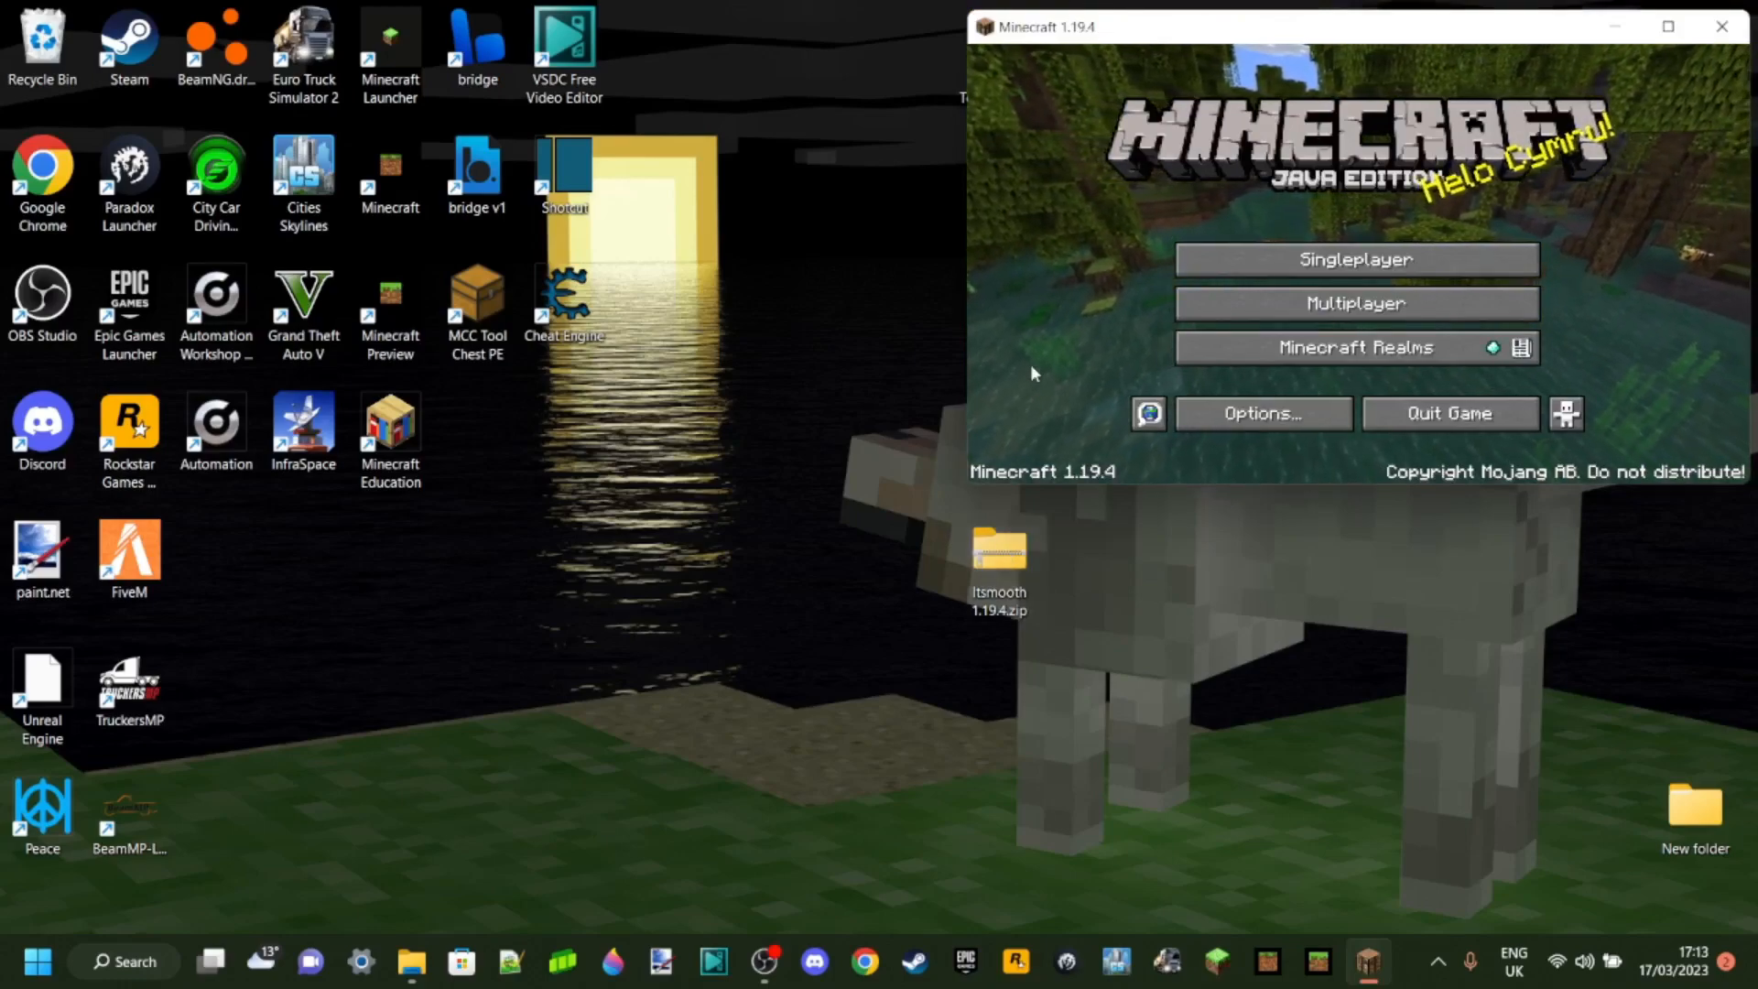
mouse_move(1540, 233)
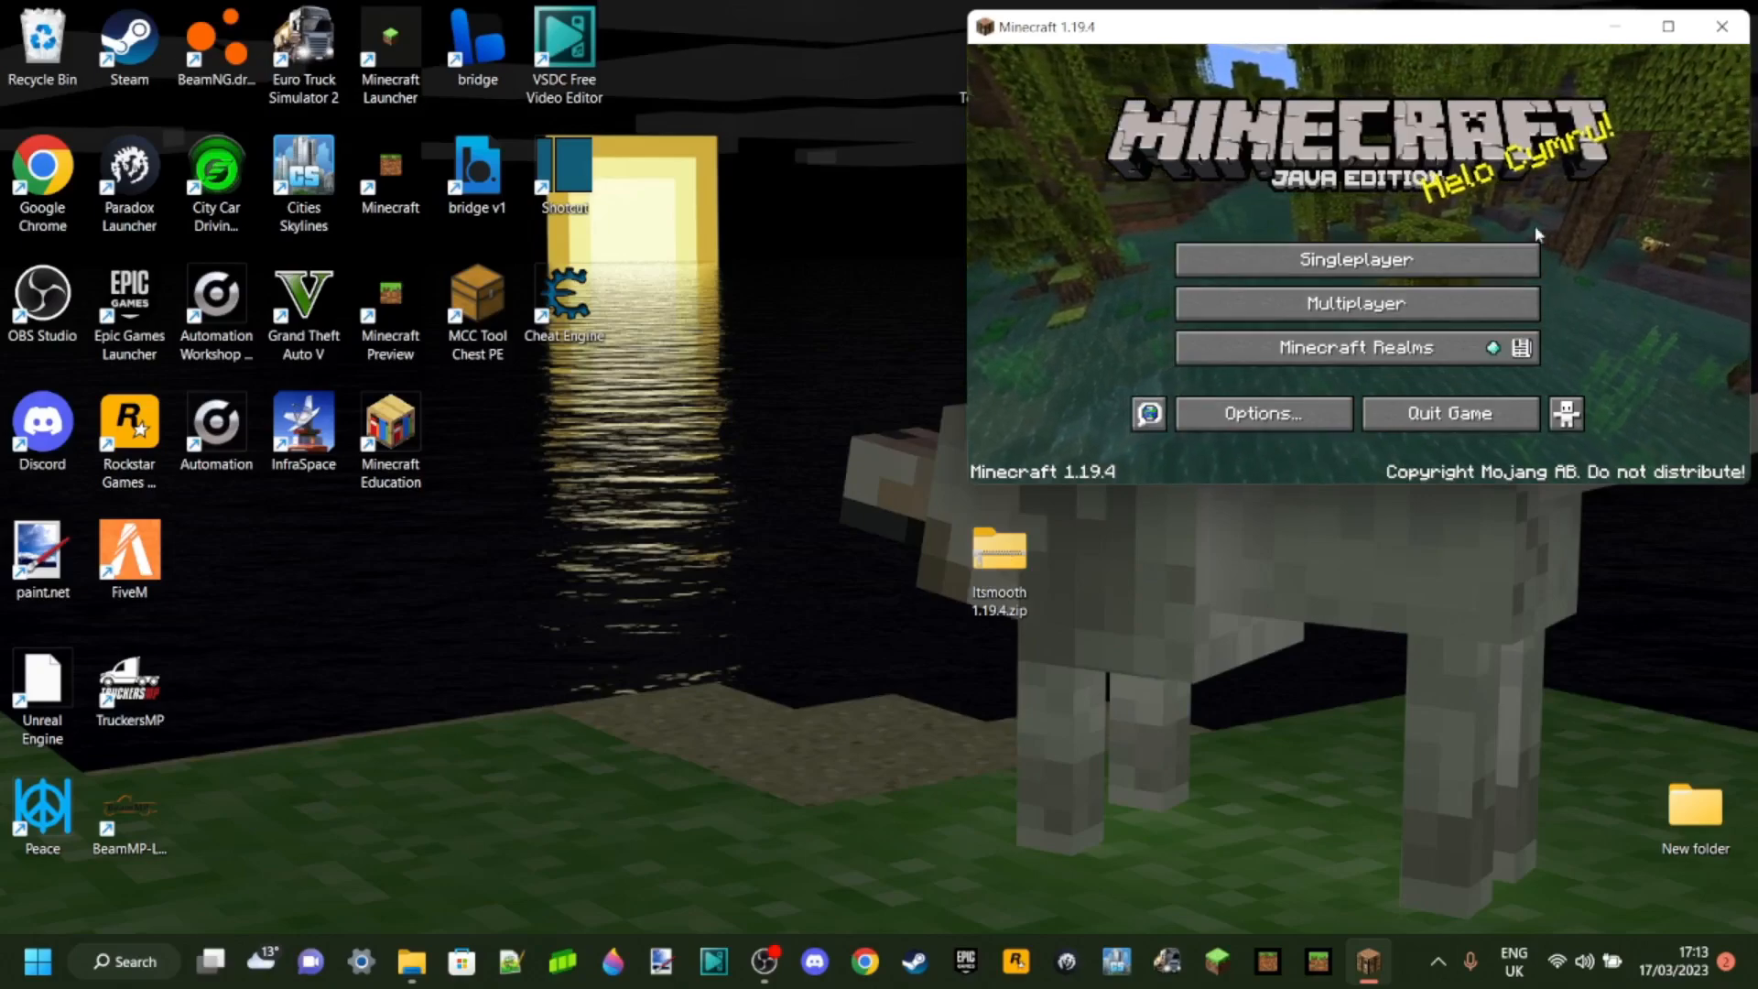
mouse_move(1068, 263)
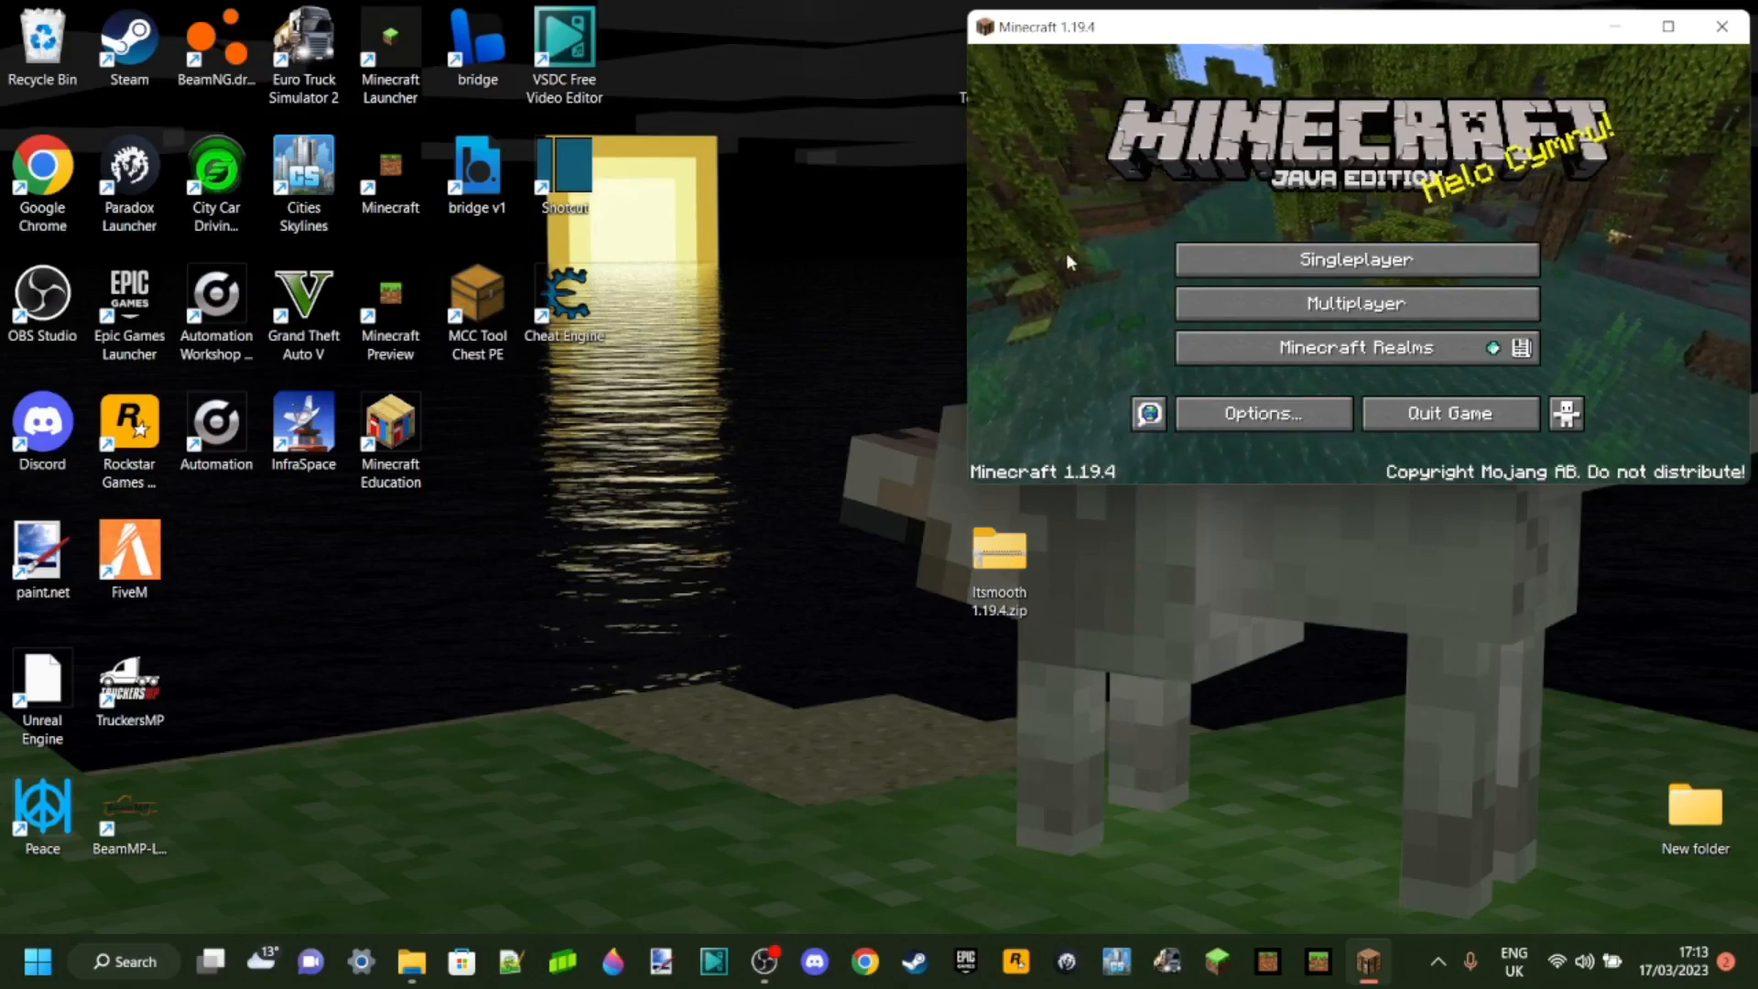
Copy Itsmooth 1.19.4.zip into Minecraft's resourcepacks folder via Options > Resource Packs.
click(1260, 413)
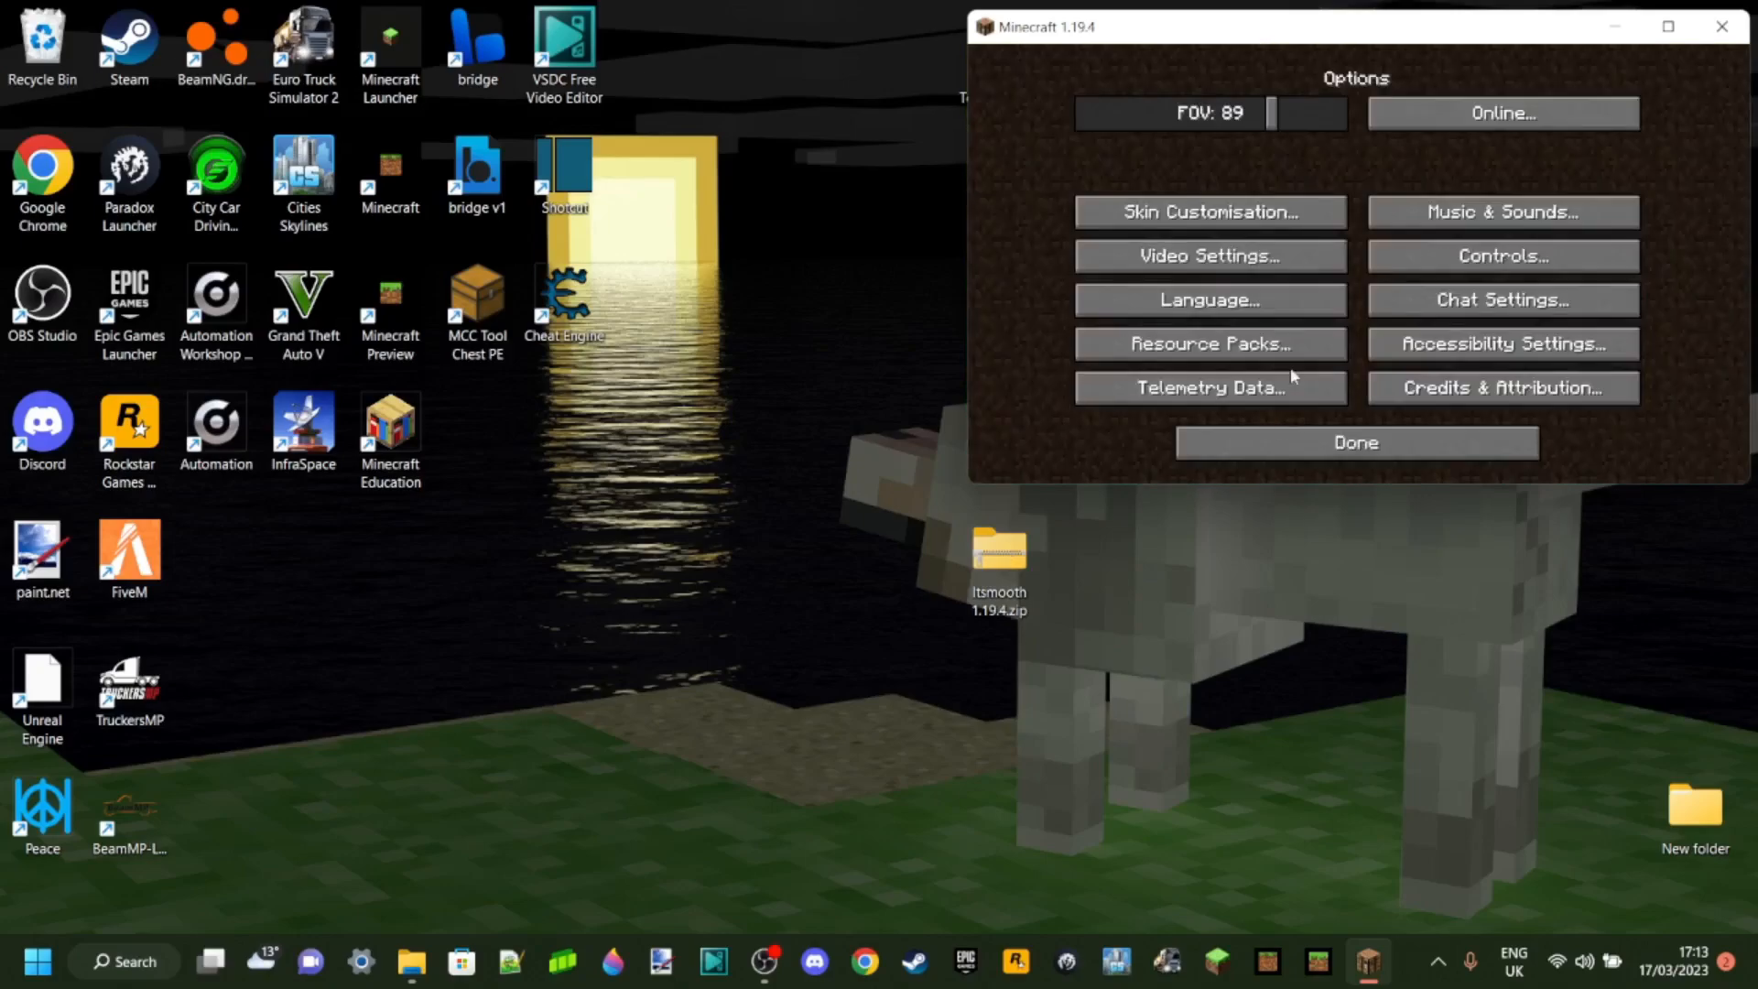
click(1210, 344)
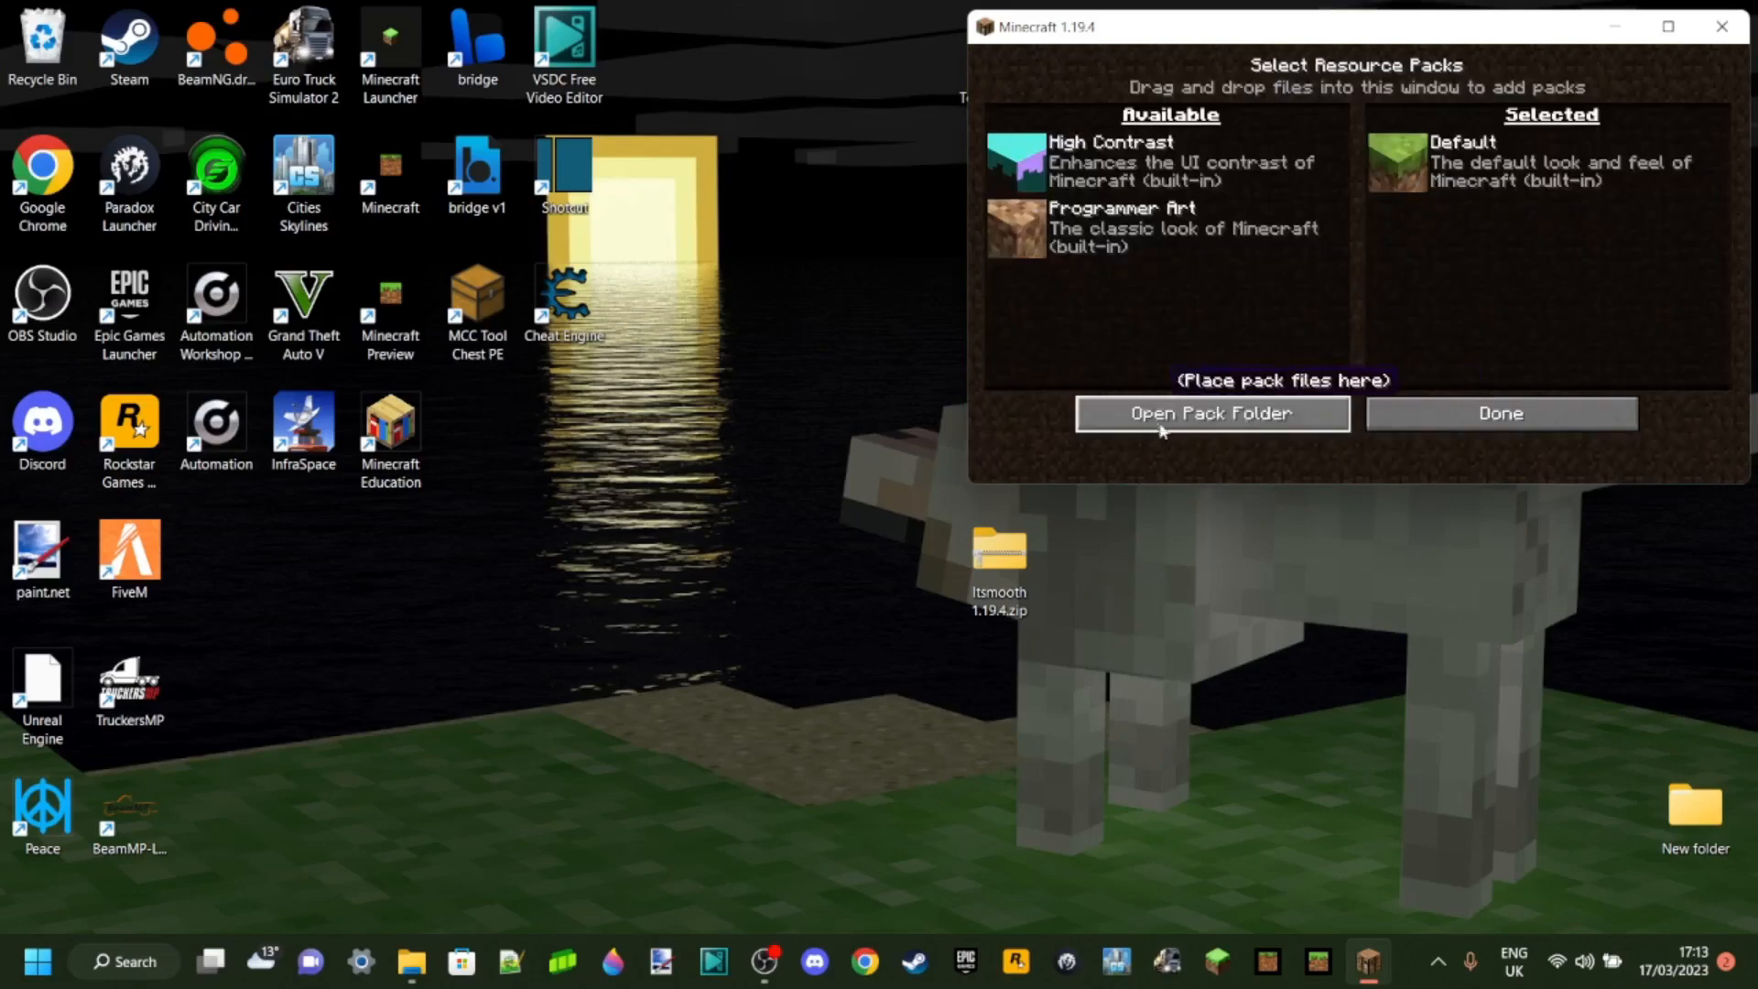
click(1211, 413)
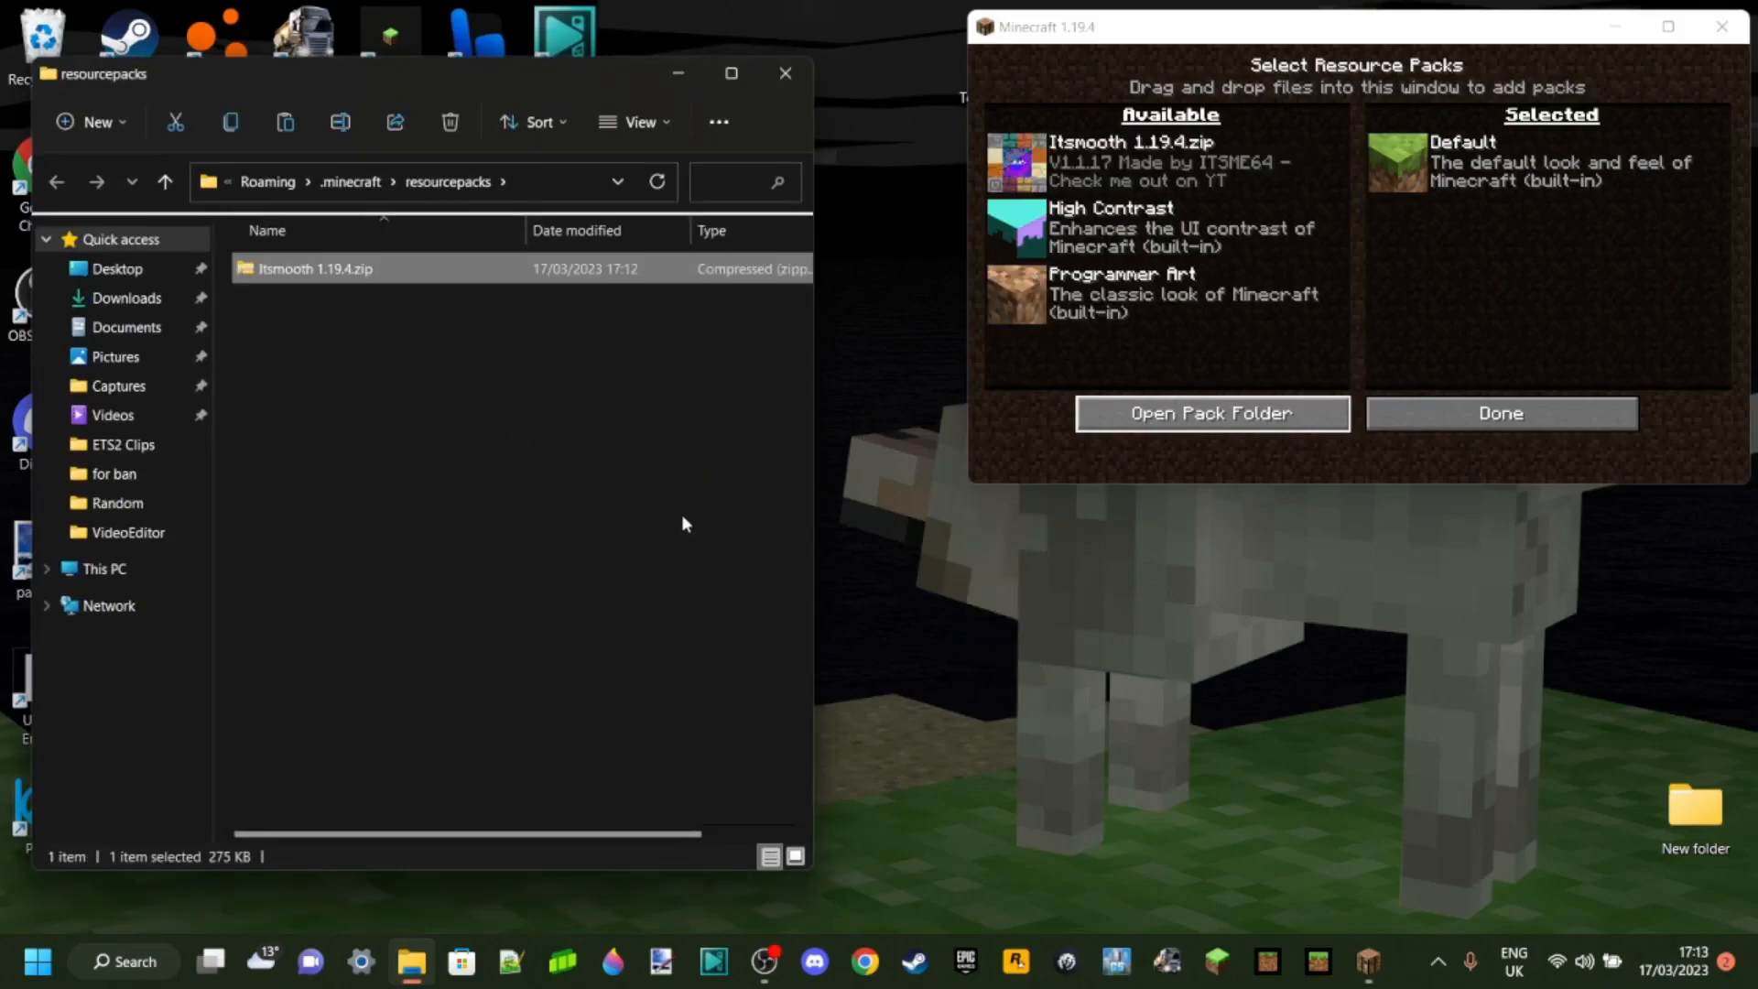
click(749, 365)
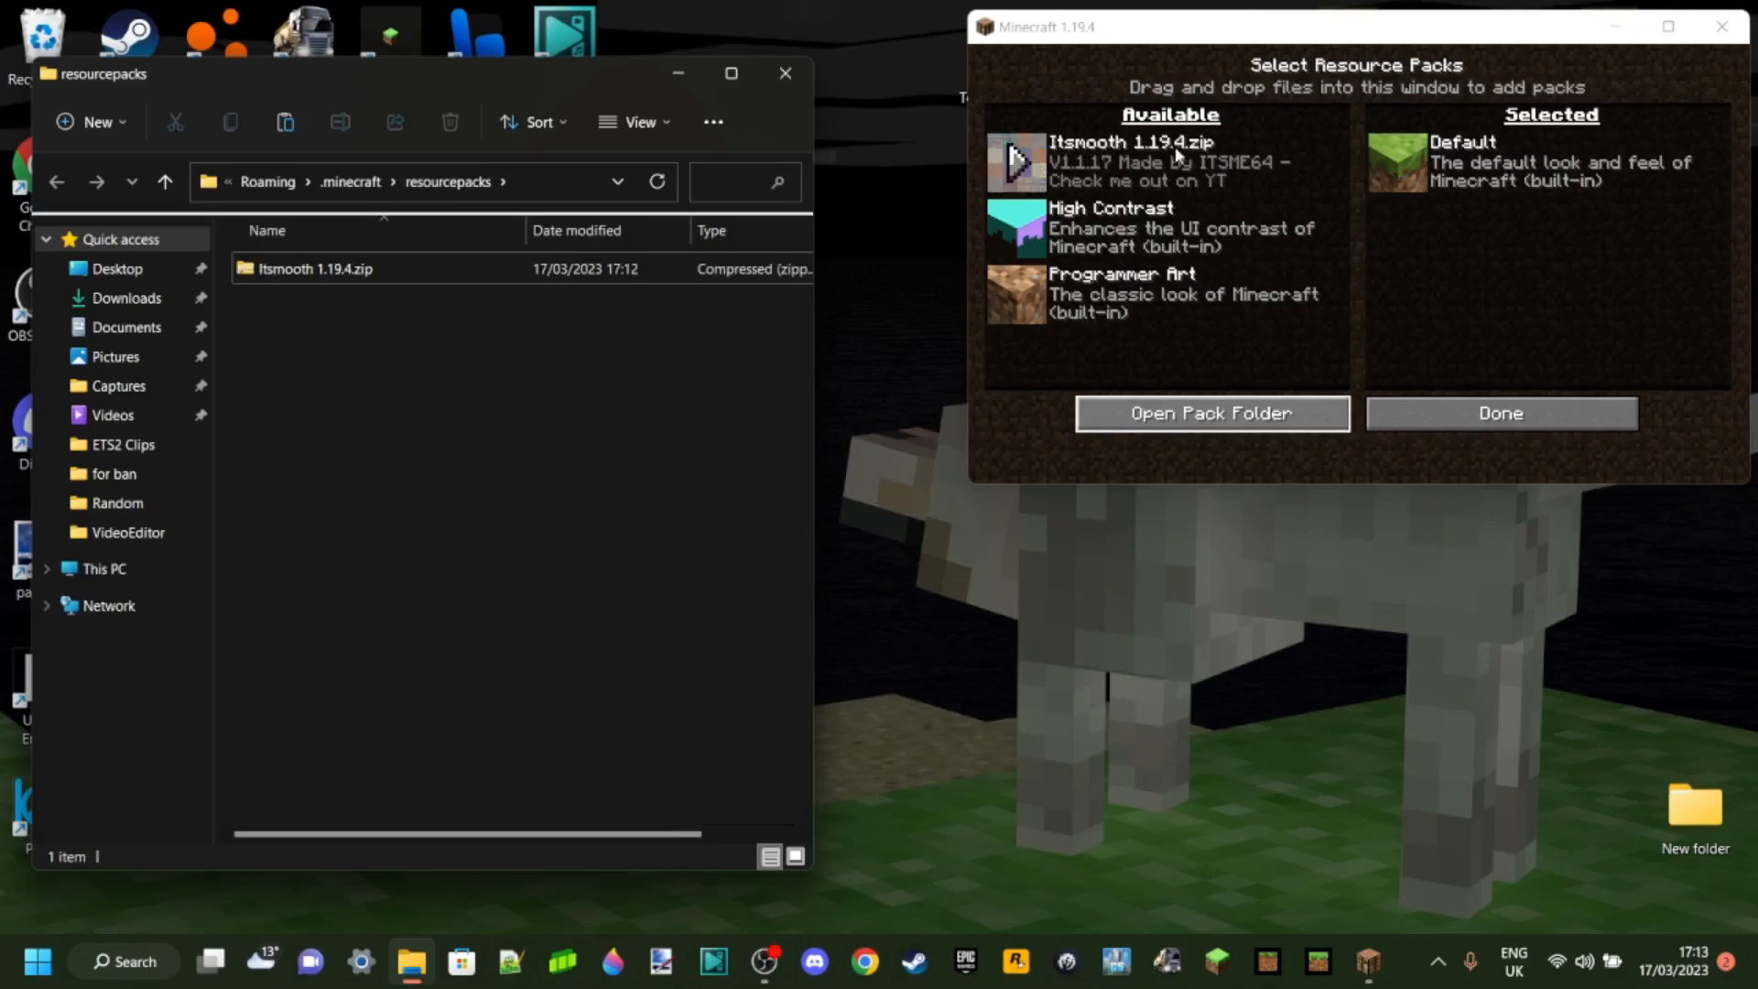
mouse_move(1099, 165)
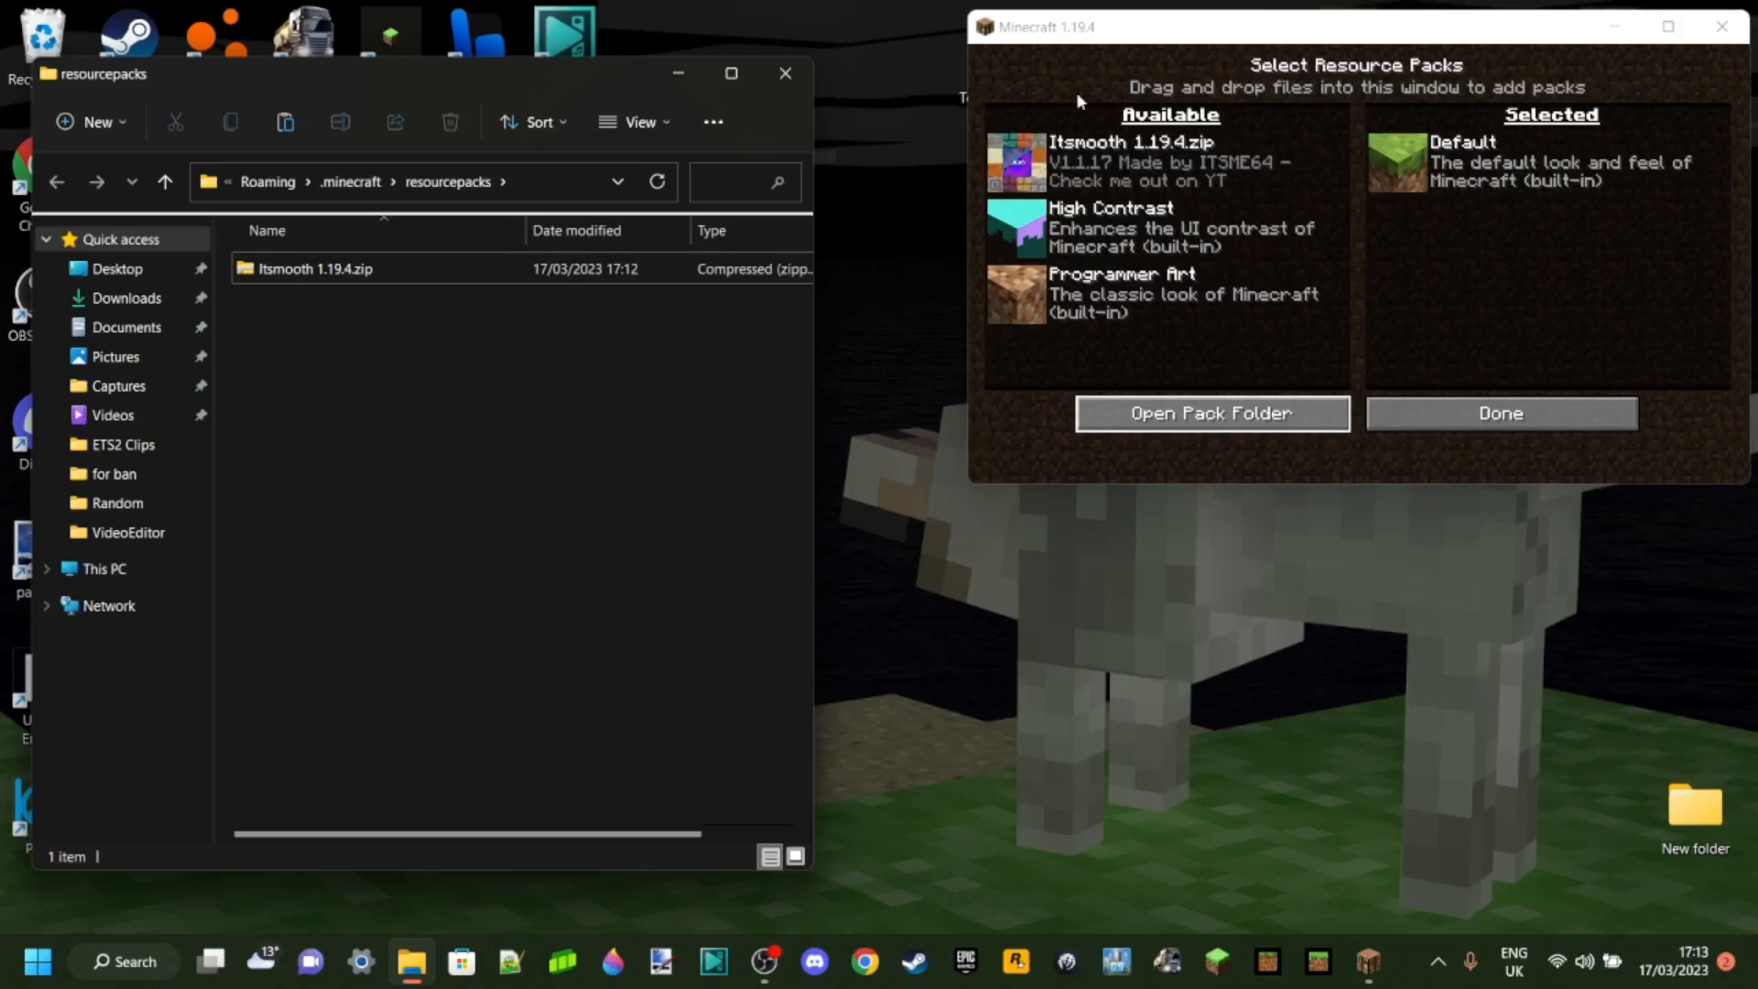
click(784, 73)
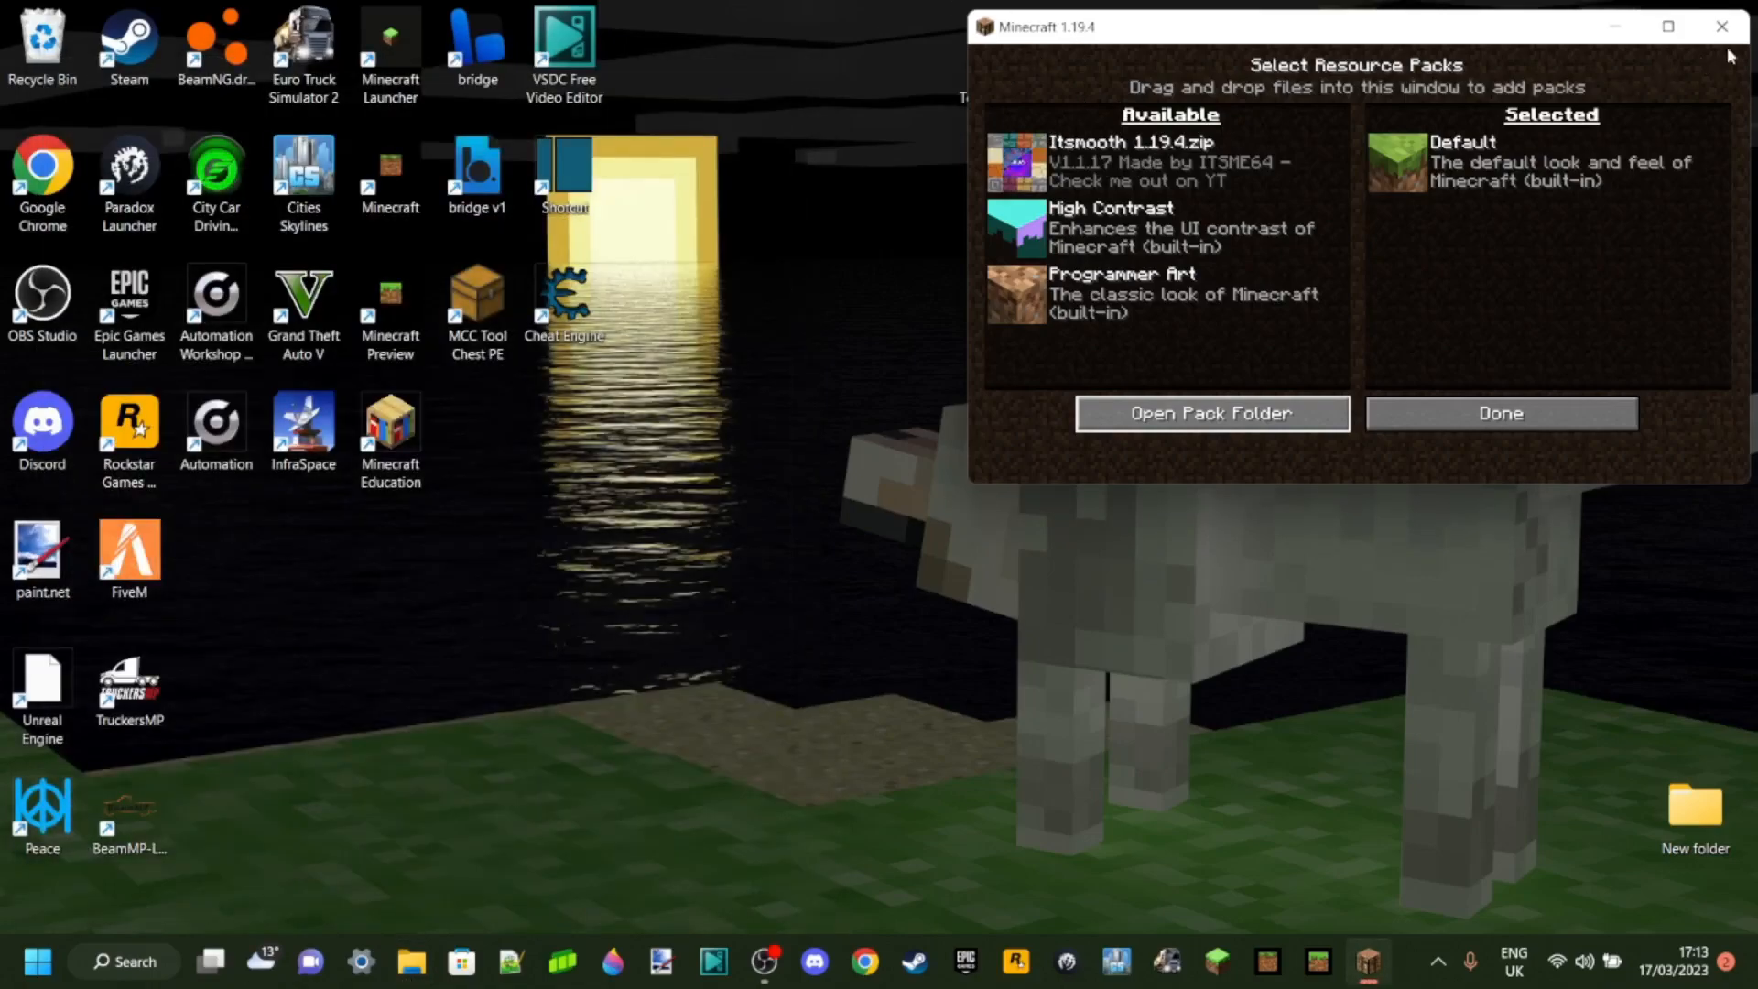
Maximize Minecraft, apply Itsmooth 1.19.4.zip as a selected pack, and return to title.
click(1668, 26)
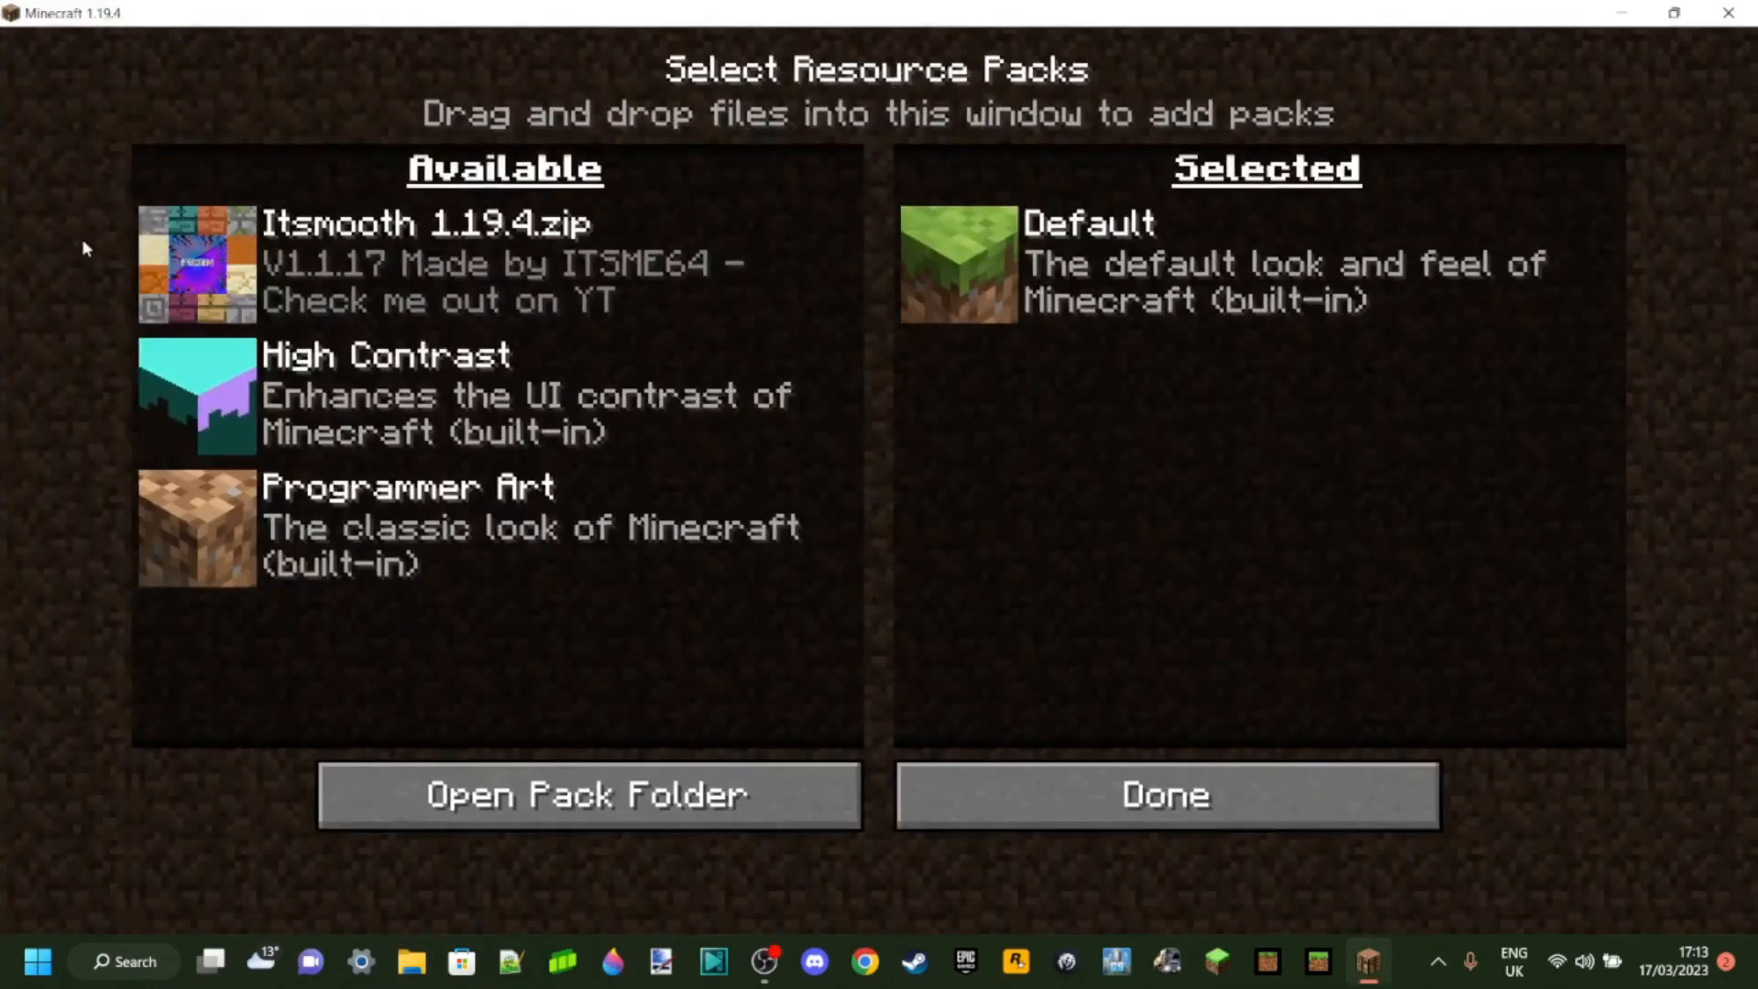
mouse_move(201, 253)
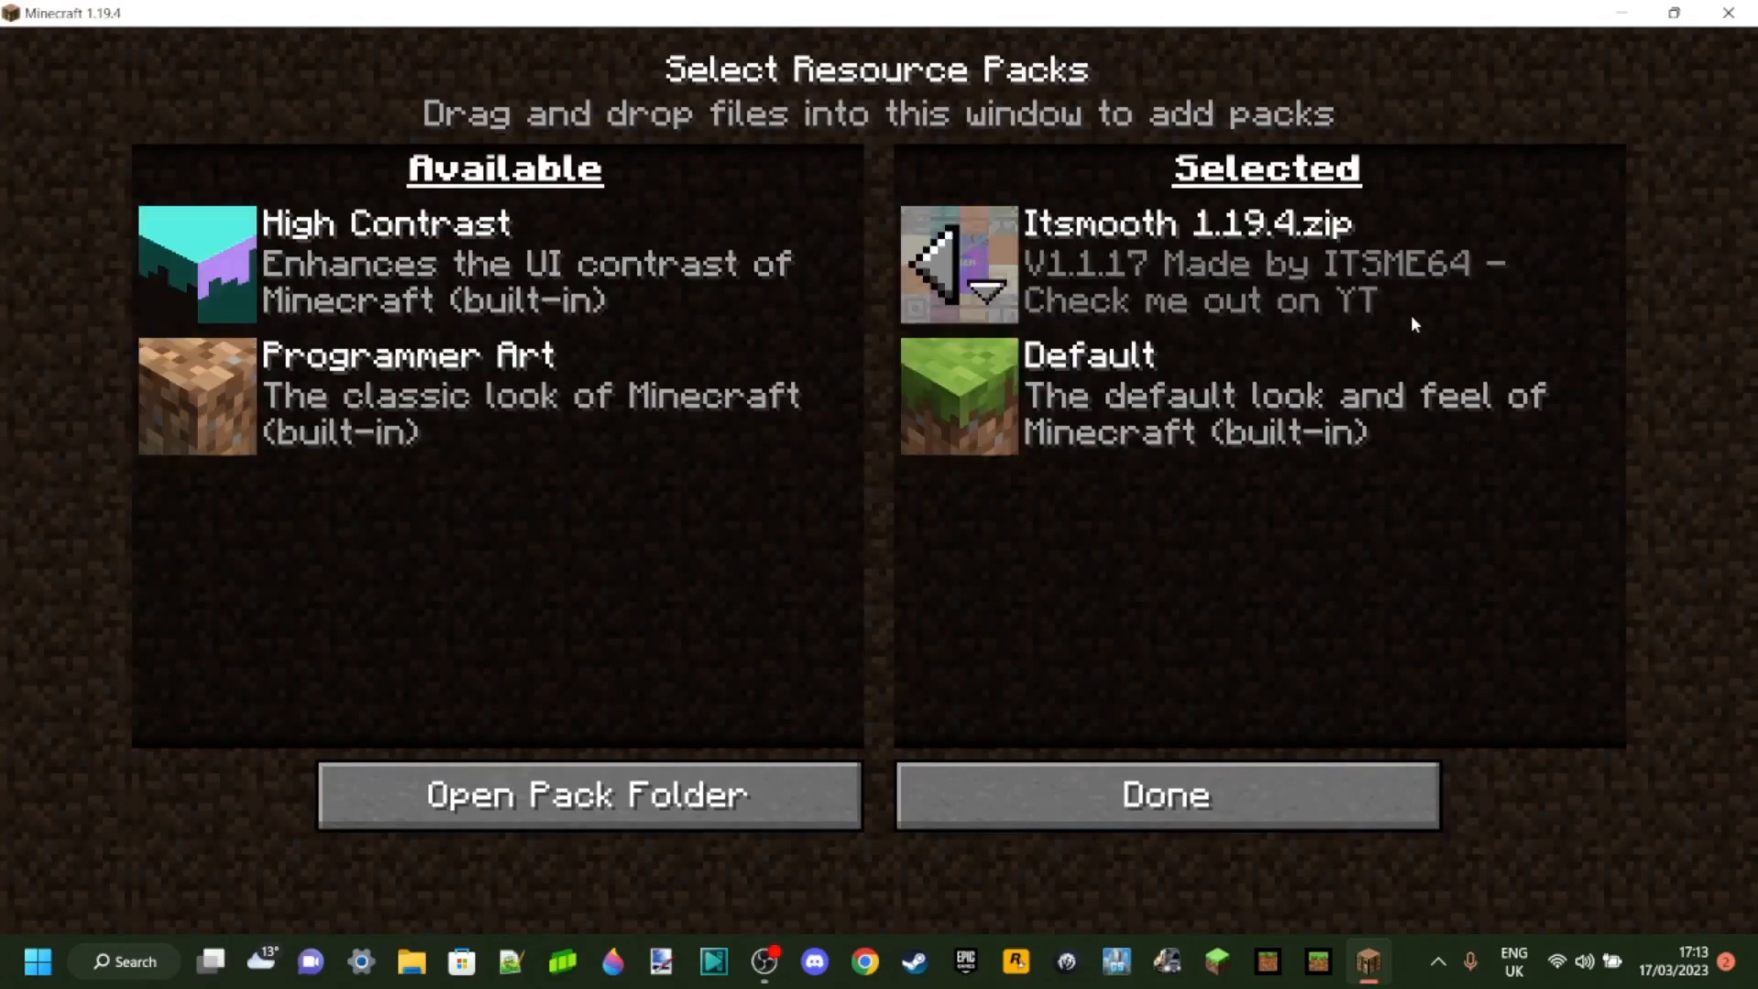
click(1164, 795)
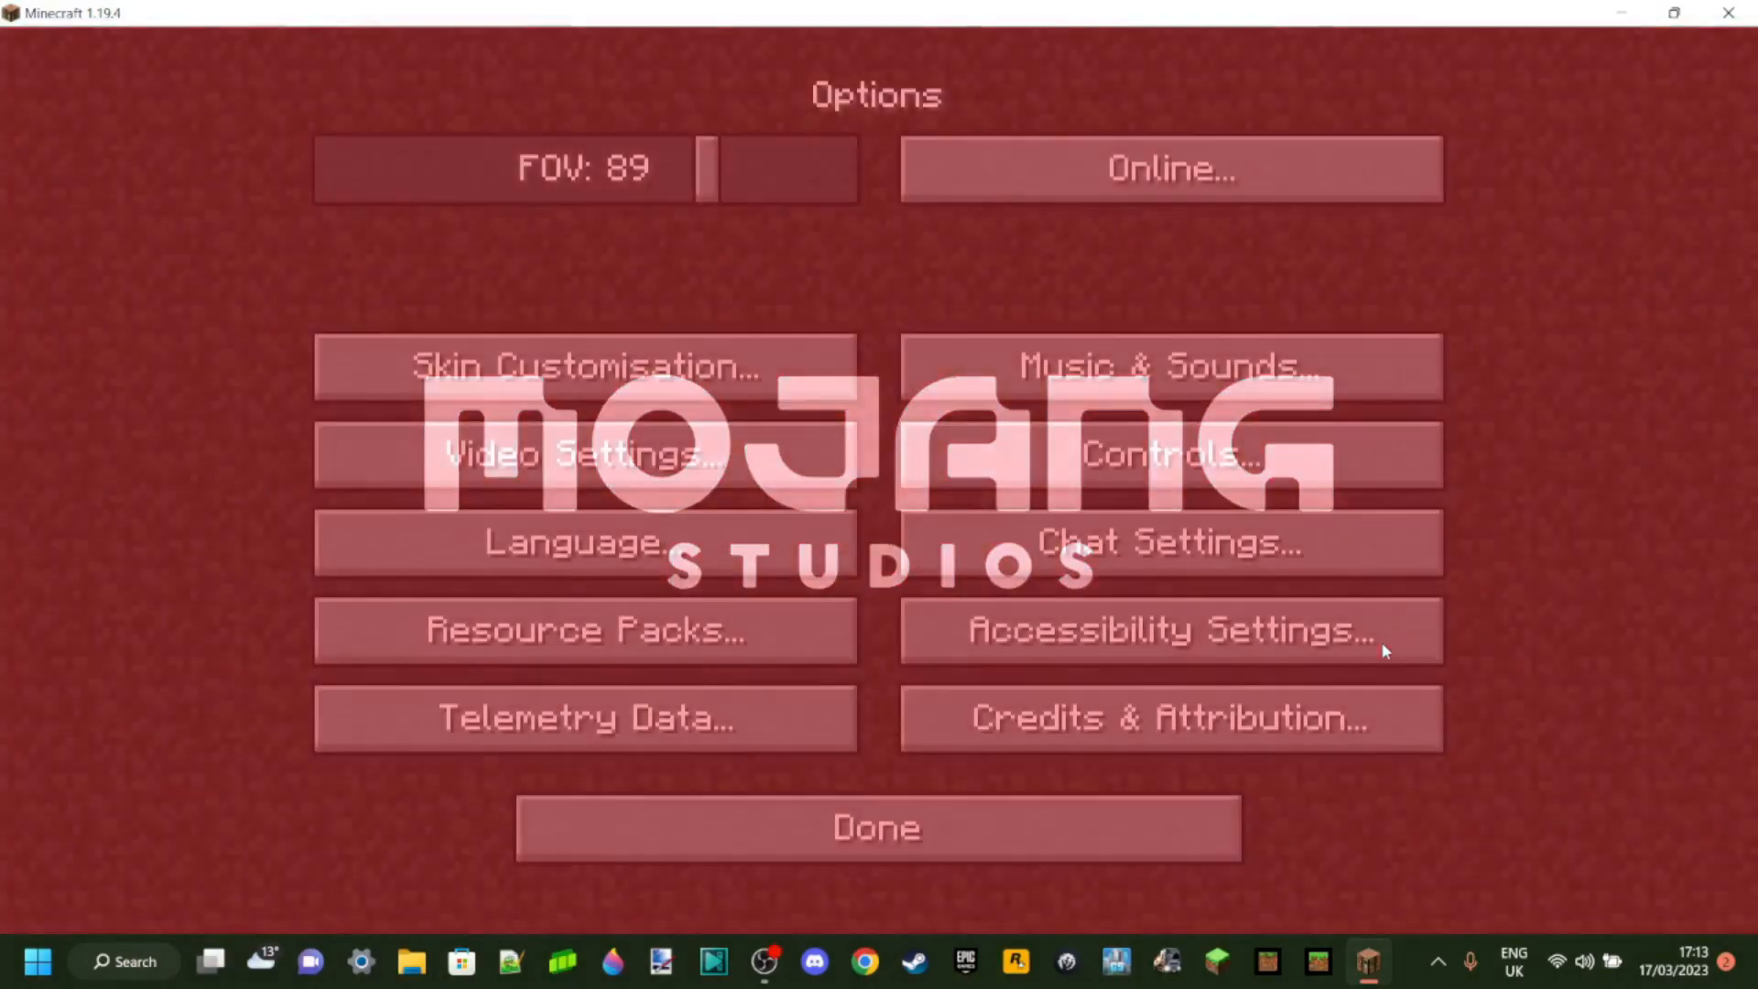
click(877, 828)
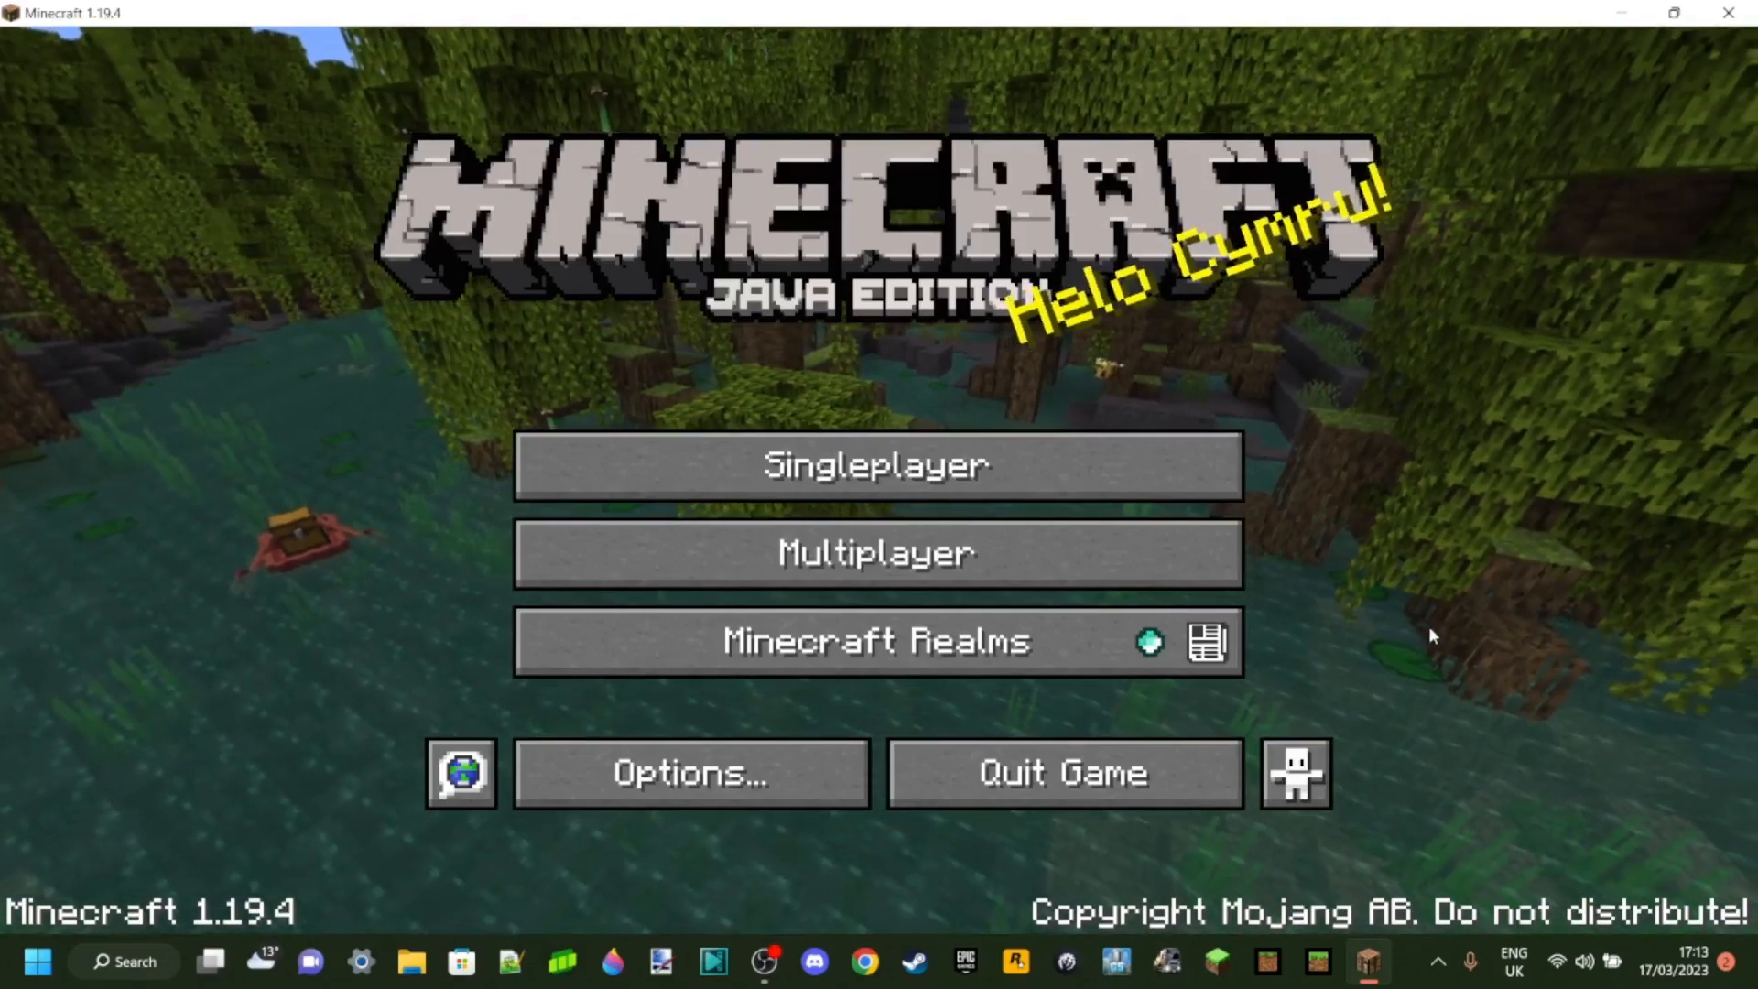
mouse_move(1304, 334)
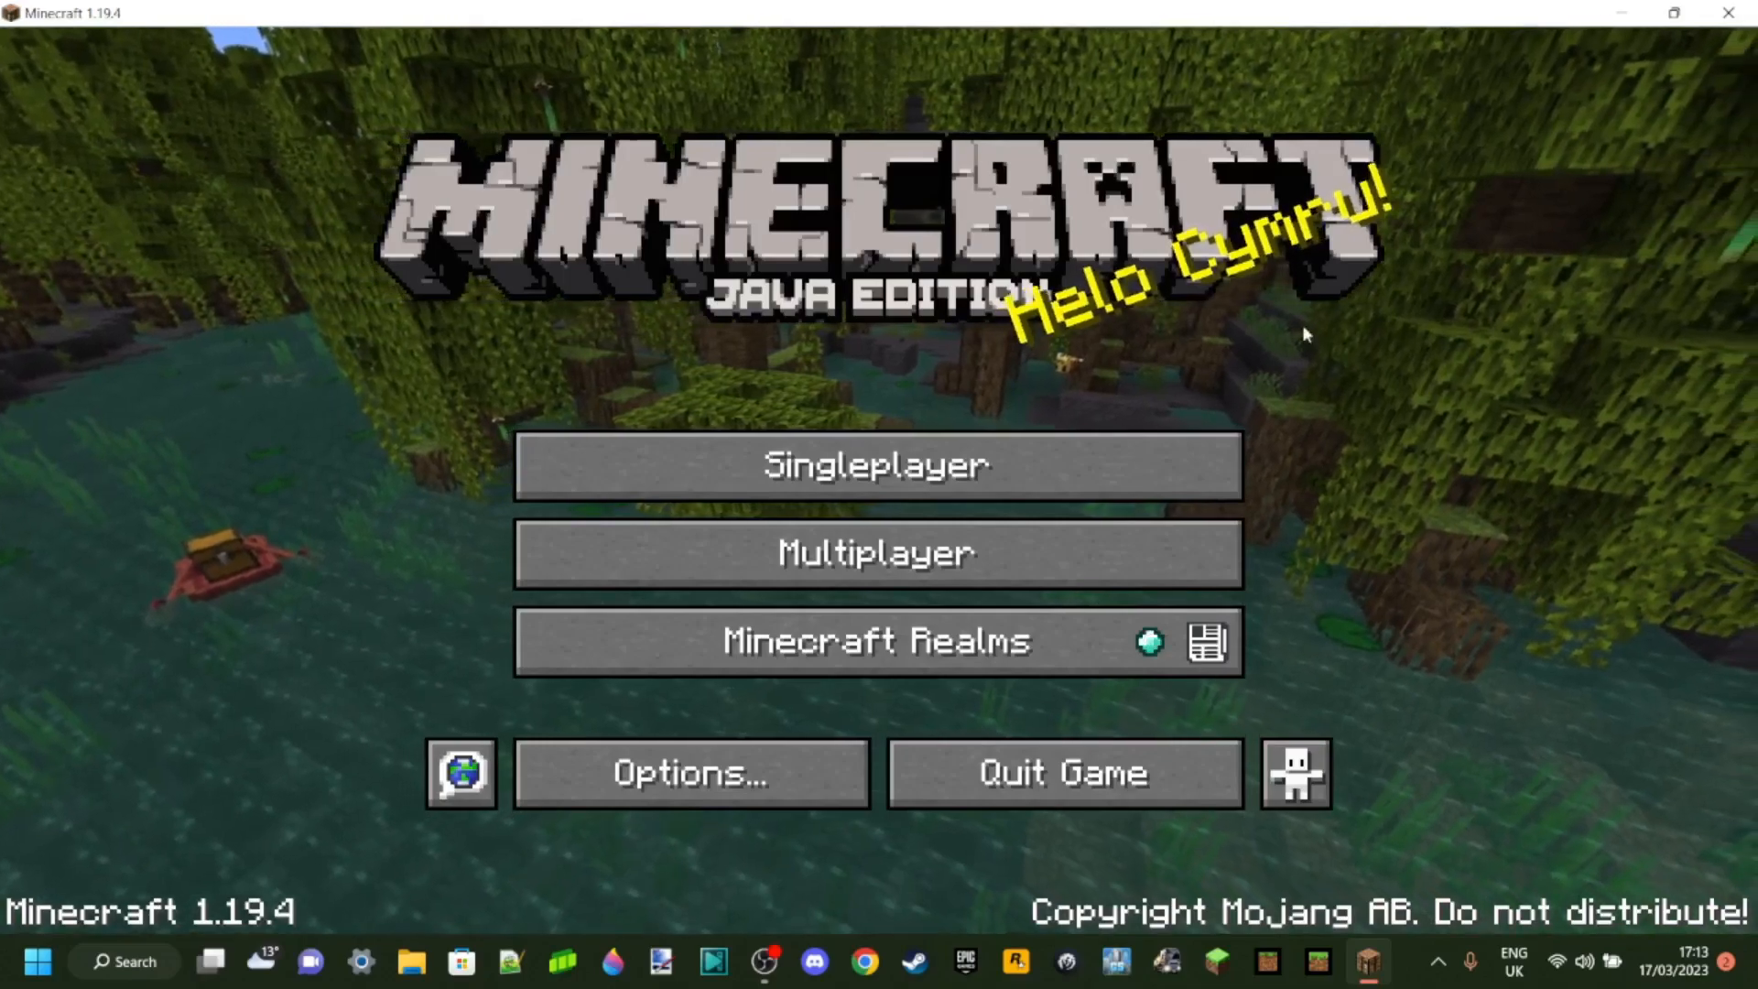